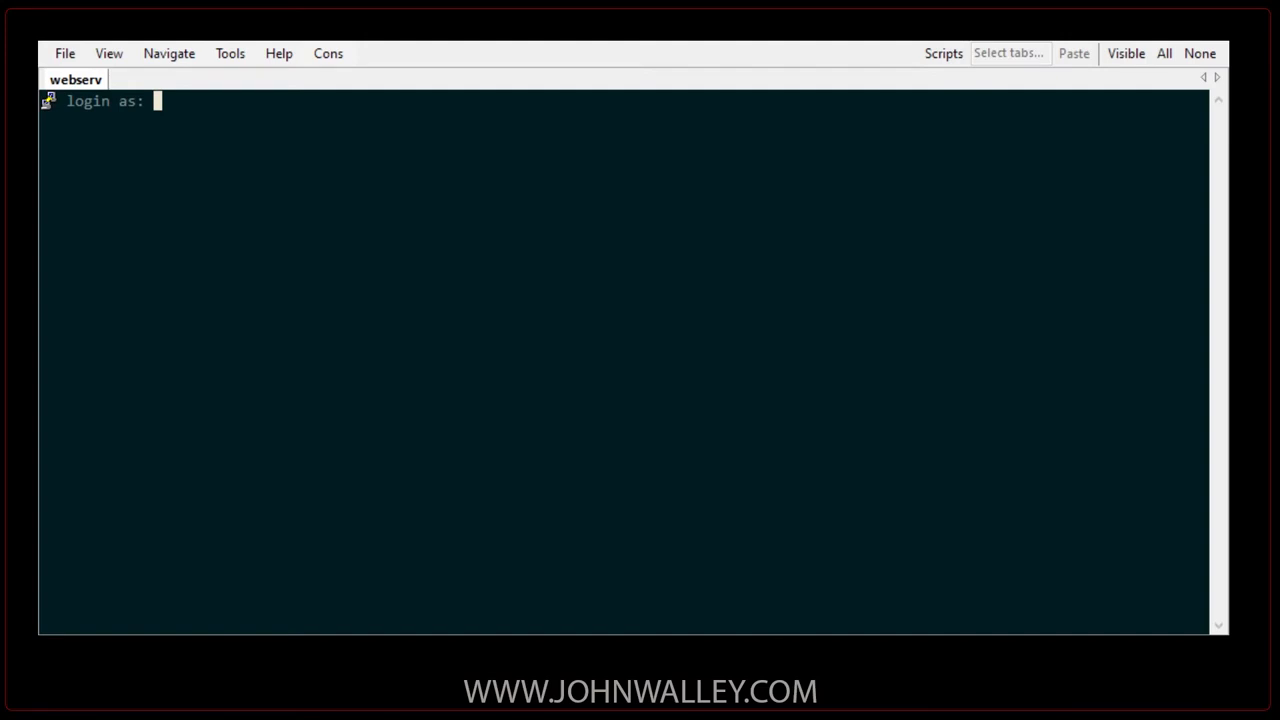
Log in as jwalle and run 'sudo apt update', reporting 8 upgradable packages
{"action": "type", "text": "jwalle"}
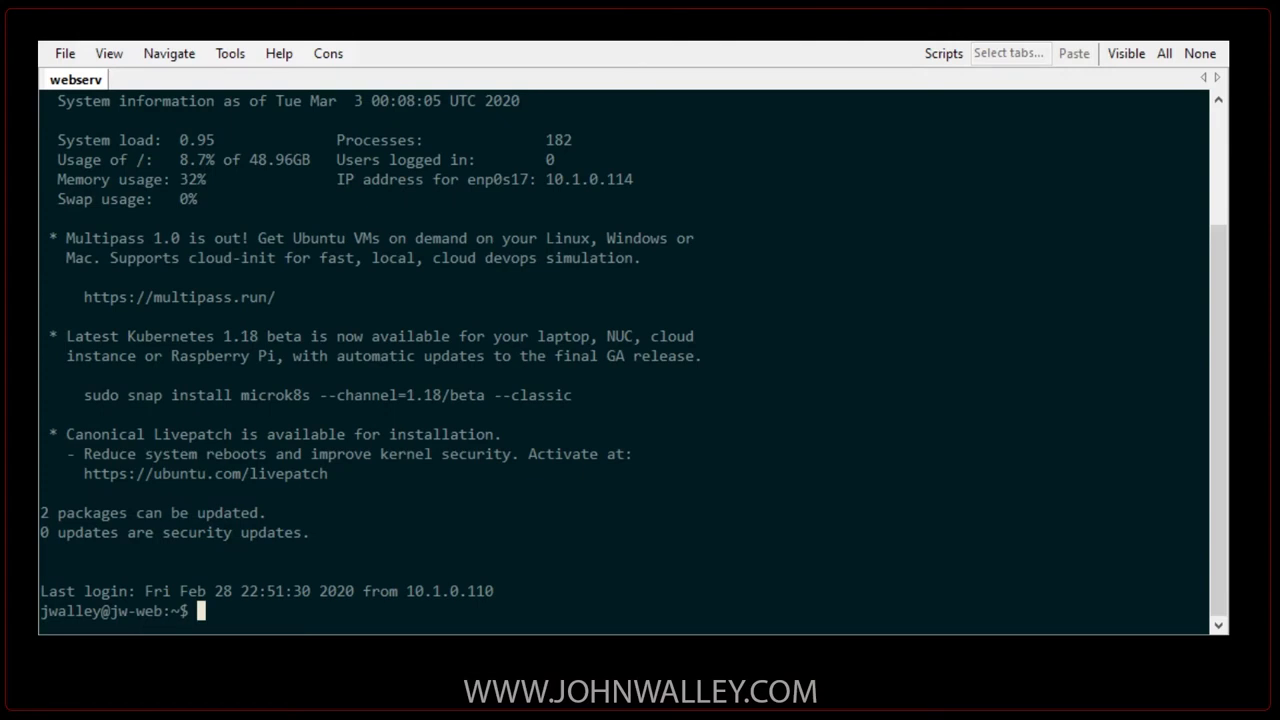
{"action": "type", "text": "sudo"}
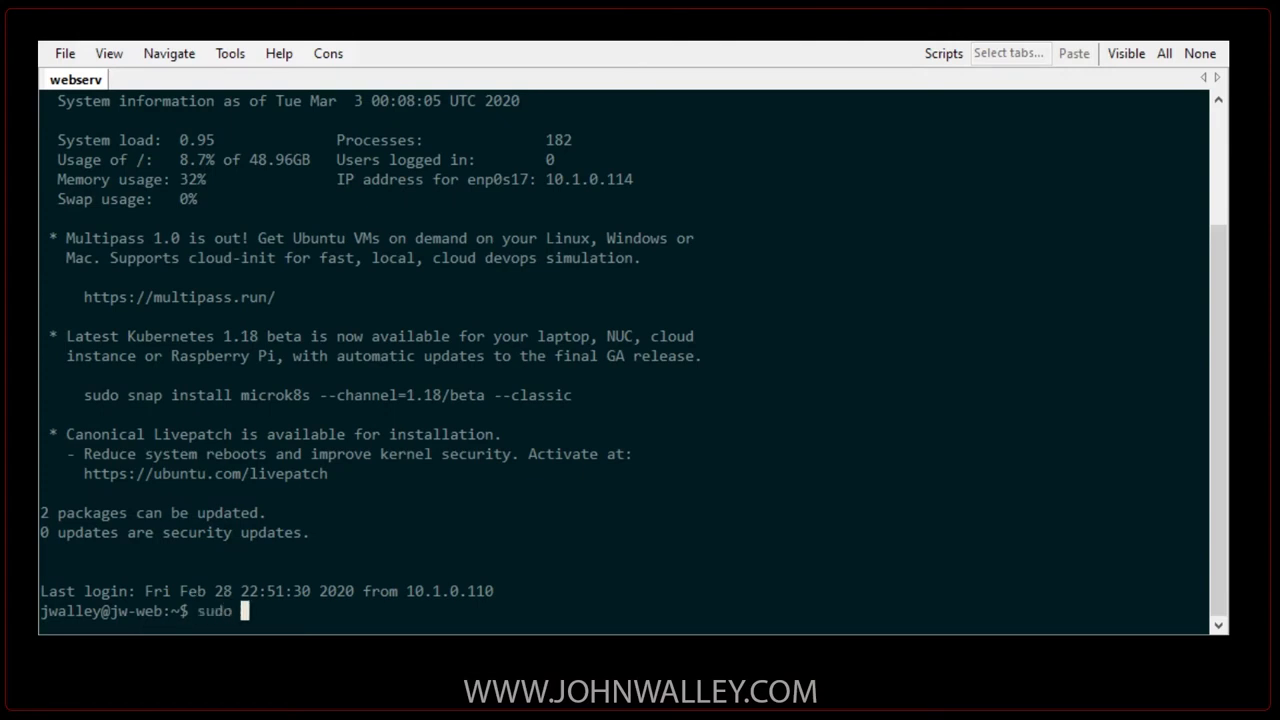
{"action": "type", "text": "apt update"}
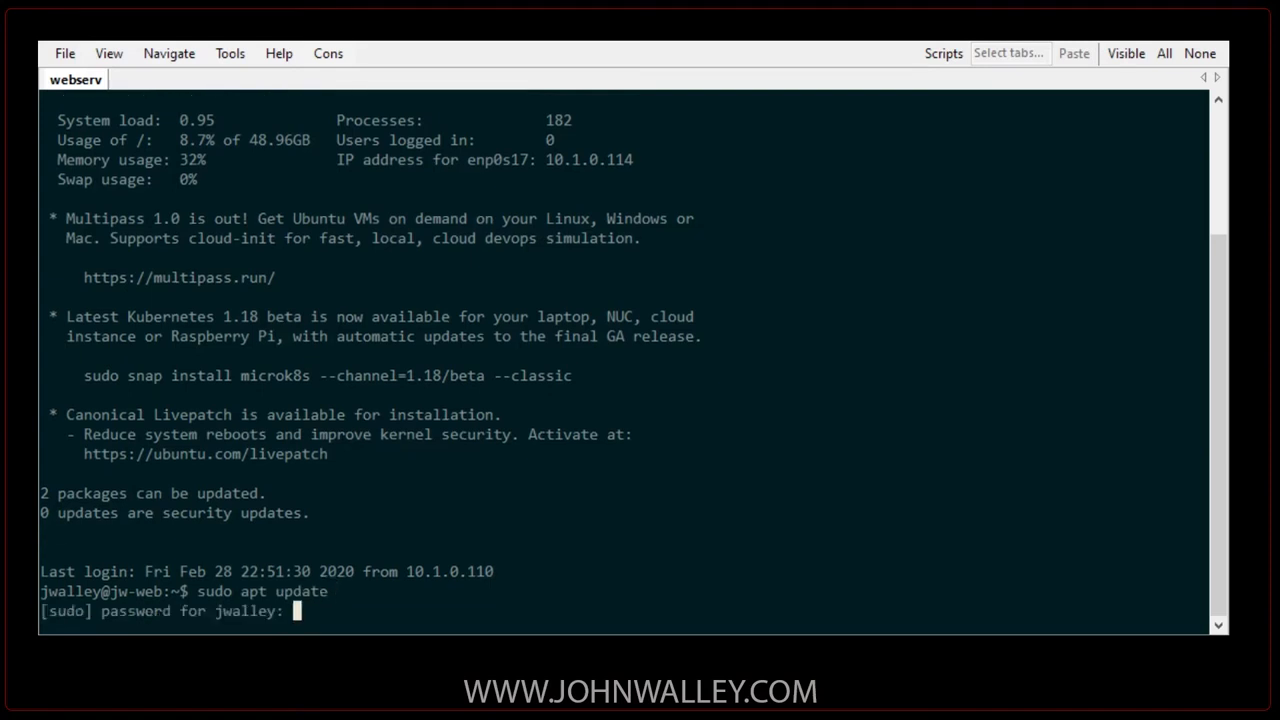
{"action": "key", "text": "Return"}
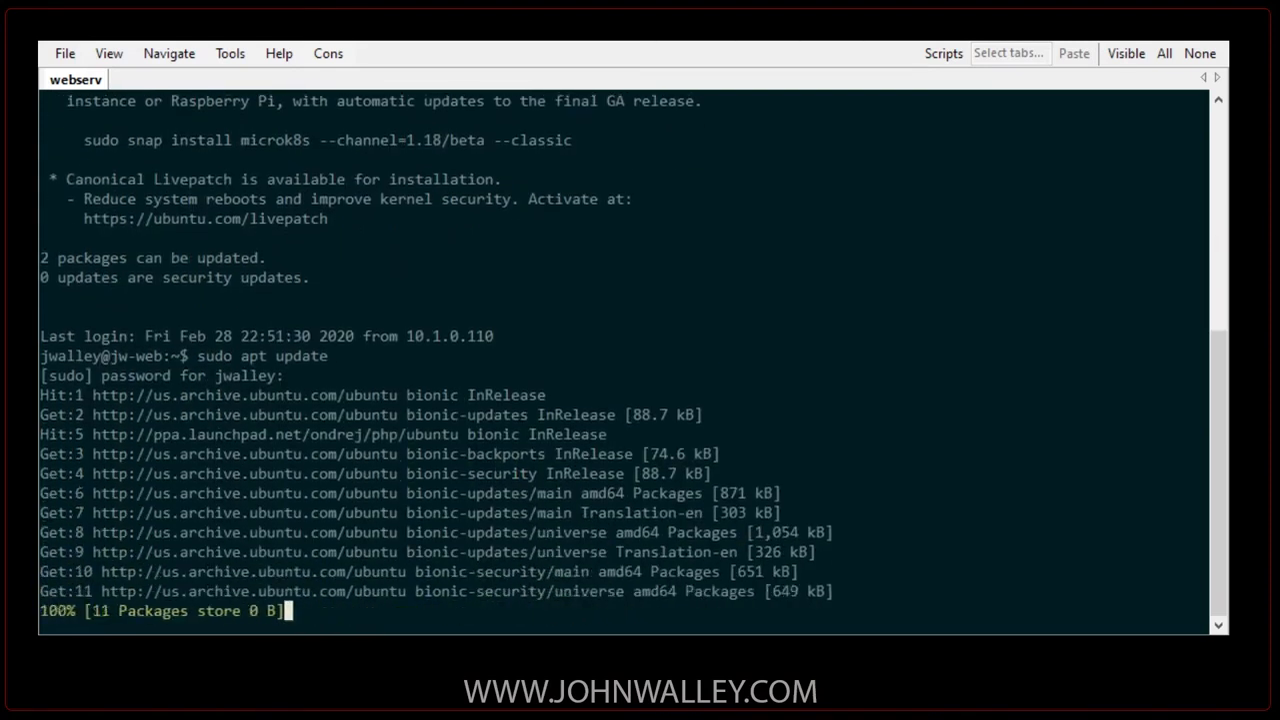
{"action": "scroll", "scroll_direction": "down", "scroll_amount": 3}
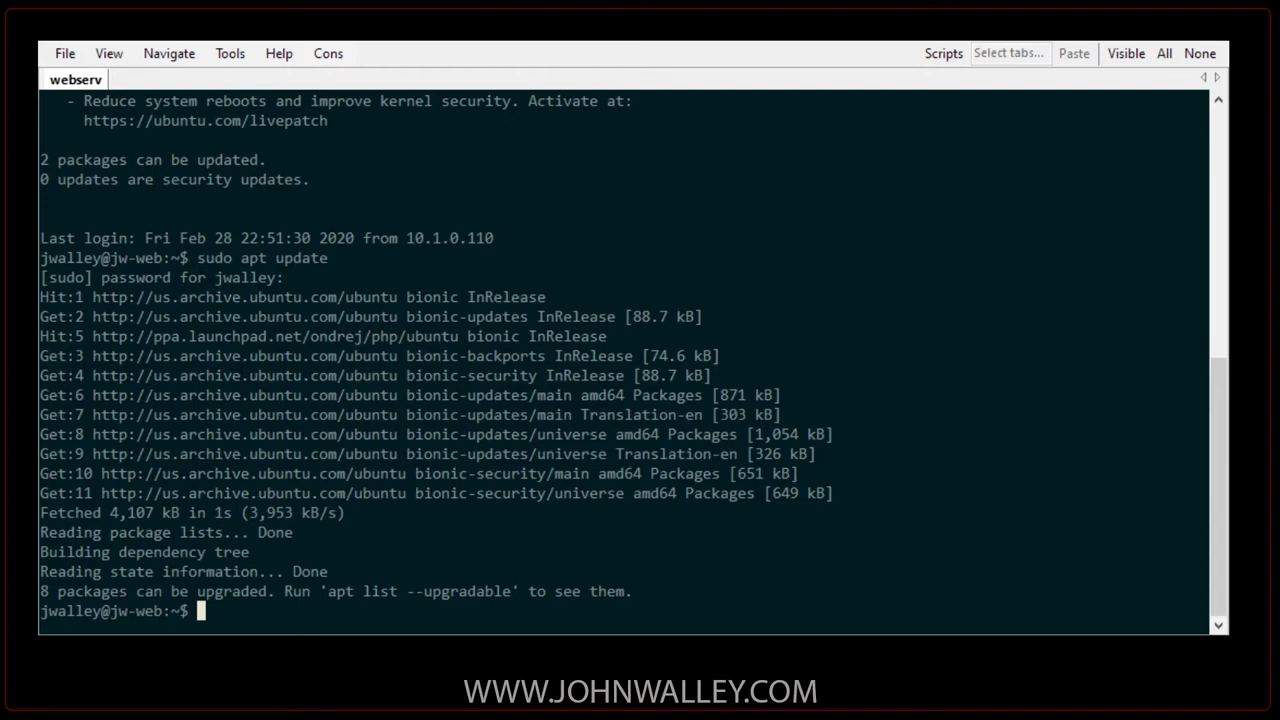
Run 'sudo apt upgrade' to update apache2 and PHP packages, then 'sudo reboot'
{"action": "type", "text": "sudo ap"}
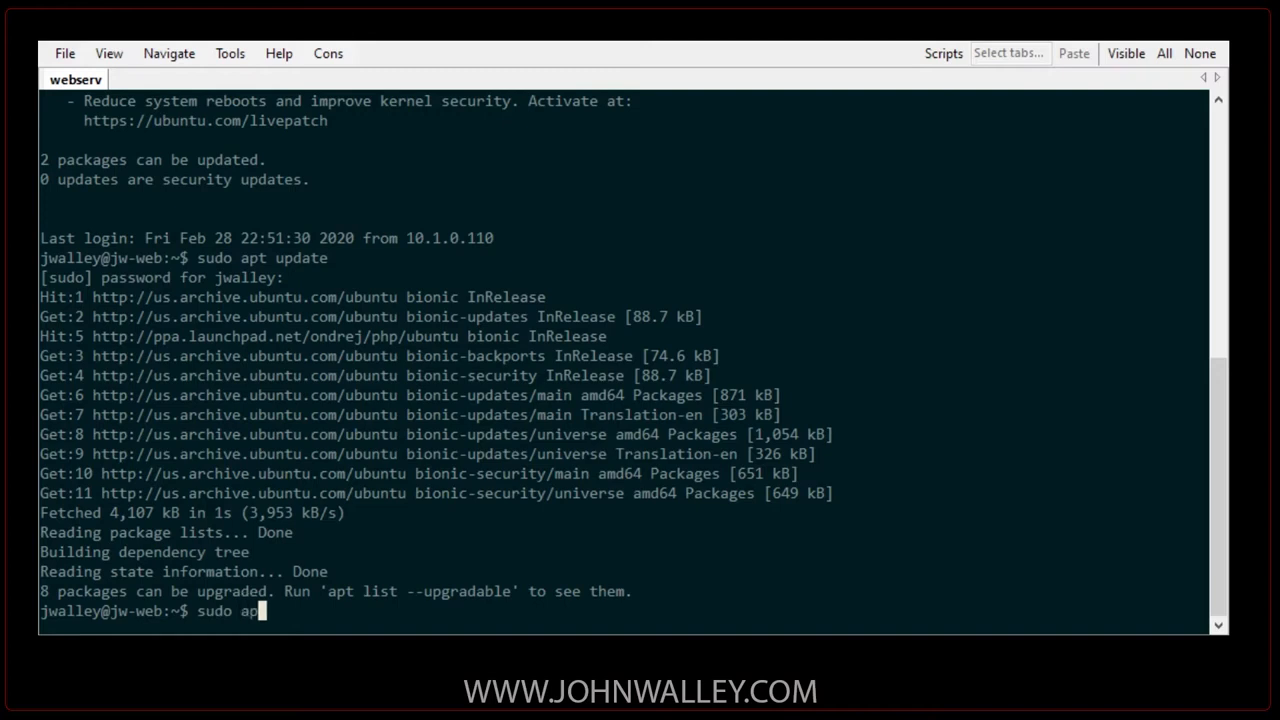
{"action": "type", "text": "upgradxe"}
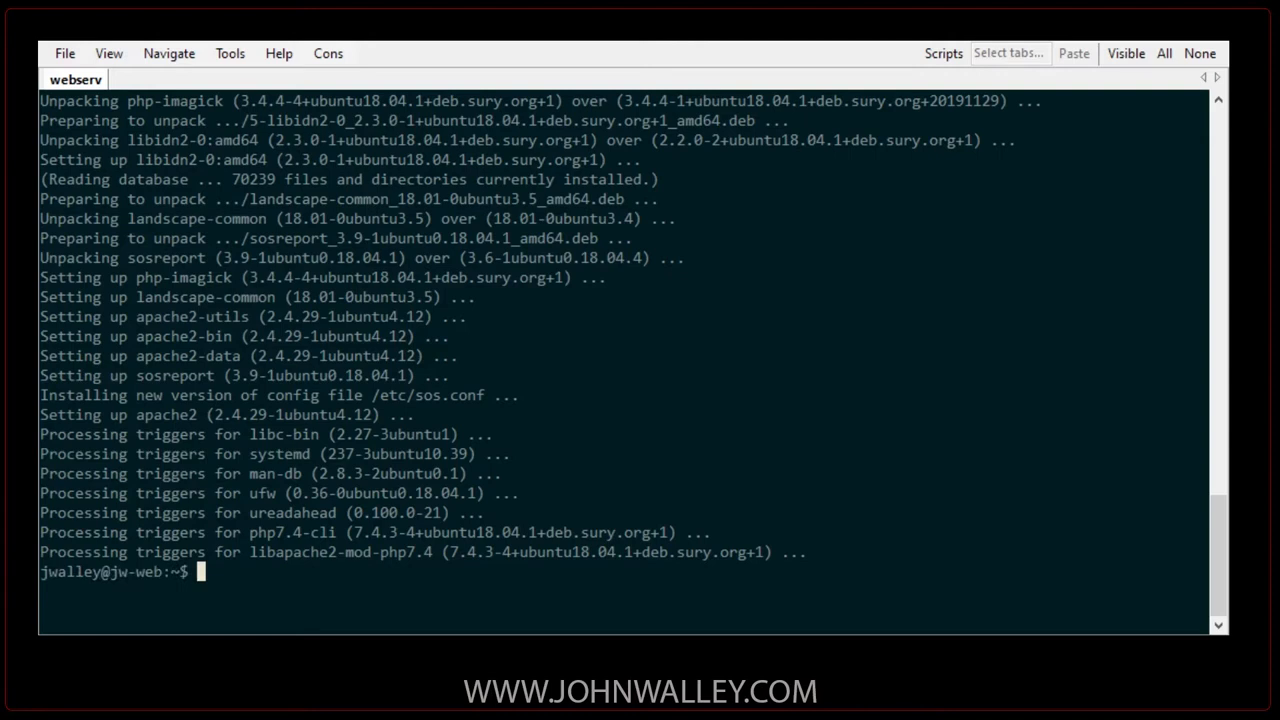
{"action": "type", "text": "sudo"}
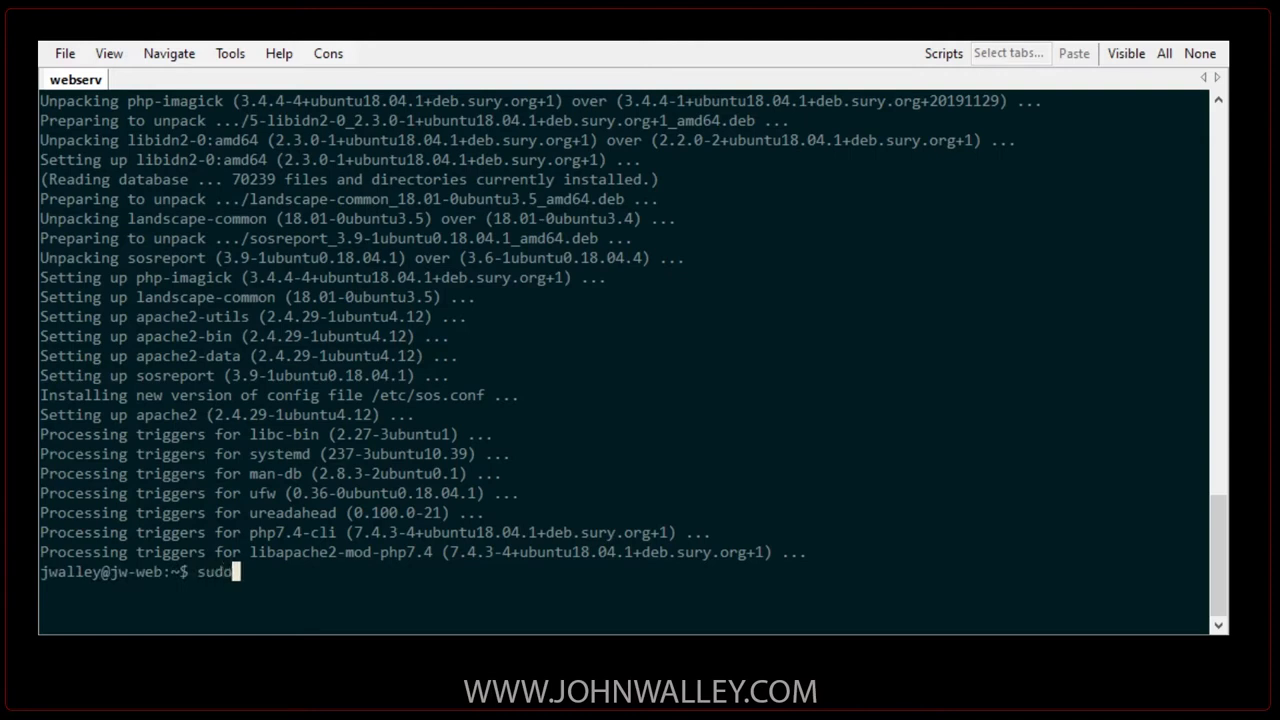
{"action": "type", "text": "reboot"}
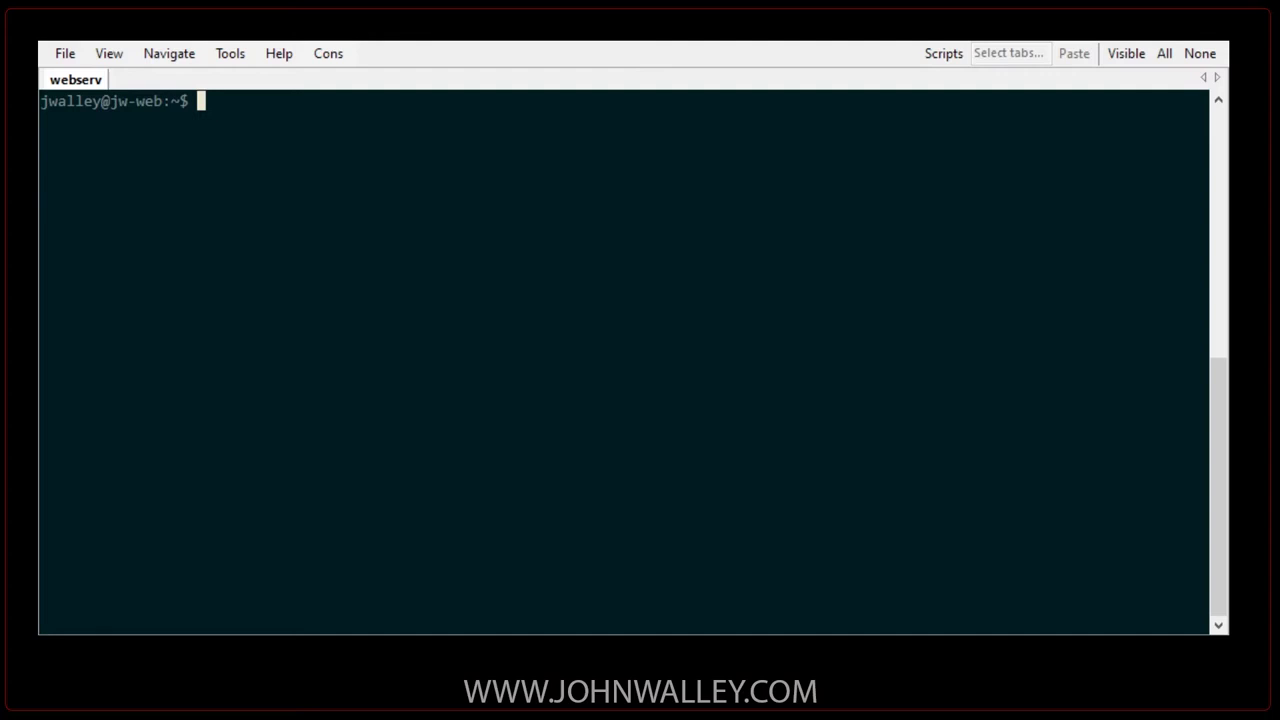
Enter a root shell with 'sudo bash' and run 'apt install zip' to add zip and unzip
{"action": "type", "text": "sudo bash"}
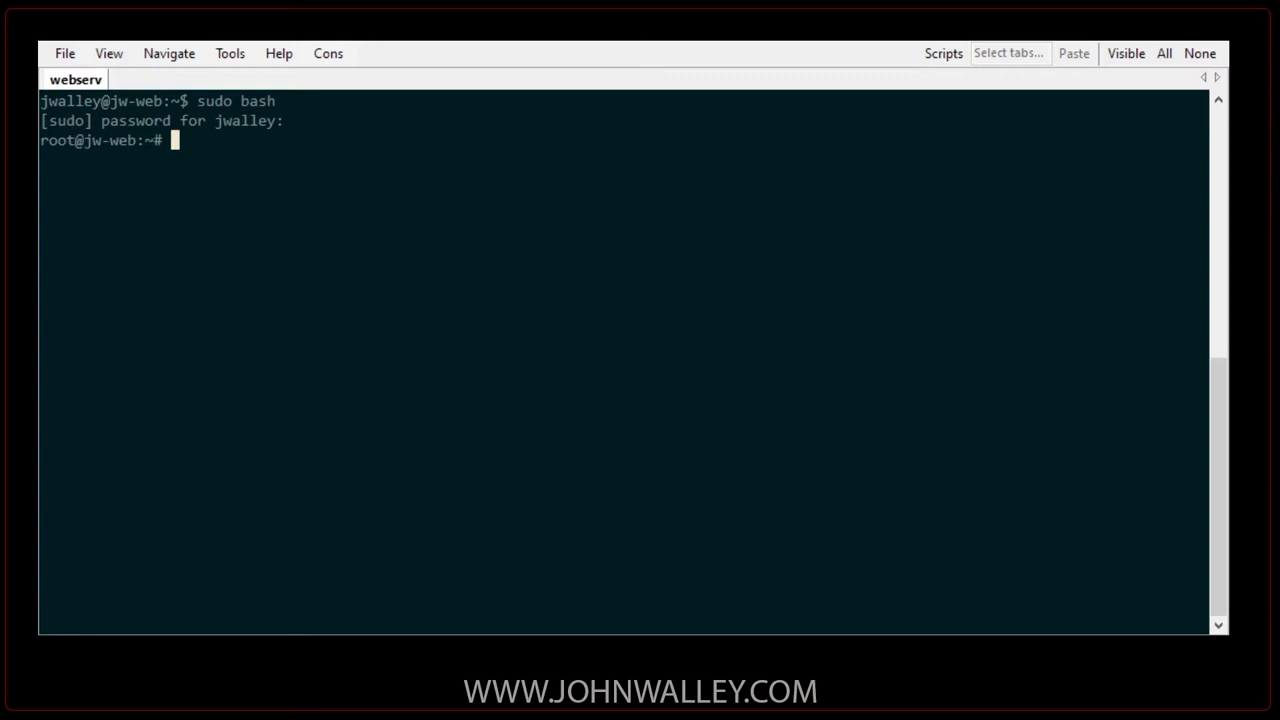
{"action": "type", "text": "apt insta"}
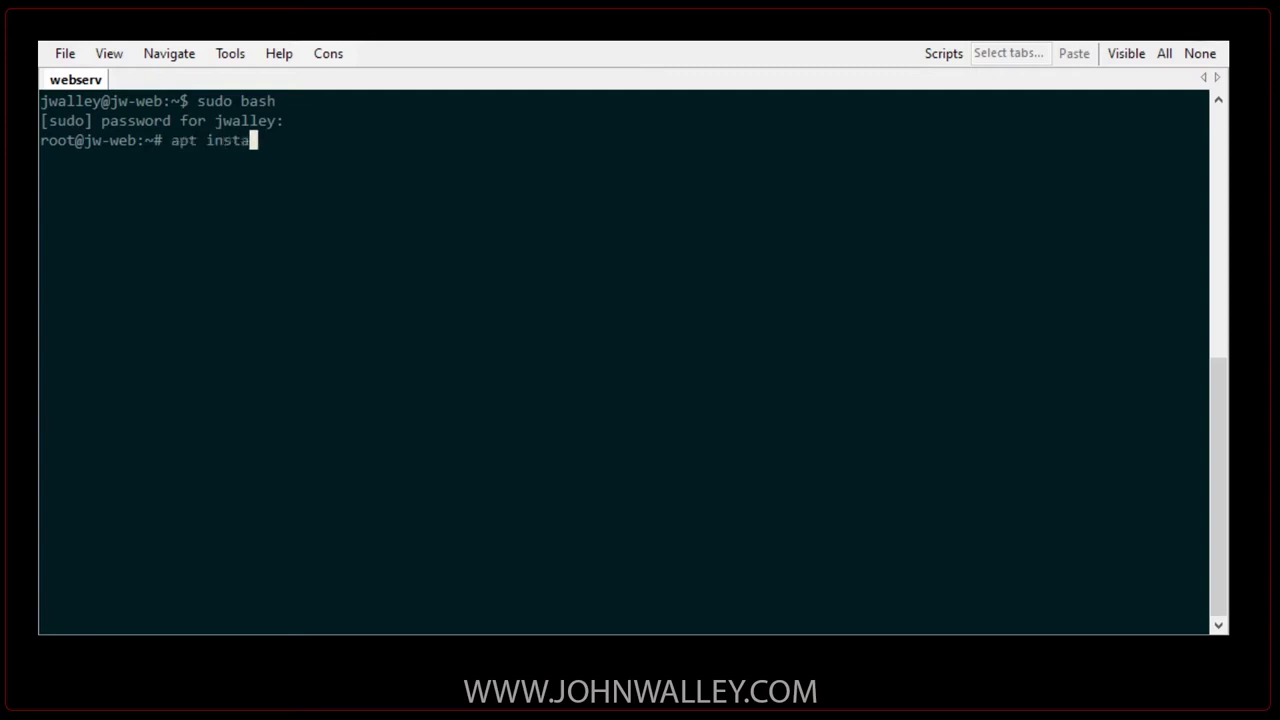
{"action": "type", "text": "ll z"}
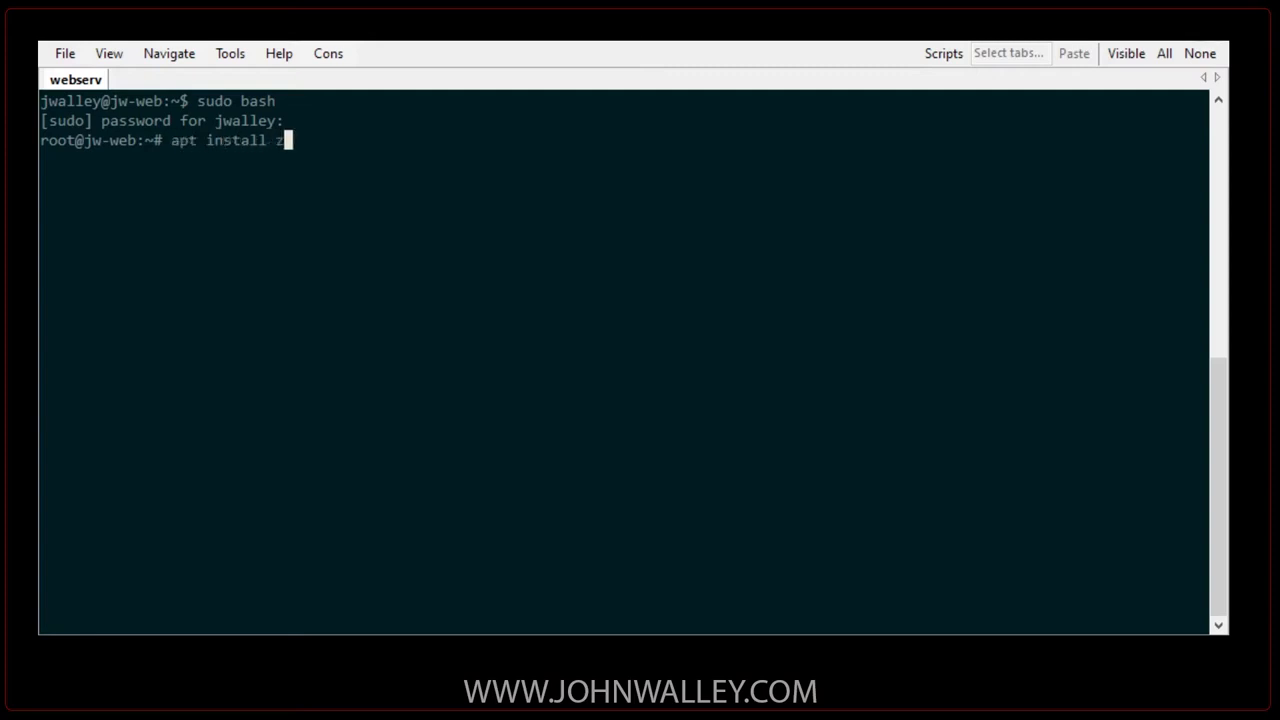
{"action": "type", "text": "ip"}
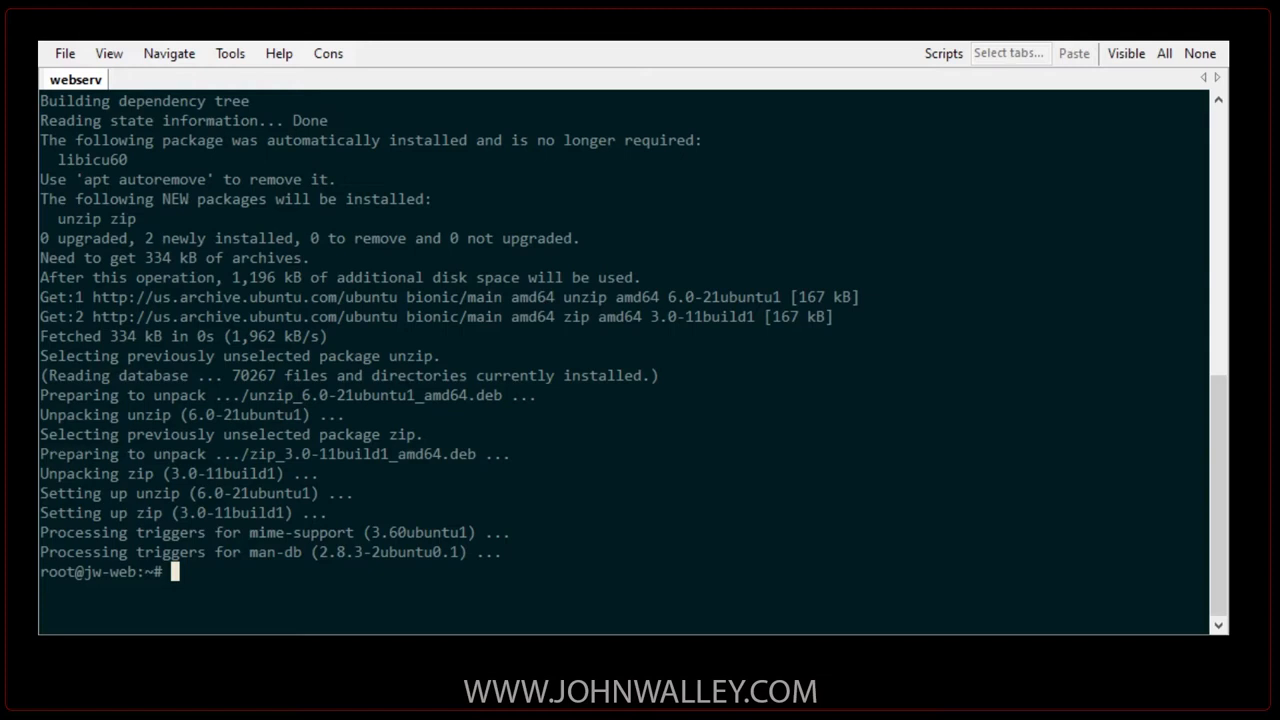
Change directory to the web root /var/www/html
{"action": "type", "text": "cd"}
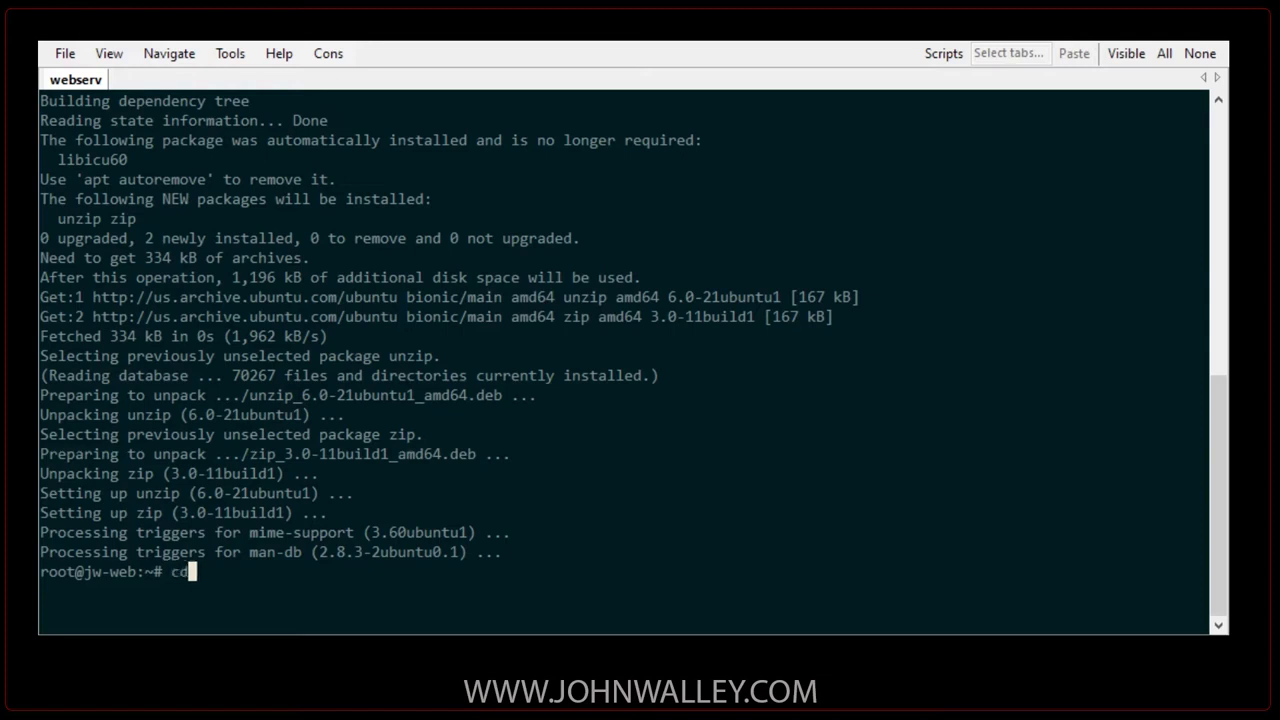
{"action": "type", "text": "/v"}
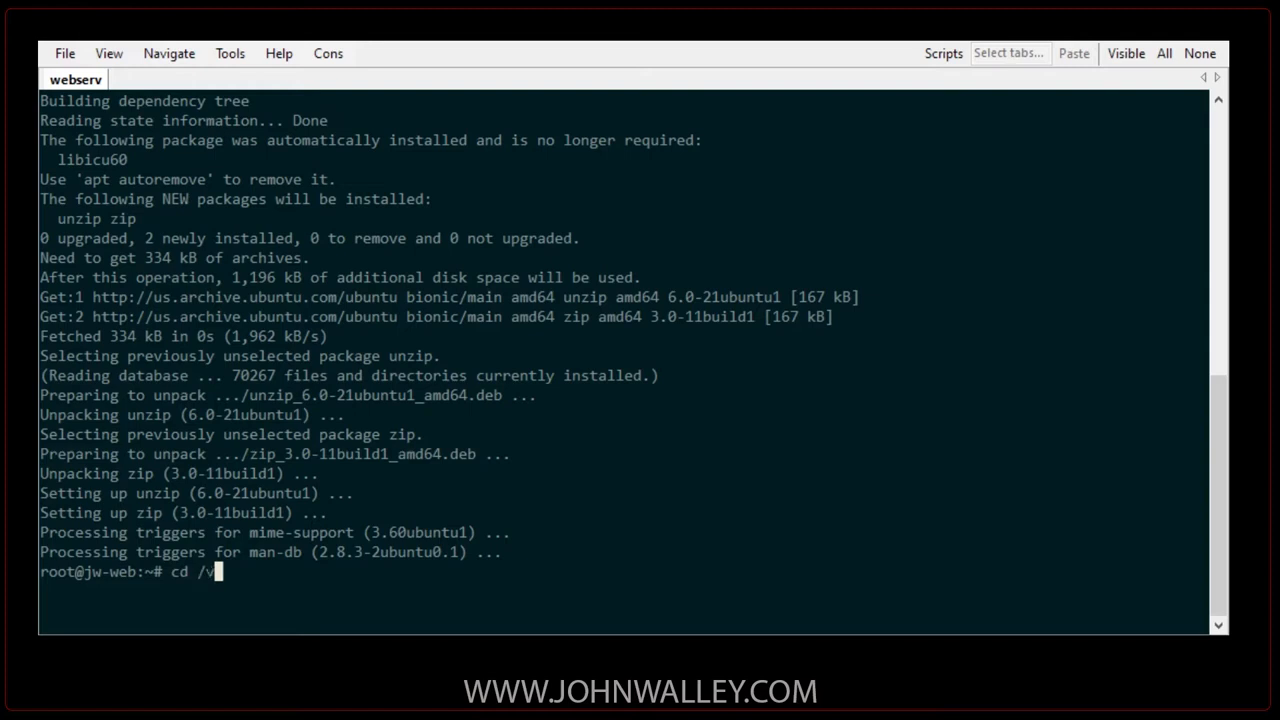
{"action": "type", "text": "ar/"}
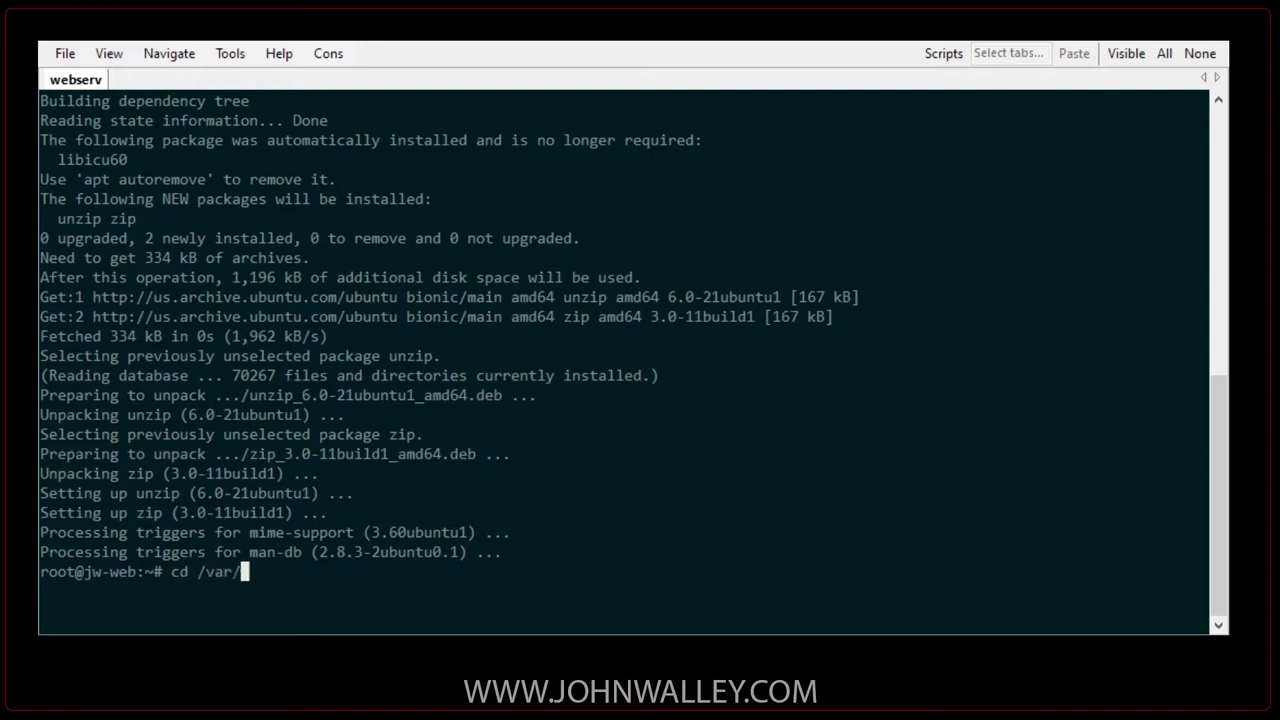
{"action": "type", "text": "www/html/"}
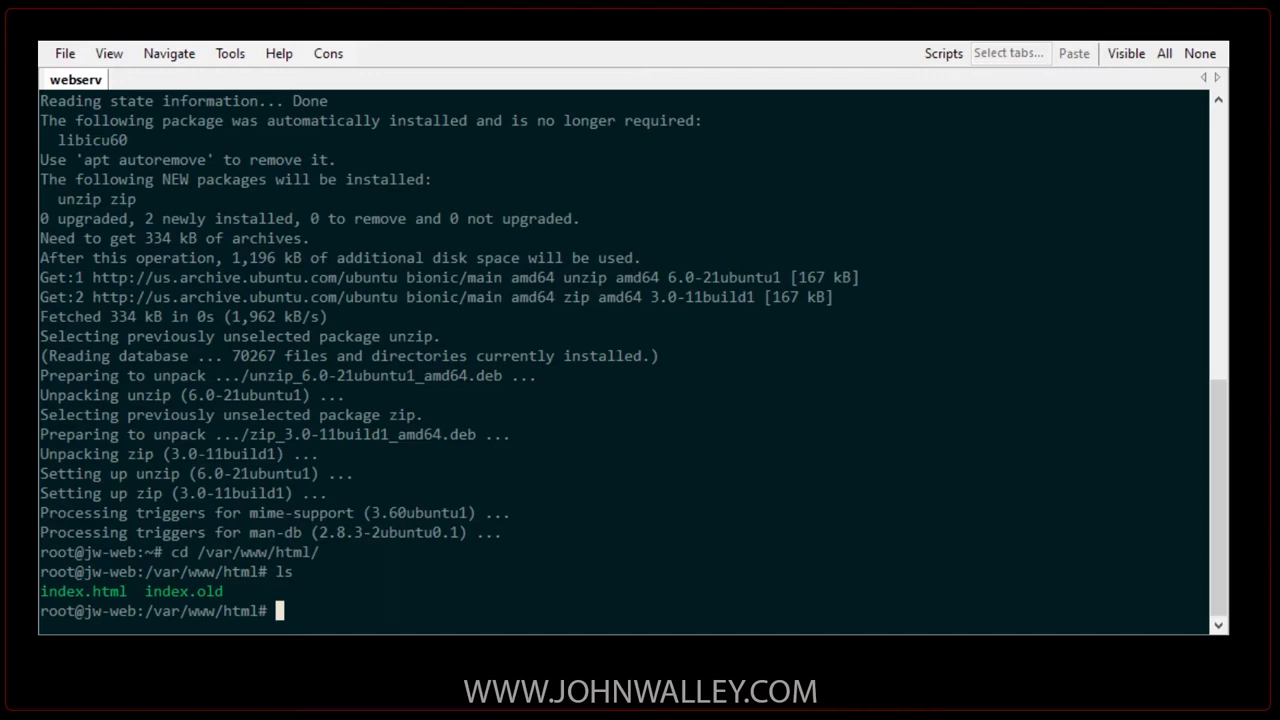
Delete index.html and index.old with 'rm index.*', leaving the web root empty
{"action": "type", "text": "rm"}
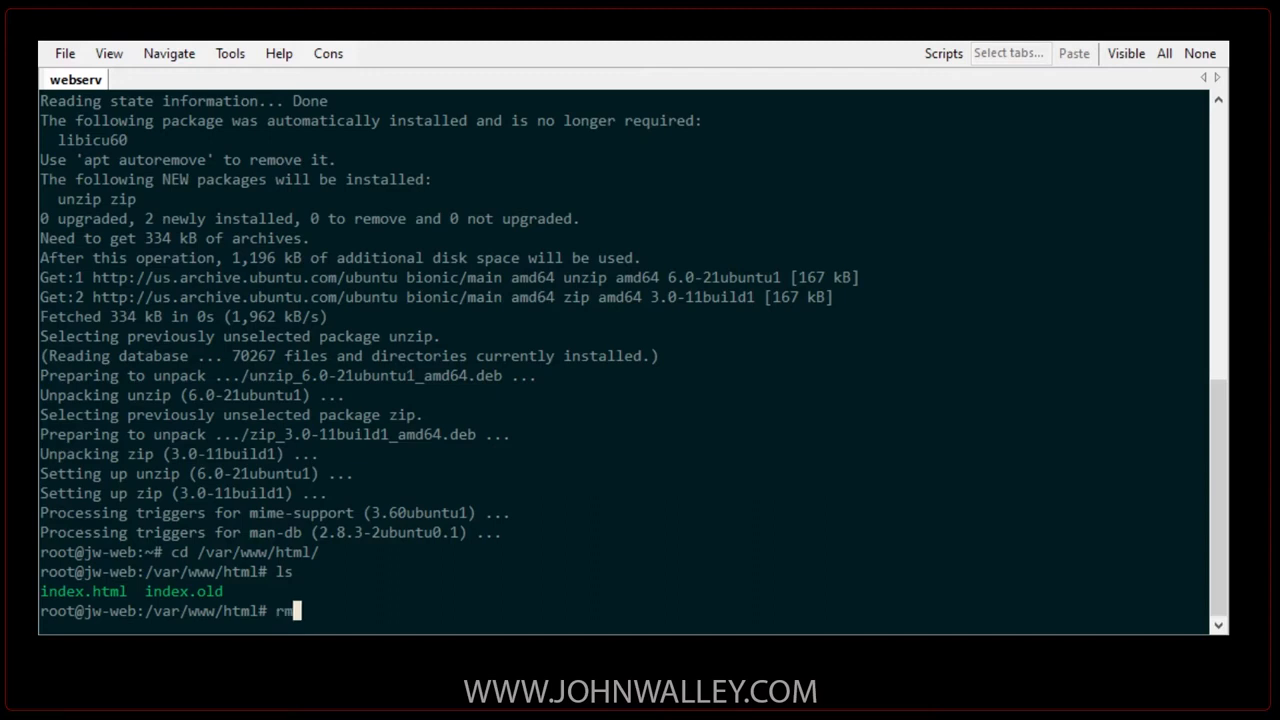
{"action": "type", "text": "index."}
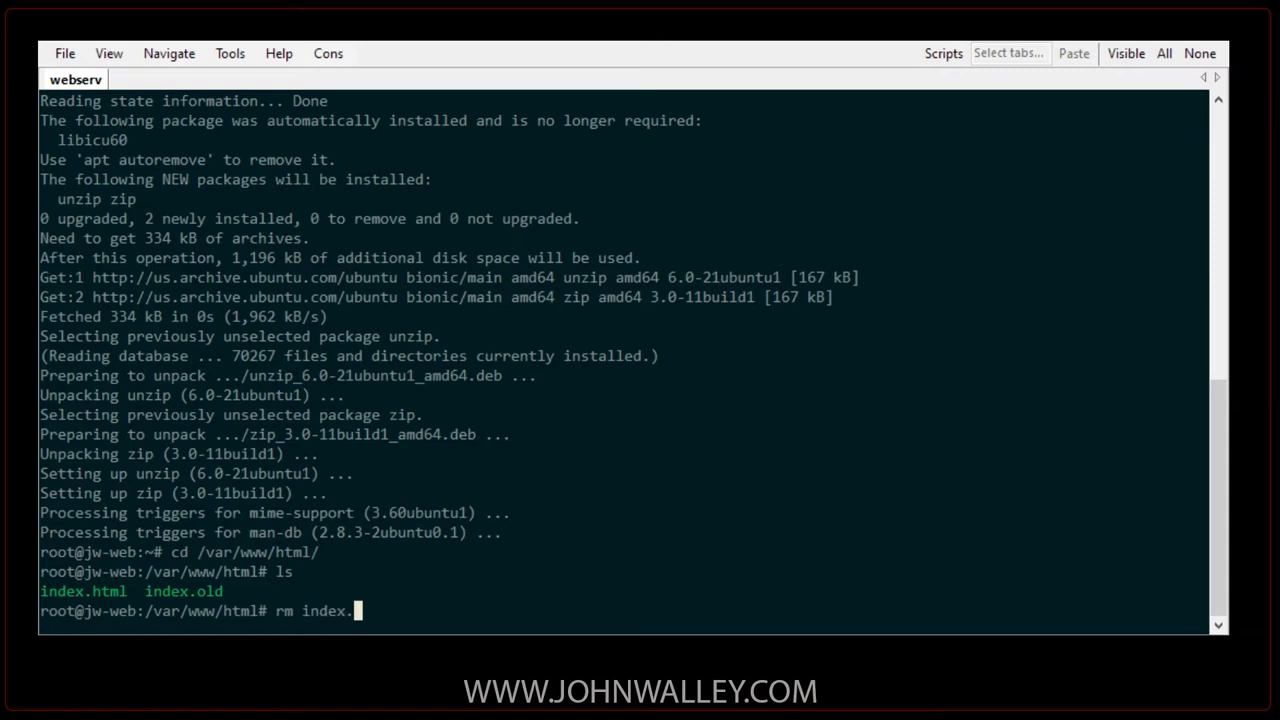
{"action": "type", "text": "*"}
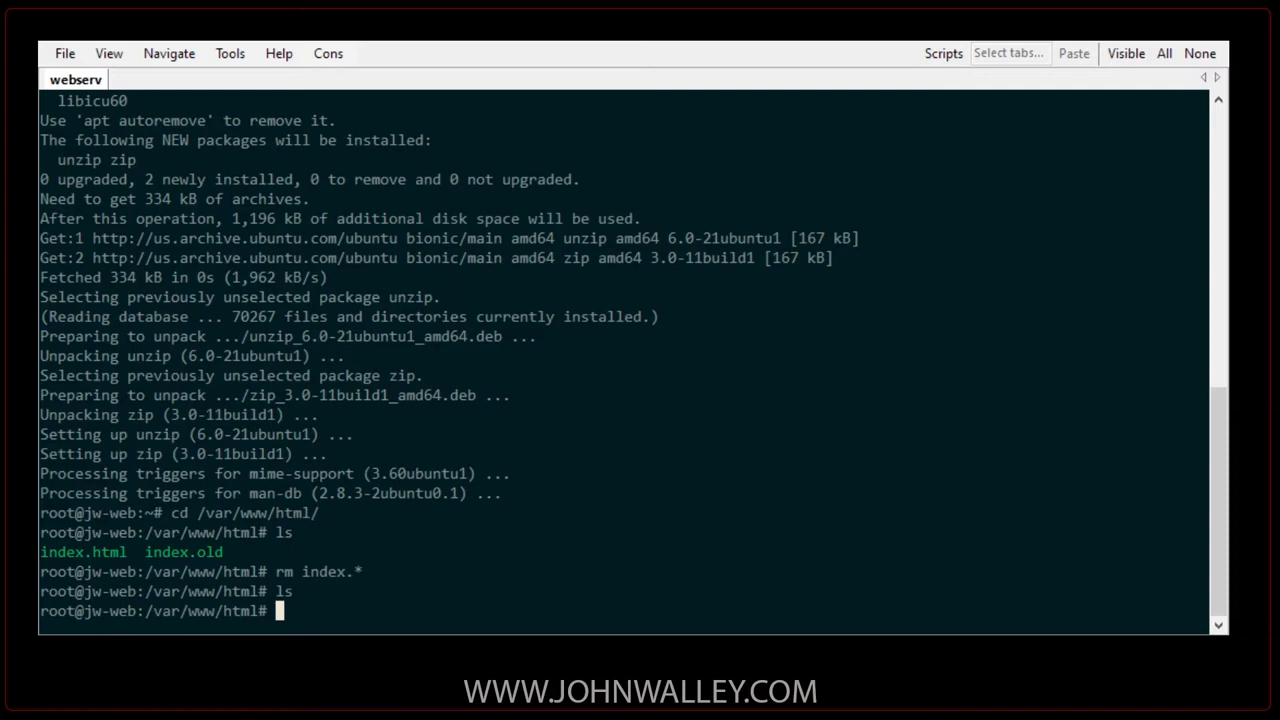
{"action": "type", "text": "wget"}
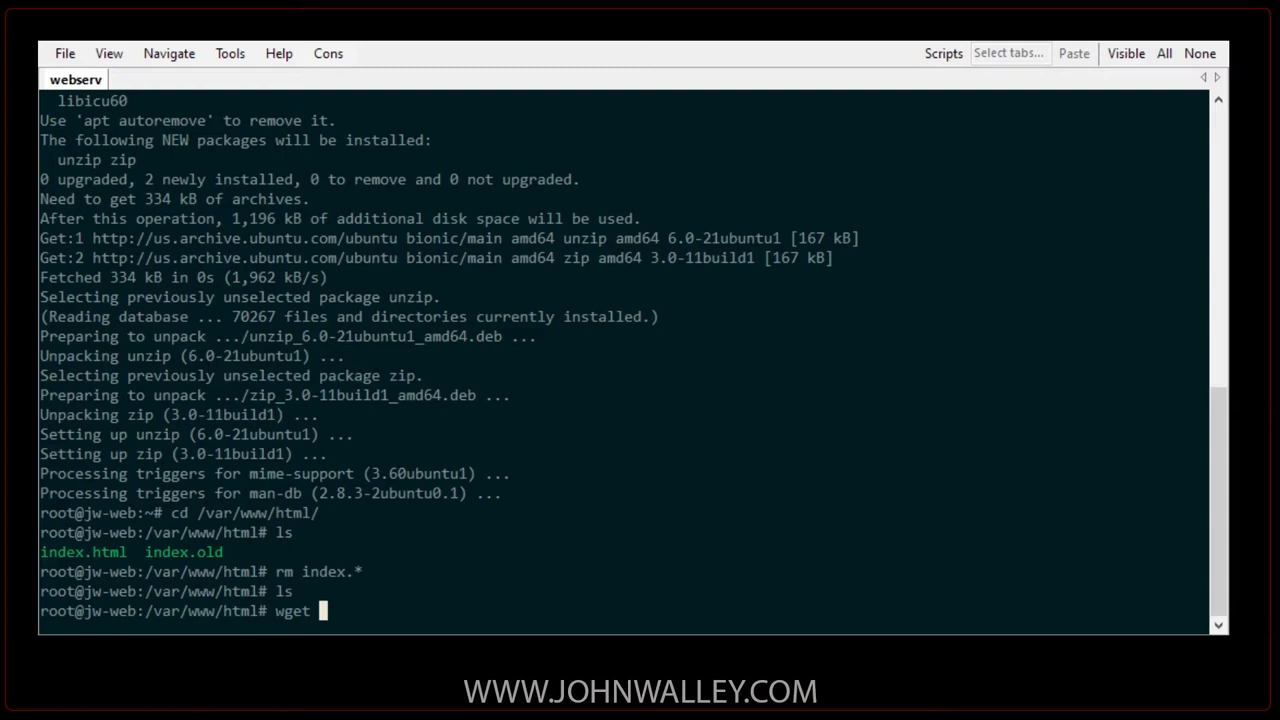
{"action": "type", "text": "h"}
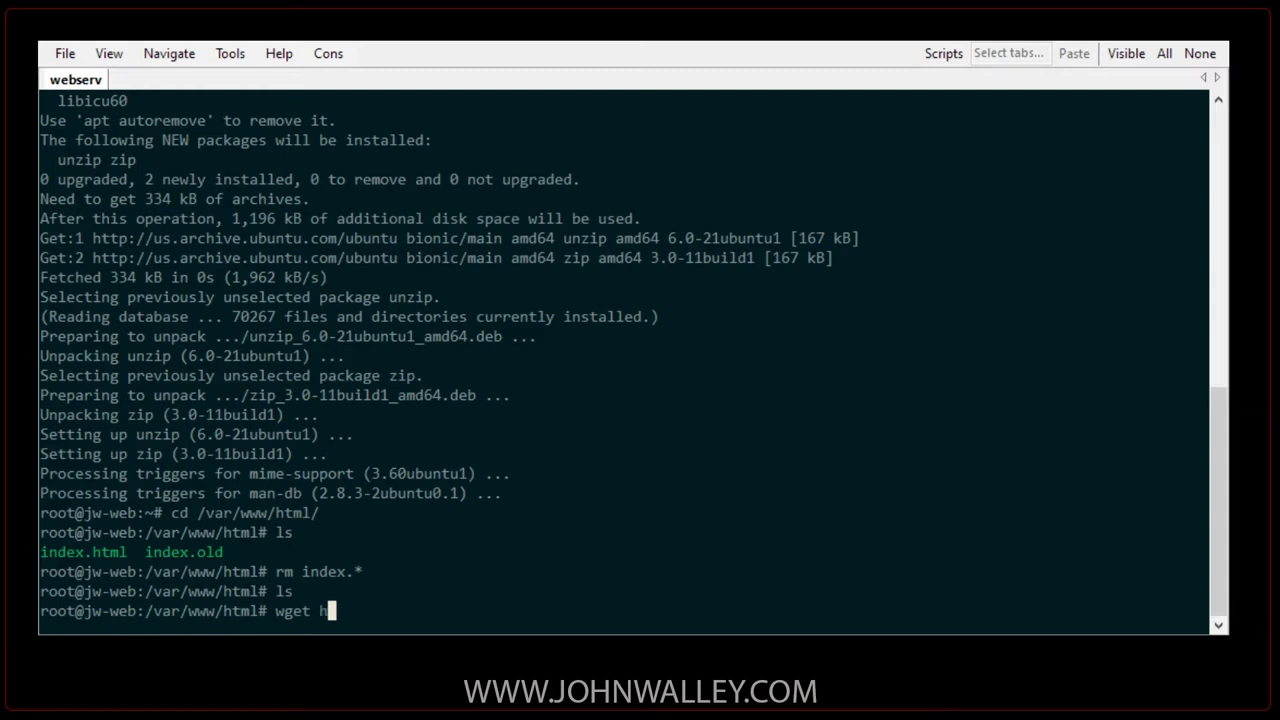
{"action": "type", "text": "ttps://"}
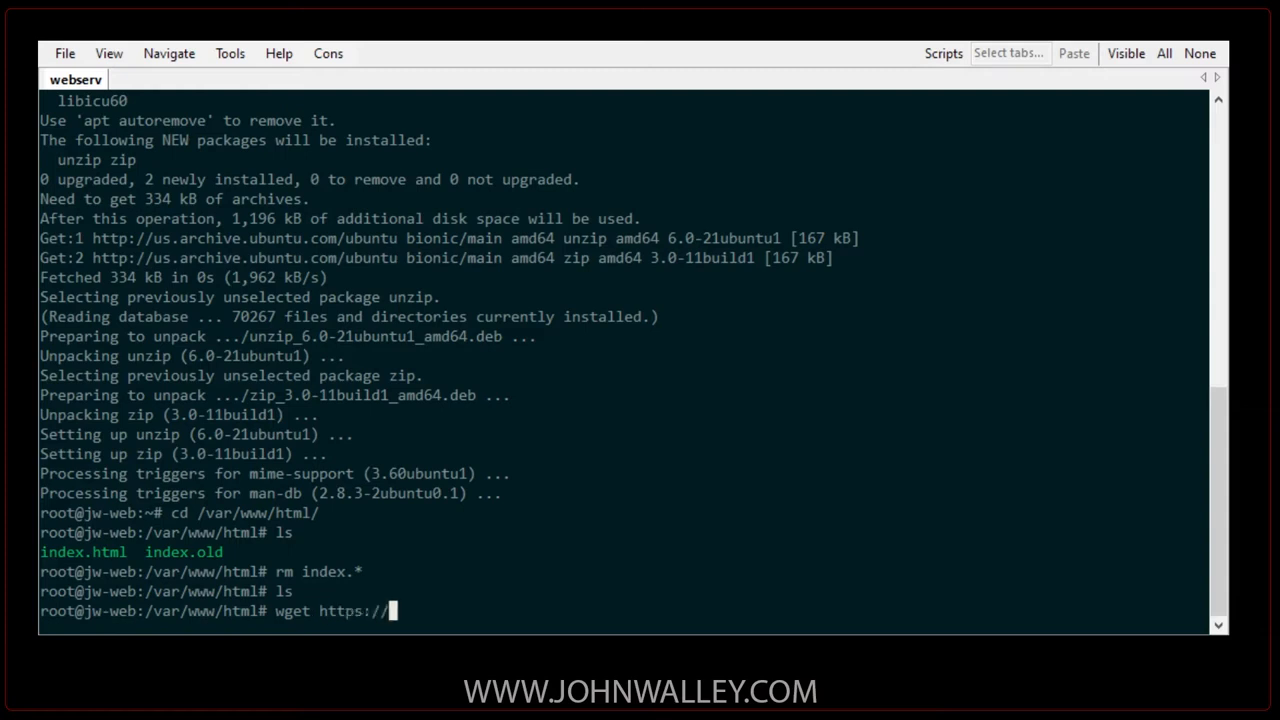
{"action": "type", "text": "wordpr"}
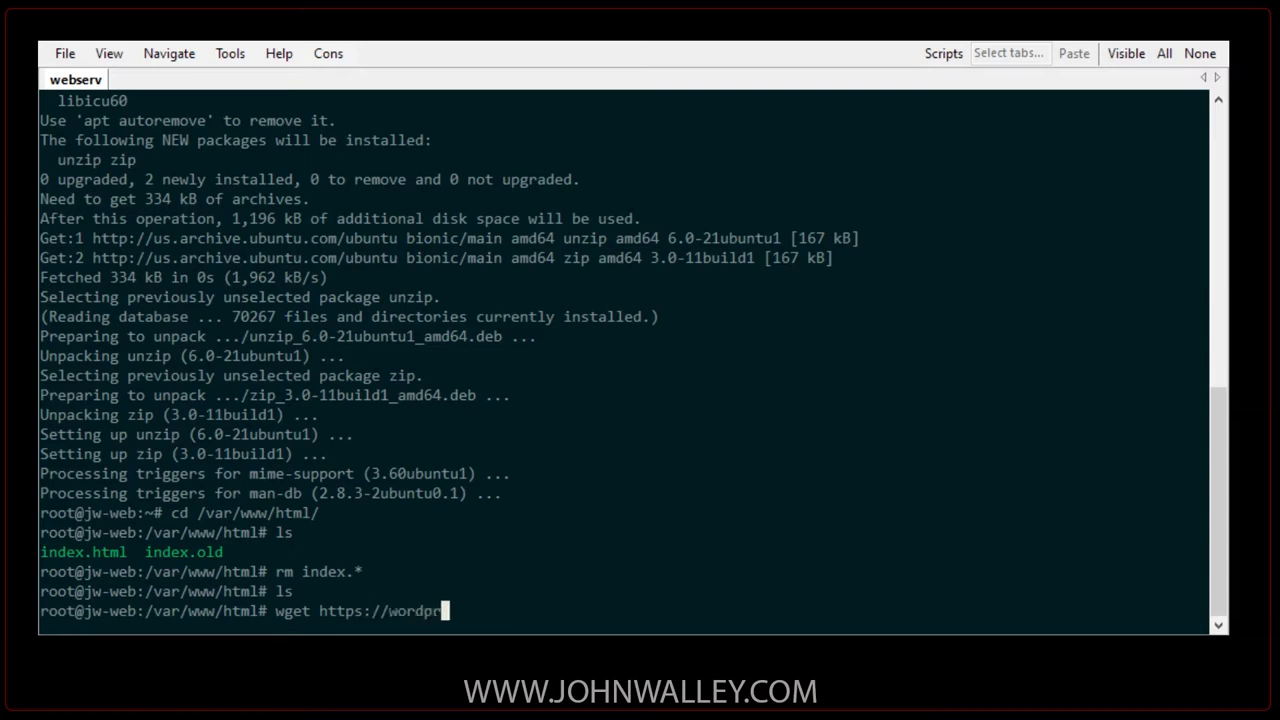
{"action": "type", "text": "ess.or"}
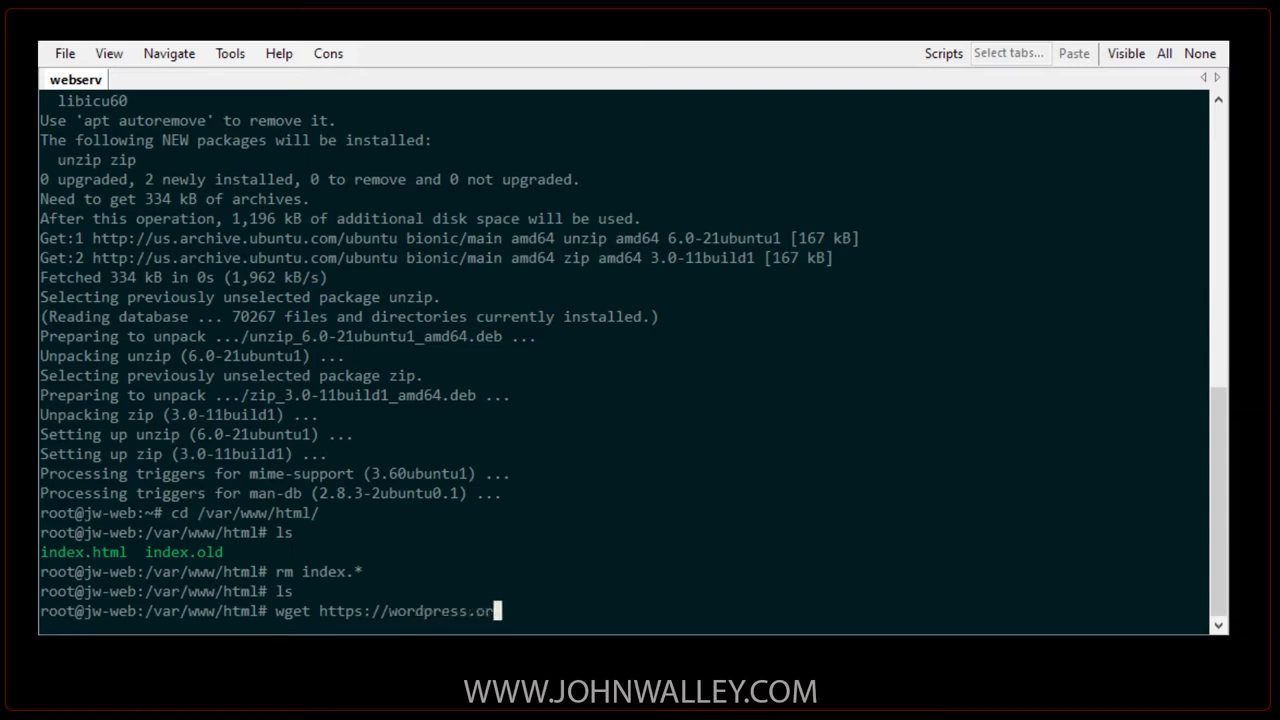
{"action": "type", "text": "g/late"}
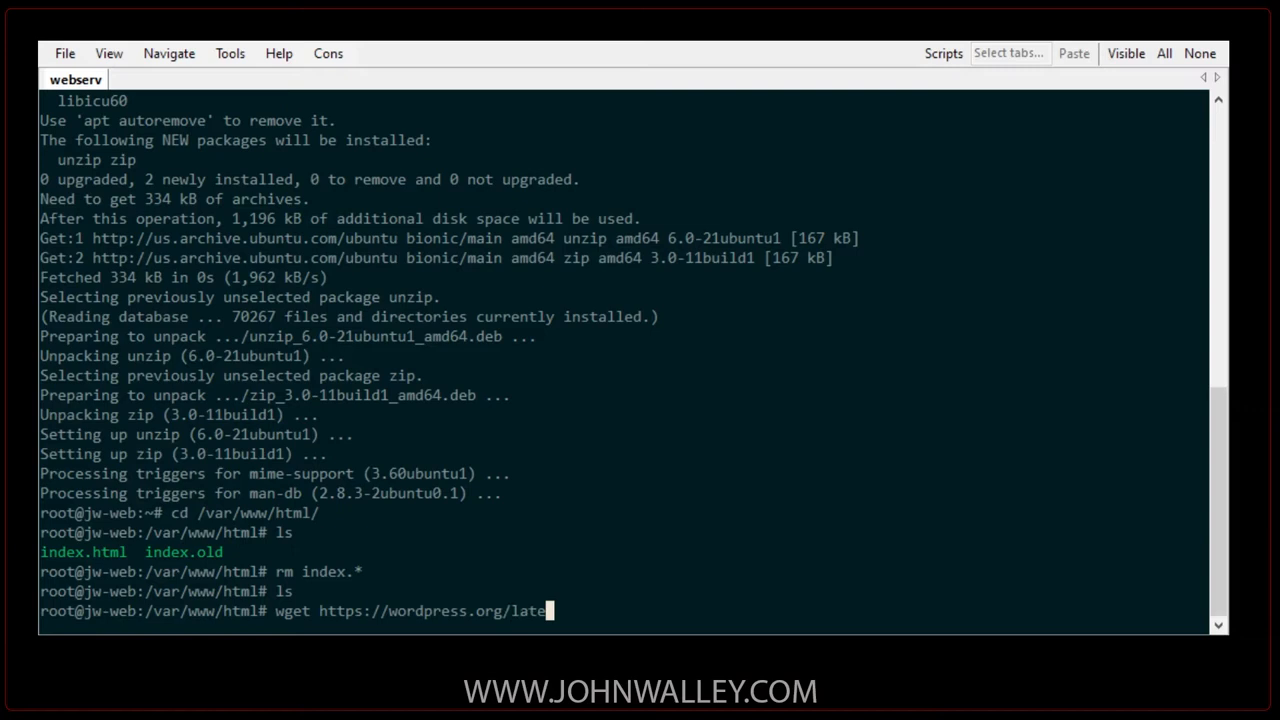
{"action": "type", "text": "st.zip"}
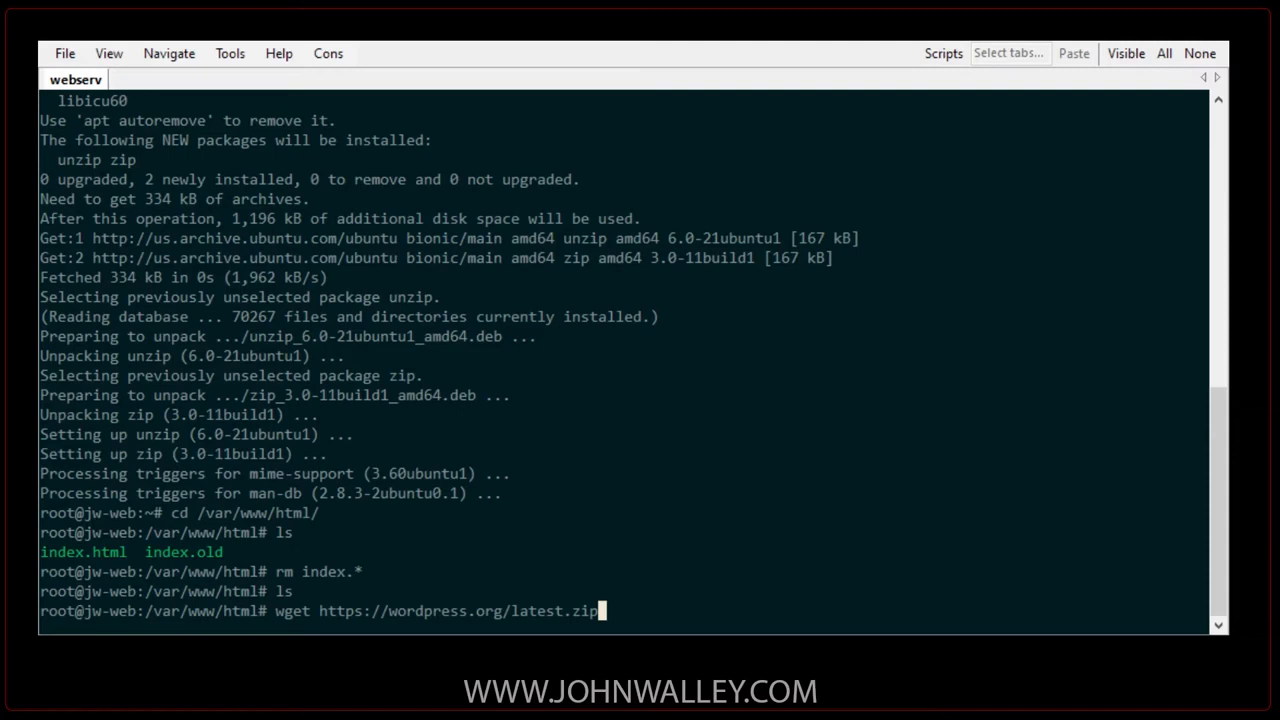
{"action": "key", "text": "enter"}
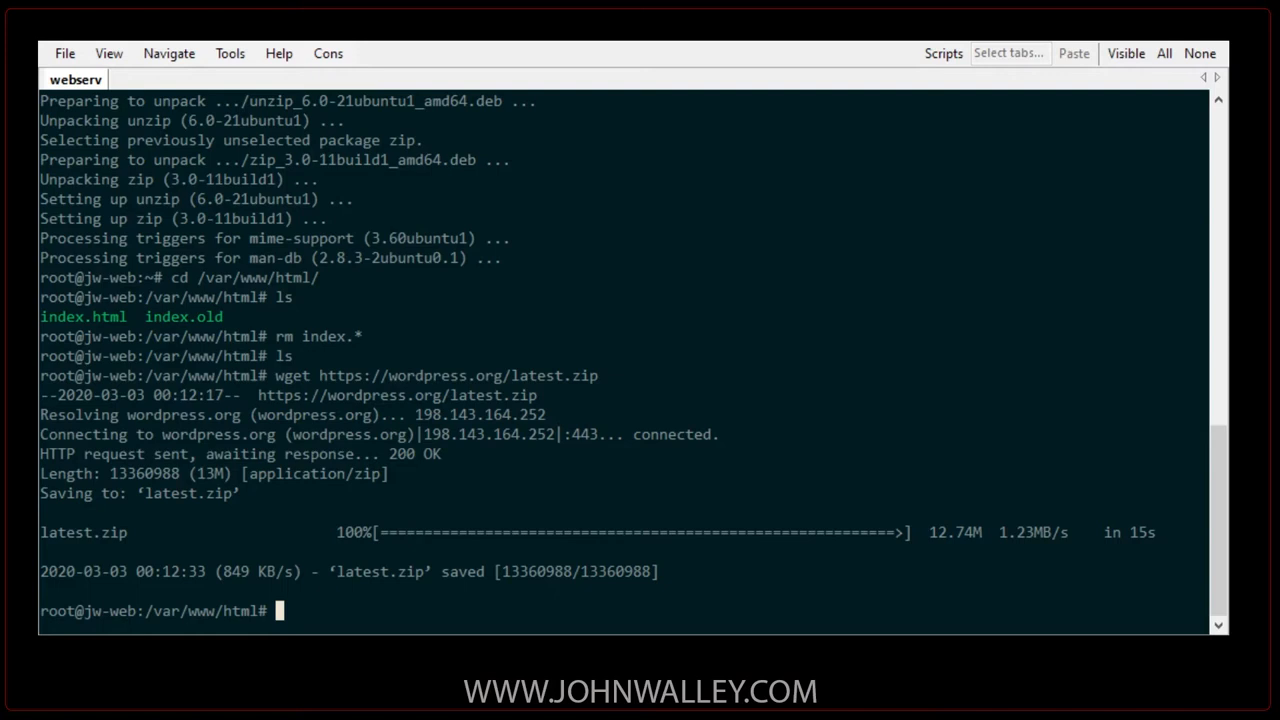
{"action": "type", "text": "ls"}
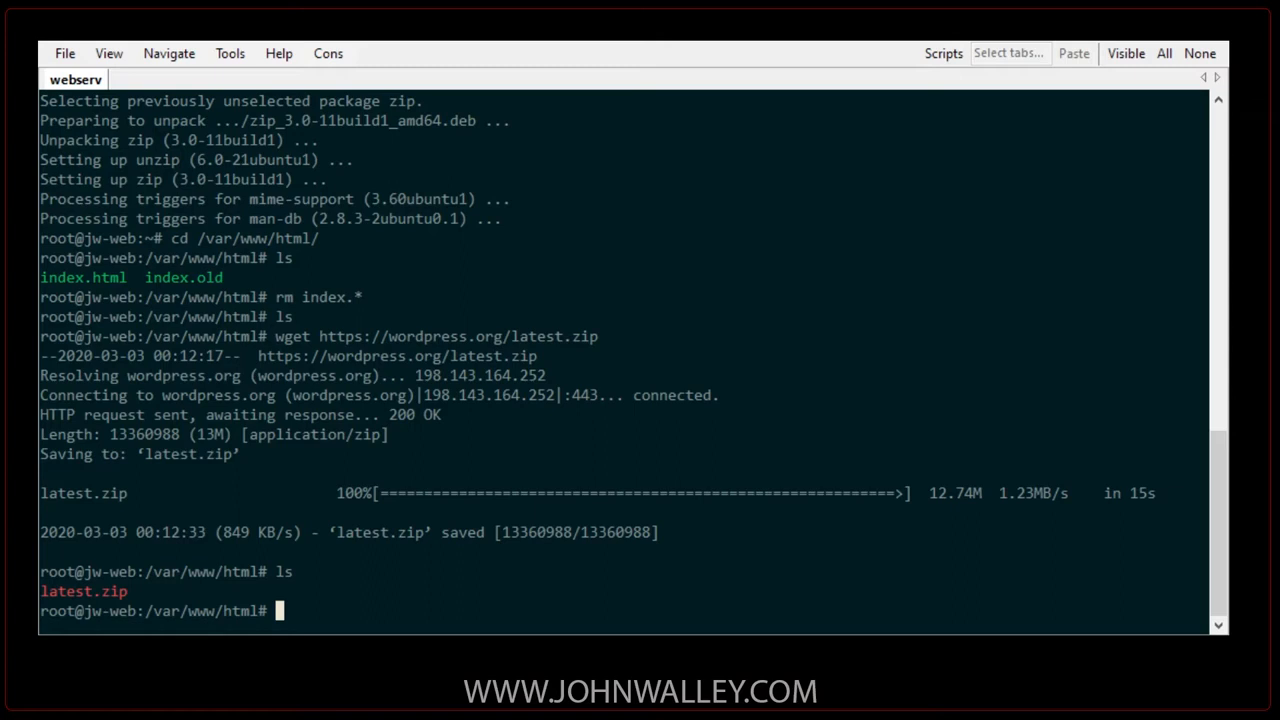
Run 'unzip latest.zip' and list the folder, showing the extracted wordpress directory
{"action": "type", "text": "unz"}
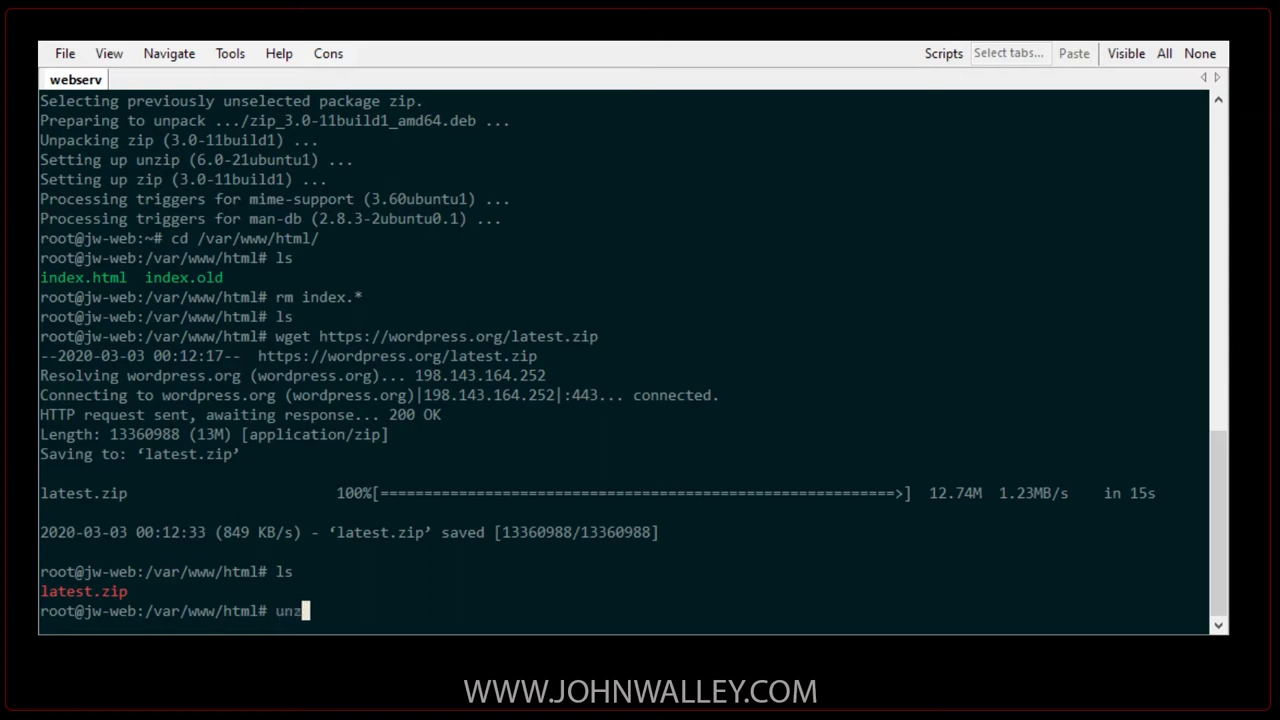
{"action": "type", "text": "ip latest.zip"}
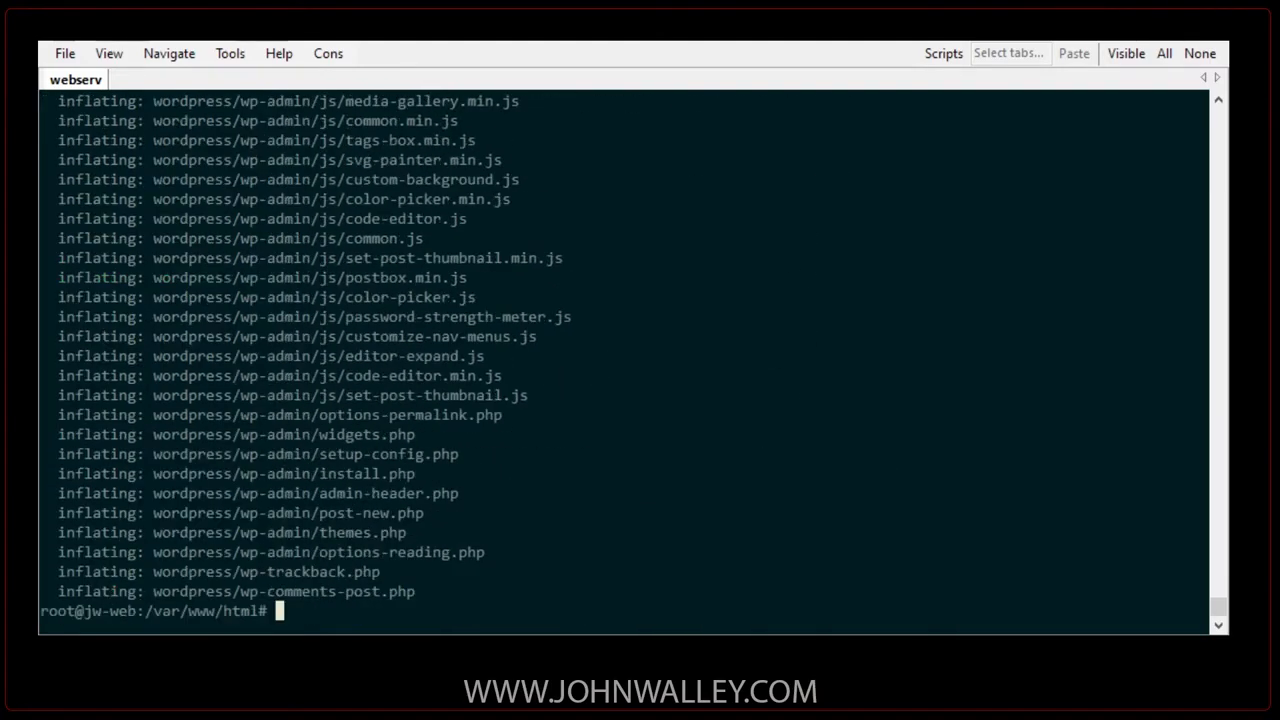
{"action": "type", "text": "l"}
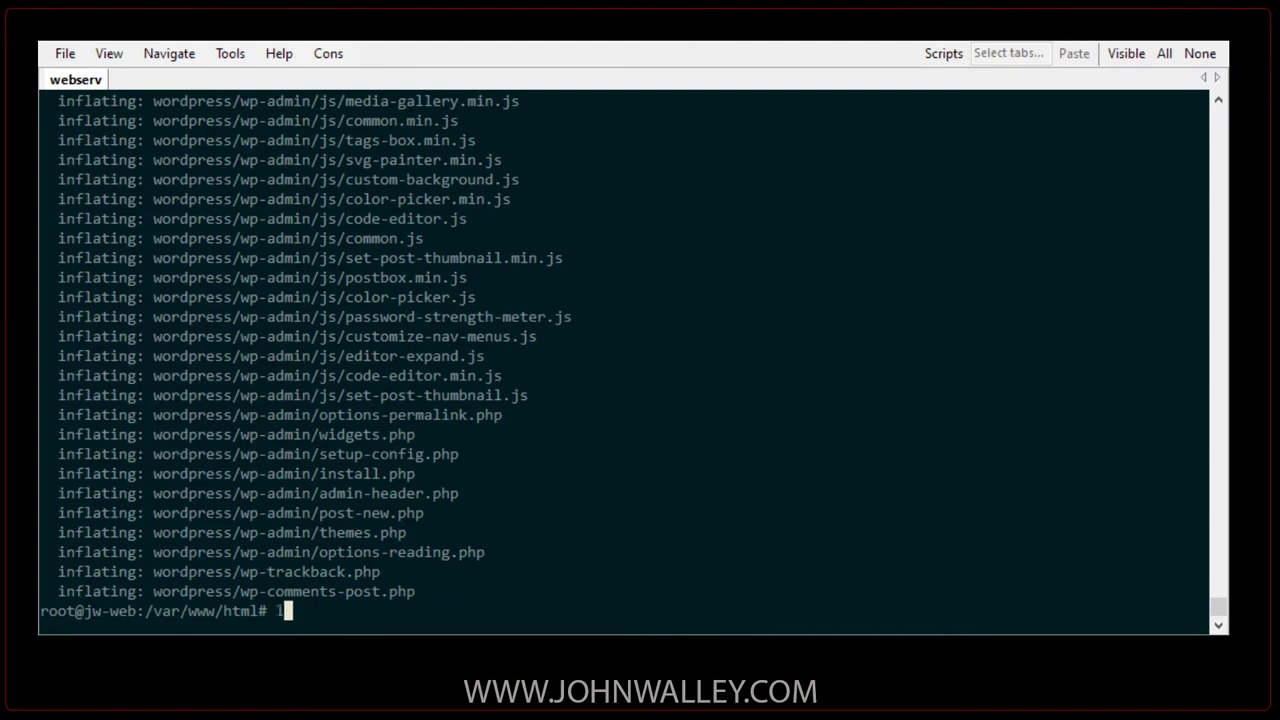
{"action": "type", "text": "ls"}
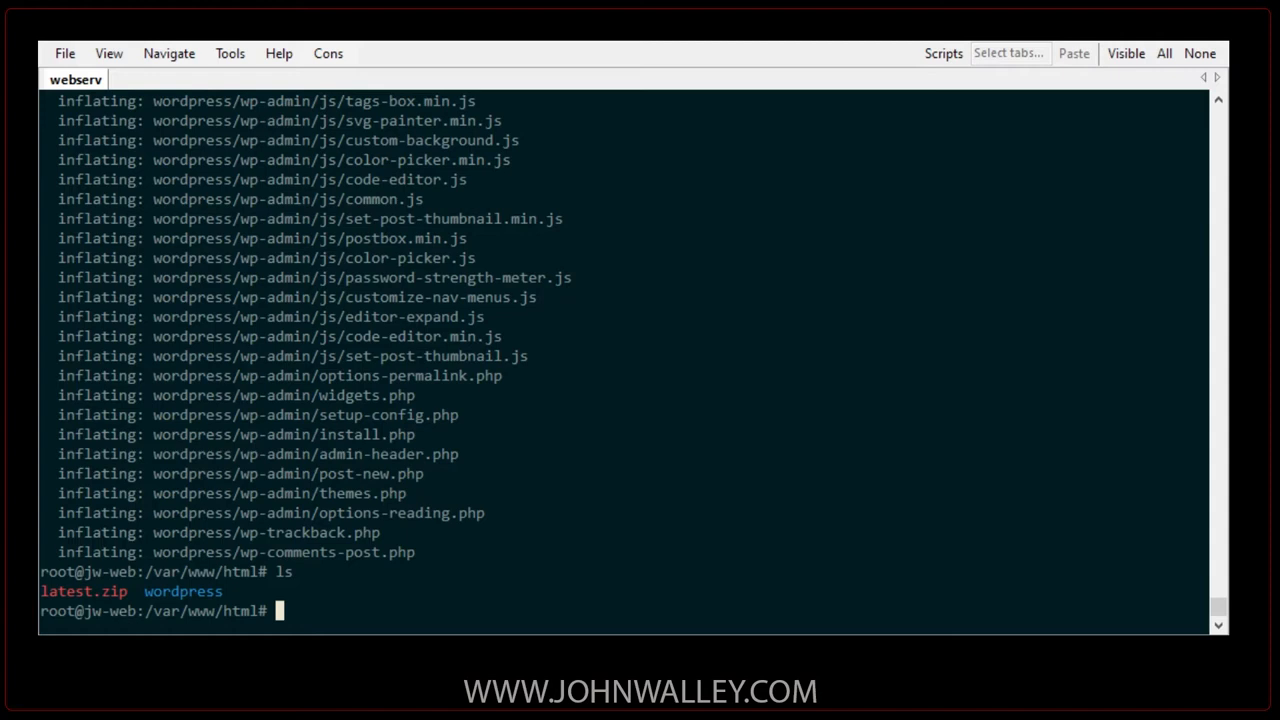
Move the contents of wordpress/ up into /var/www/html and list the result
{"action": "type", "text": "mv"}
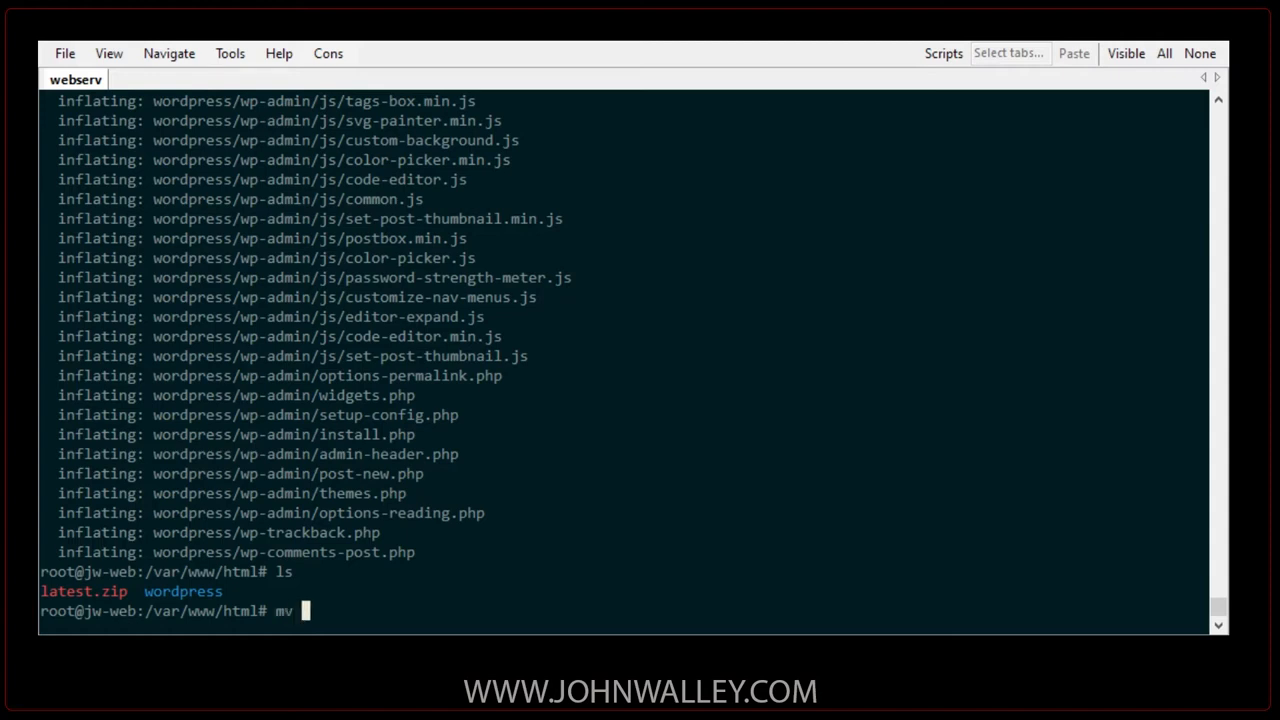
{"action": "type", "text": "wordpress/"}
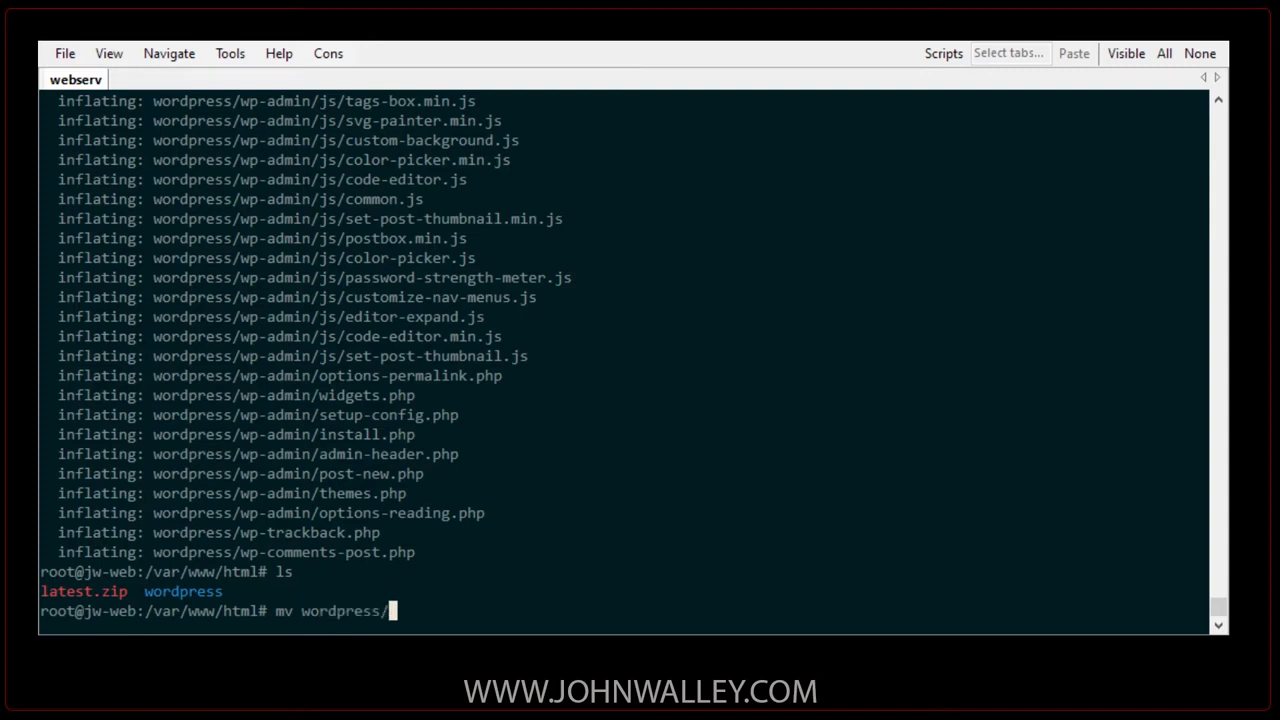
{"action": "type", "text": "*"}
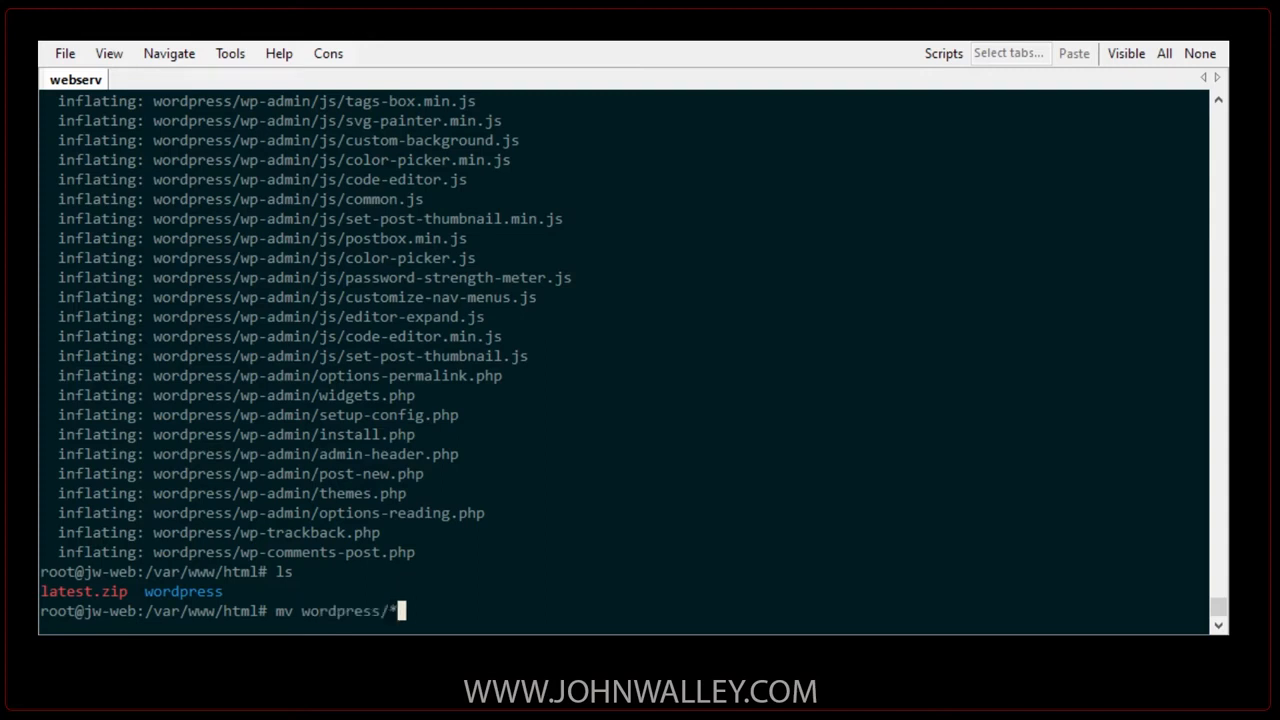
{"action": "type", "text": "."}
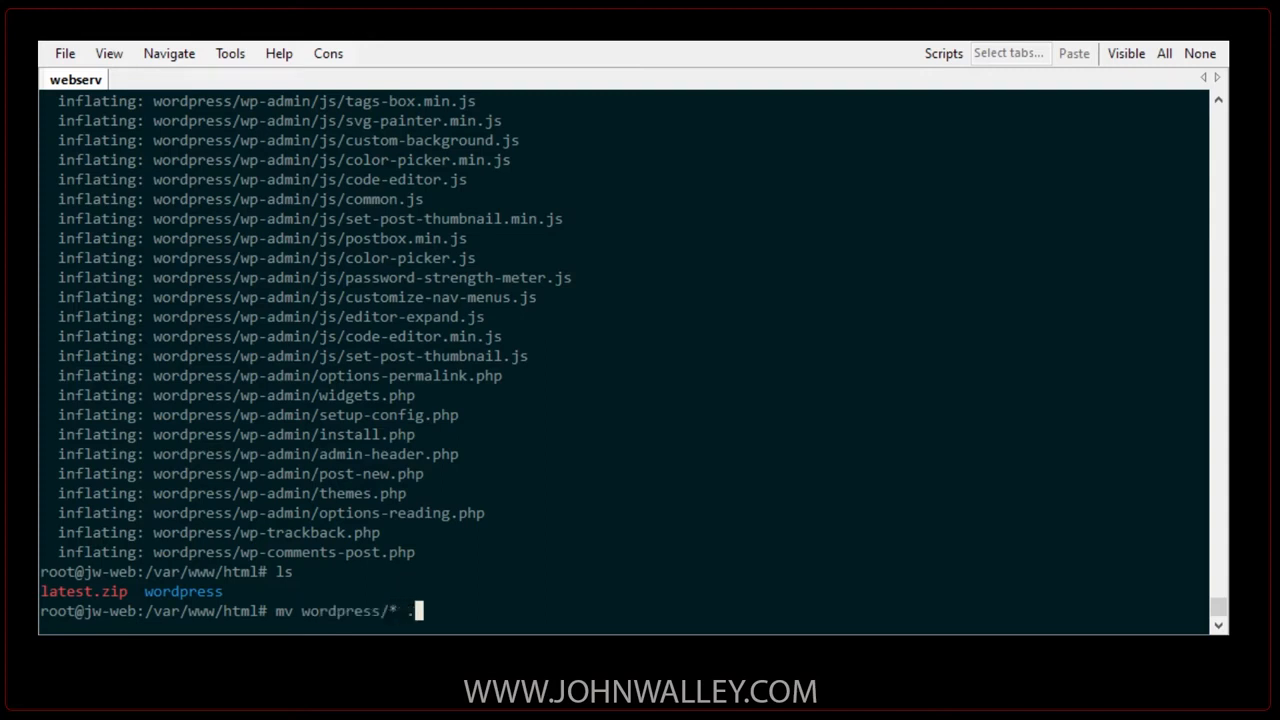
{"action": "type", "text": "./"}
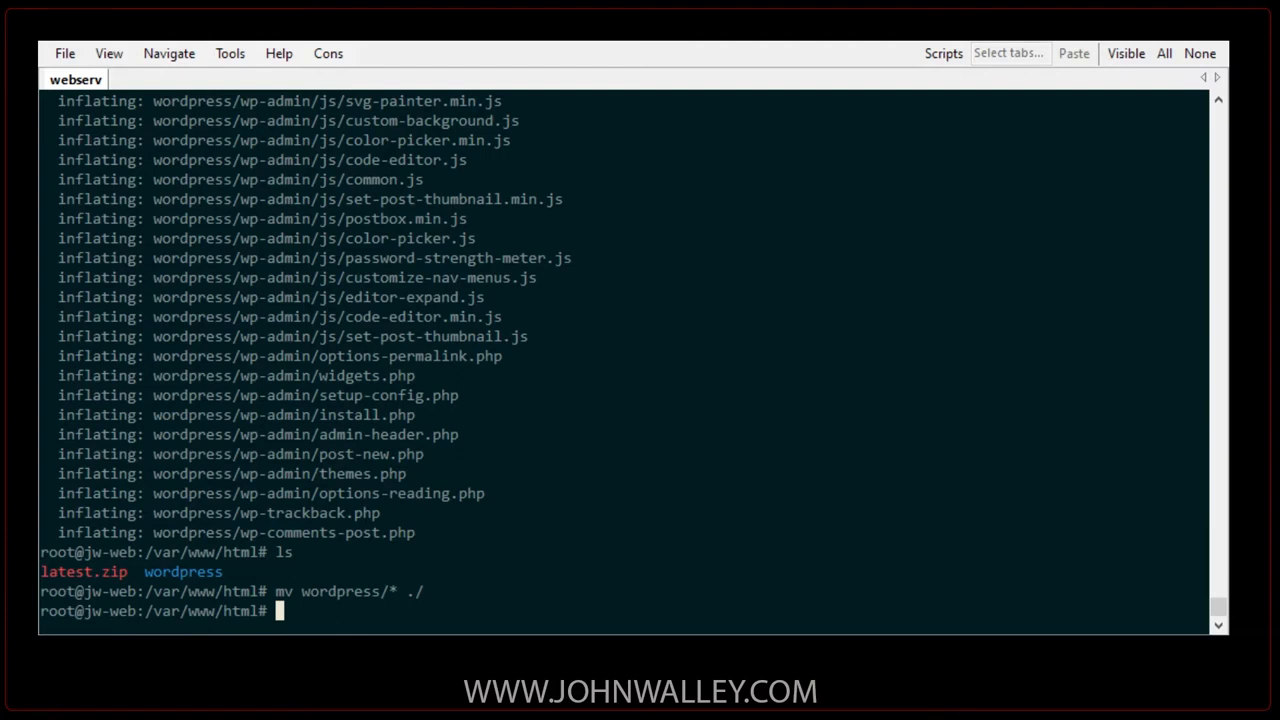
{"action": "type", "text": "ls"}
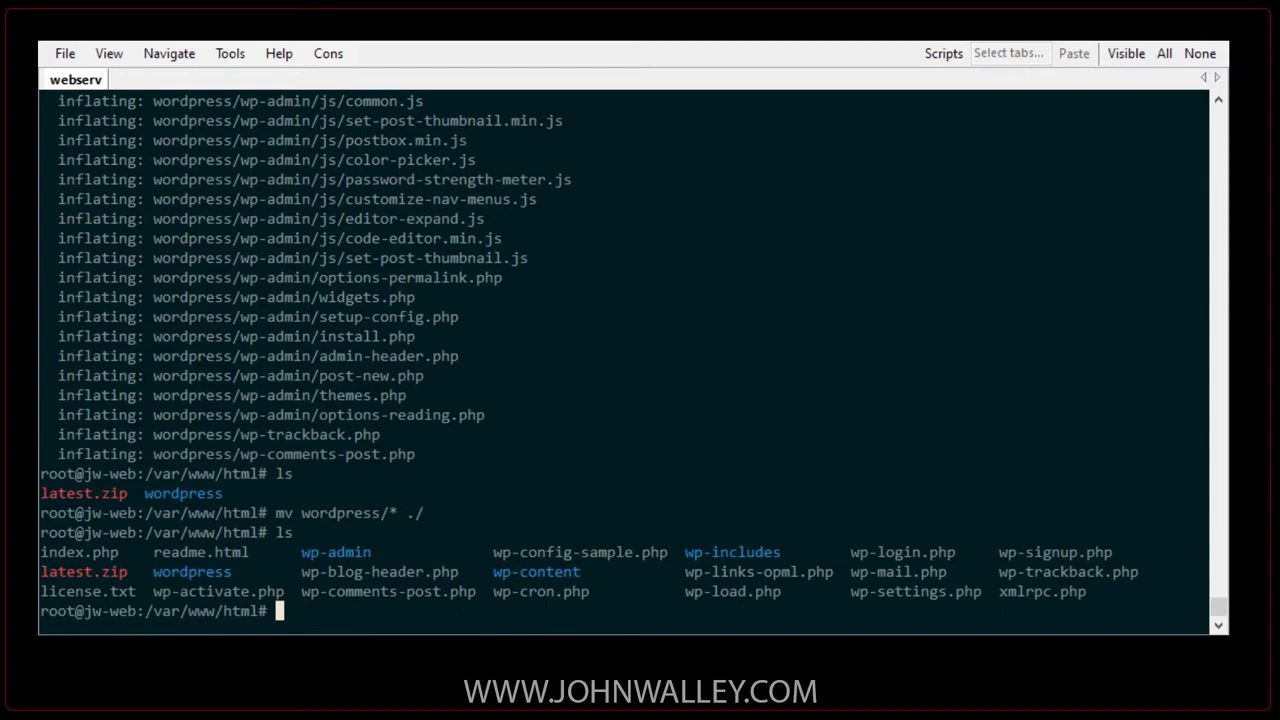
Remove the leftover wordpress/ folder with 'rm -rf'
{"action": "type", "text": "rm"}
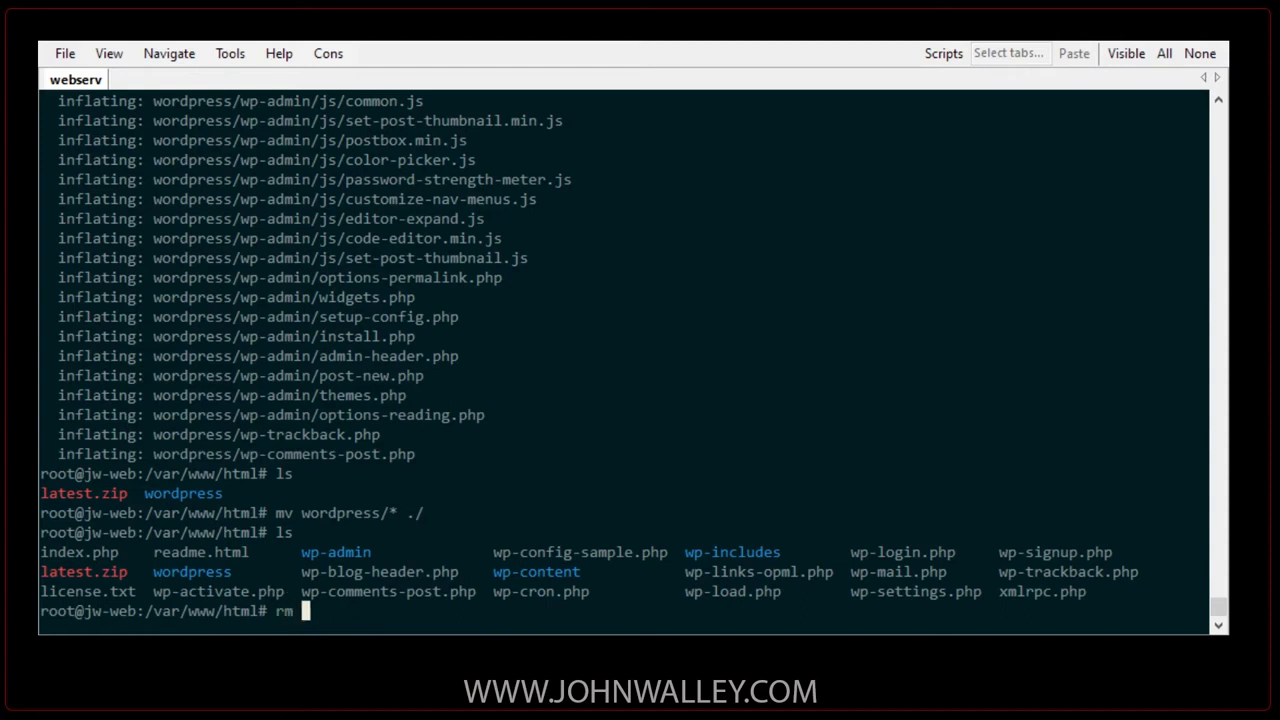
{"action": "type", "text": "-rf"}
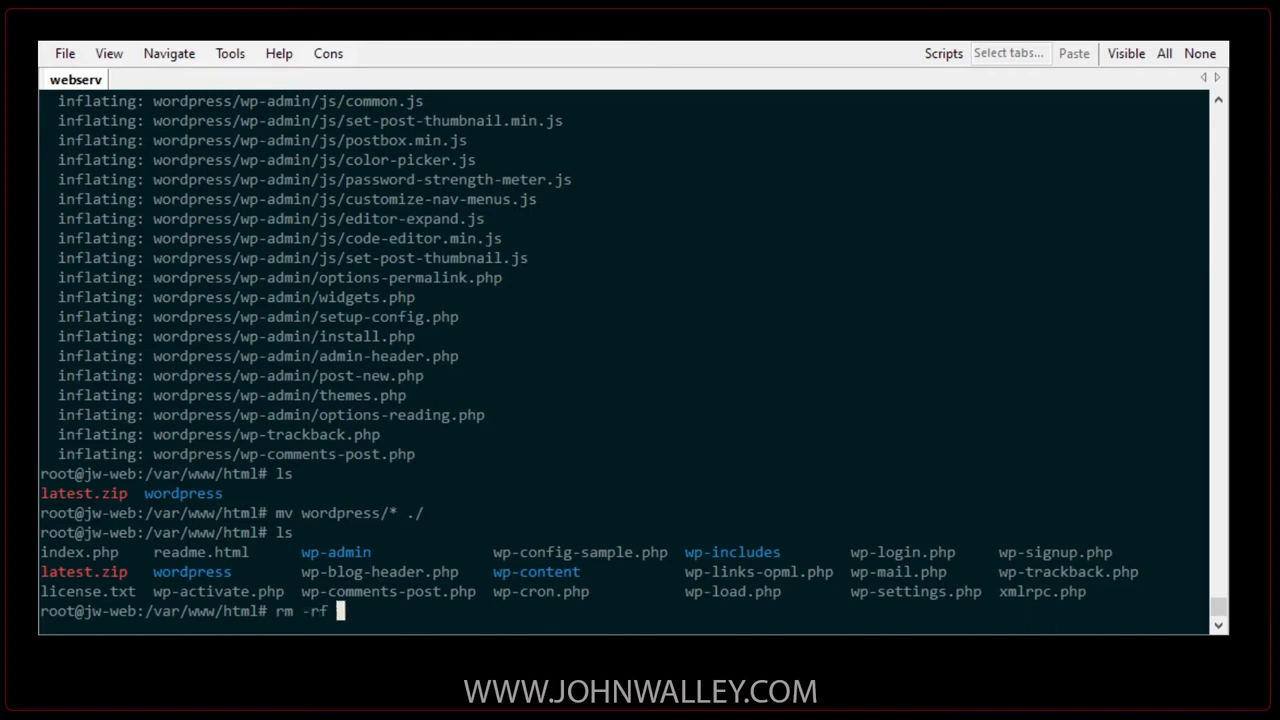
{"action": "type", "text": "wordpress/"}
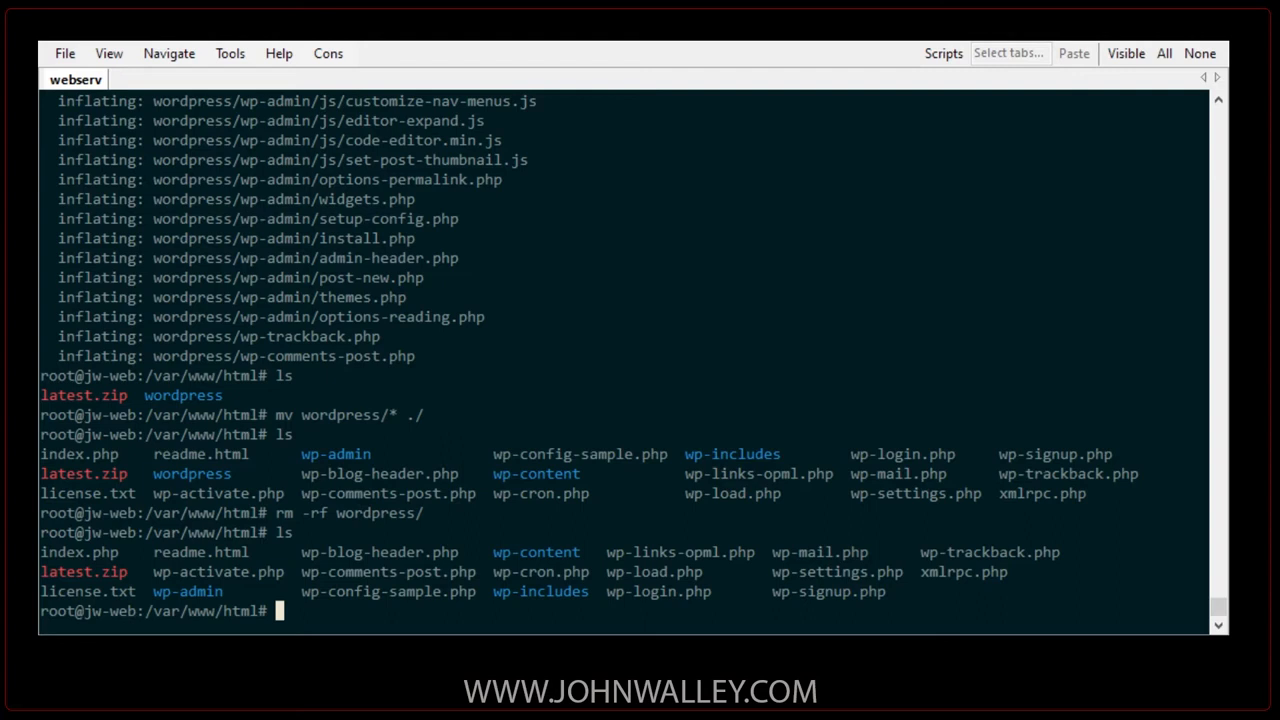
Create an uploads folder inside wp-content and return to /var/www/html
{"action": "type", "text": "cd"}
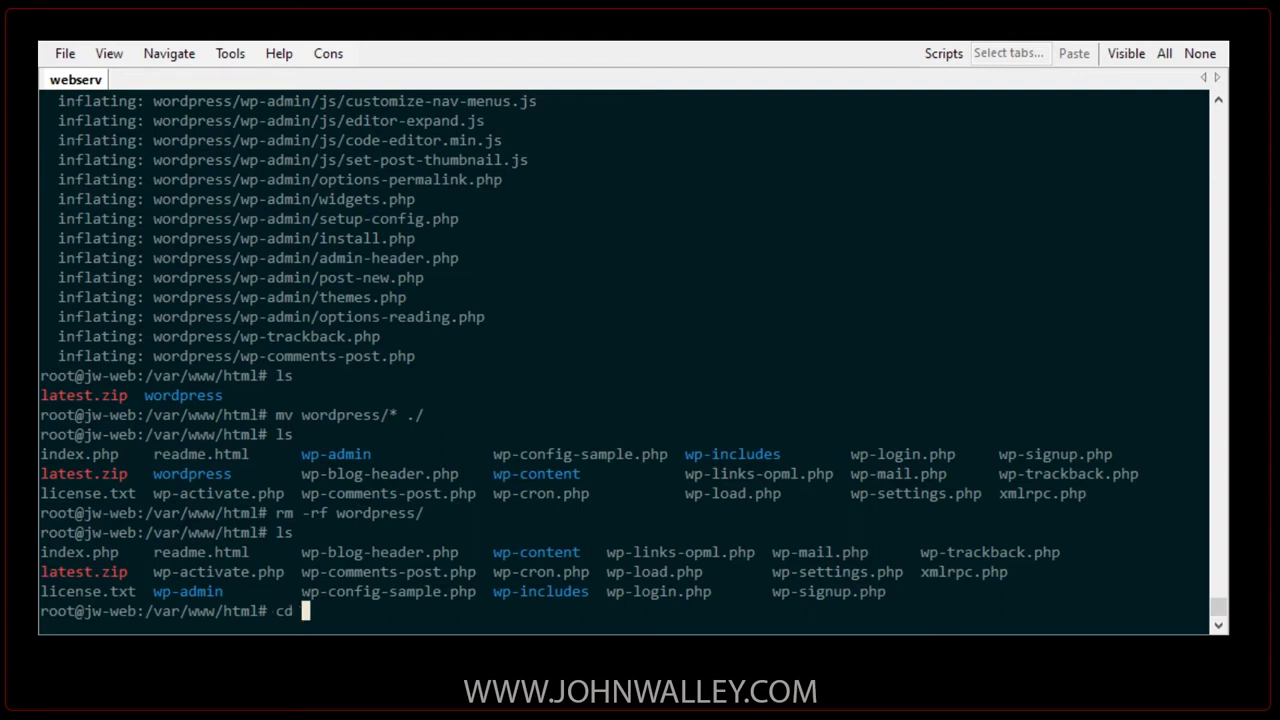
{"action": "type", "text": "wp-content/"}
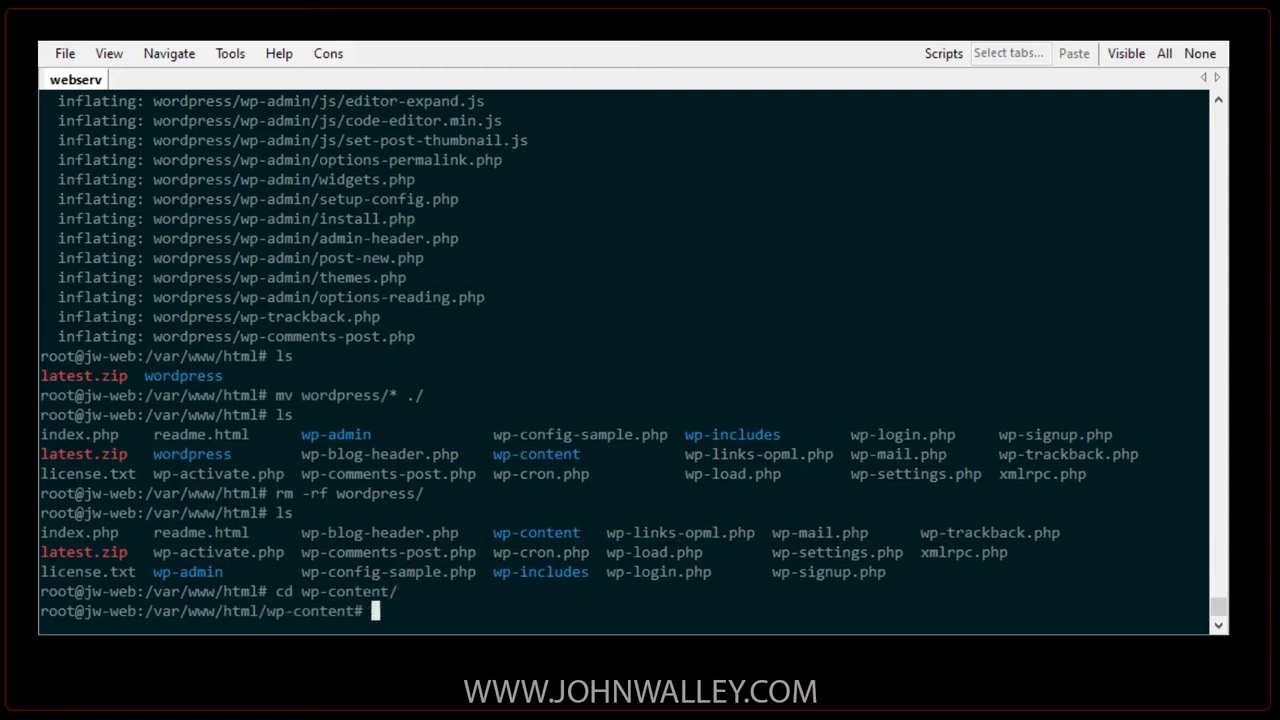
{"action": "type", "text": "ls"}
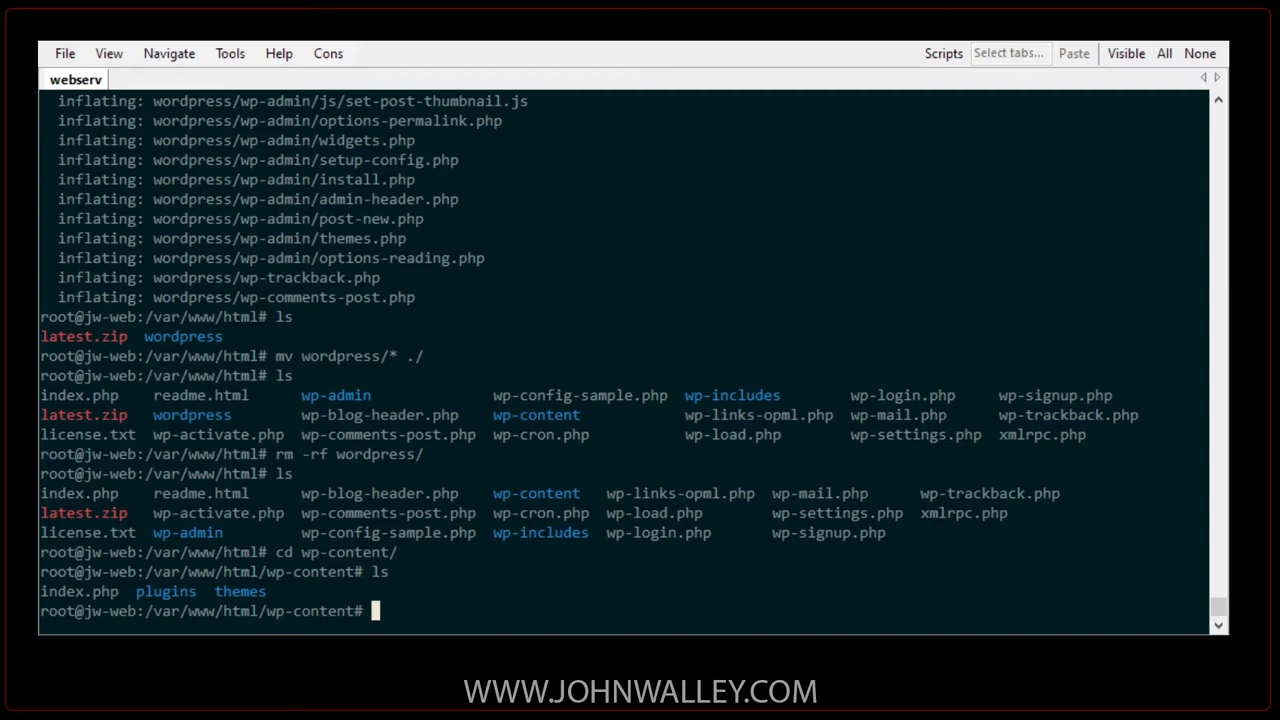
{"action": "type", "text": "mkdir"}
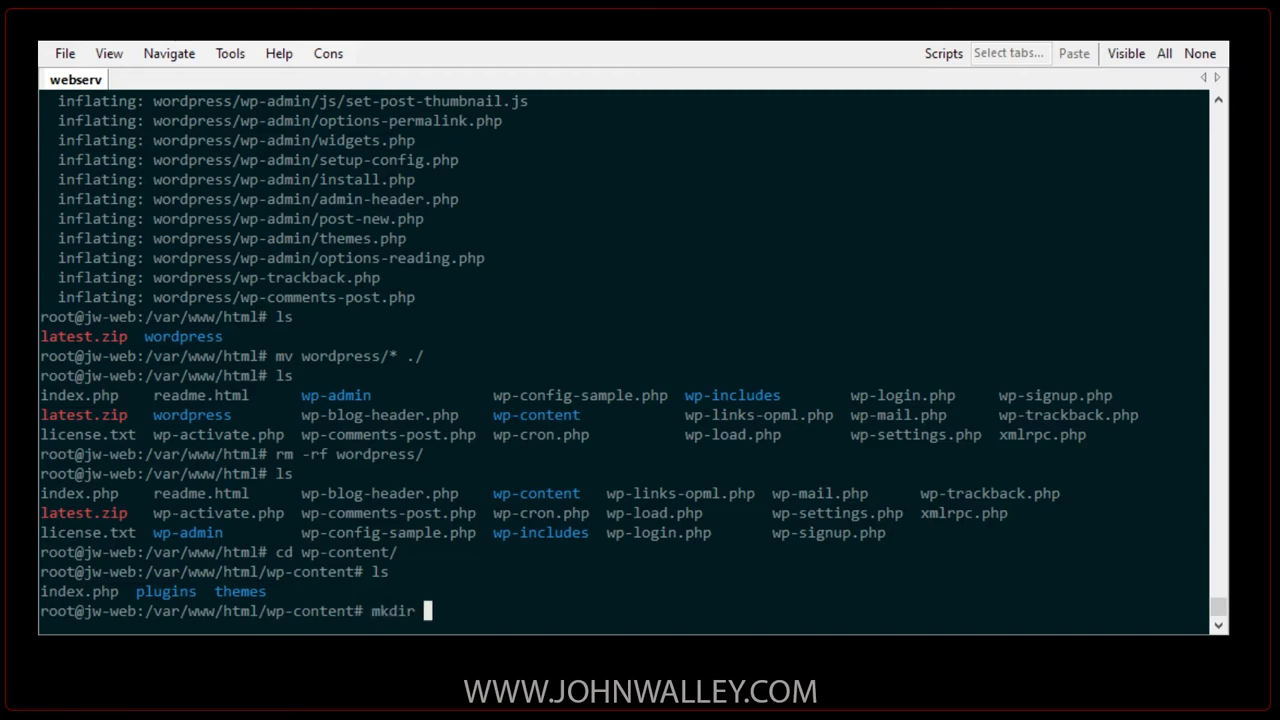
{"action": "type", "text": "uploads"}
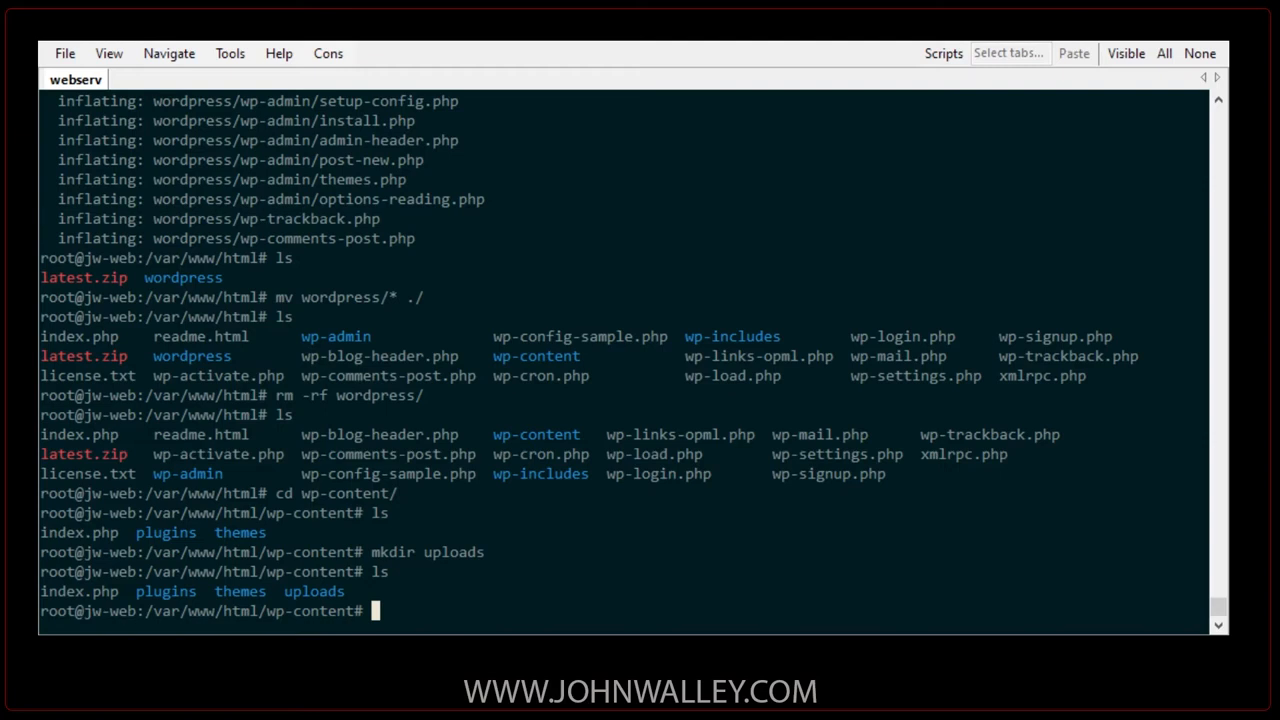
{"action": "type", "text": "cd .."}
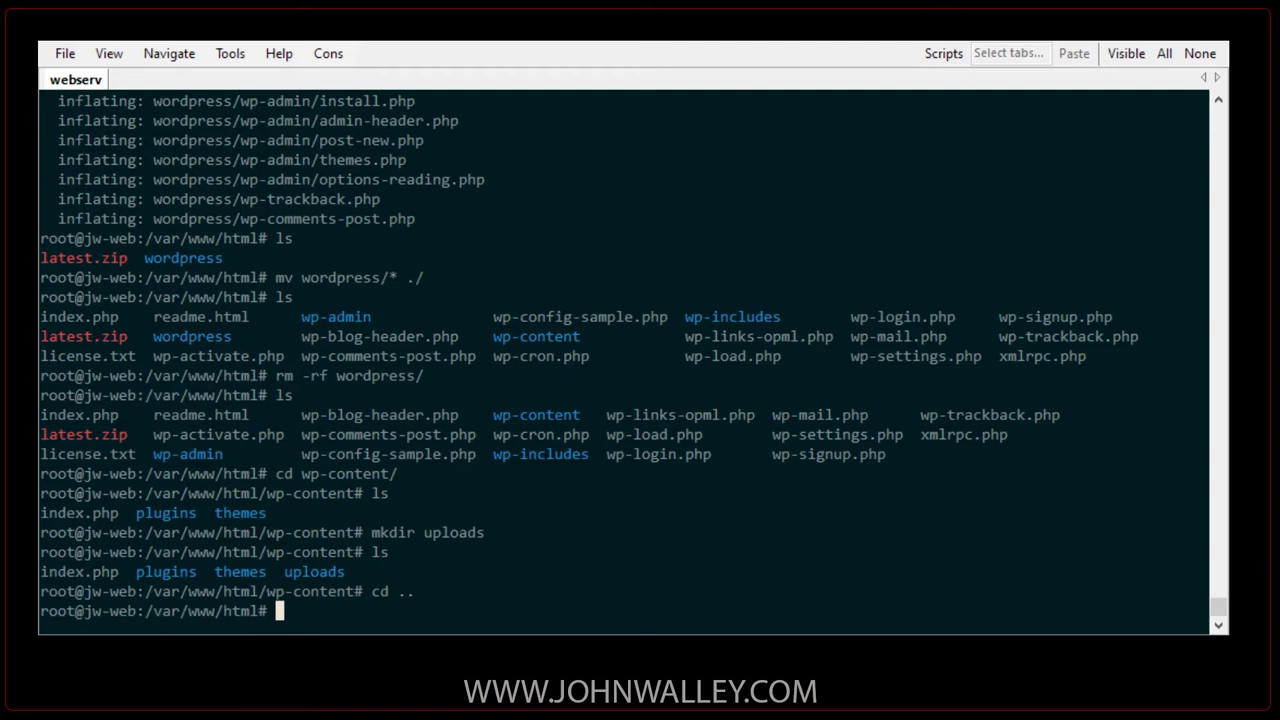
List the web root, then recursively chown it to www-data:www-data
{"action": "type", "text": "l"}
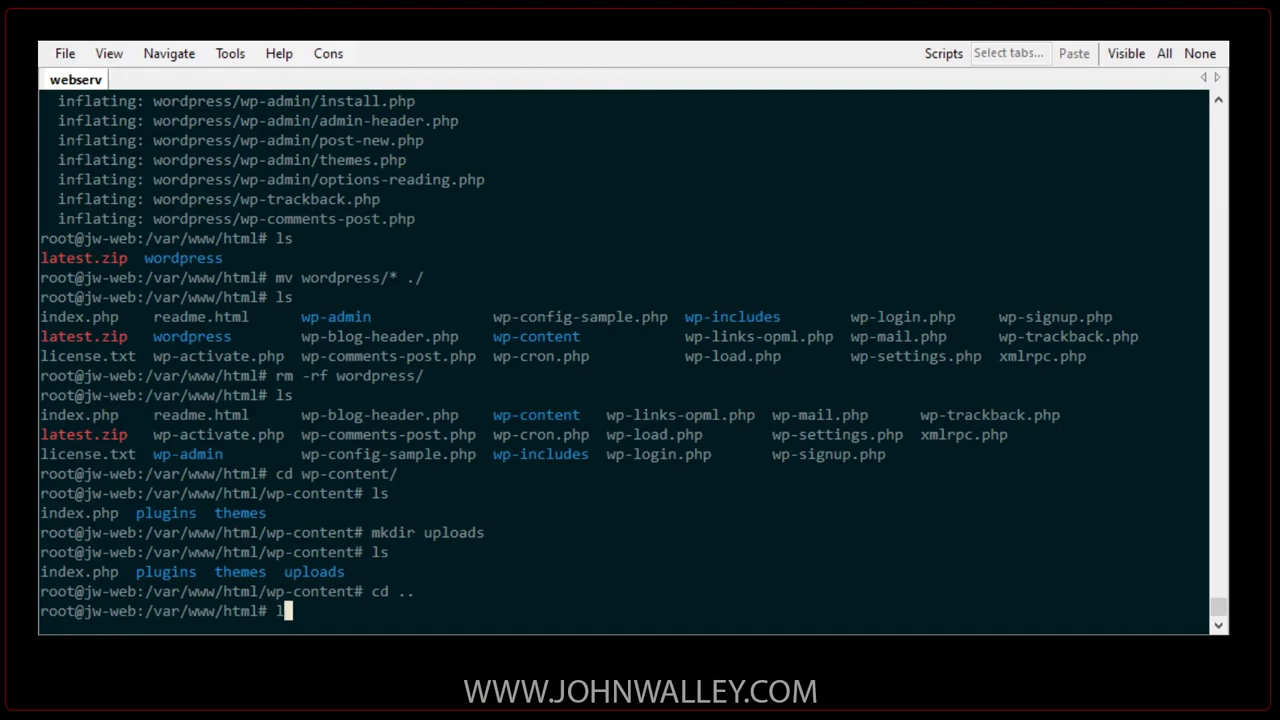
{"action": "type", "text": "-la"}
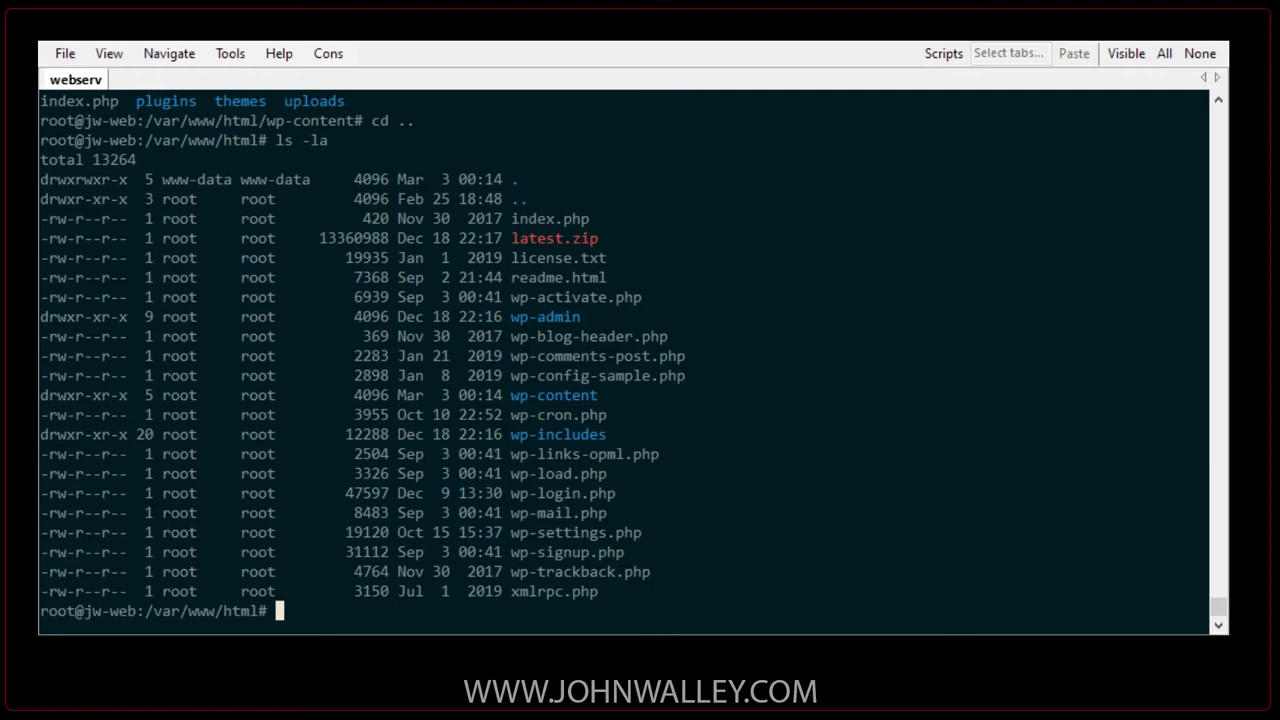
{"action": "type", "text": "chown"}
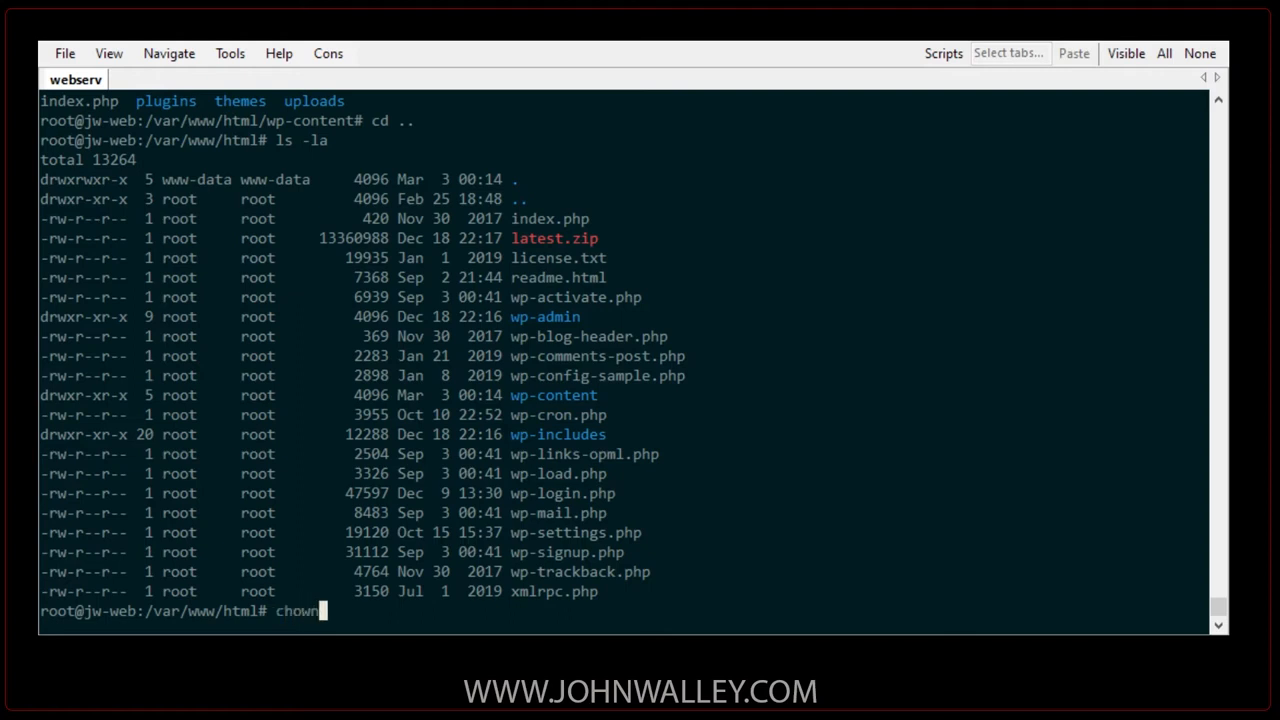
{"action": "type", "text": "-"}
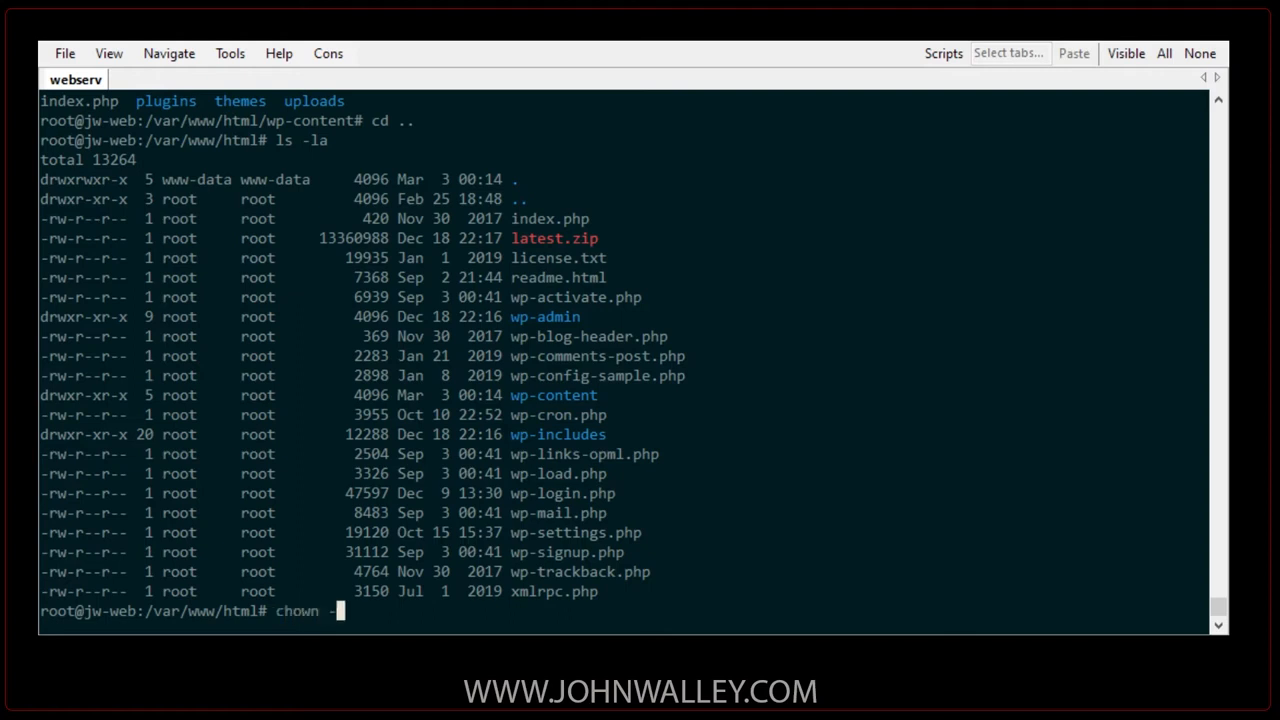
{"action": "type", "text": "R"}
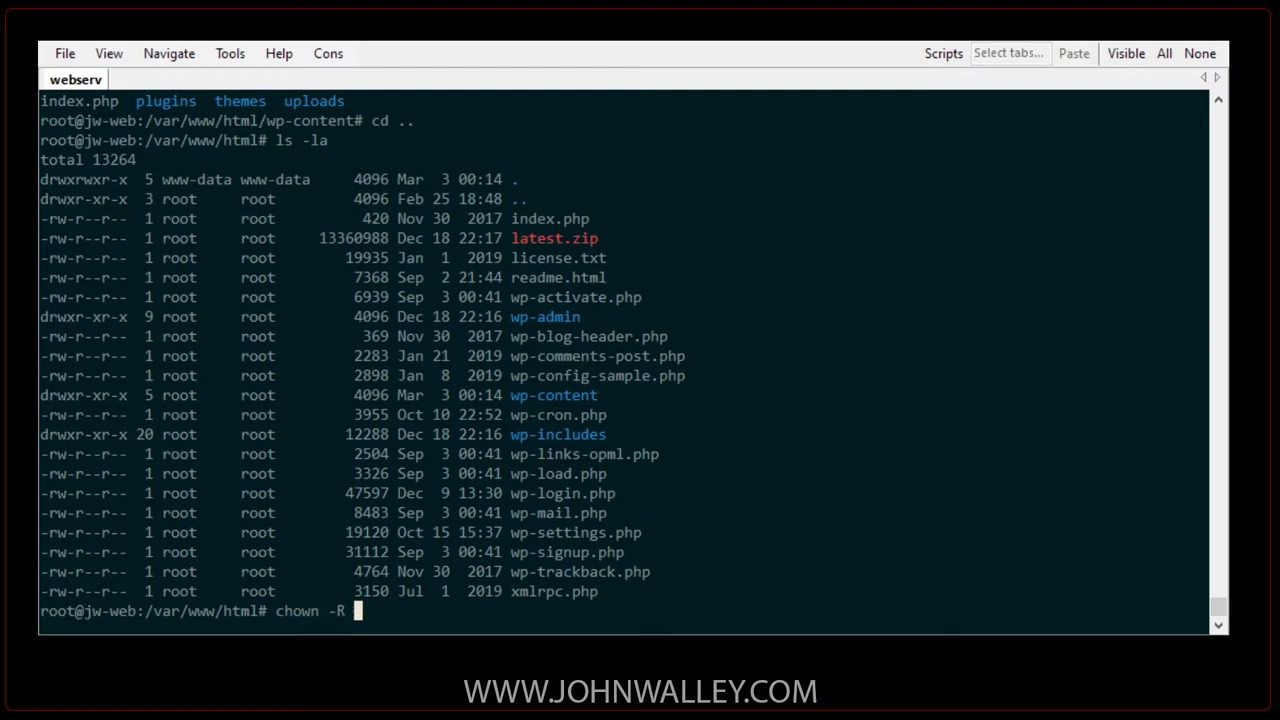
{"action": "type", "text": "w"}
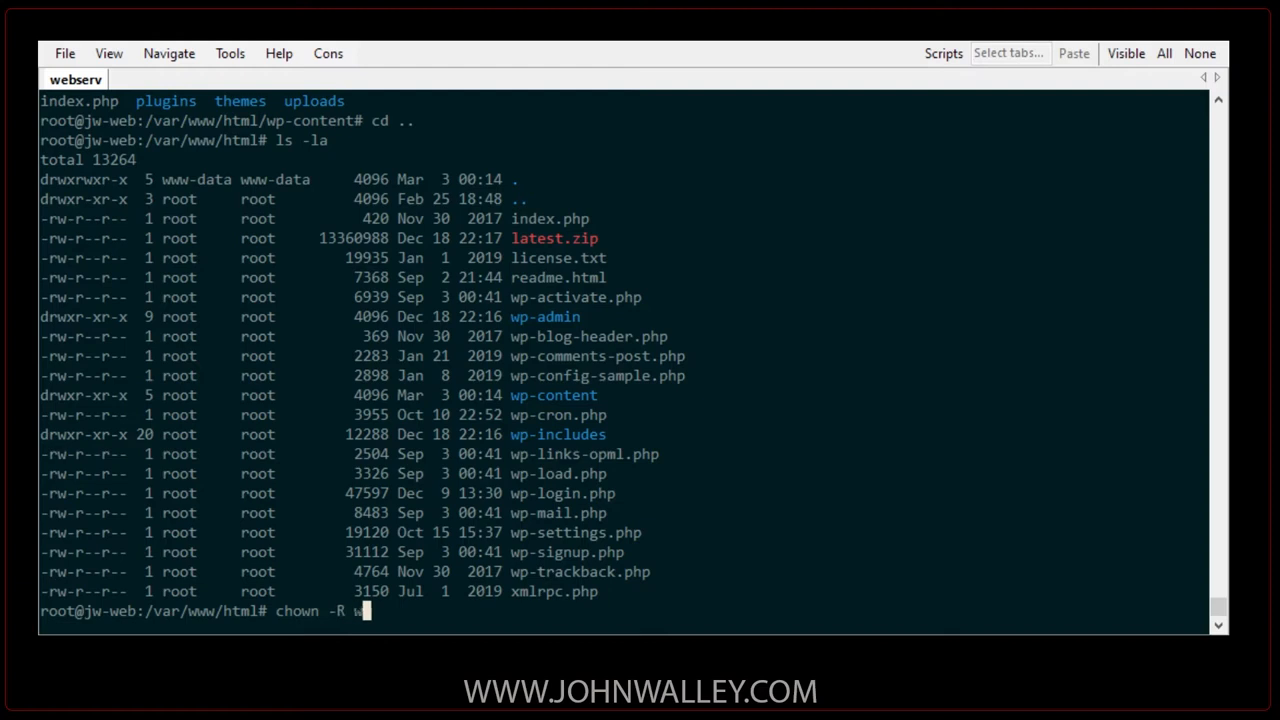
{"action": "type", "text": "ww-data"}
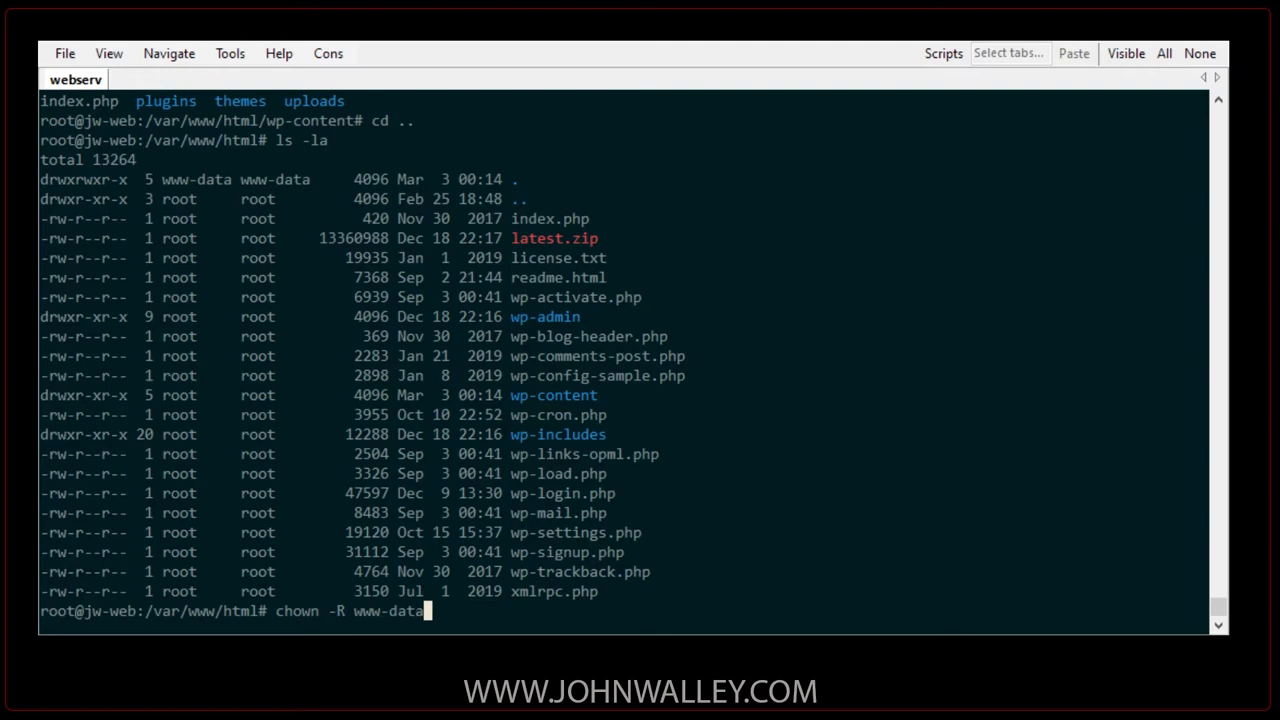
{"action": "type", "text": ":ww"}
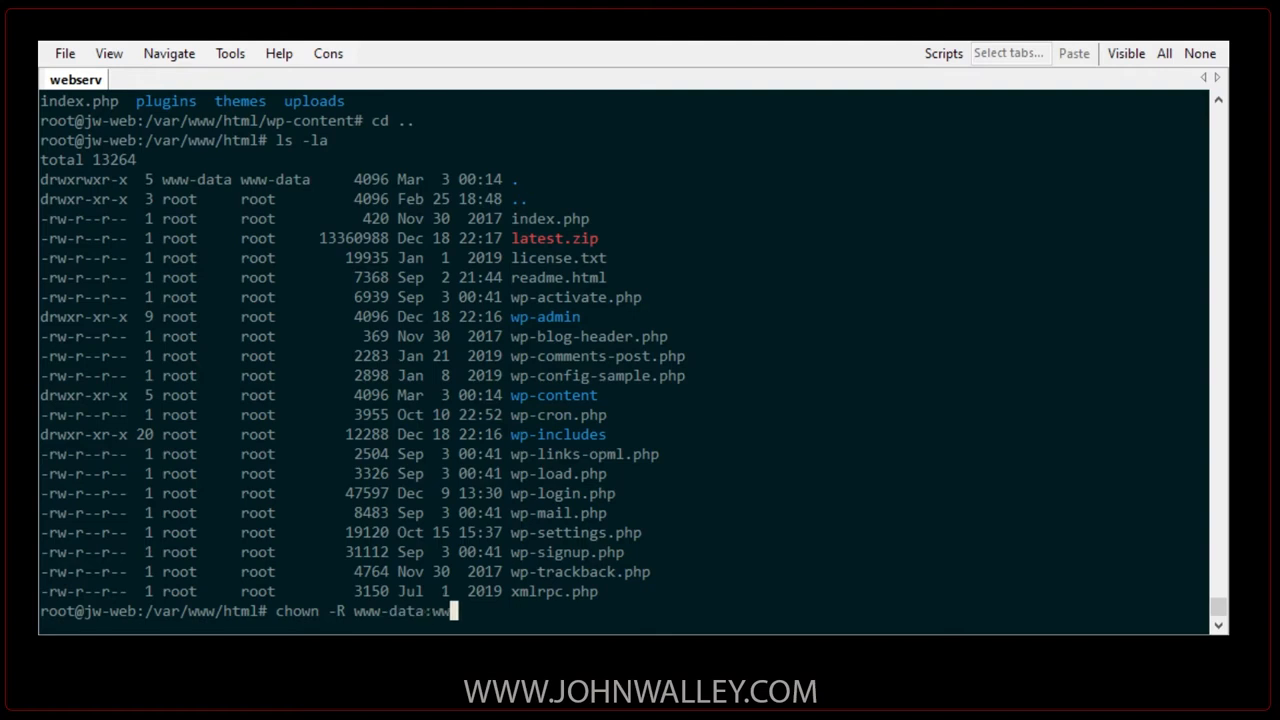
{"action": "type", "text": "d"}
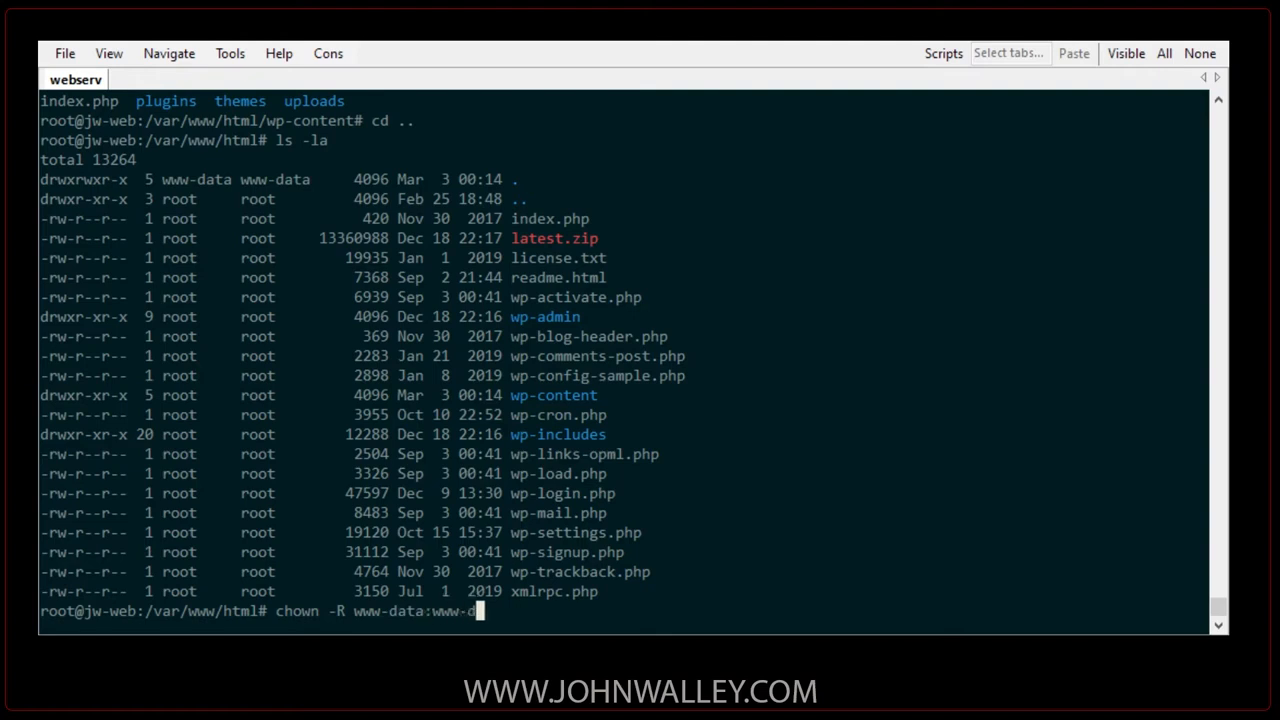
{"action": "type", "text": "ta"}
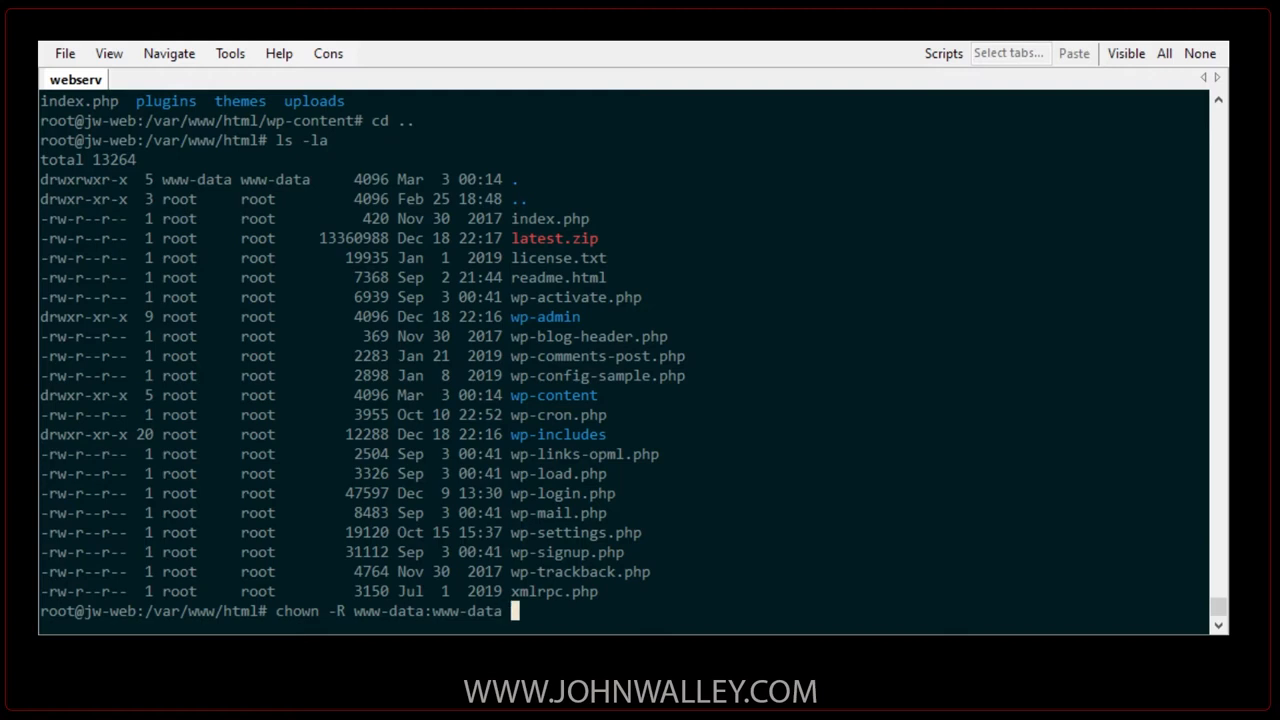
Target /var/www/html/ for the ownership change and verify with 'ls -la'
{"action": "type", "text": "/var/"}
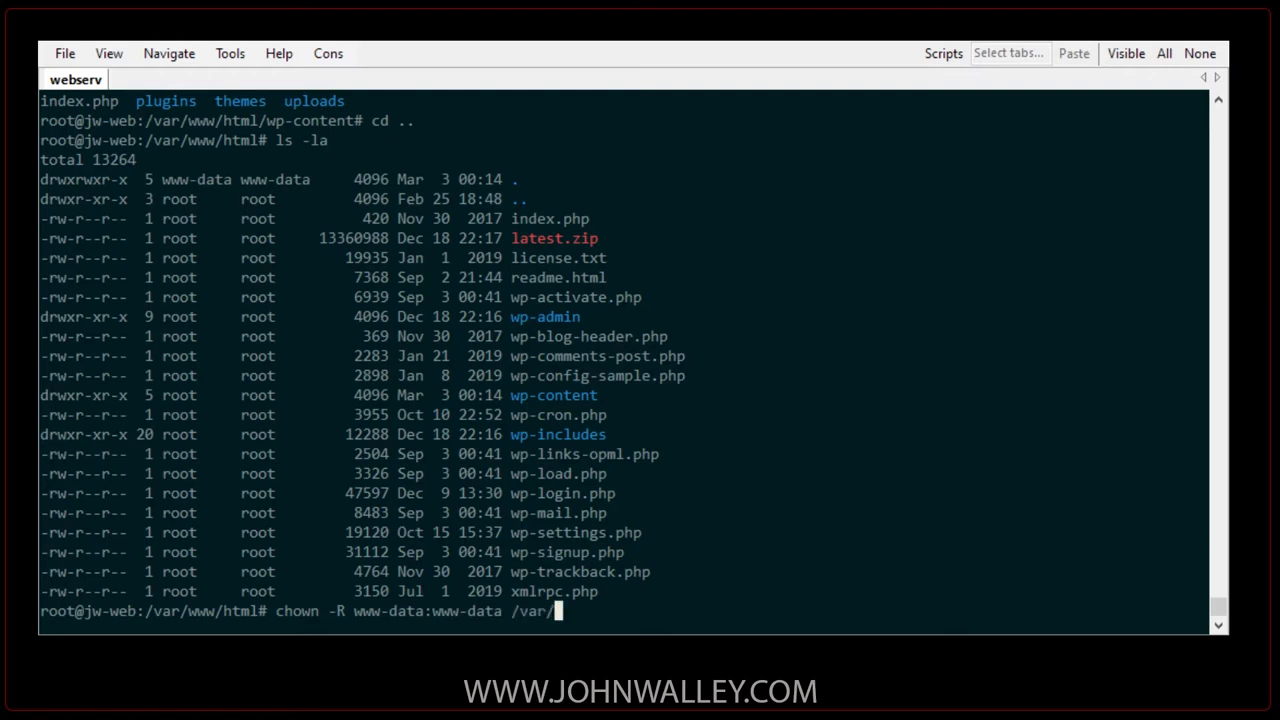
{"action": "type", "text": "www/"}
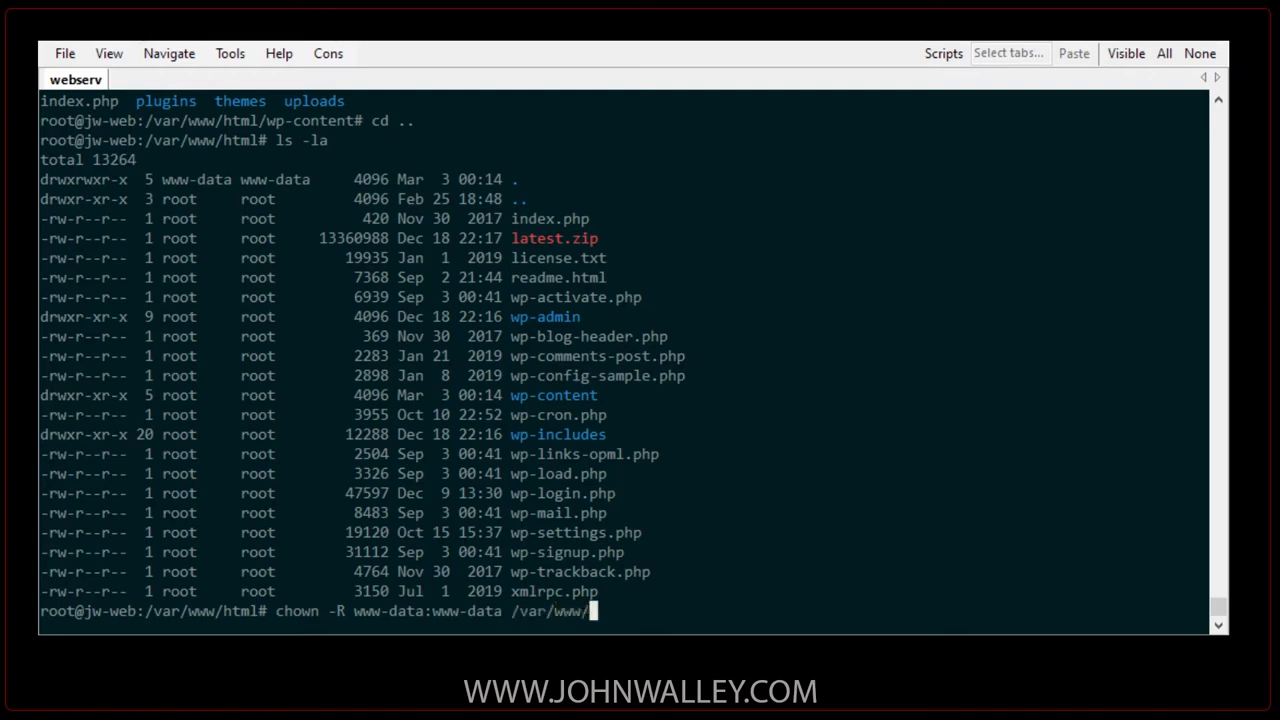
{"action": "type", "text": "html/"}
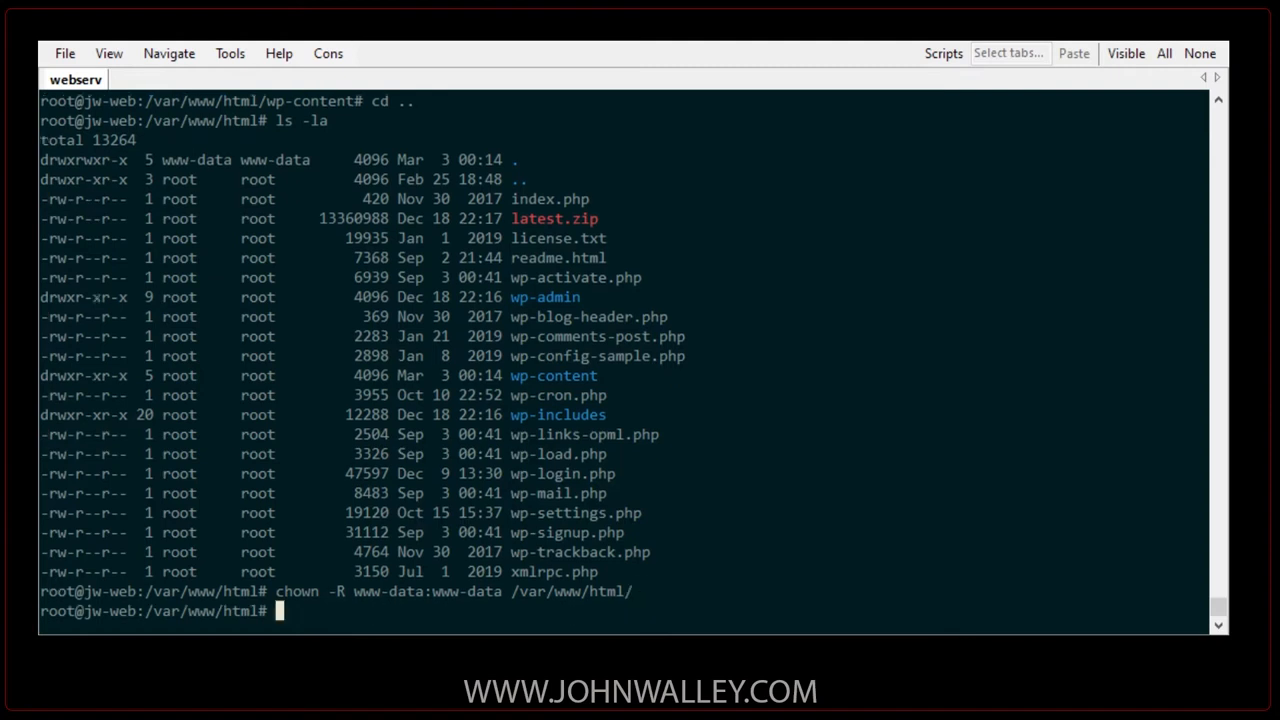
{"action": "type", "text": "ls -la"}
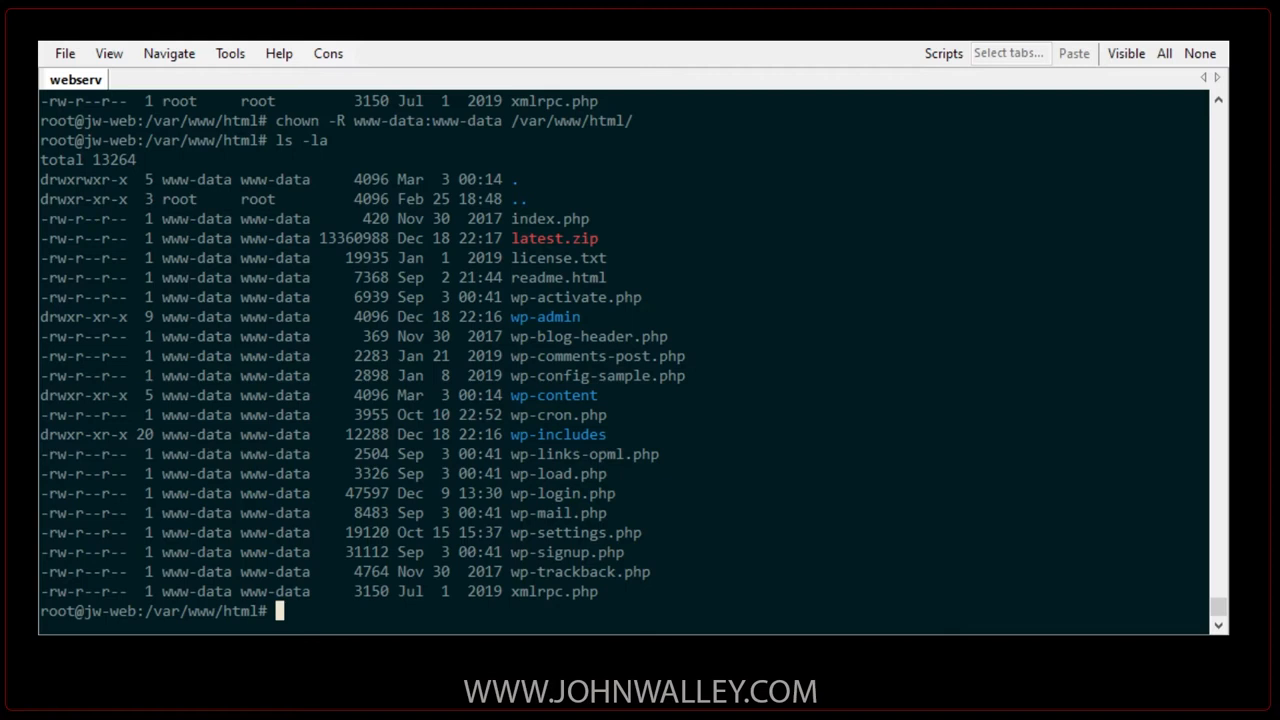
Run 'chmod -R 775 /var/www/html/' to set permissions recursively
{"action": "type", "text": "chmod -"}
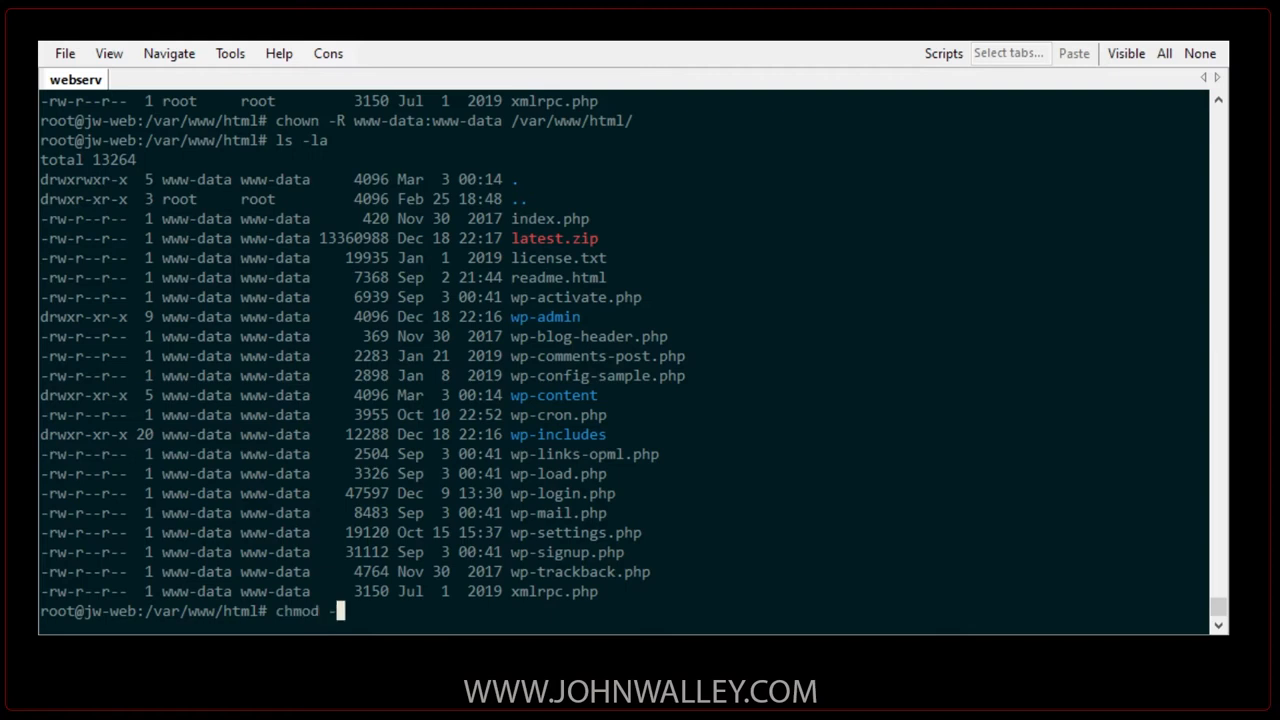
{"action": "type", "text": "R"}
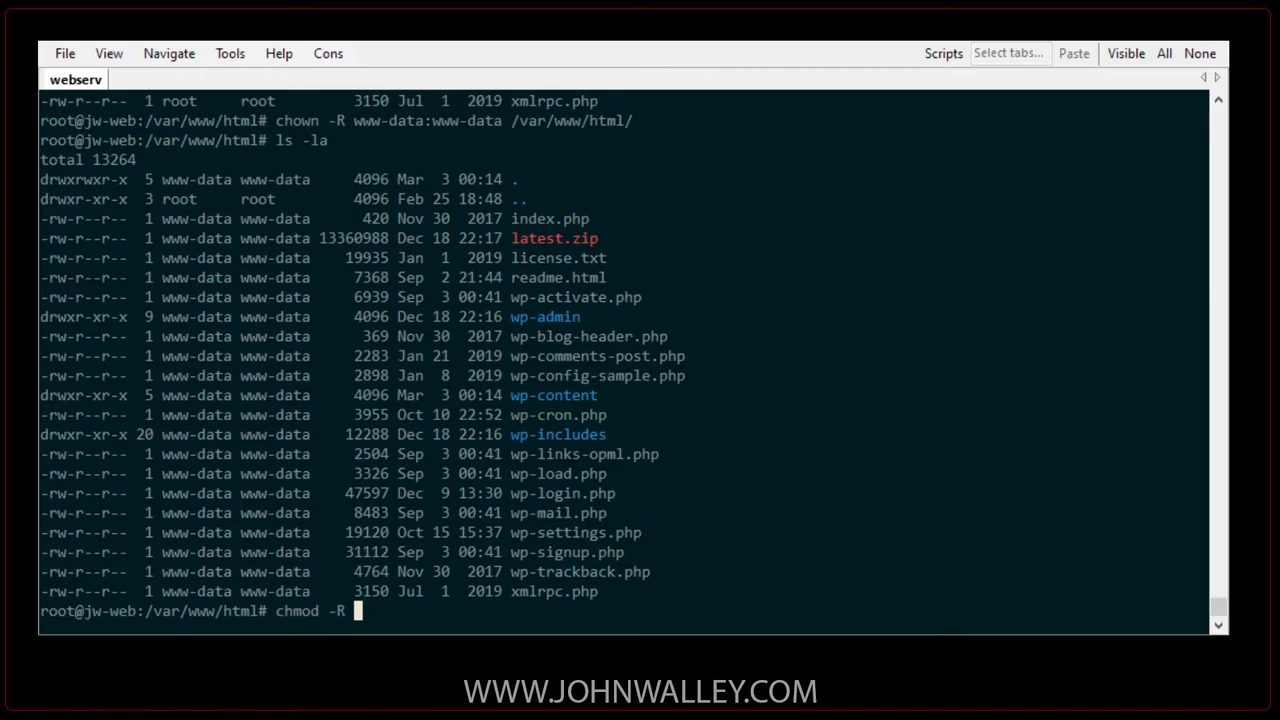
{"action": "type", "text": "7"}
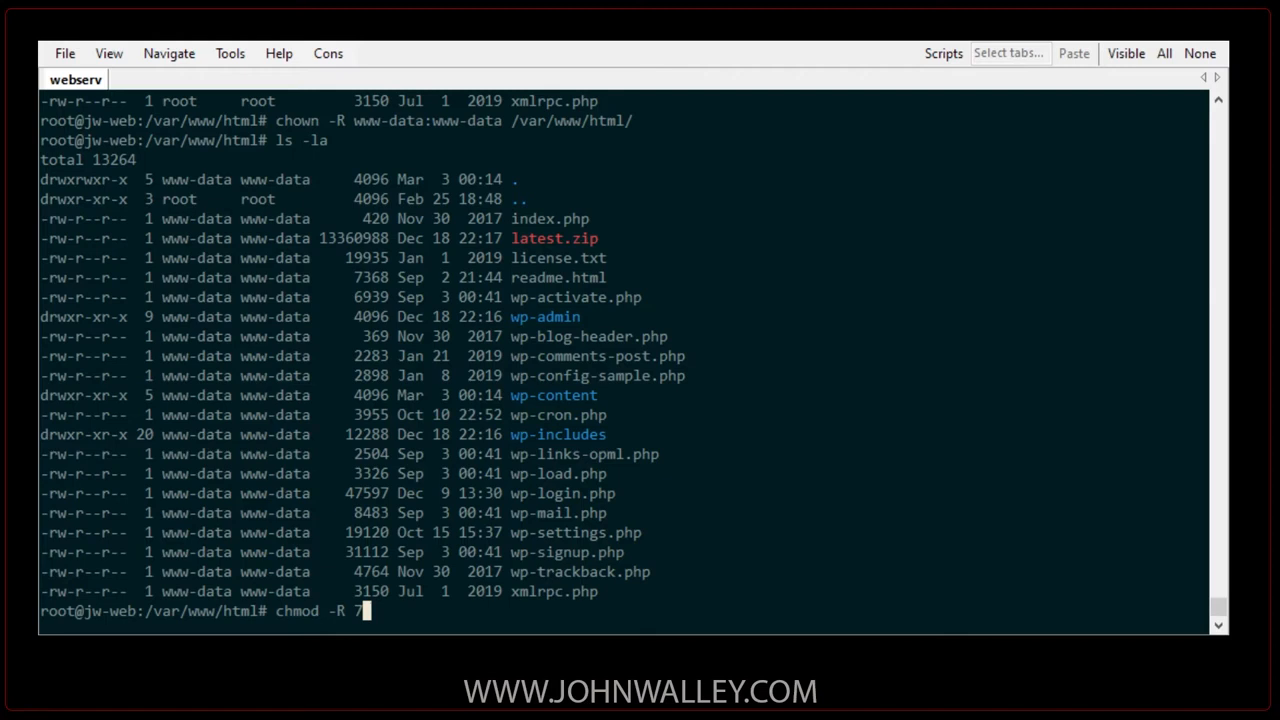
{"action": "type", "text": "7"}
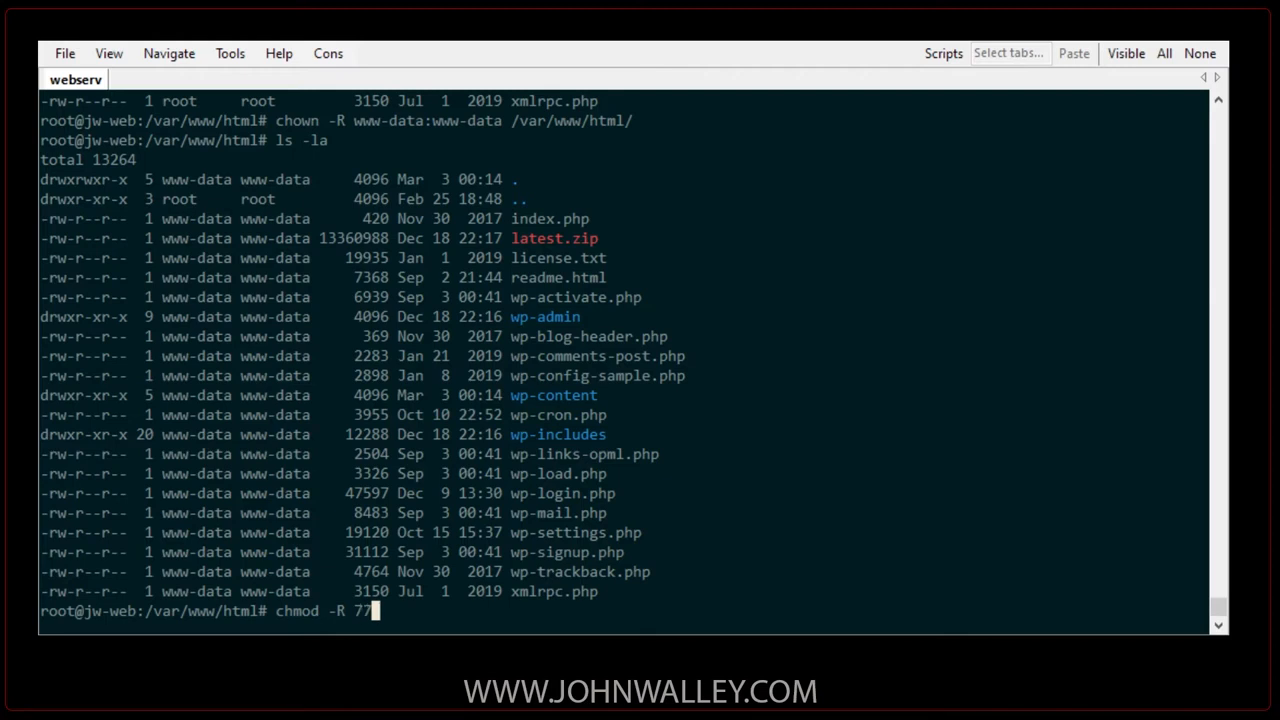
{"action": "type", "text": "5"}
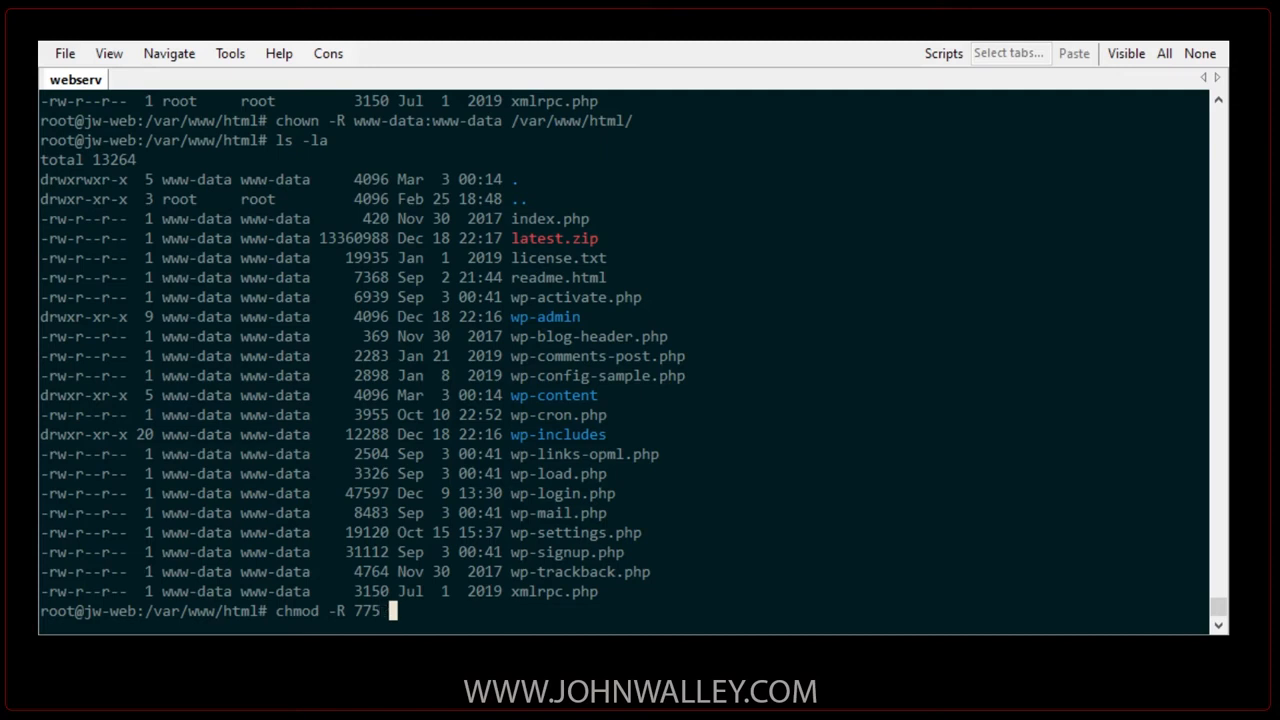
{"action": "type", "text": "/var/www/html/"}
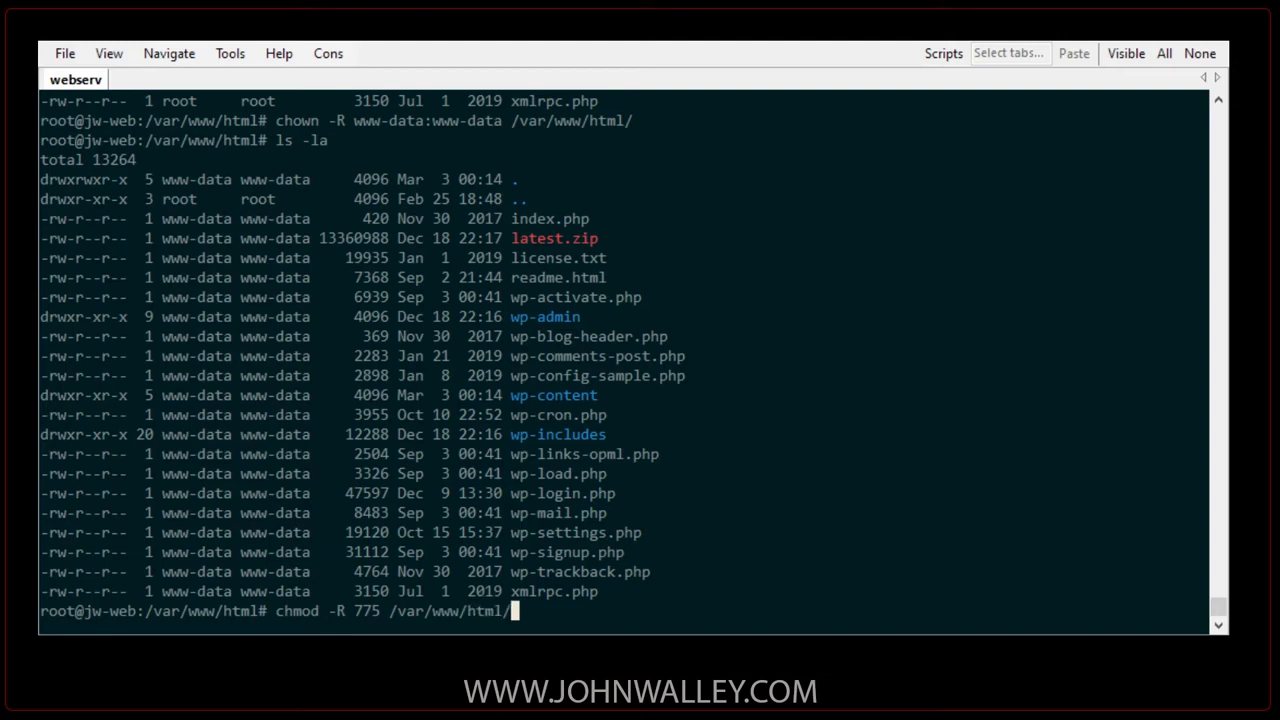
{"action": "key", "text": "Return"}
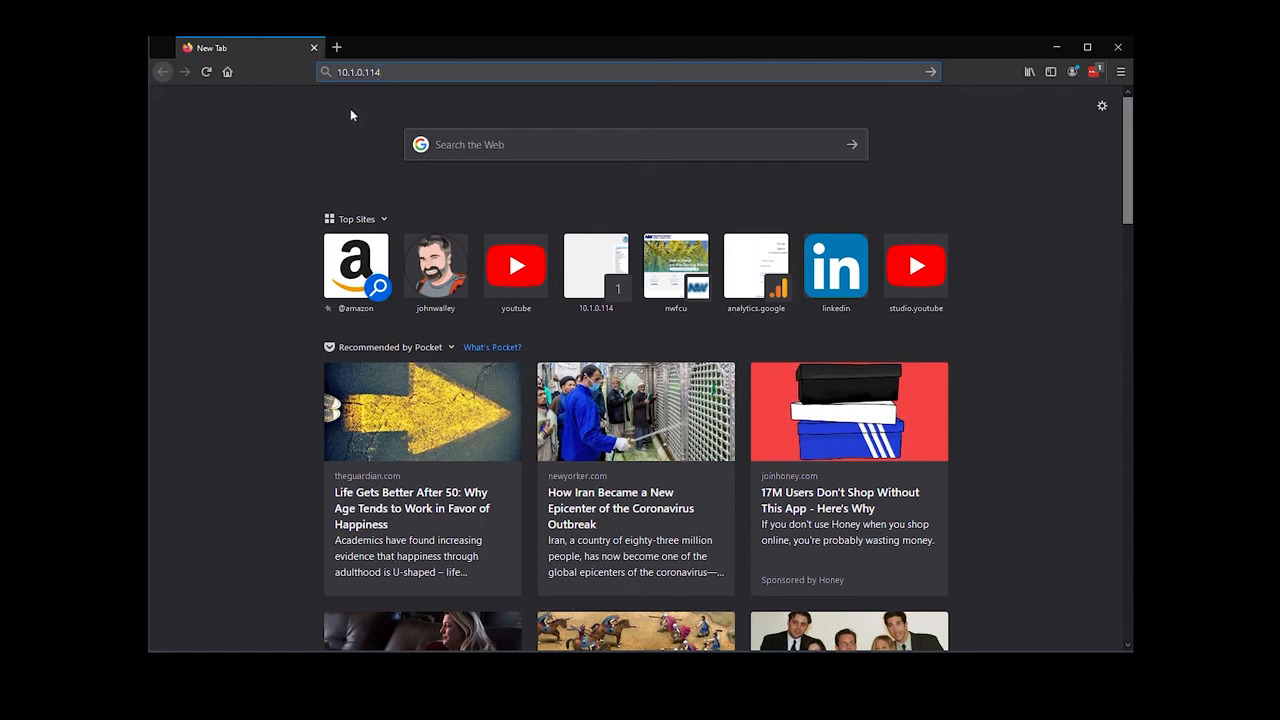
{"action": "mouse_move", "coordinate": [254, 106]}
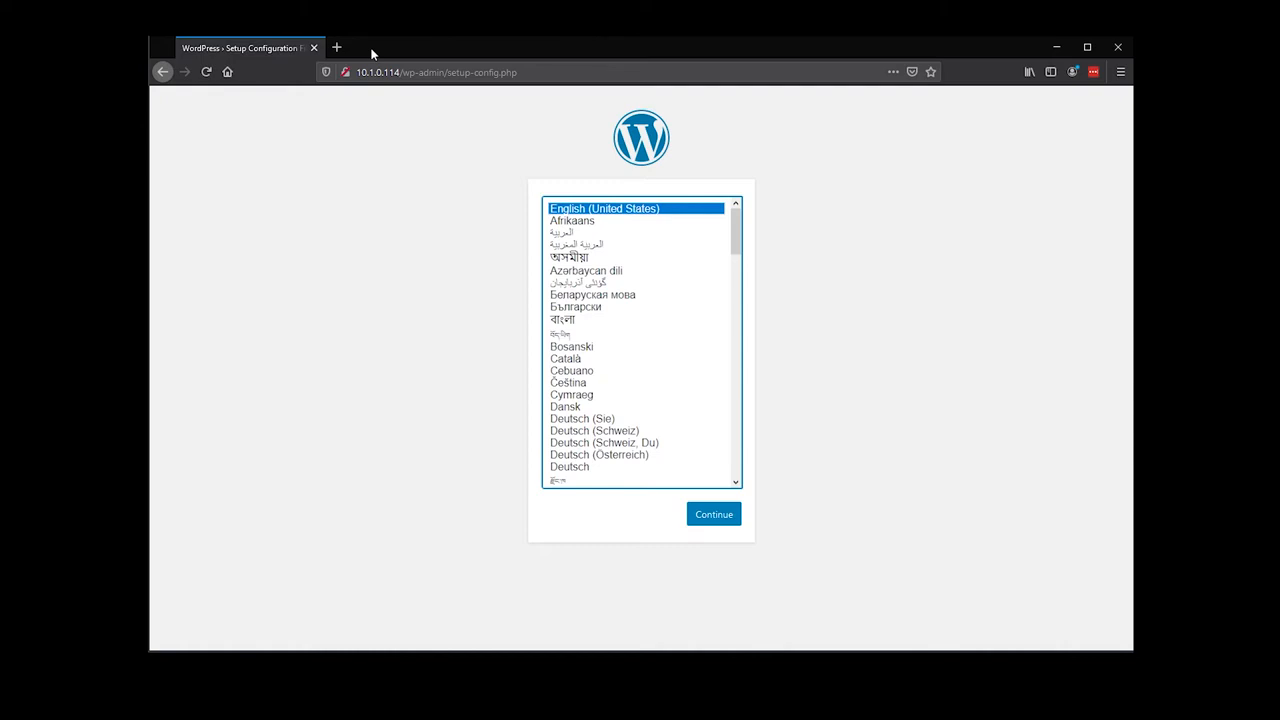
{"action": "mouse_move", "coordinate": [500, 496]}
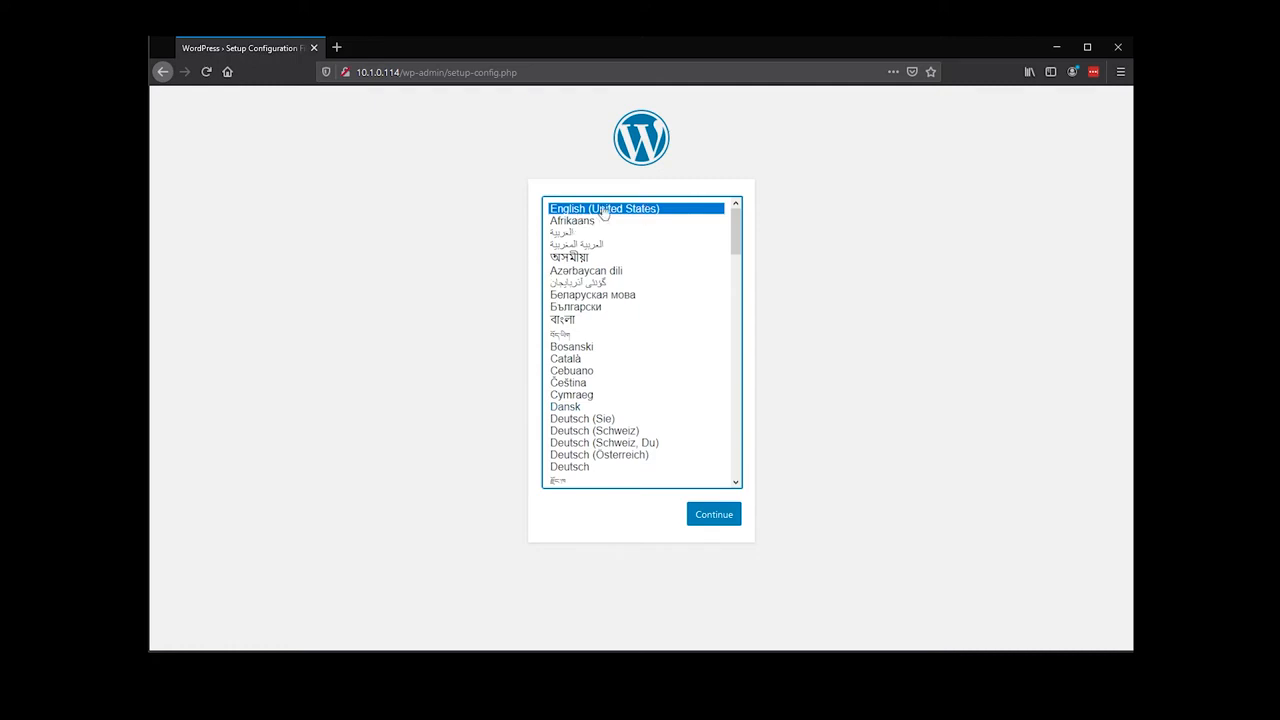
Continue WordPress setup at 10.1.0.114 with English (United States) to the database details page
{"action": "scroll", "scroll_direction": "down", "scroll_amount": 3}
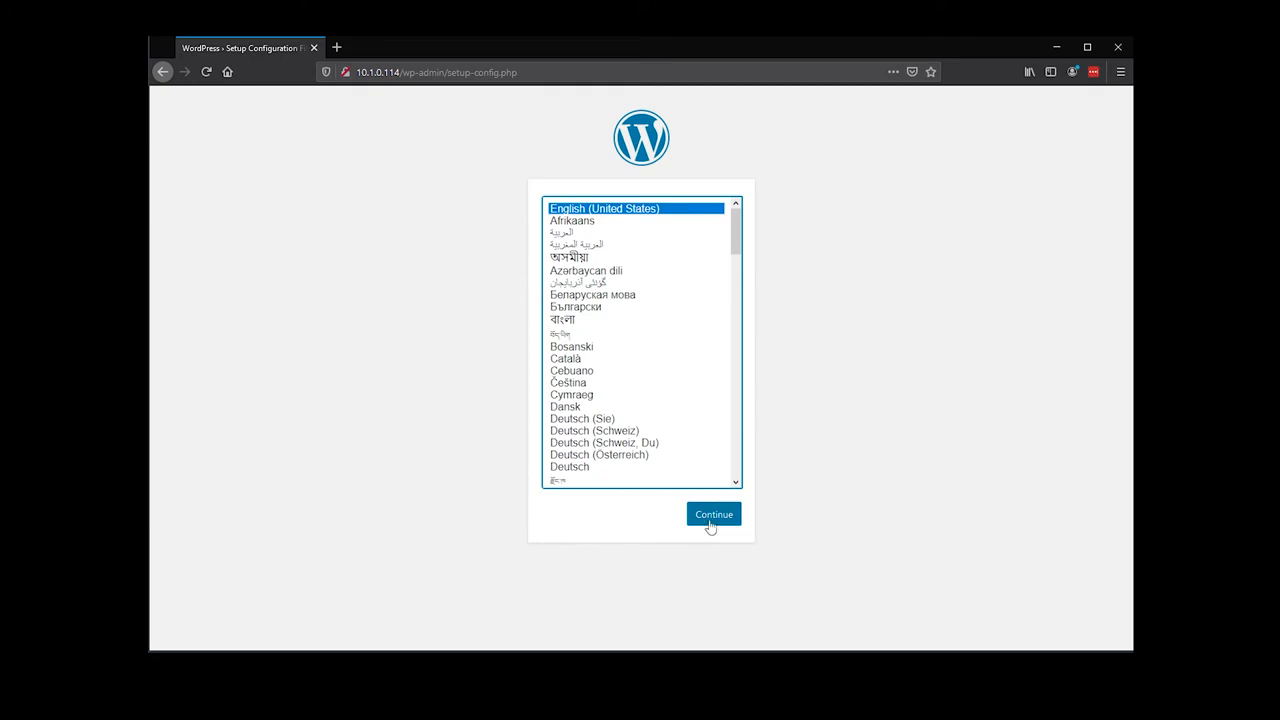
{"action": "left_click", "coordinate": [712, 514]}
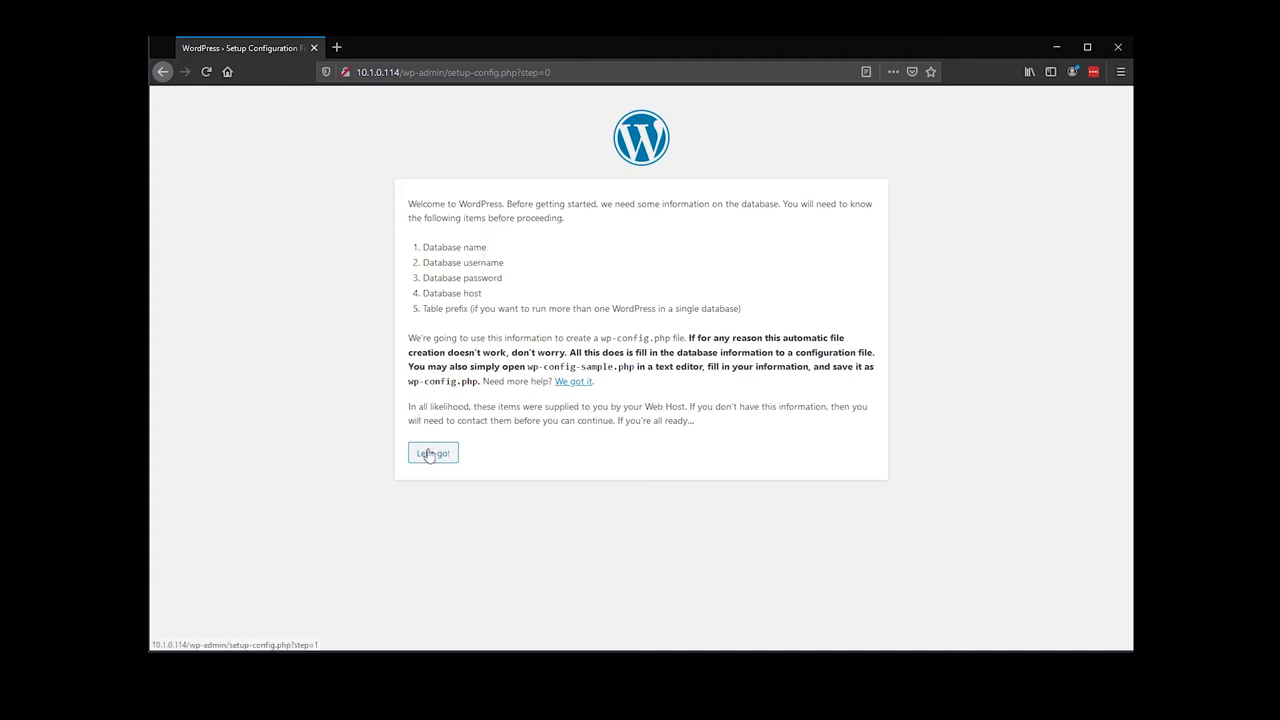
Submit database wordpress_db with user wpadmin and its password on localhost, keeping the wp_ prefix
{"action": "left_click", "coordinate": [432, 452]}
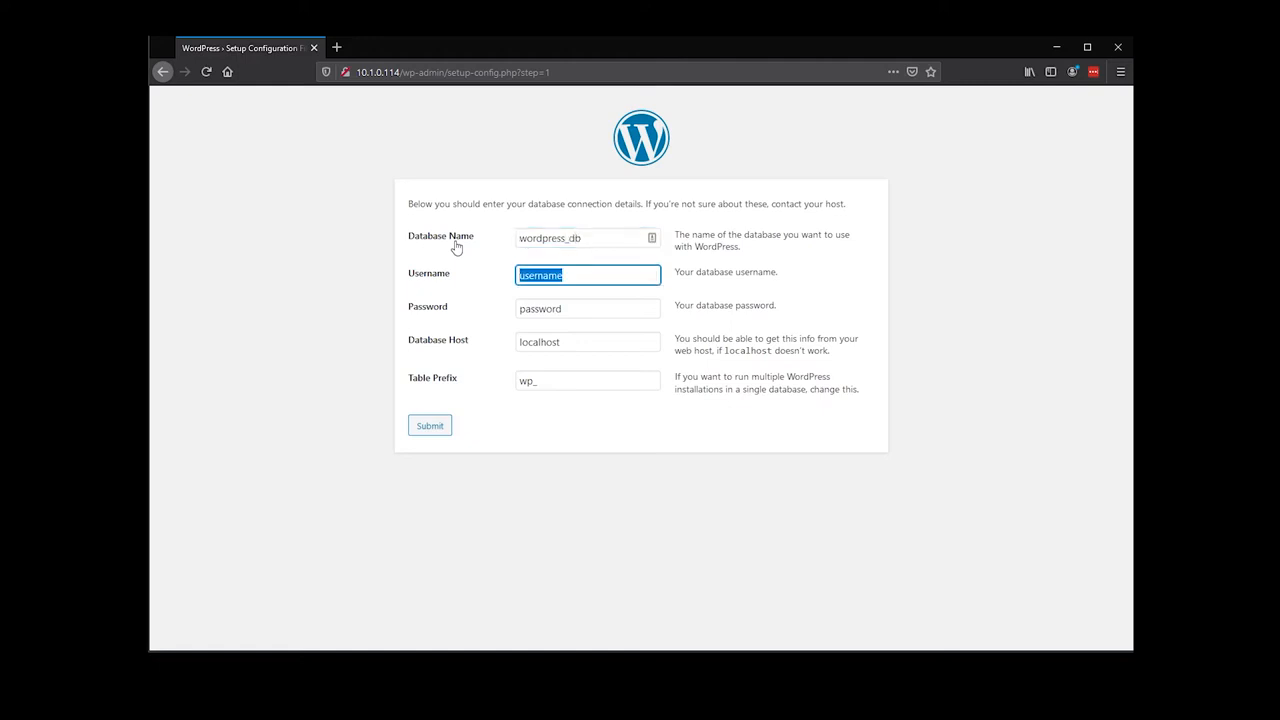
{"action": "type", "text": "wpadmin"}
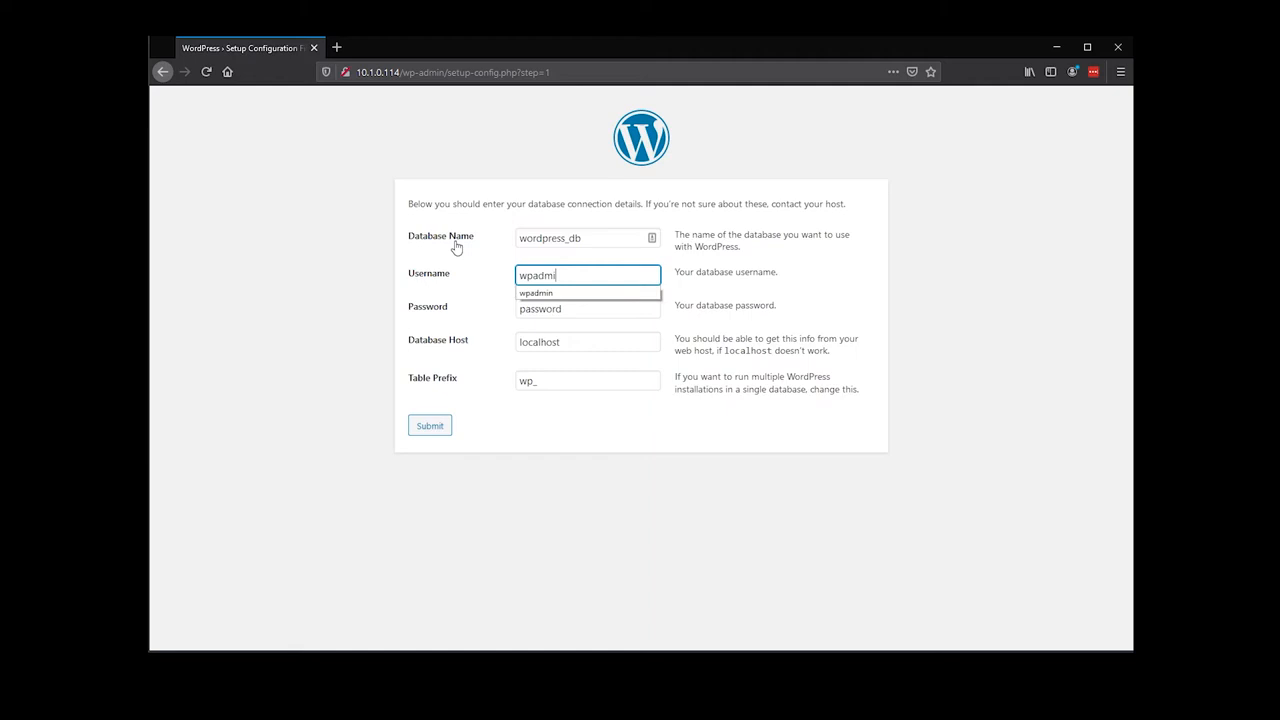
{"action": "left_click", "coordinate": [588, 308]}
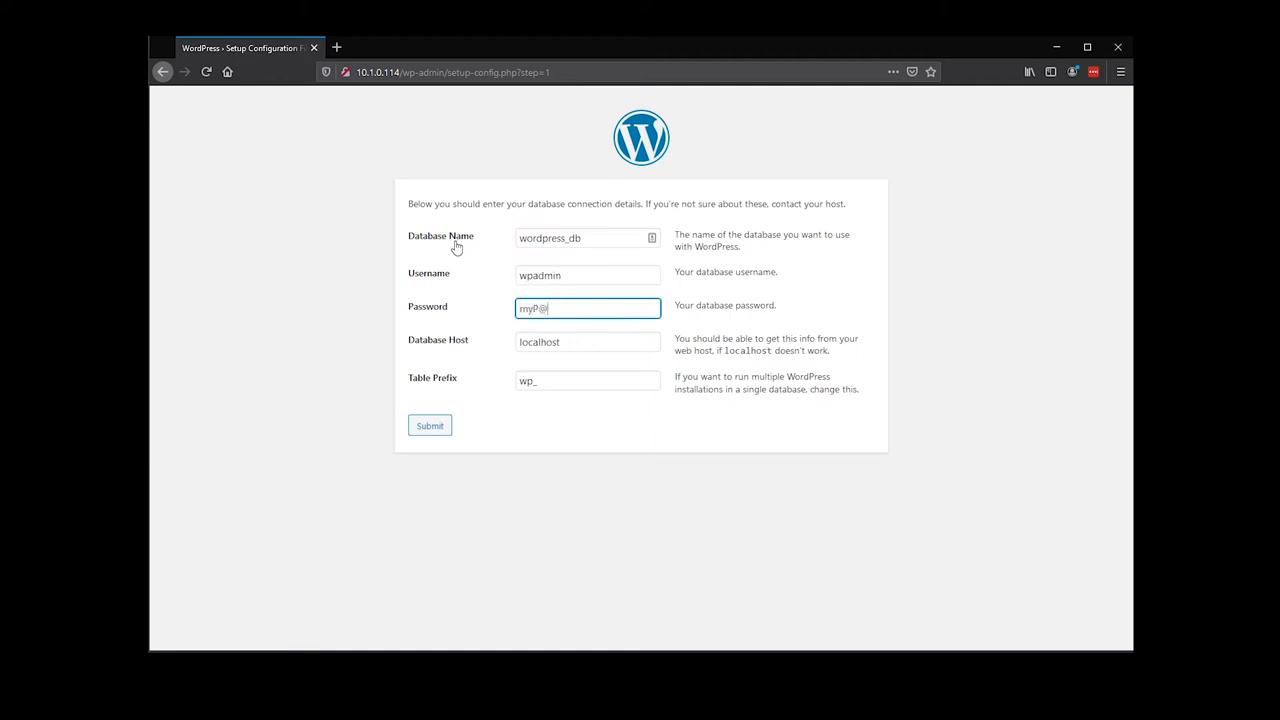
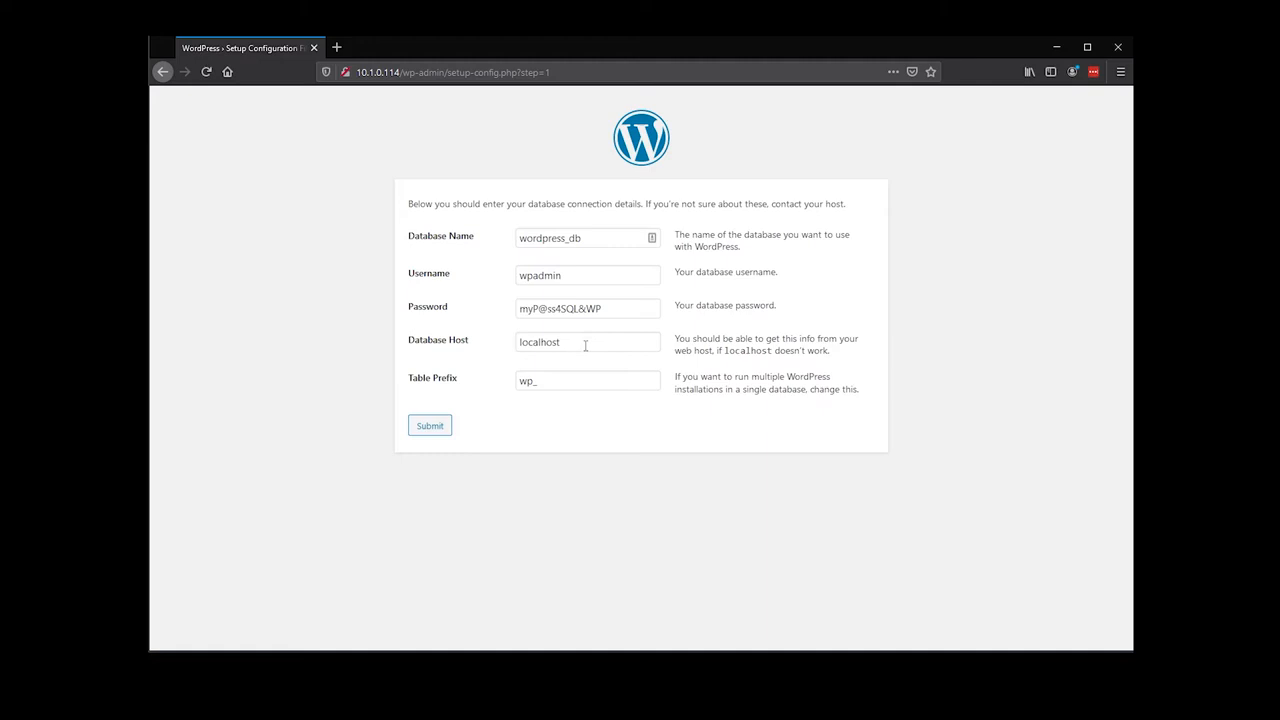
{"action": "mouse_move", "coordinate": [390, 392]}
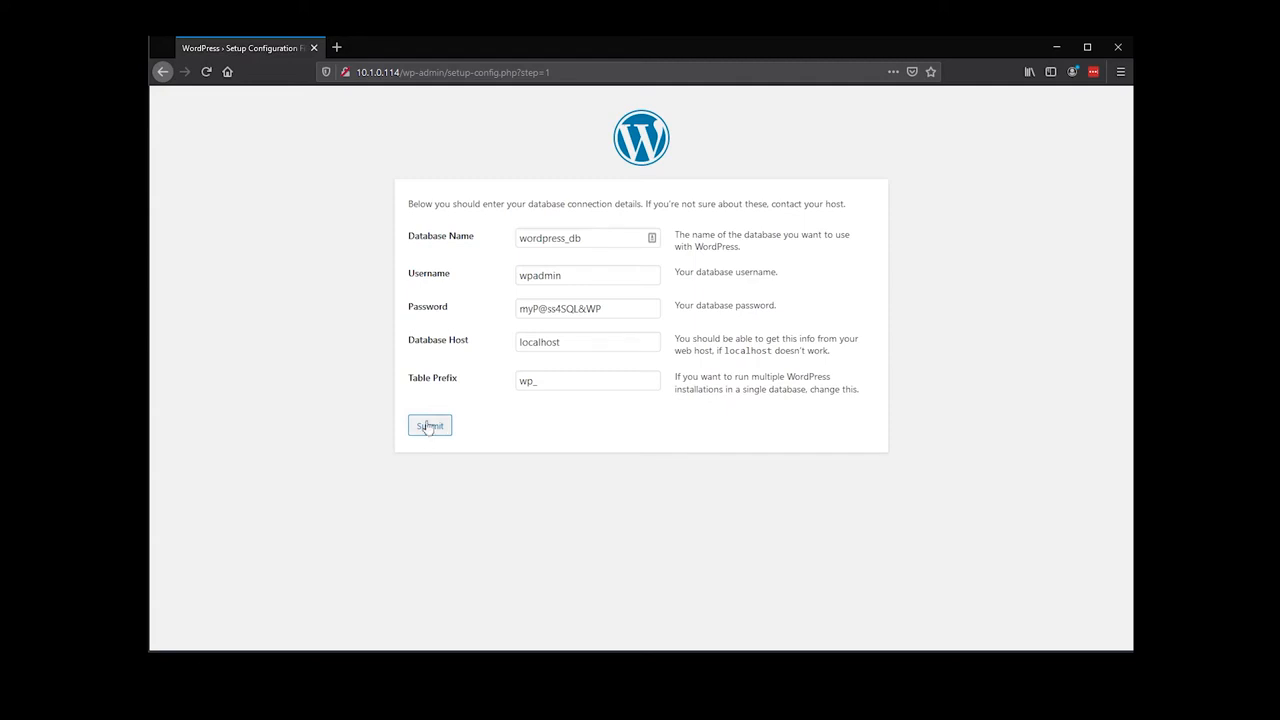
{"action": "left_click", "coordinate": [428, 424]}
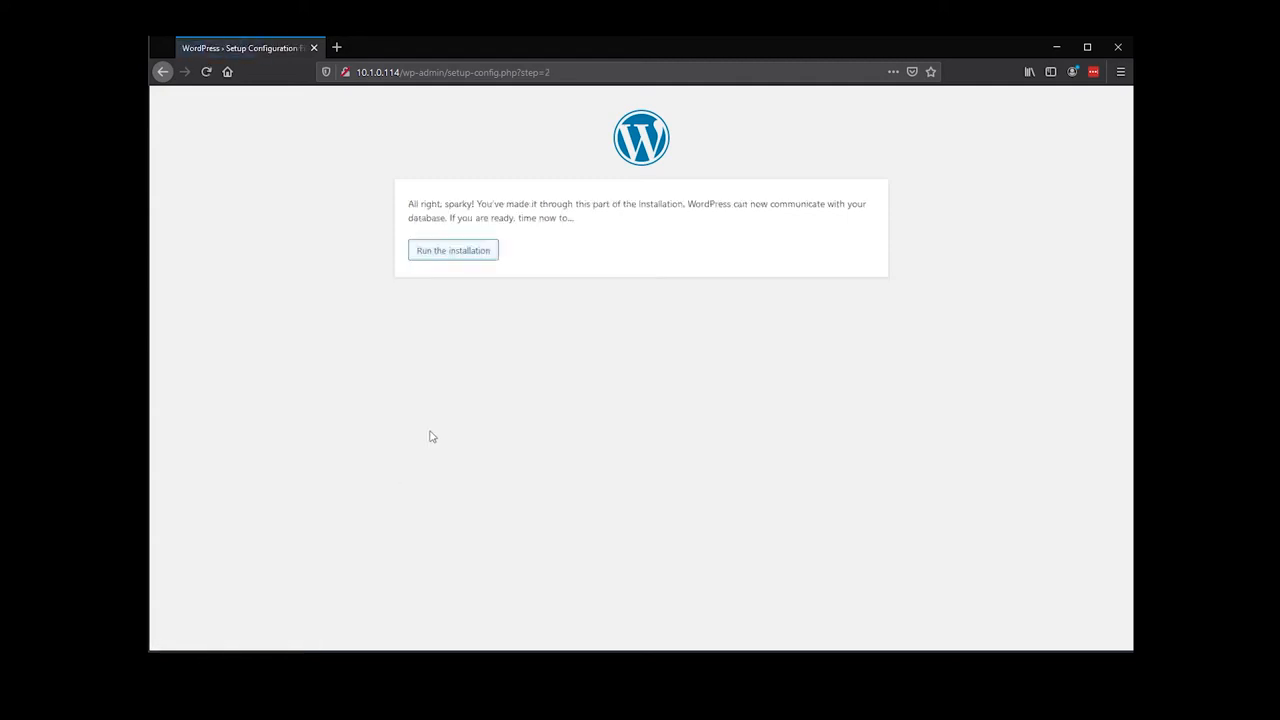
{"action": "mouse_move", "coordinate": [516, 230]}
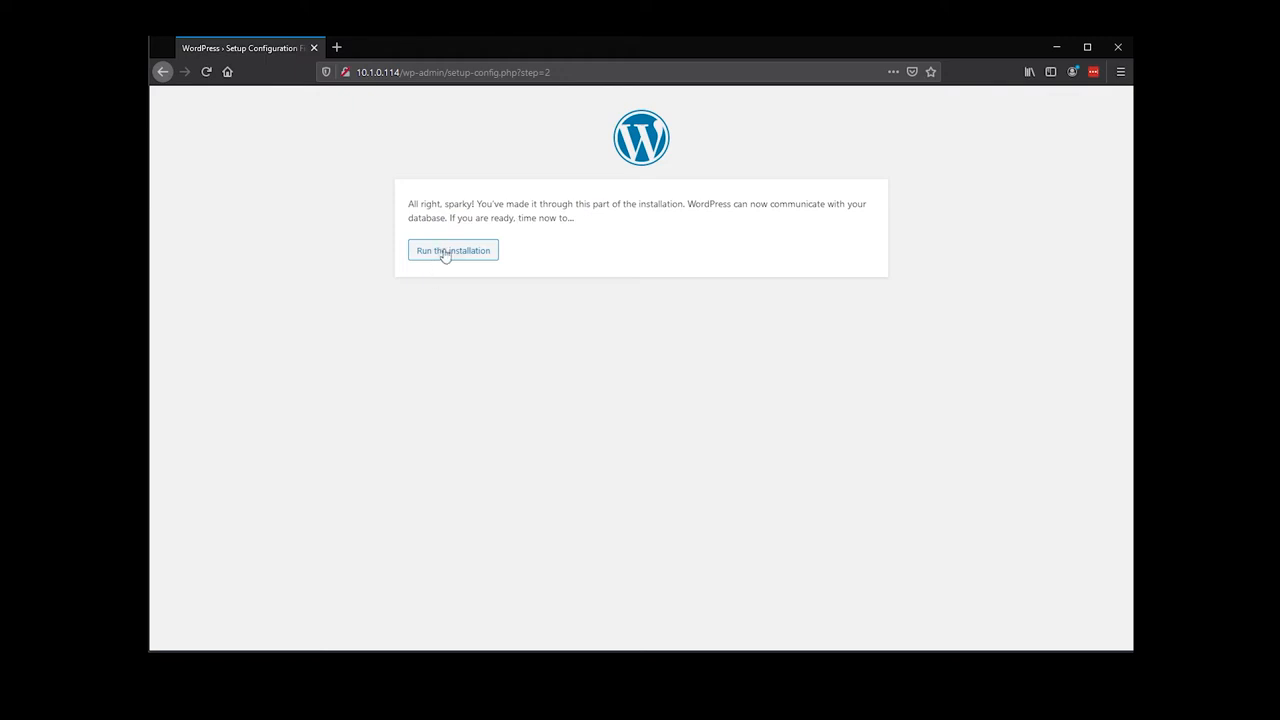
Start the install with site title John Walley and accept a weak admin password
{"action": "left_click", "coordinate": [452, 250]}
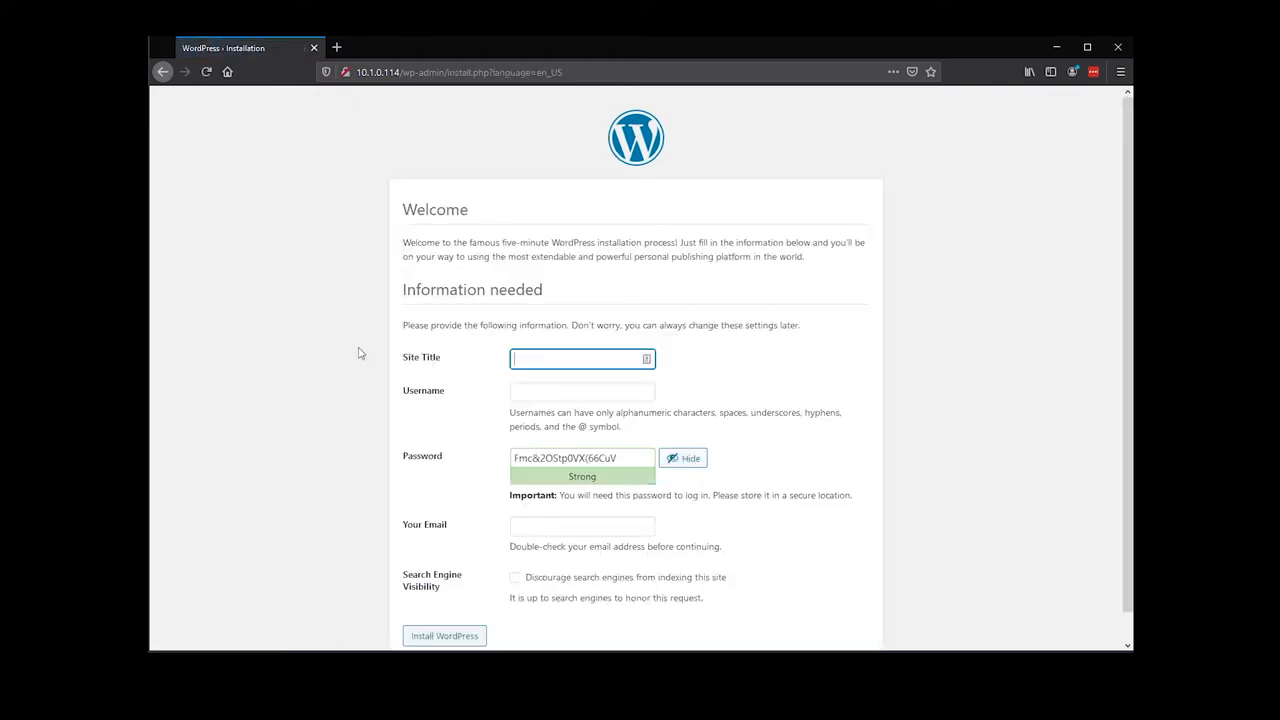
{"action": "scroll", "scroll_direction": "down", "scroll_amount": 3}
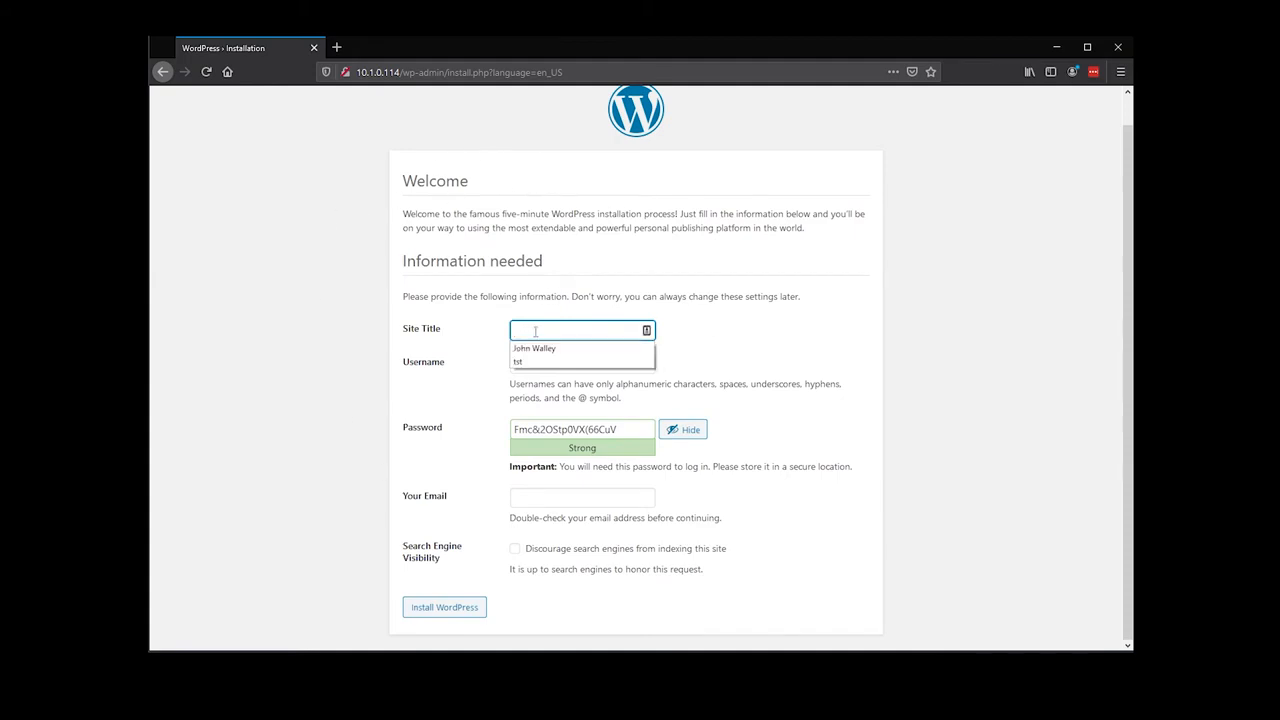
{"action": "type", "text": "John Walley"}
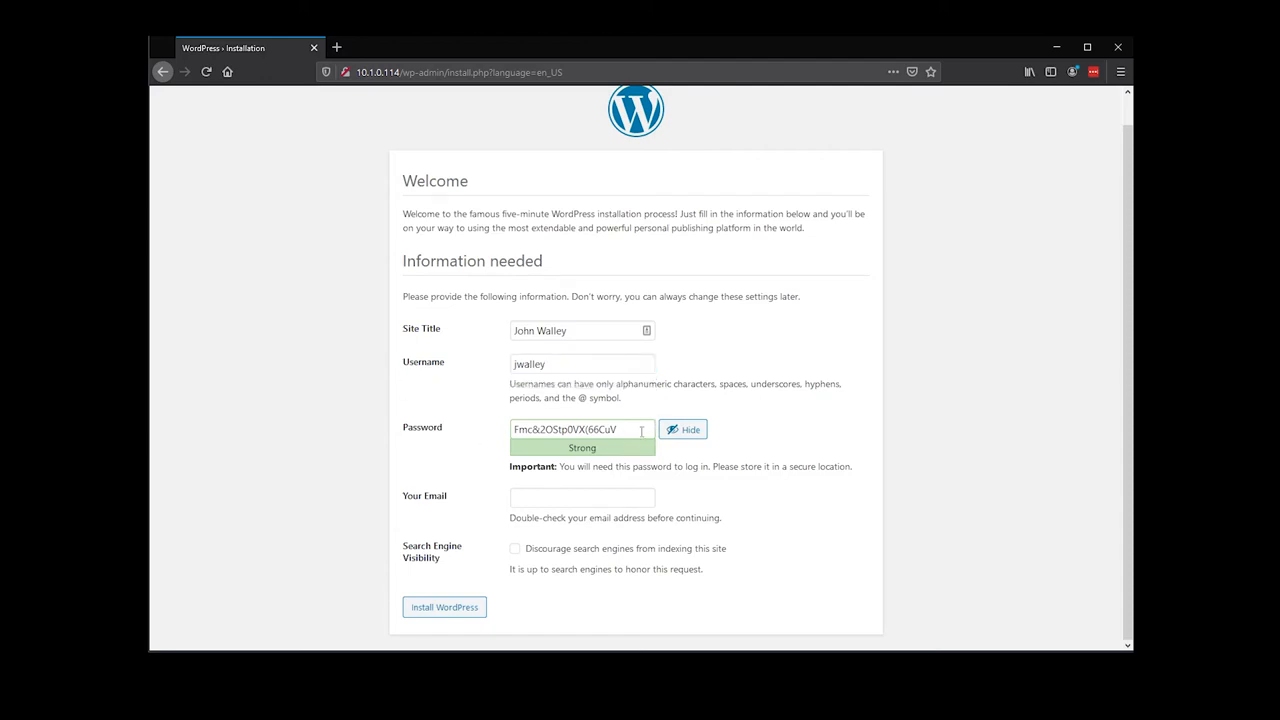
{"action": "left_click", "coordinate": [684, 428]}
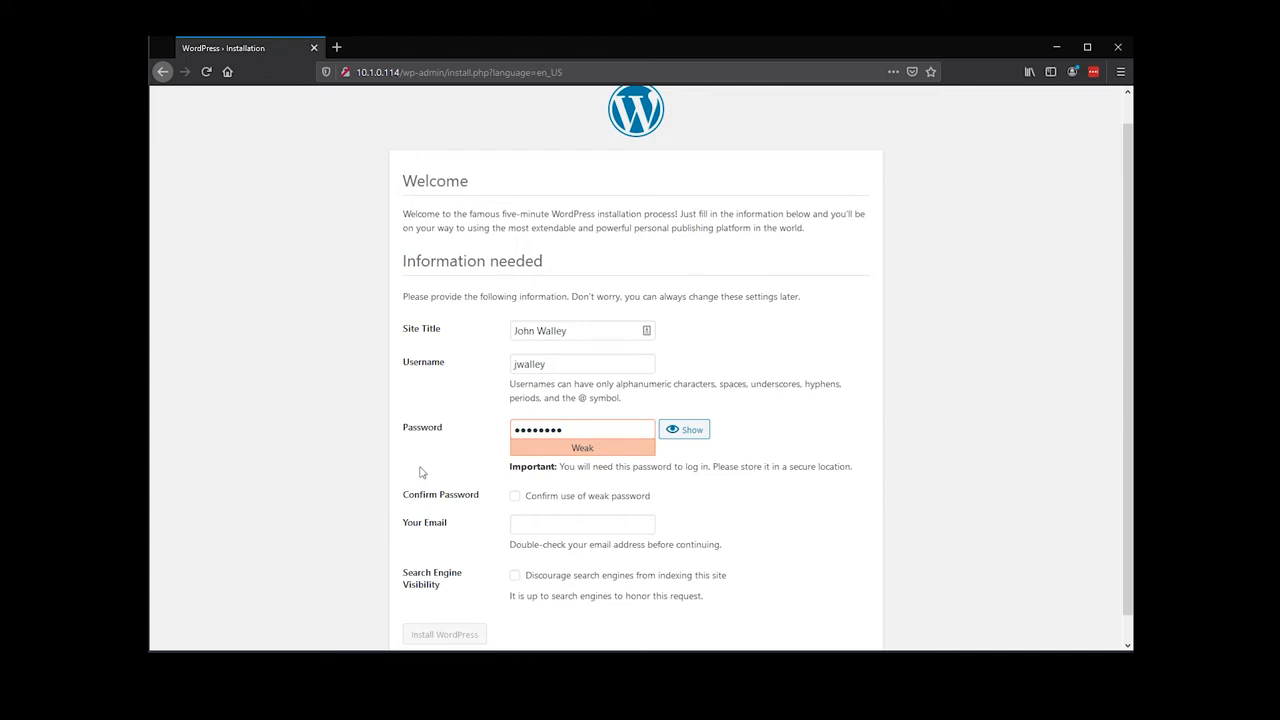
{"action": "left_click", "coordinate": [514, 496]}
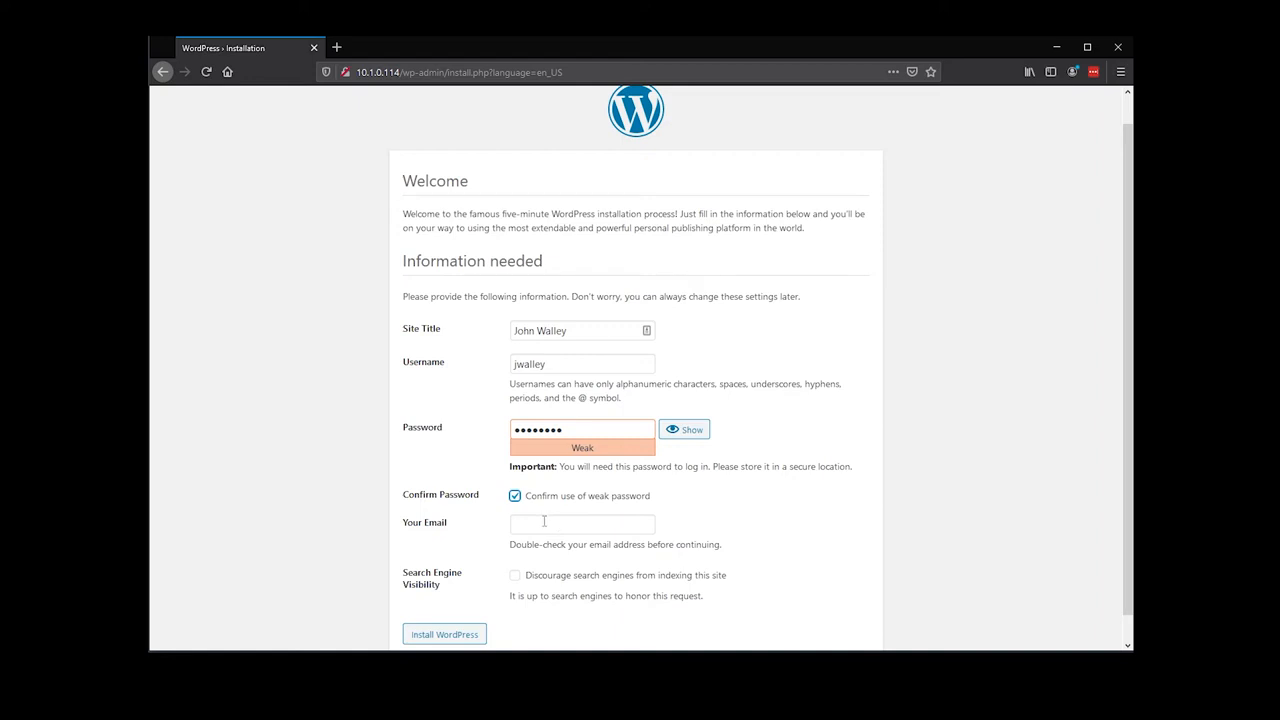
Enter the admin email address and install WordPress
{"action": "left_click", "coordinate": [582, 524]}
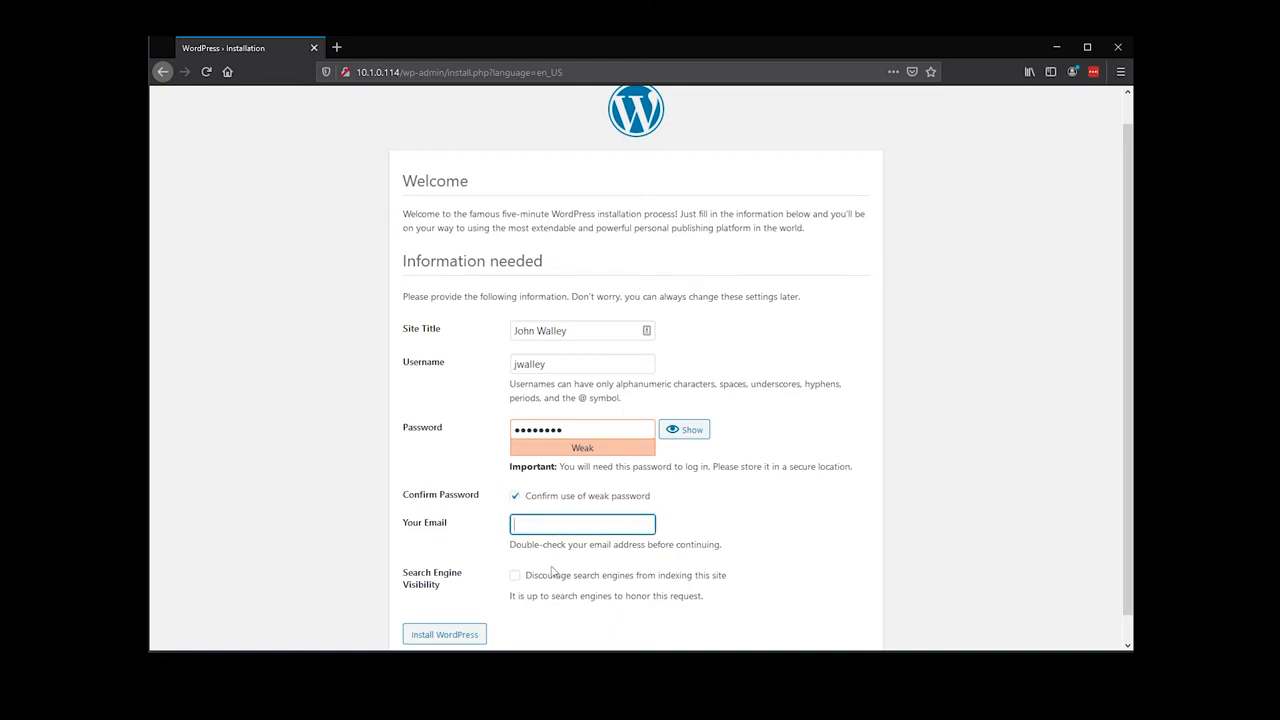
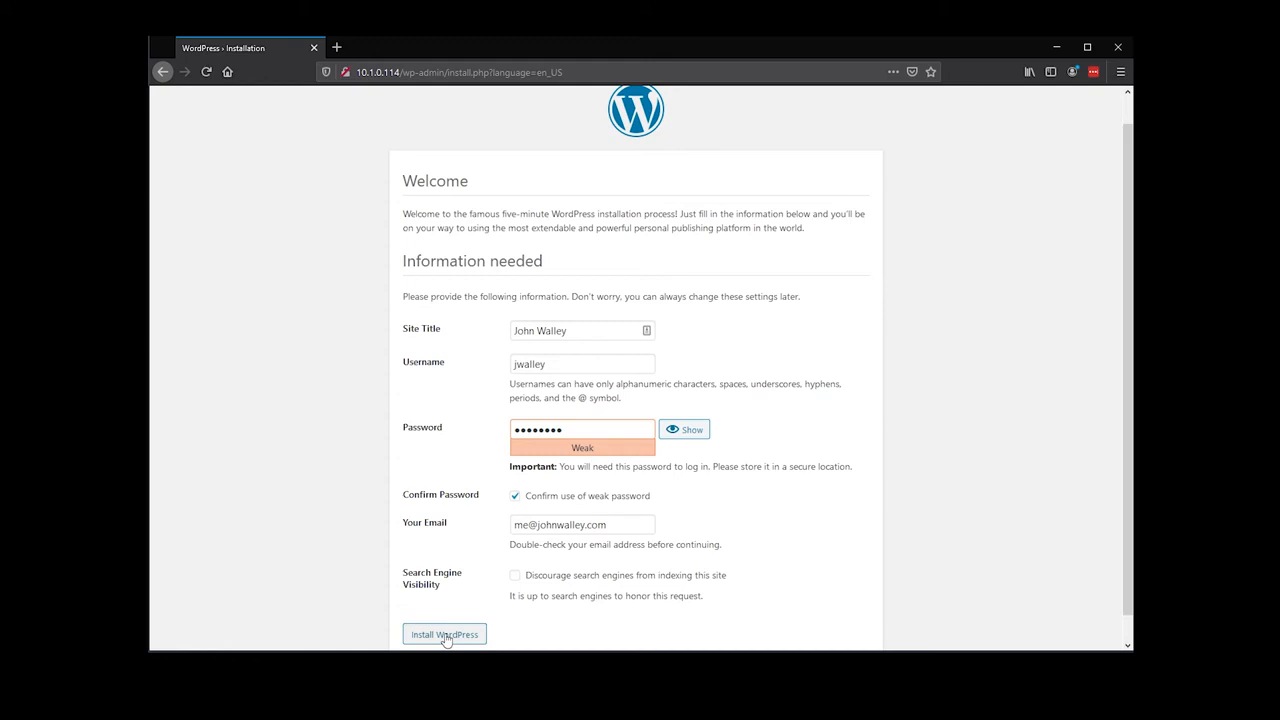
{"action": "left_click", "coordinate": [444, 634]}
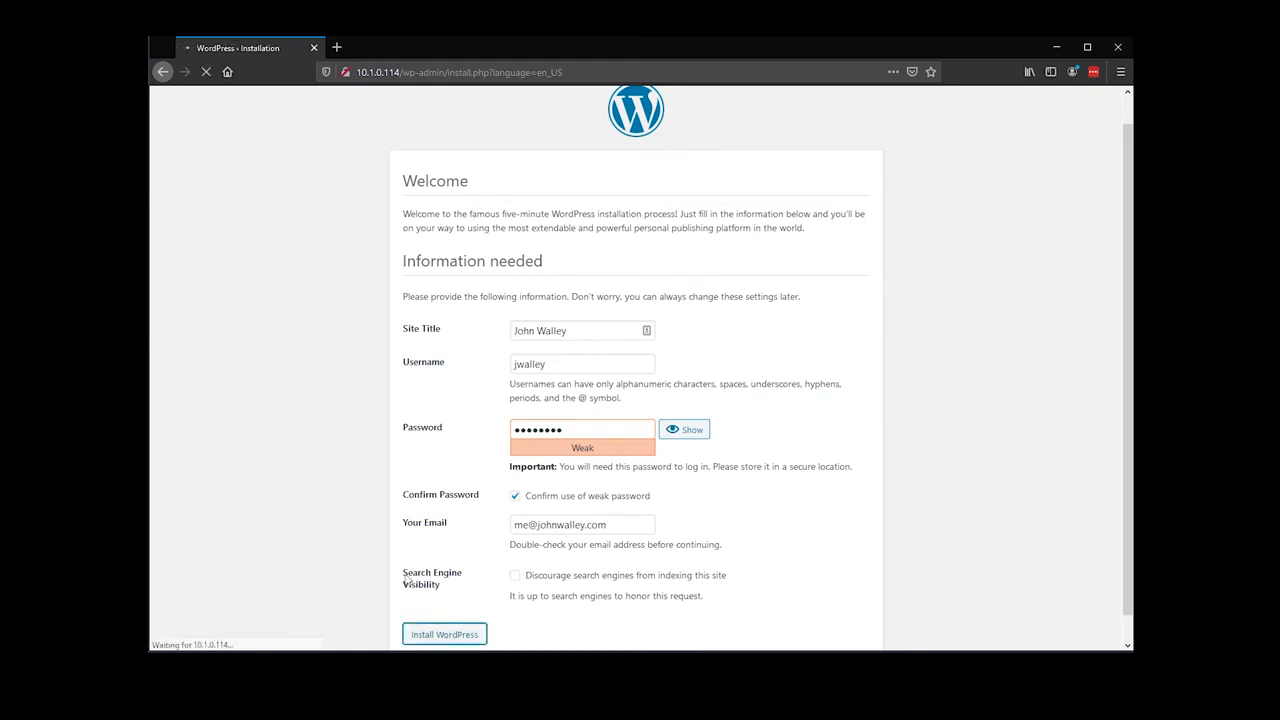
{"action": "left_click", "coordinate": [444, 632]}
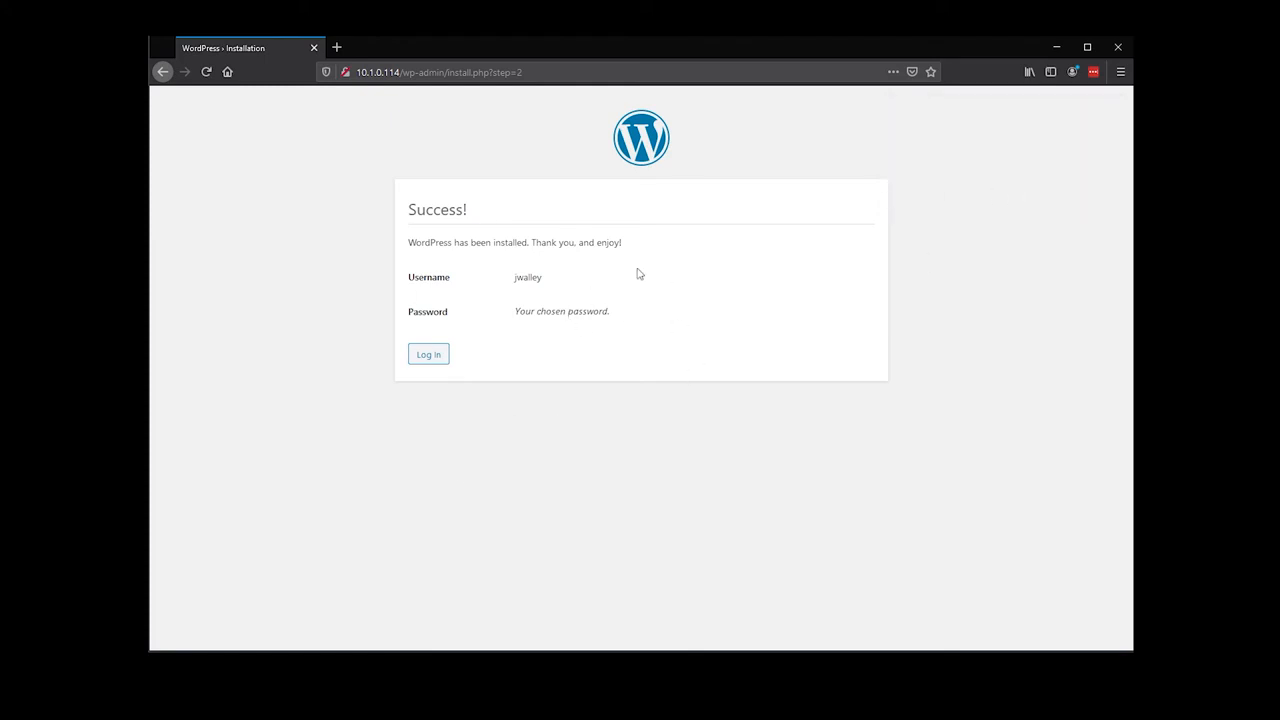
{"action": "mouse_move", "coordinate": [484, 284]}
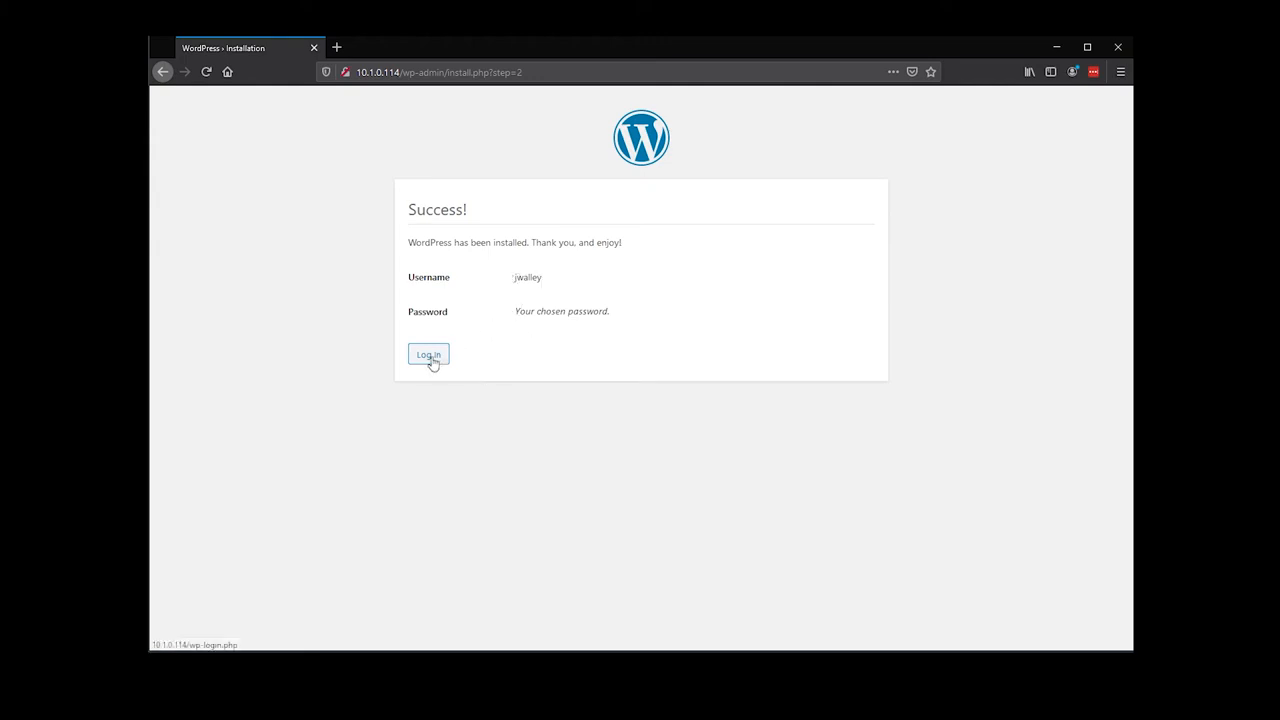
Log in to the new site's admin Dashboard as jwalley
{"action": "left_click", "coordinate": [428, 354]}
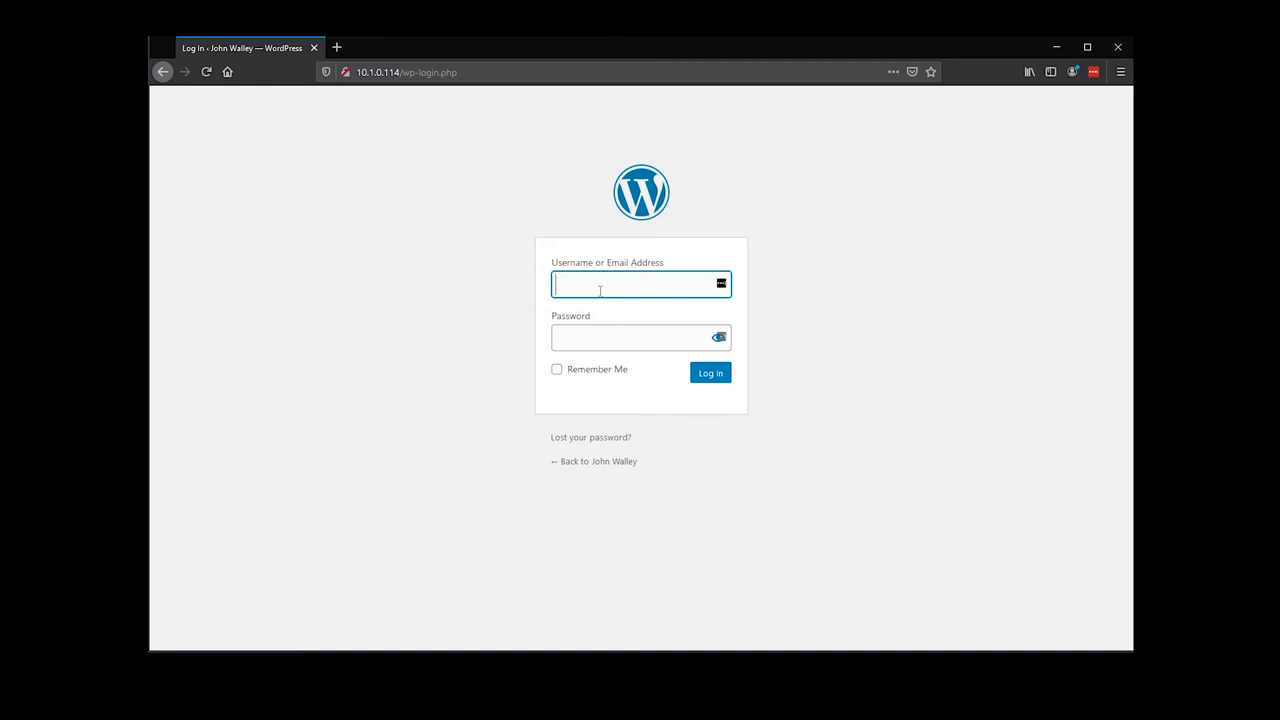
{"action": "type", "text": "jwalley"}
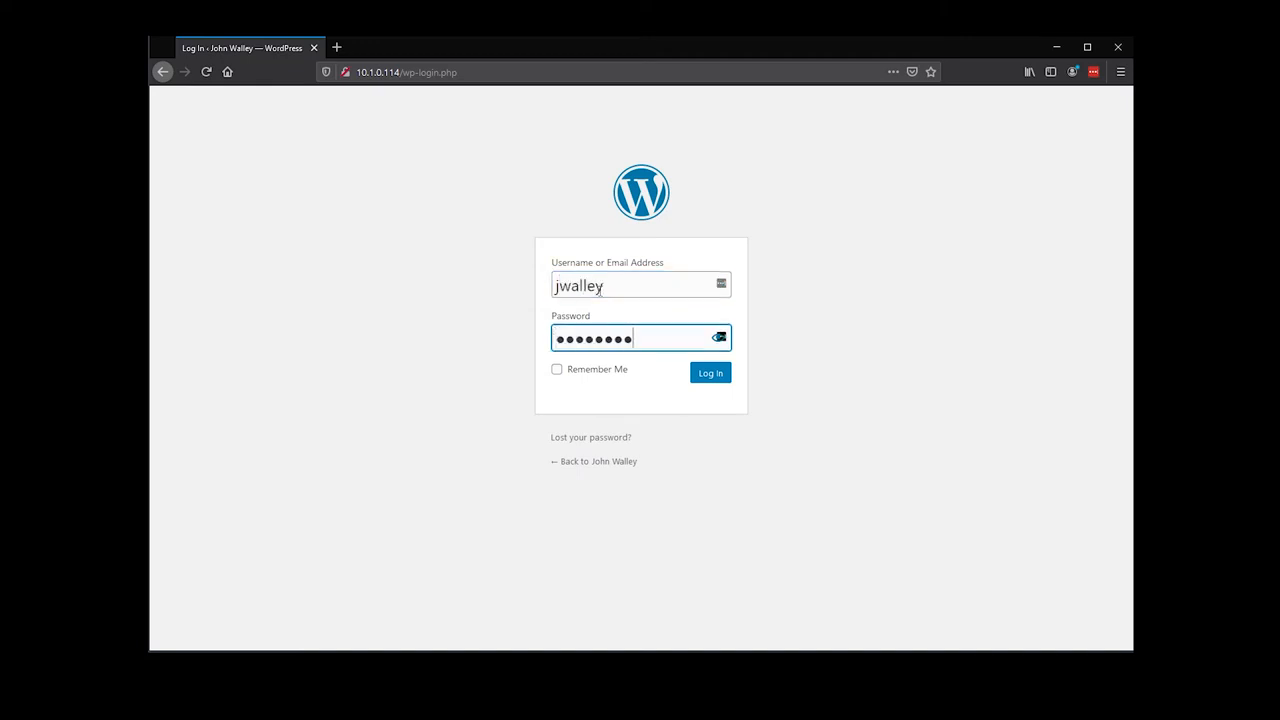
{"action": "left_click", "coordinate": [710, 372]}
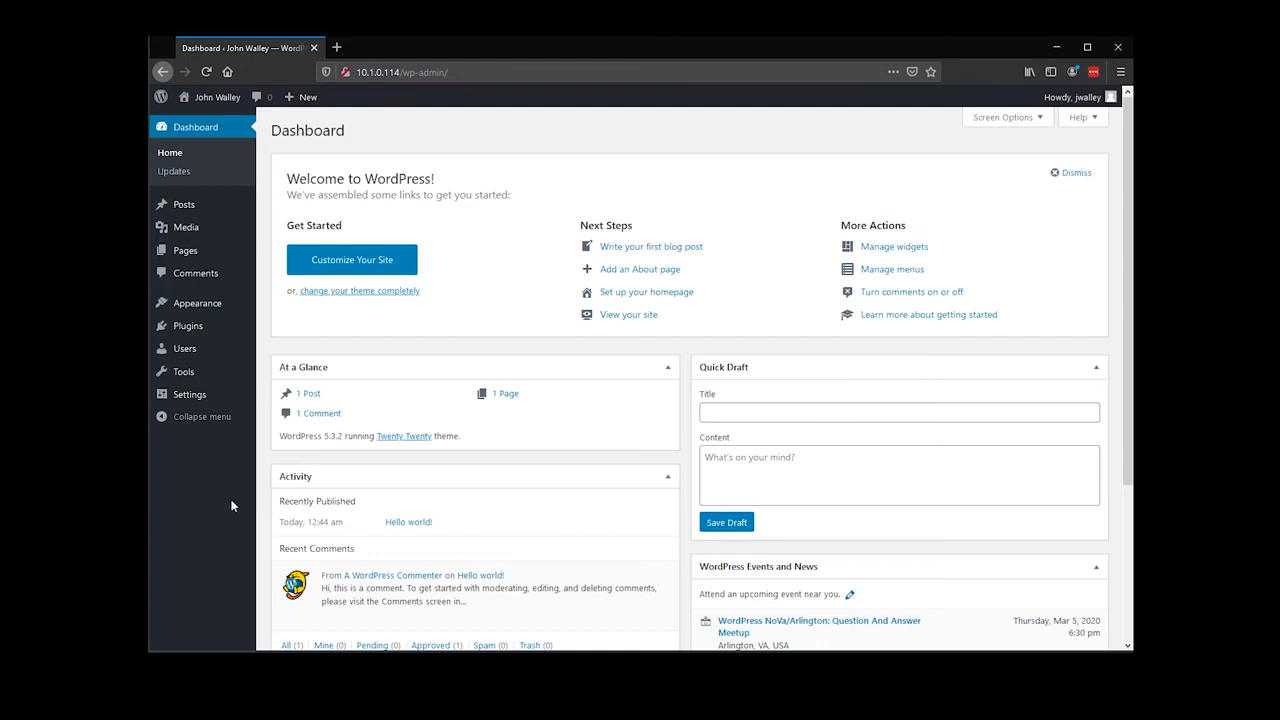
{"action": "mouse_move", "coordinate": [368, 316]}
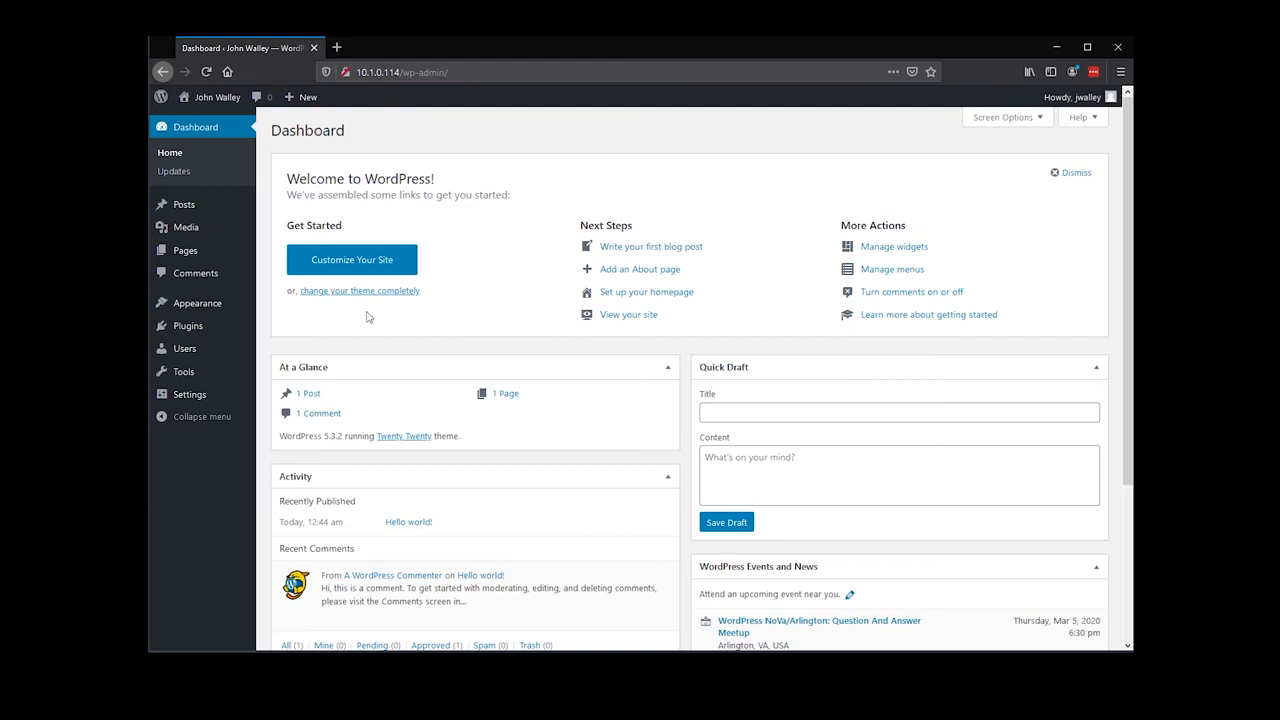
{"action": "mouse_move", "coordinate": [216, 96]}
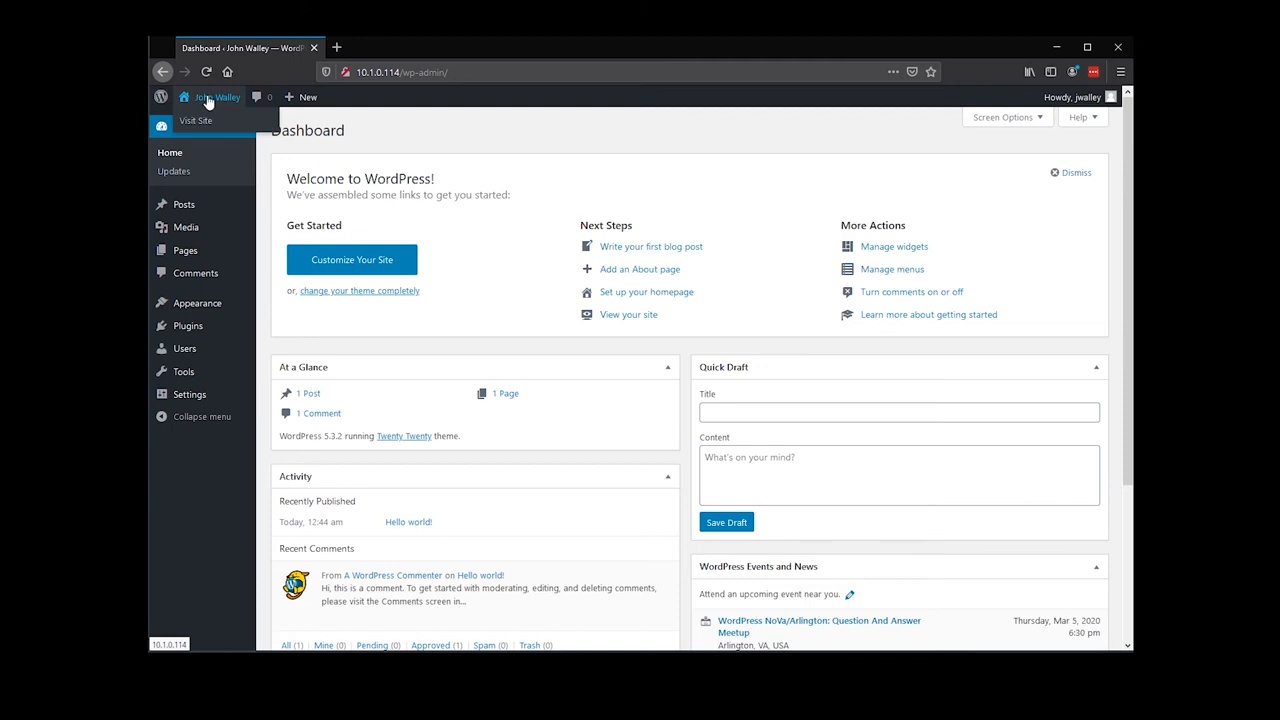
Visit the John Walley public front page and scroll through the Hello world! post
{"action": "left_click", "coordinate": [196, 120]}
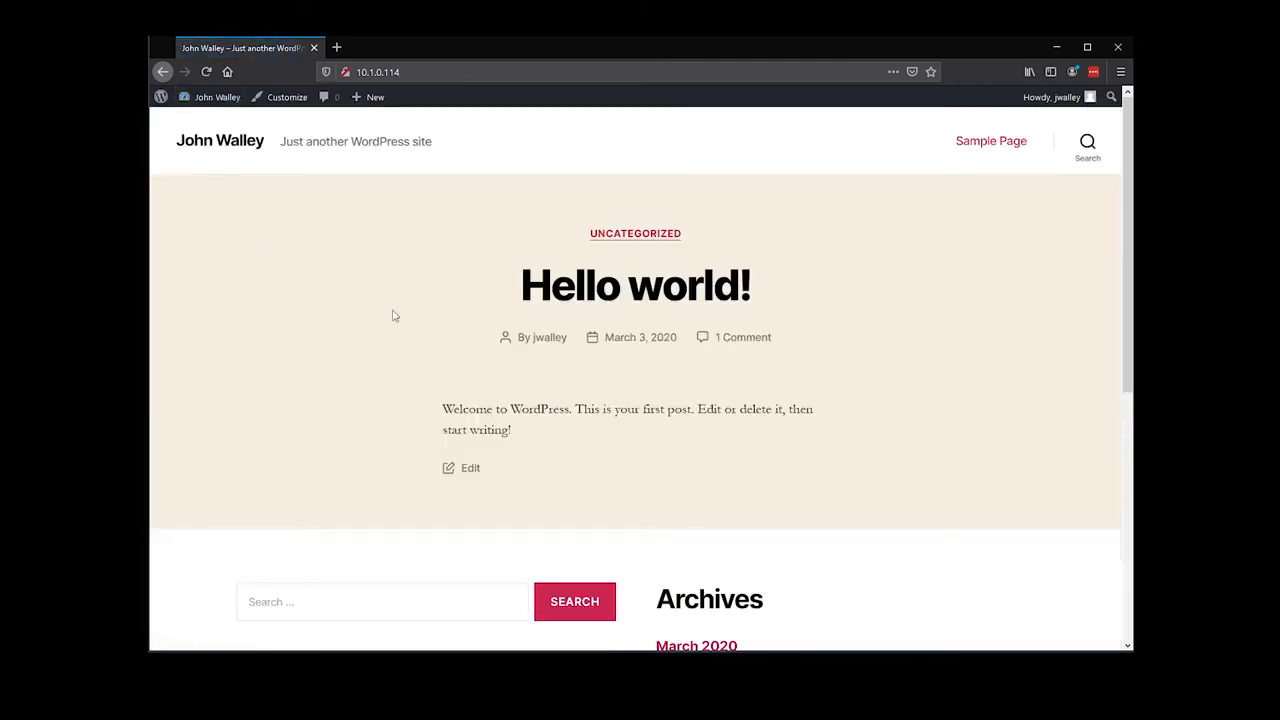
{"action": "scroll", "scroll_direction": "down", "scroll_amount": 3}
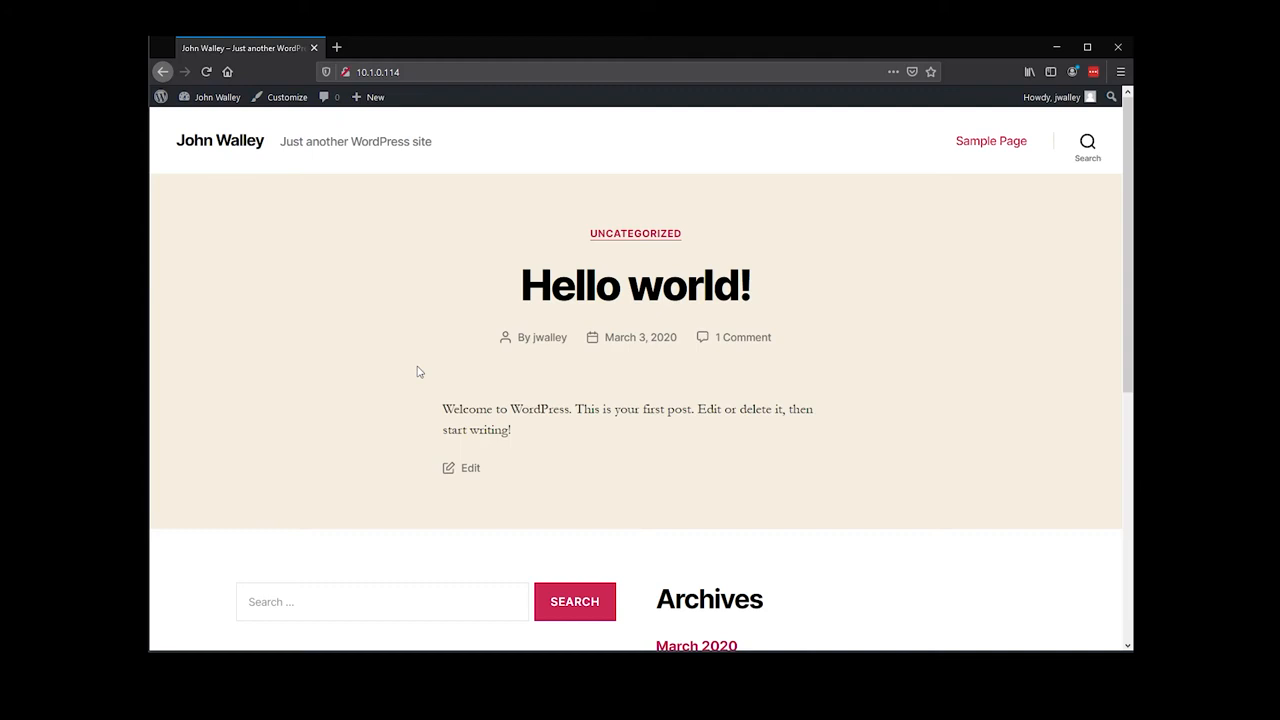
{"action": "scroll", "scroll_direction": "down", "scroll_amount": 3}
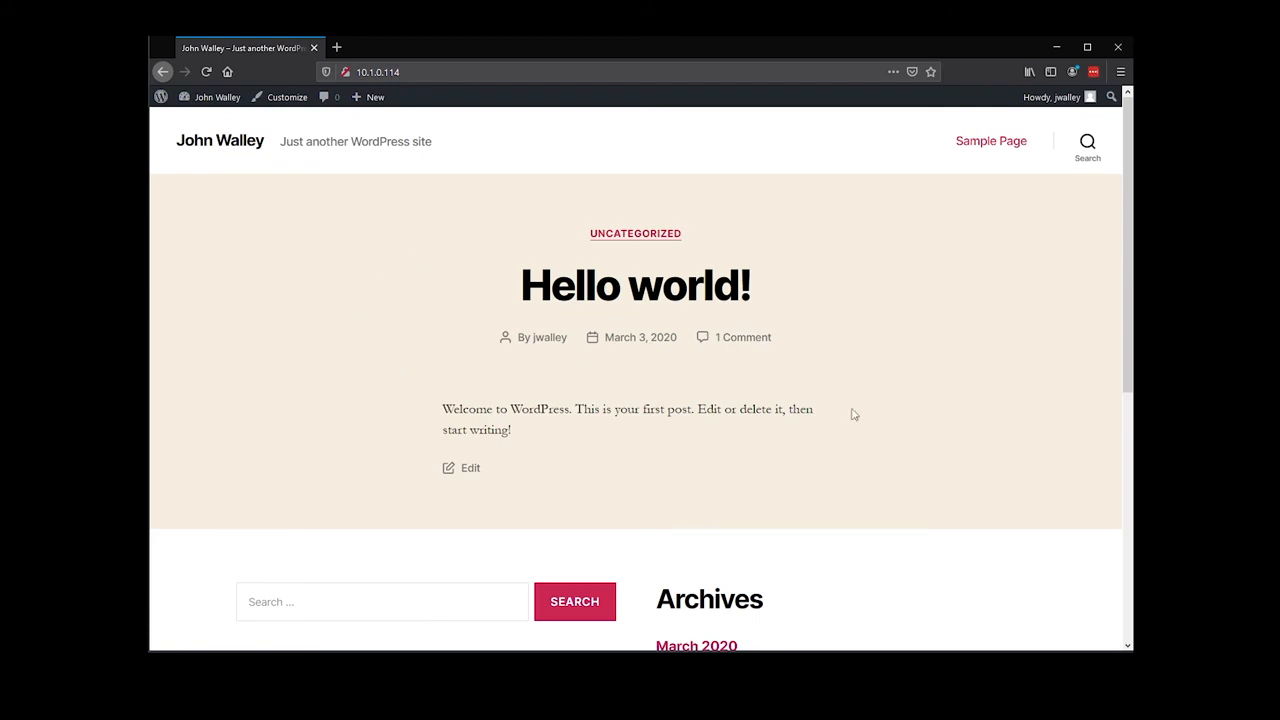
{"action": "mouse_move", "coordinate": [244, 252]}
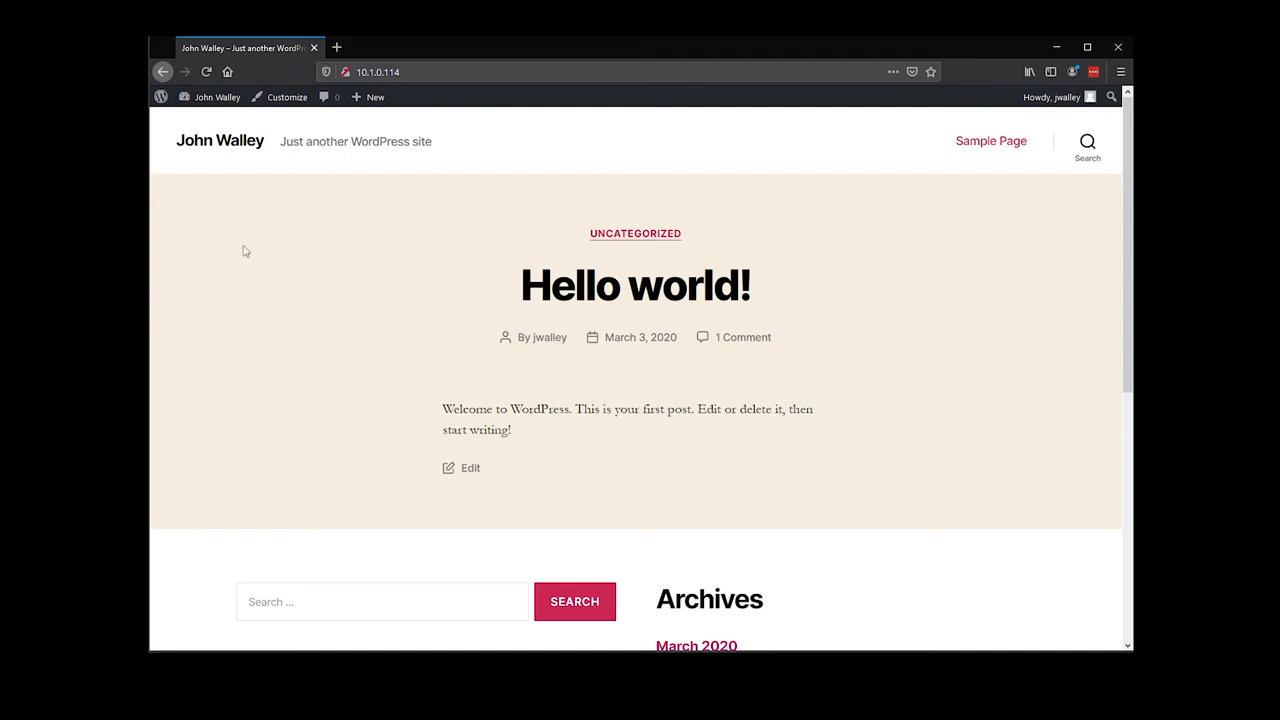
{"action": "left_click", "coordinate": [216, 96]}
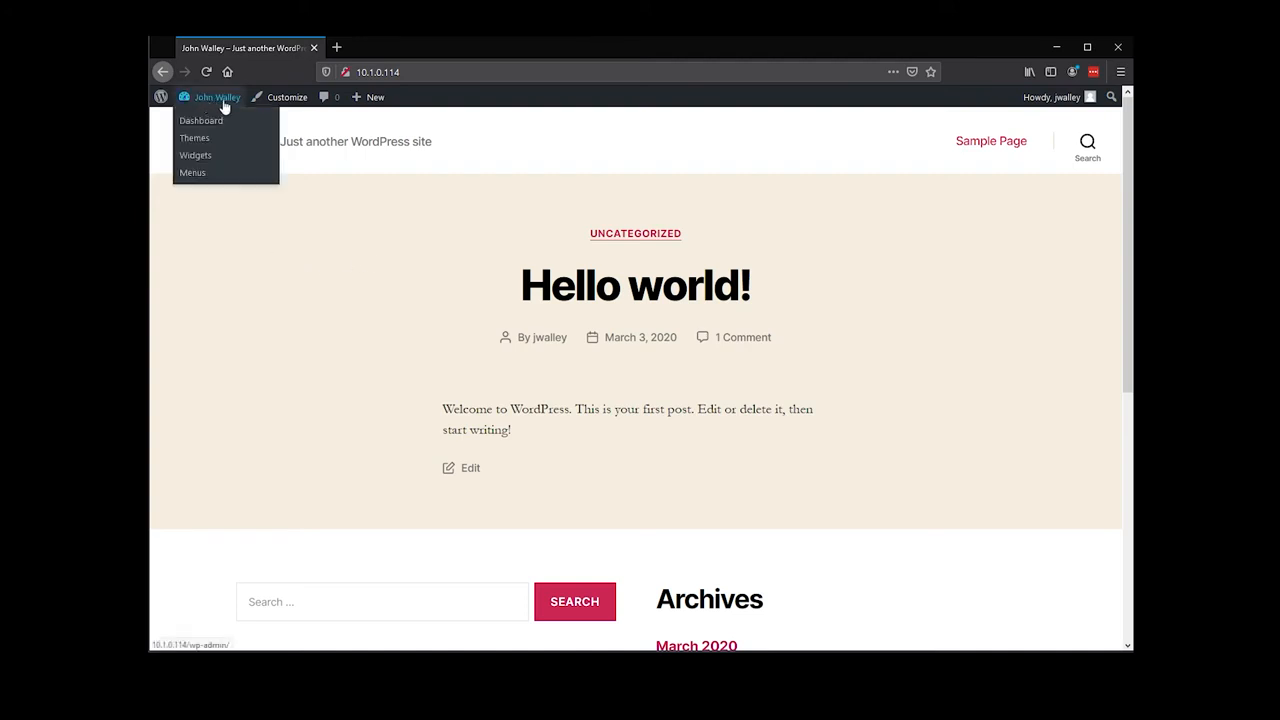
Go to Tools > Site Health and expand the missing-modules recommendation among the four listed
{"action": "left_click", "coordinate": [200, 120]}
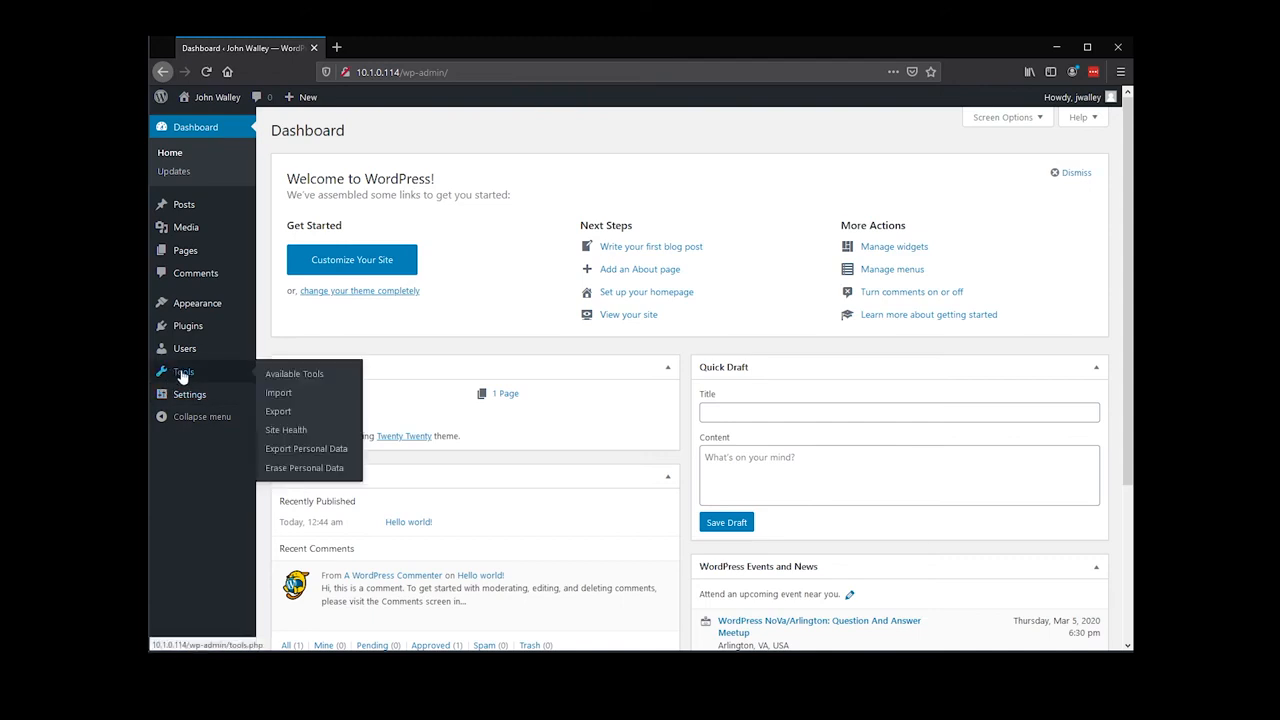
{"action": "mouse_move", "coordinate": [286, 428]}
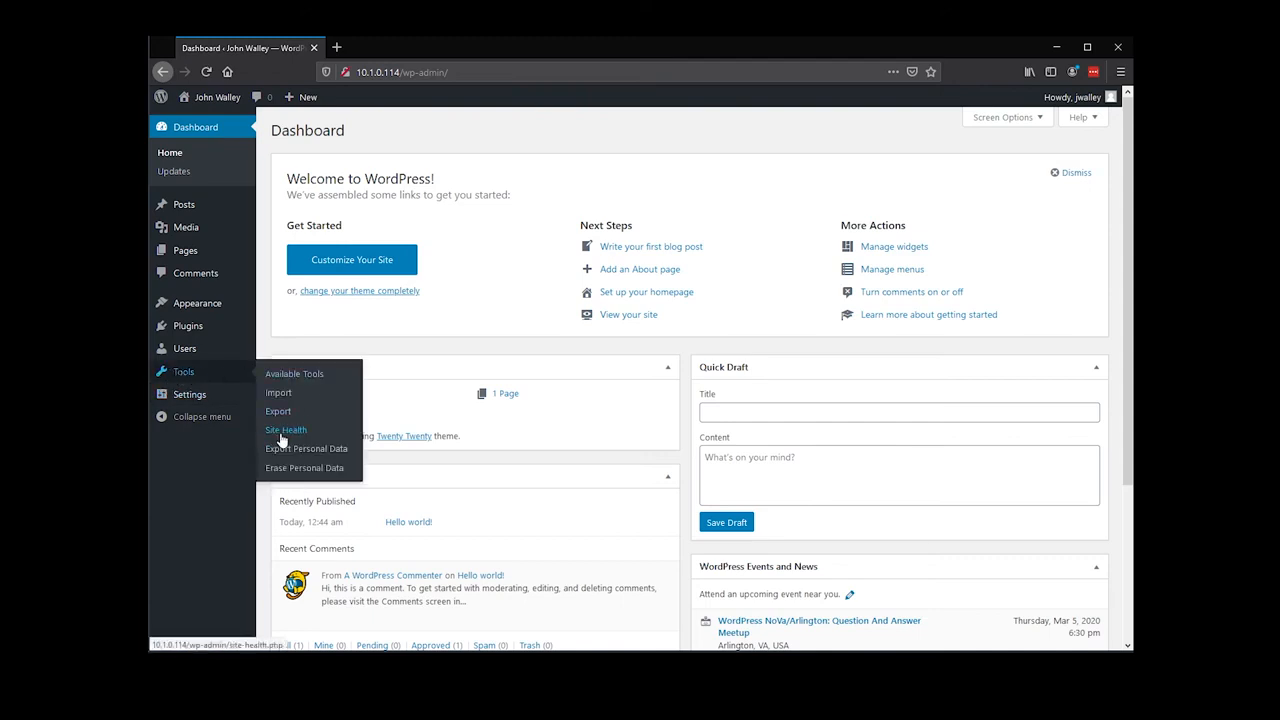
{"action": "mouse_move", "coordinate": [288, 436]}
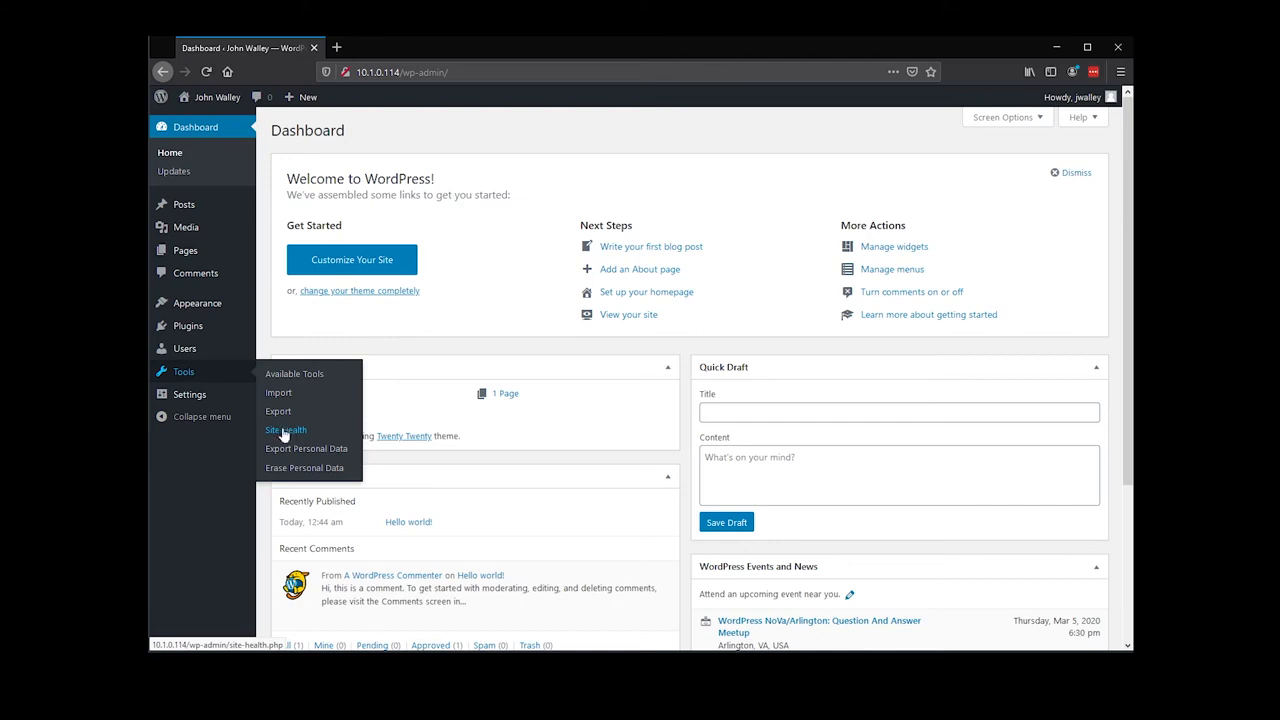
{"action": "left_click", "coordinate": [286, 430]}
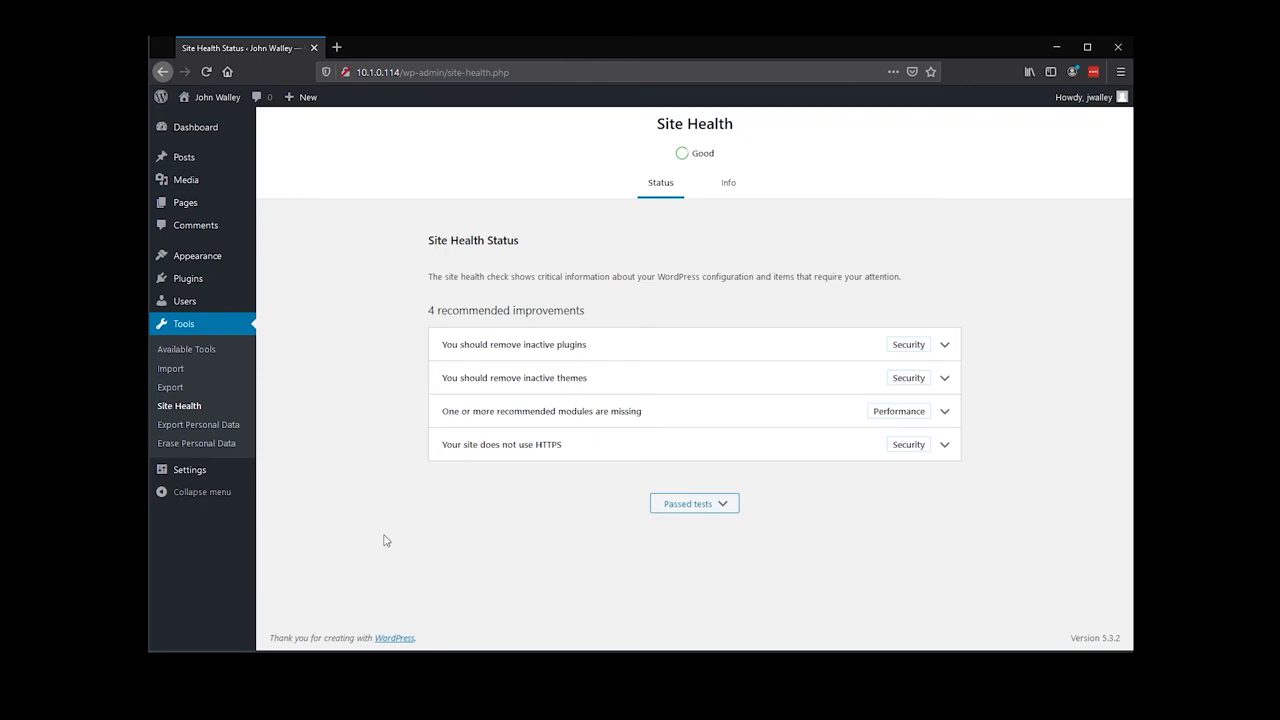
{"action": "mouse_move", "coordinate": [660, 174]}
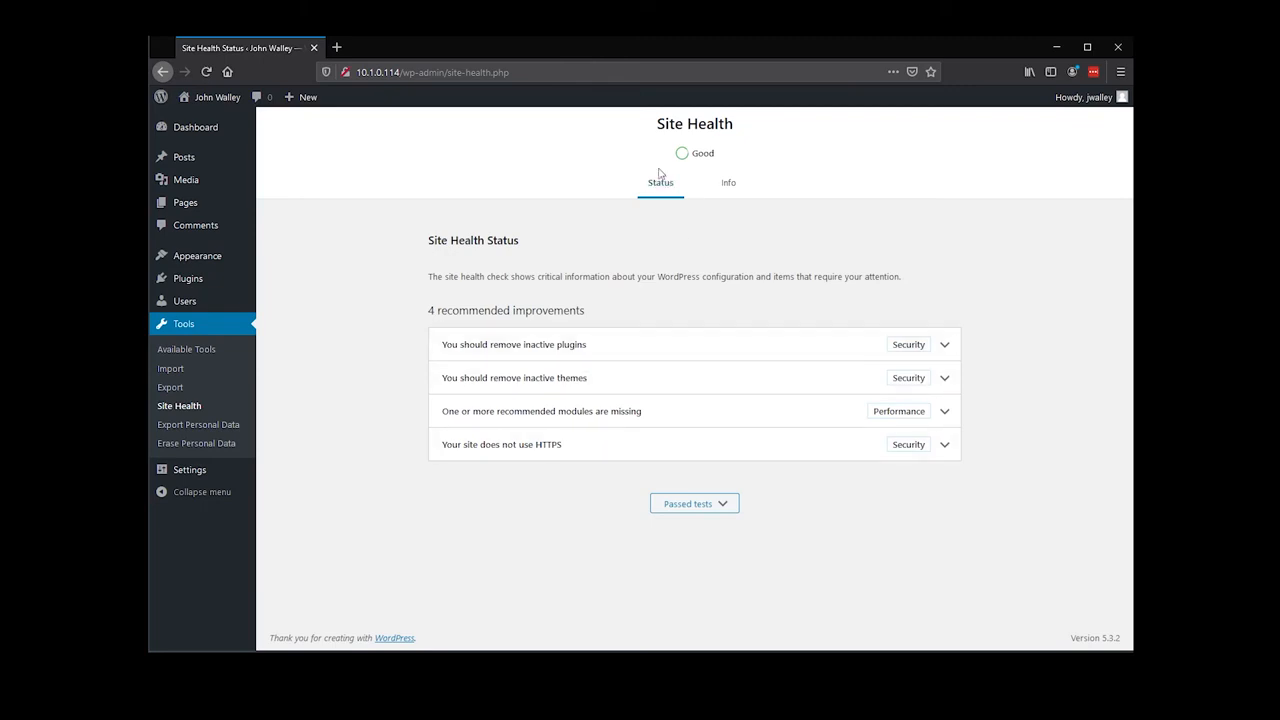
{"action": "mouse_move", "coordinate": [688, 160]}
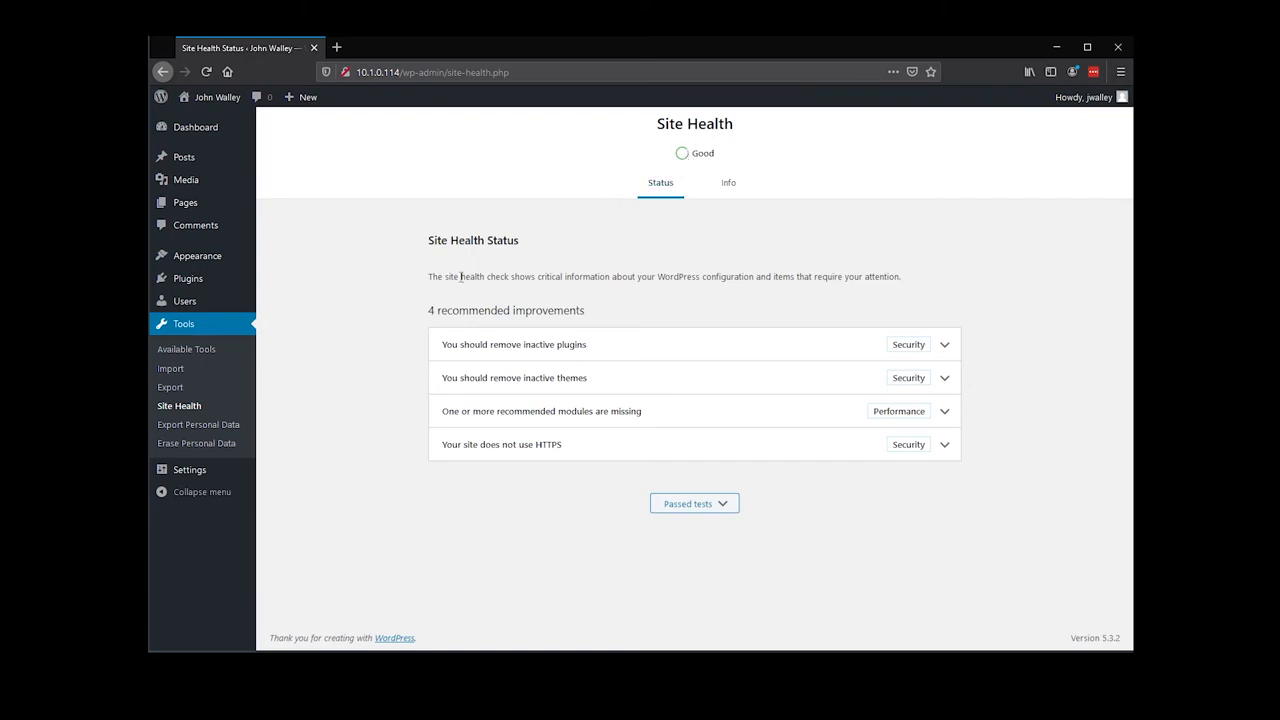
{"action": "mouse_move", "coordinate": [492, 324]}
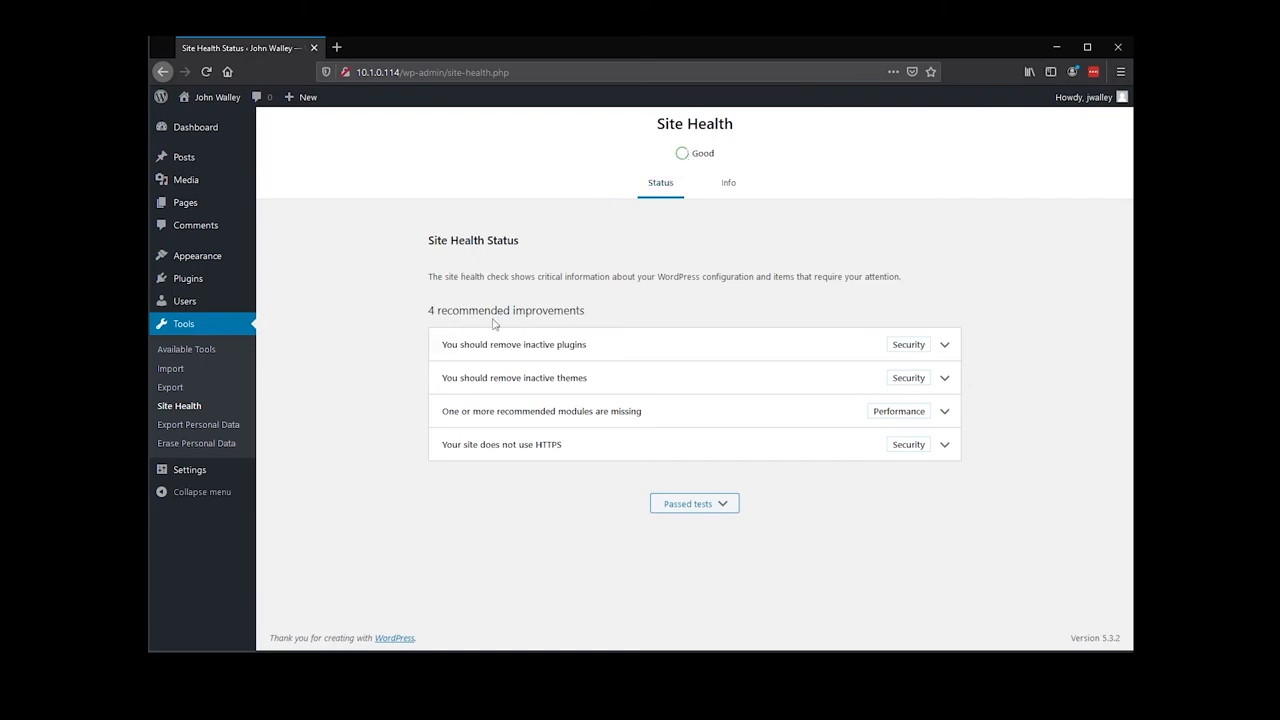
{"action": "mouse_move", "coordinate": [784, 360]}
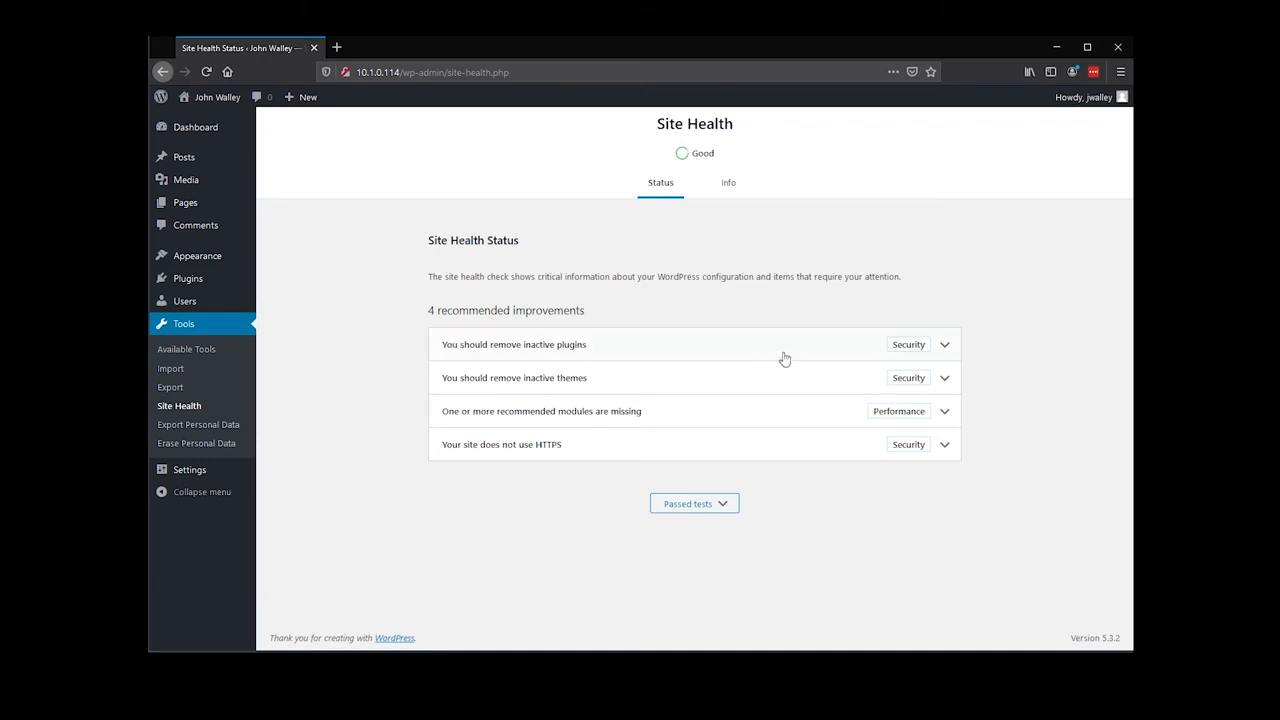
{"action": "mouse_move", "coordinate": [540, 352]}
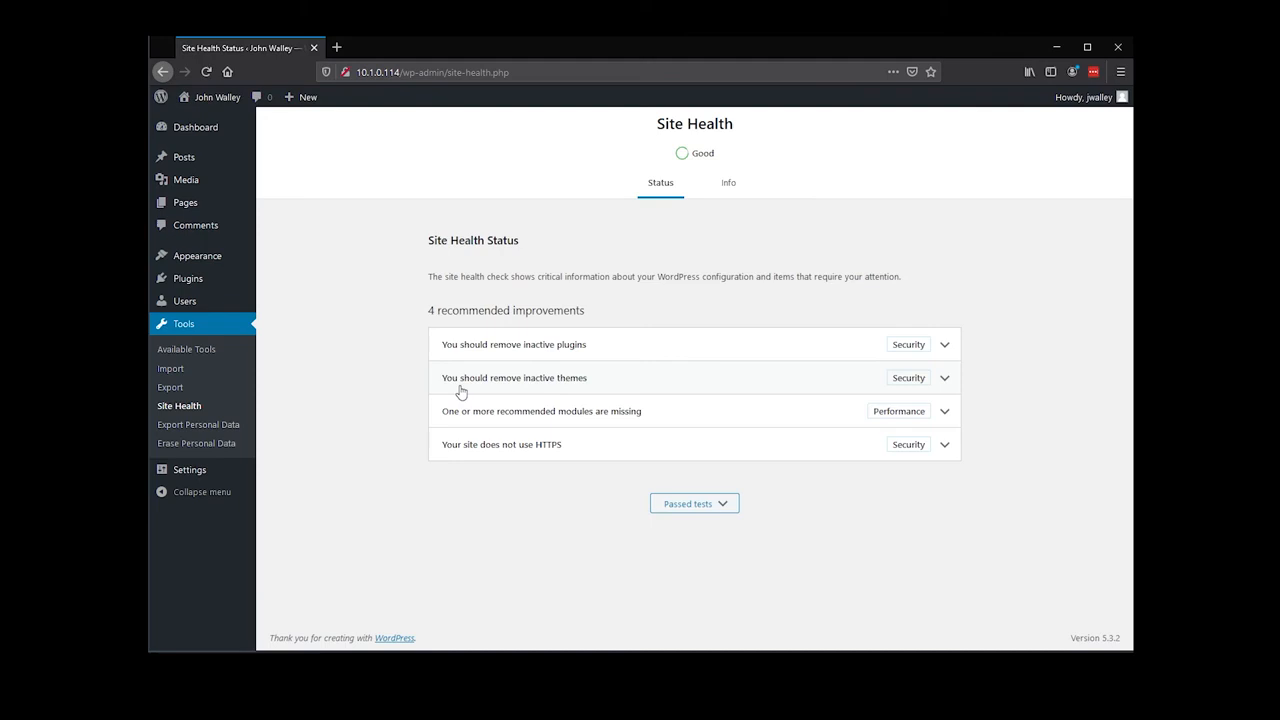
{"action": "mouse_move", "coordinate": [540, 386]}
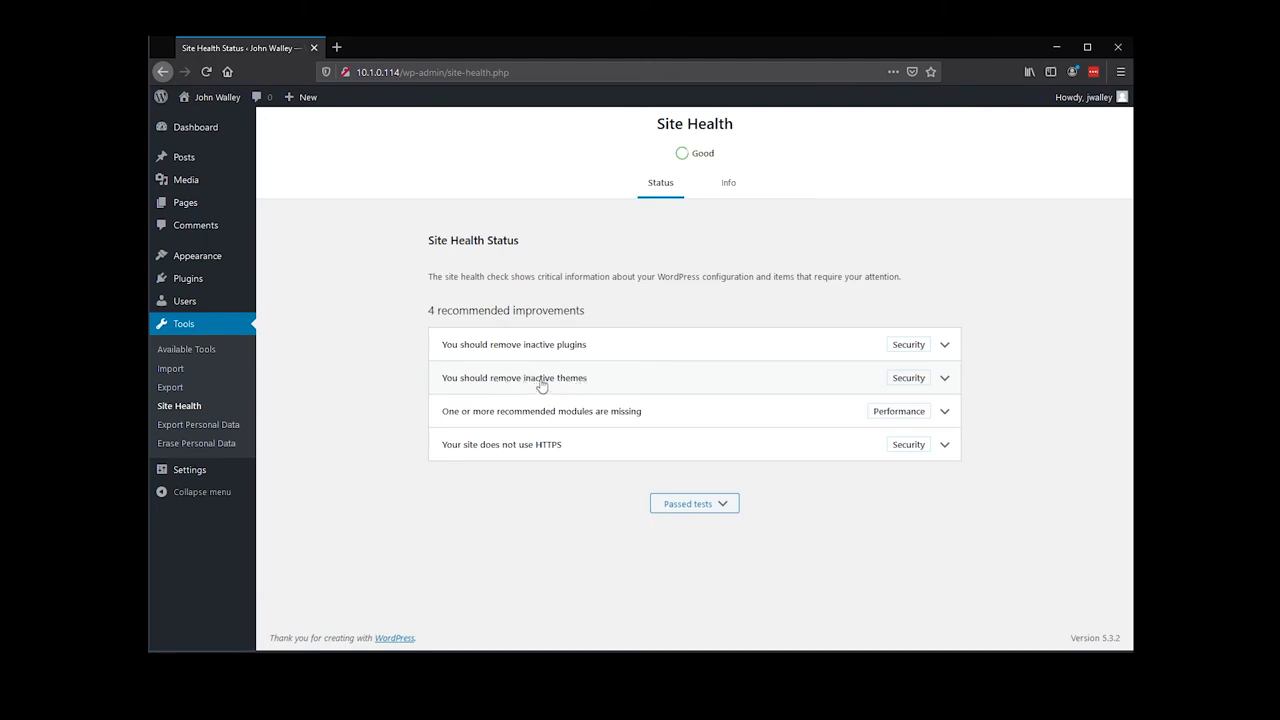
{"action": "mouse_move", "coordinate": [492, 418]}
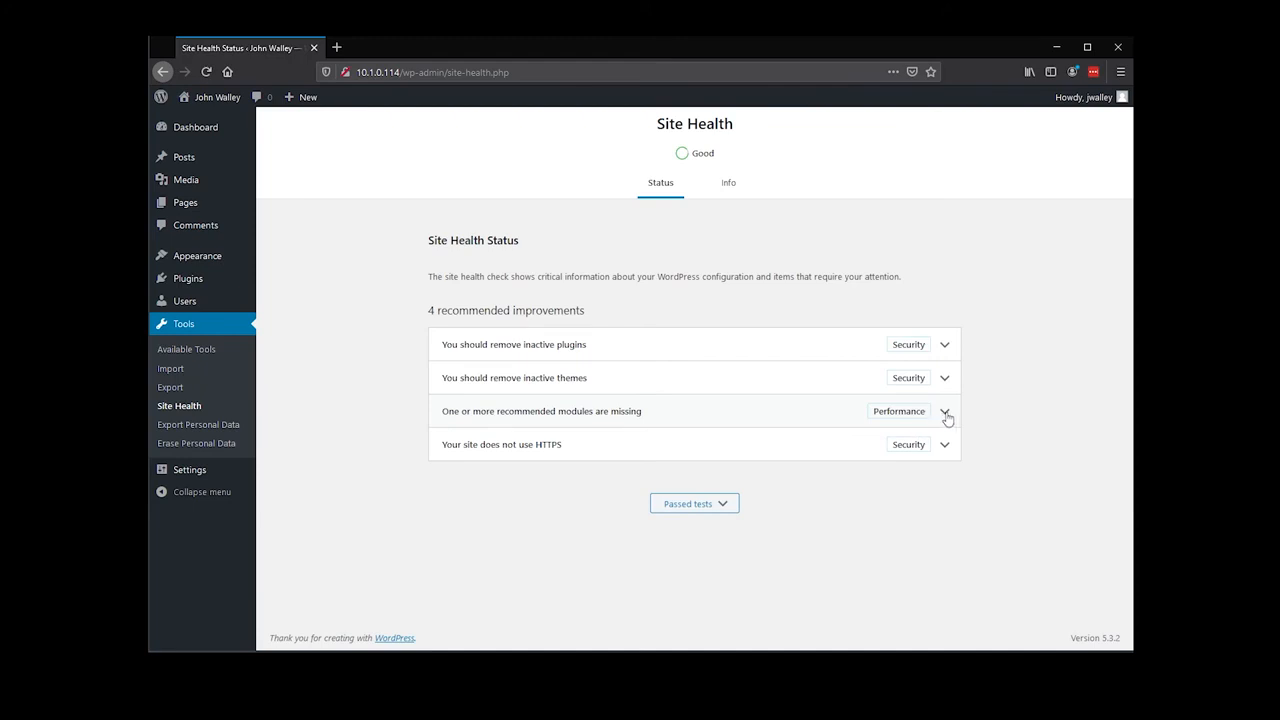
{"action": "left_click", "coordinate": [944, 412]}
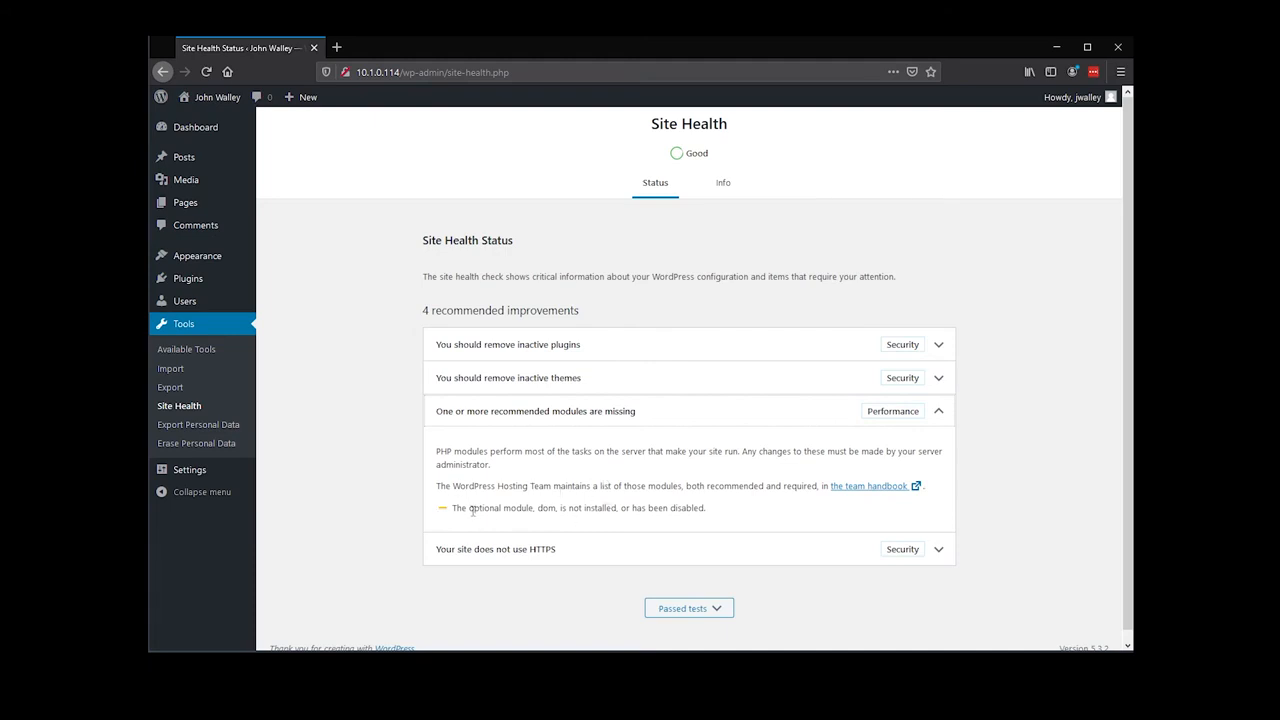
Select the missing module name 'dom' and expand the remove-inactive-themes recommendation
{"action": "left_click_drag", "start_coordinate": [468, 508], "coordinate": [704, 508]}
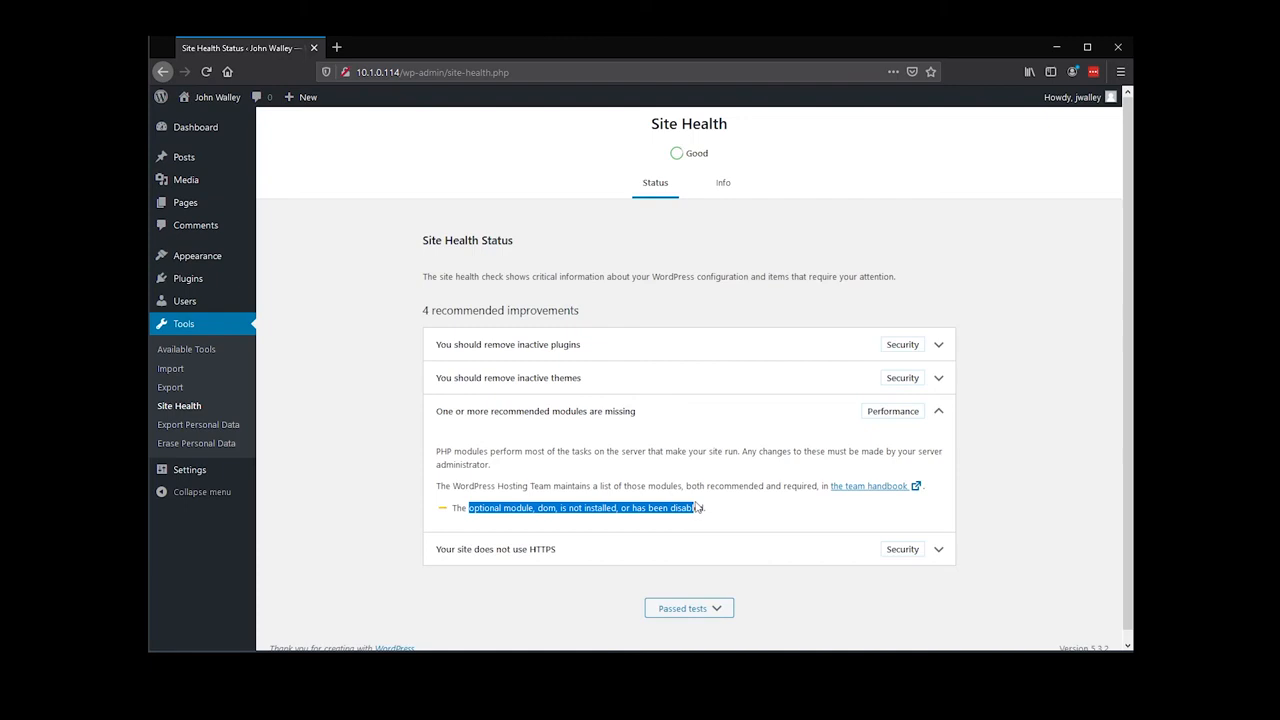
{"action": "mouse_move", "coordinate": [676, 472]}
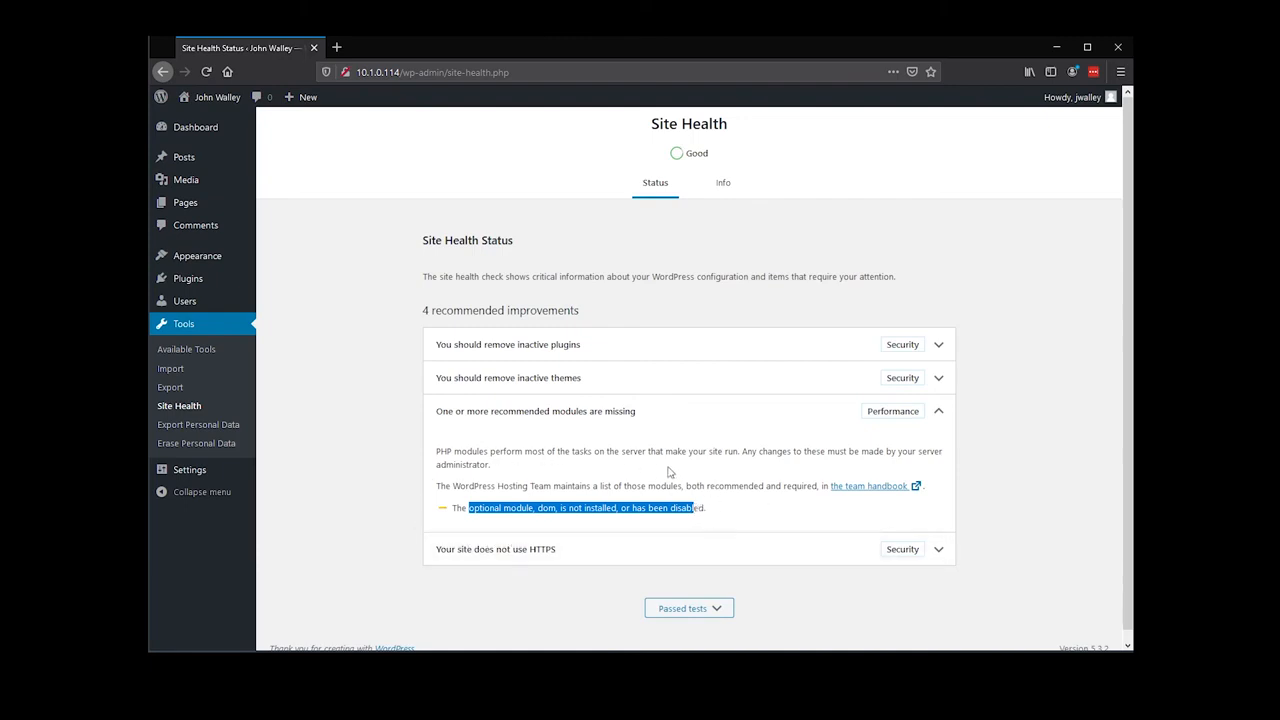
{"action": "mouse_move", "coordinate": [592, 504]}
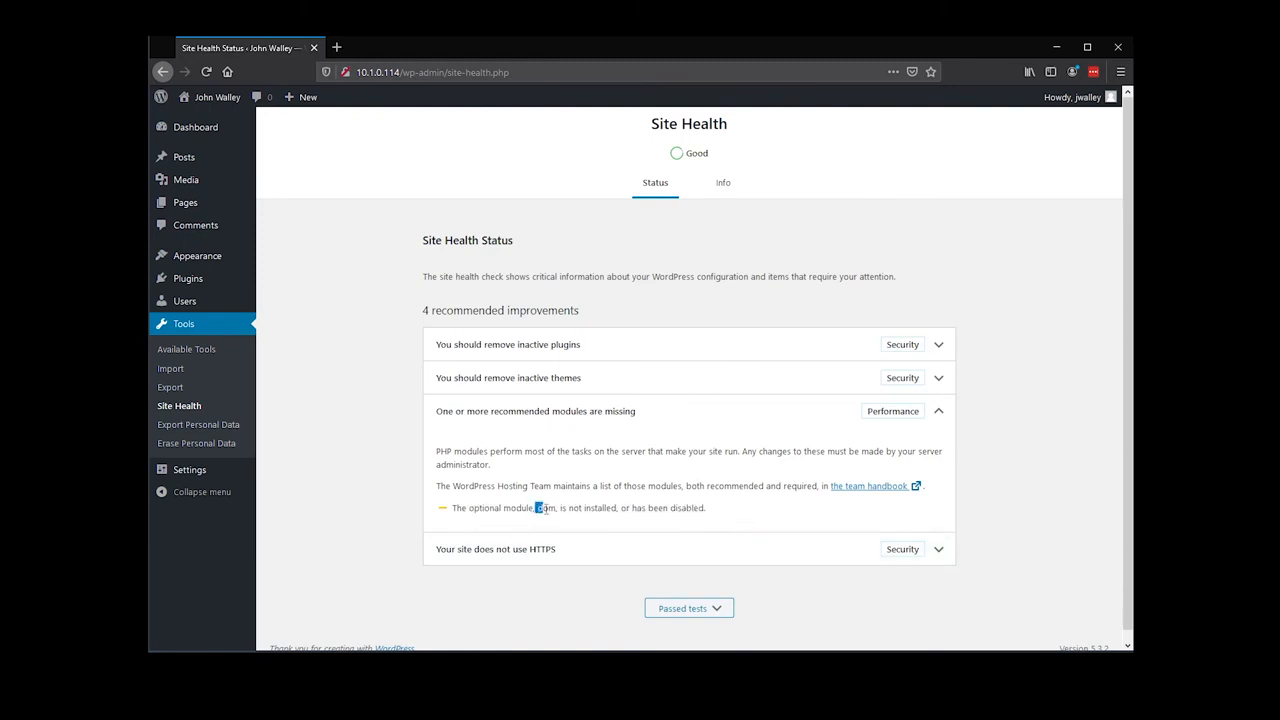
{"action": "double_click", "coordinate": [544, 508]}
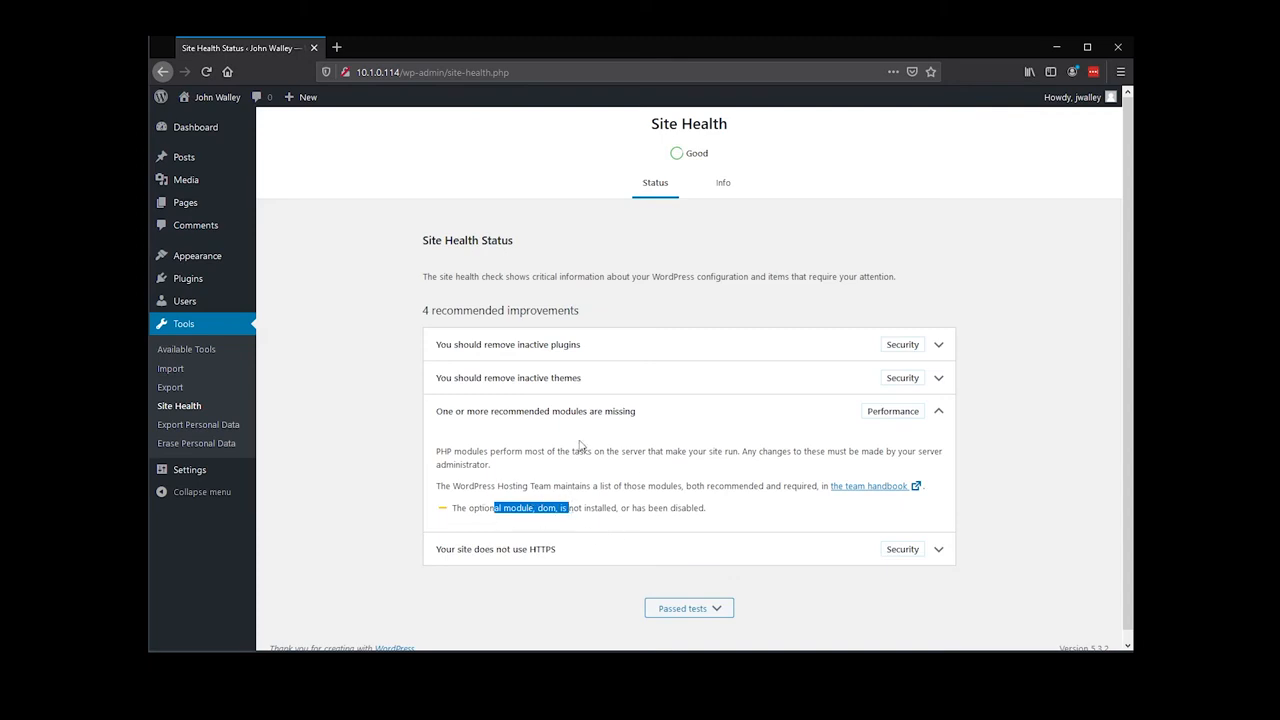
{"action": "mouse_move", "coordinate": [570, 502]}
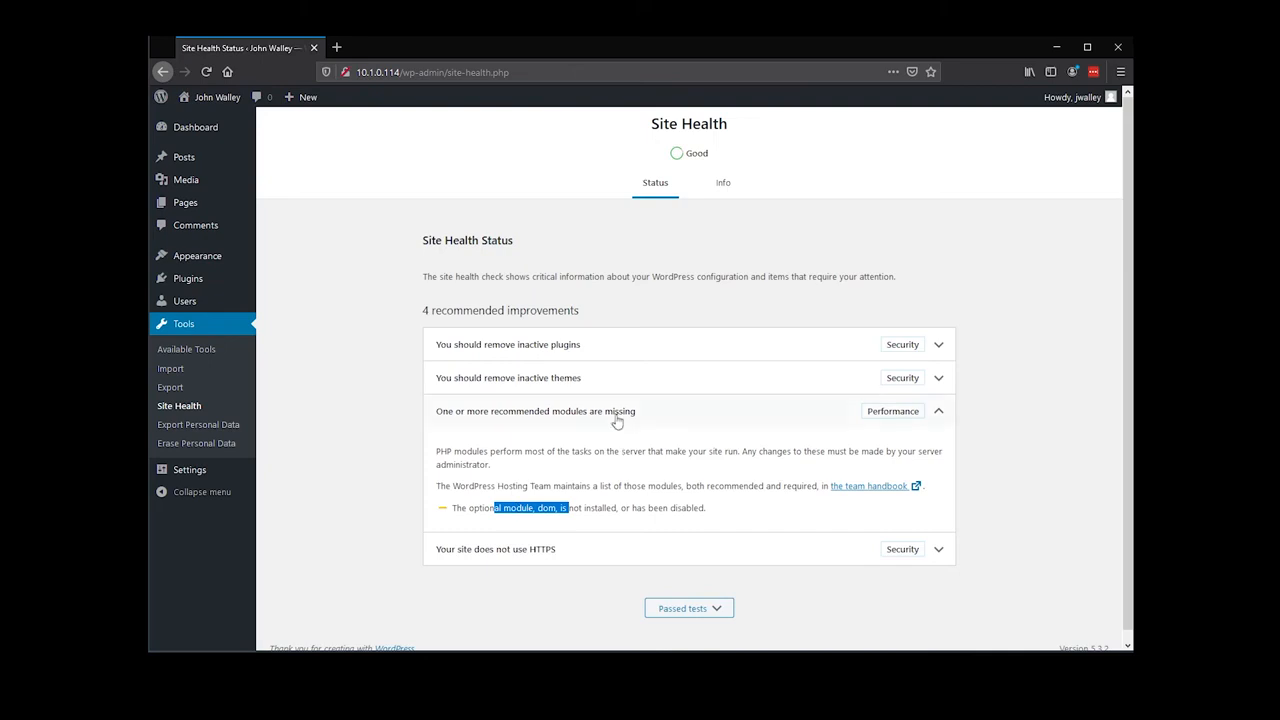
{"action": "mouse_move", "coordinate": [556, 404]}
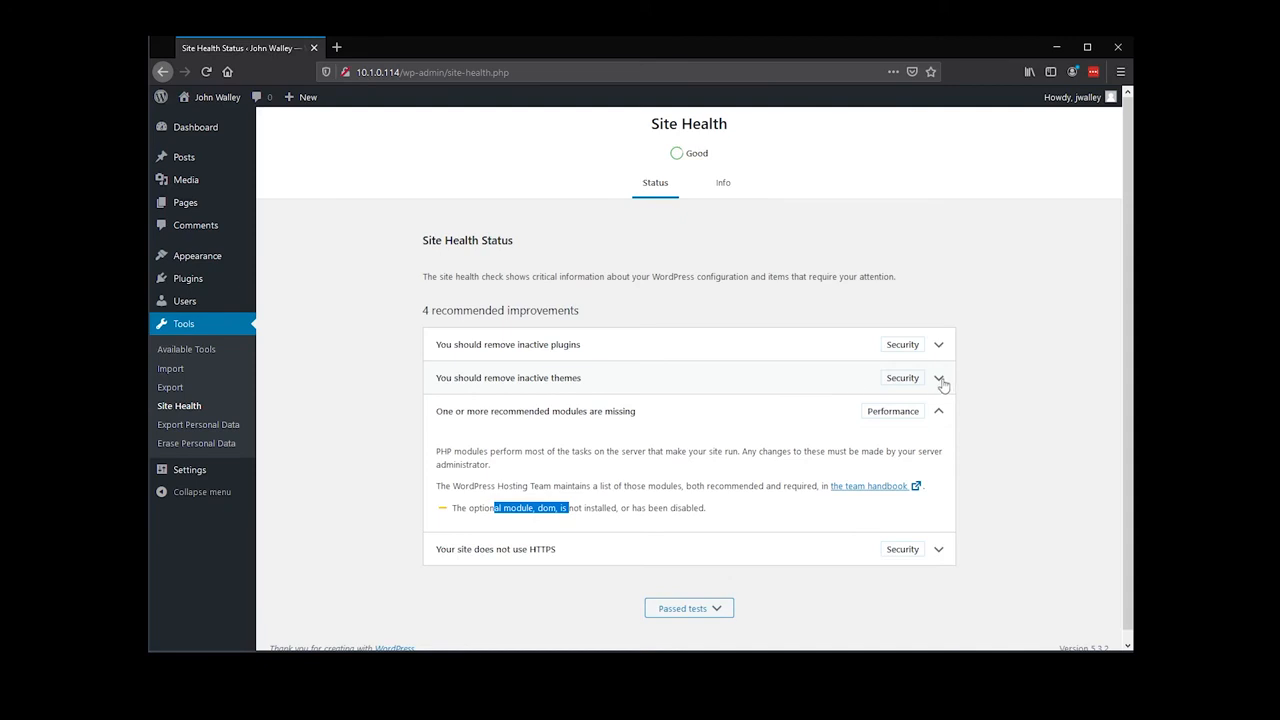
{"action": "left_click", "coordinate": [938, 376]}
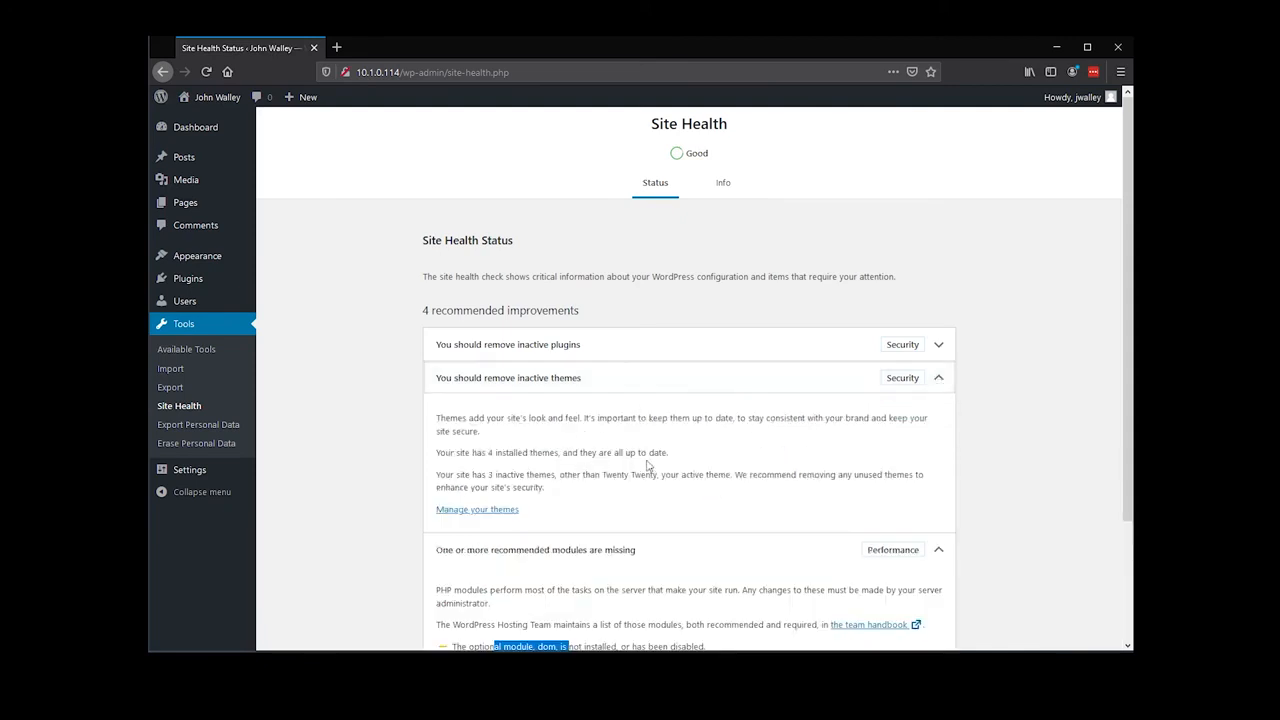
{"action": "mouse_move", "coordinate": [636, 458]}
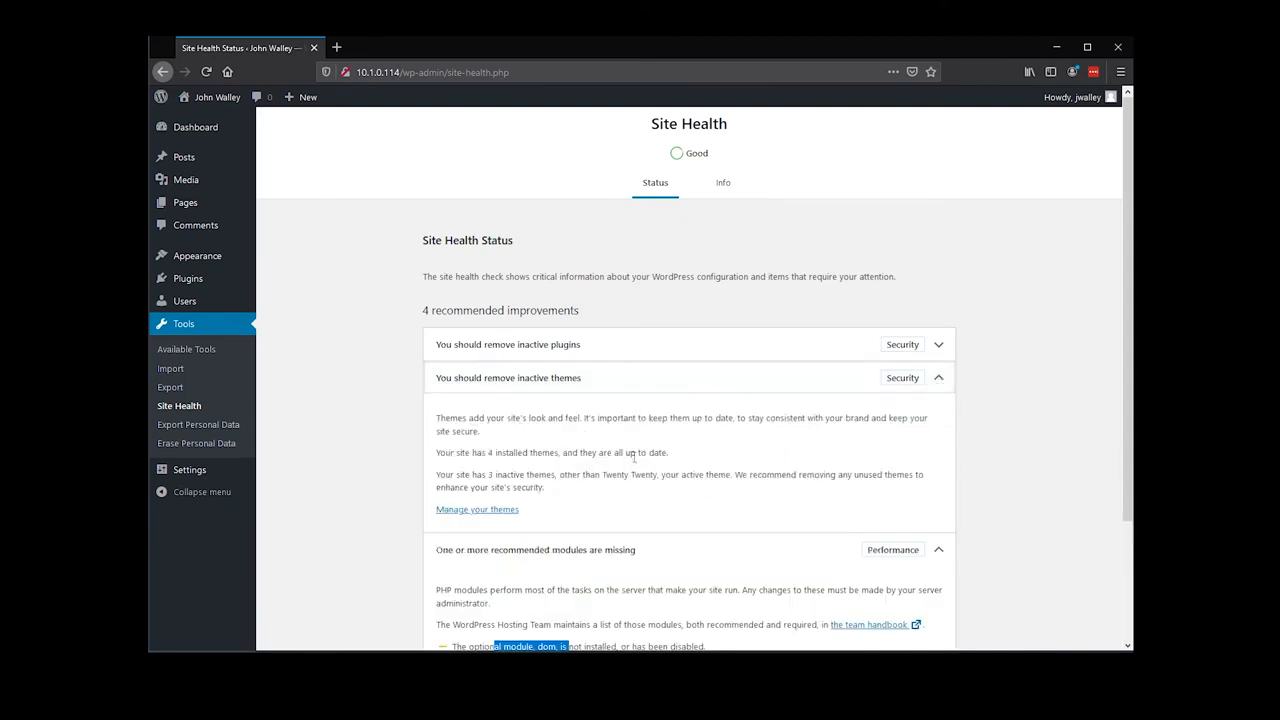
{"action": "mouse_move", "coordinate": [196, 256]}
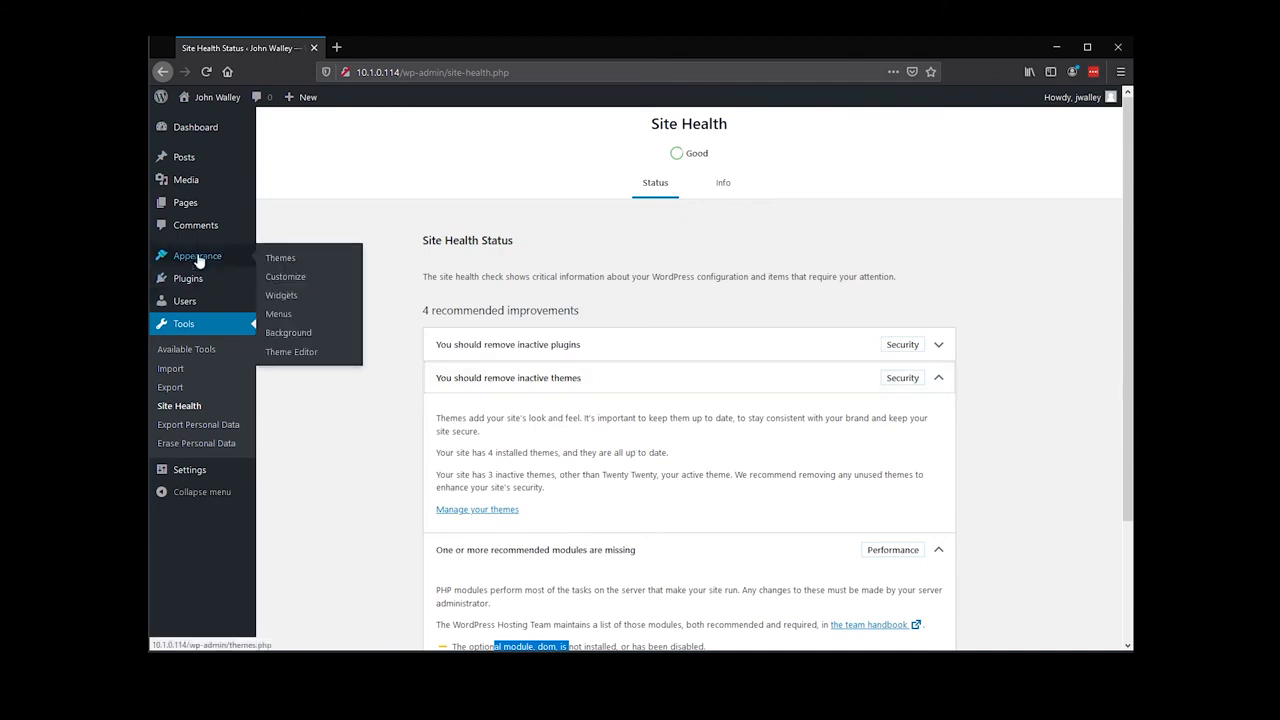
On Appearance > Themes, delete Twenty Sixteen, Twenty Seventeen and Twenty Nineteen, leaving Twenty Twenty
{"action": "left_click", "coordinate": [280, 258]}
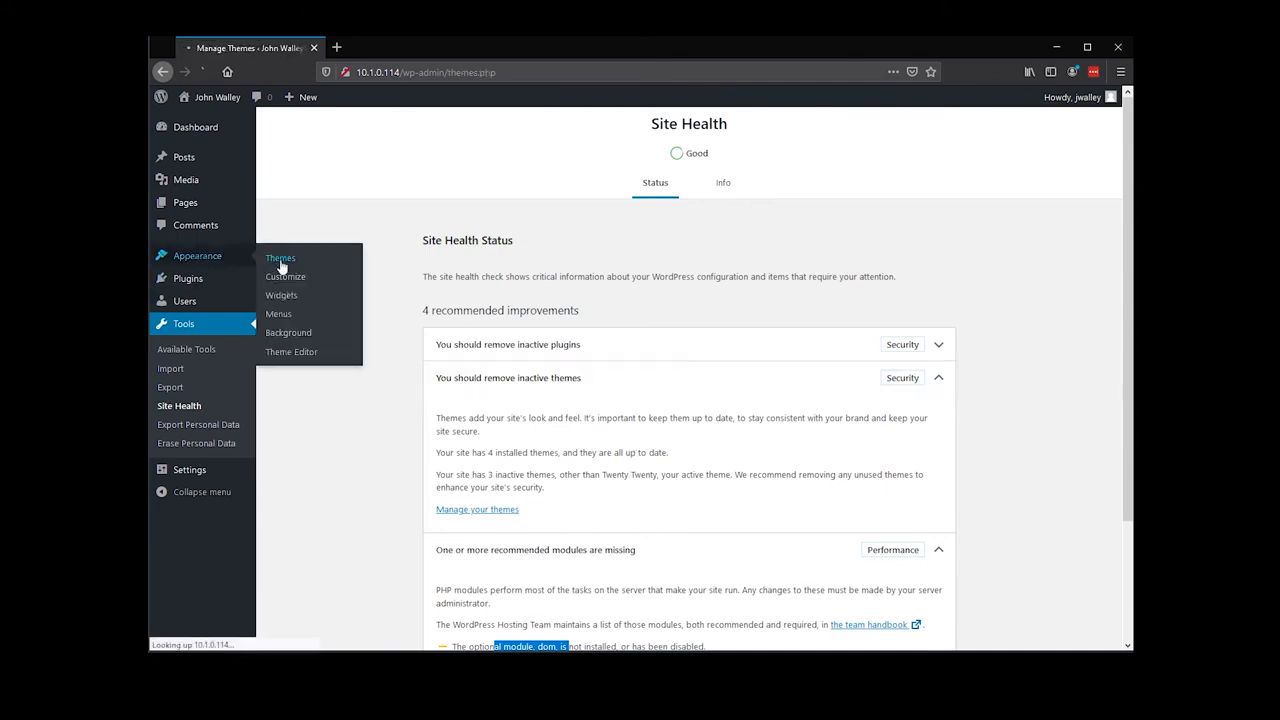
{"action": "left_click", "coordinate": [280, 258]}
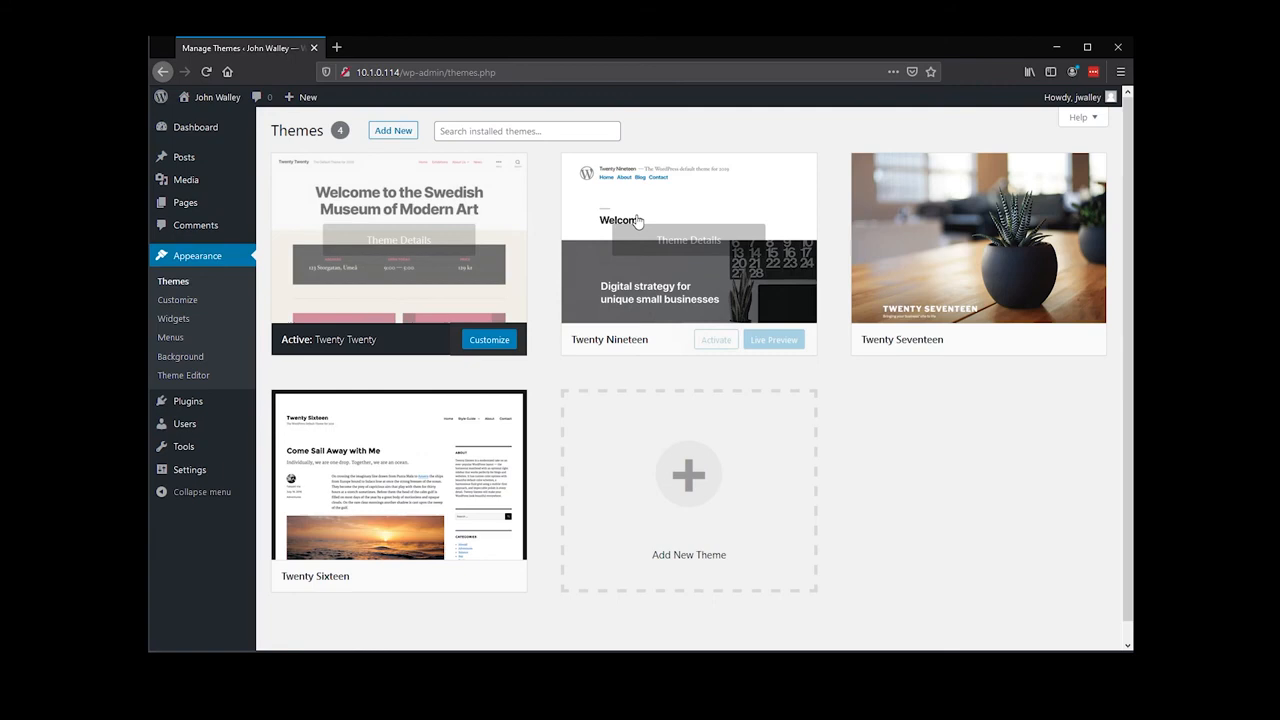
{"action": "mouse_move", "coordinate": [398, 476]}
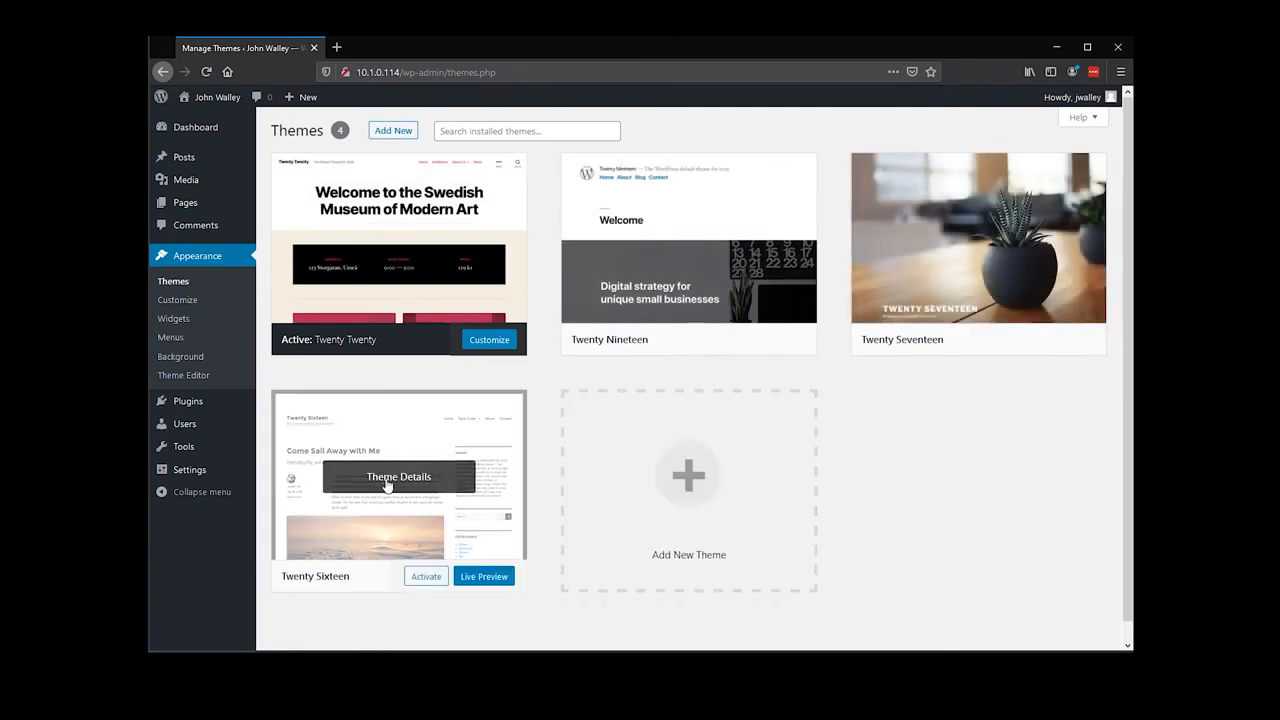
{"action": "left_click", "coordinate": [398, 476]}
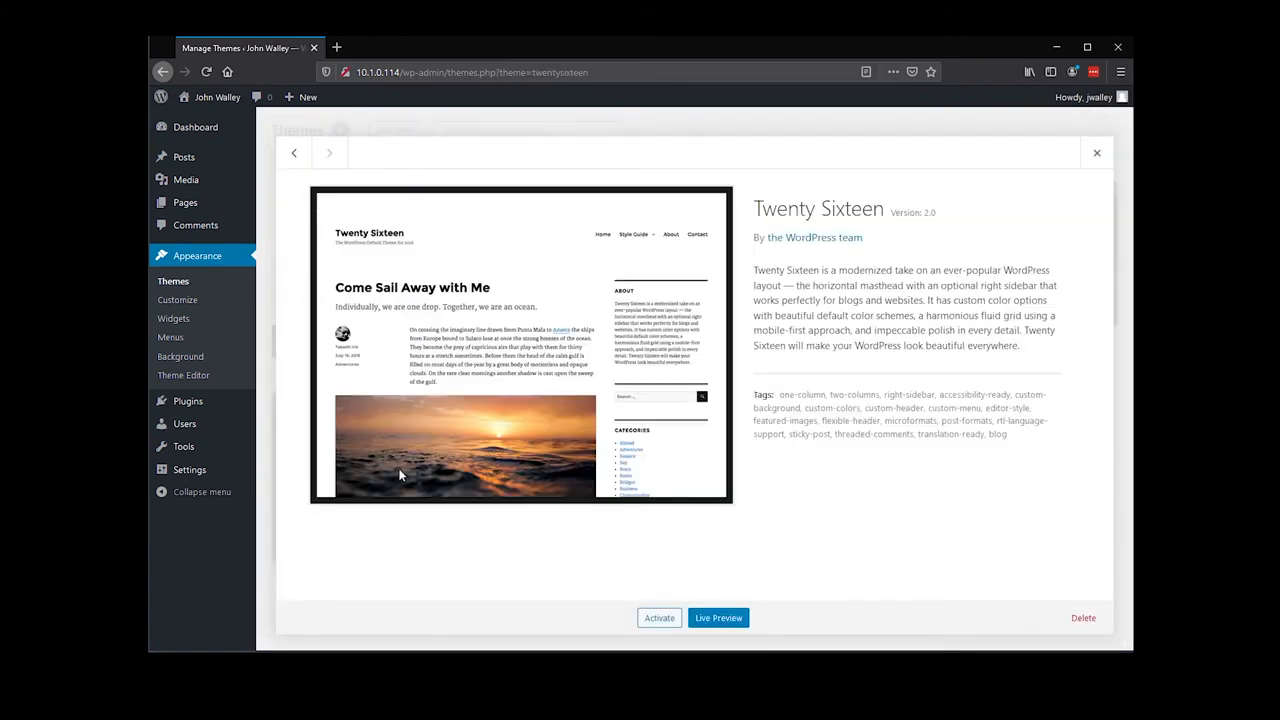
{"action": "left_click", "coordinate": [1084, 618]}
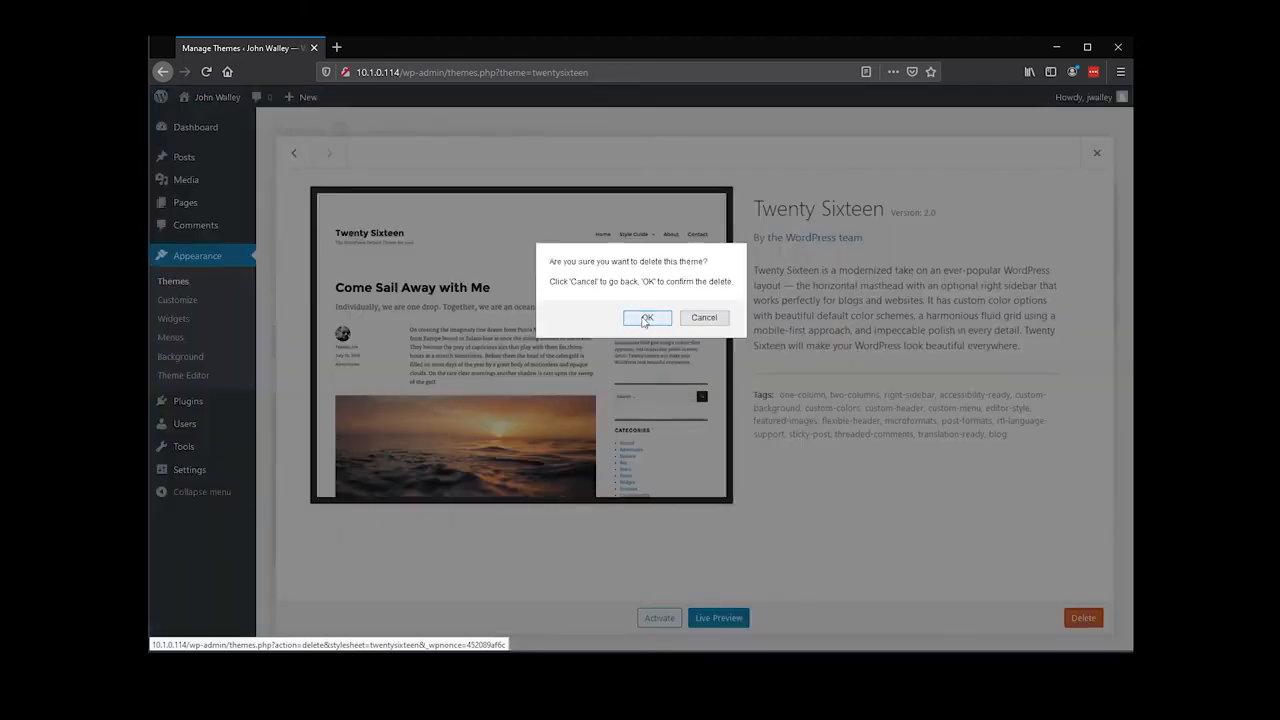
{"action": "left_click", "coordinate": [646, 316]}
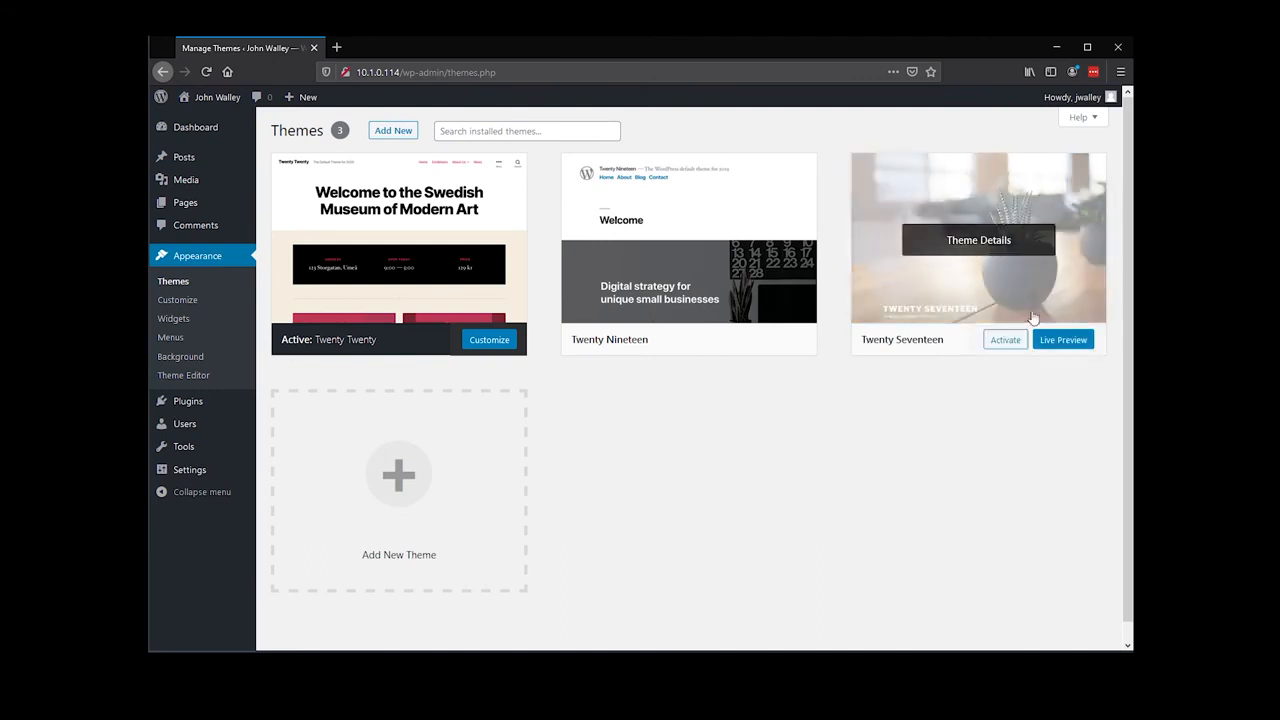
{"action": "mouse_move", "coordinate": [1004, 340]}
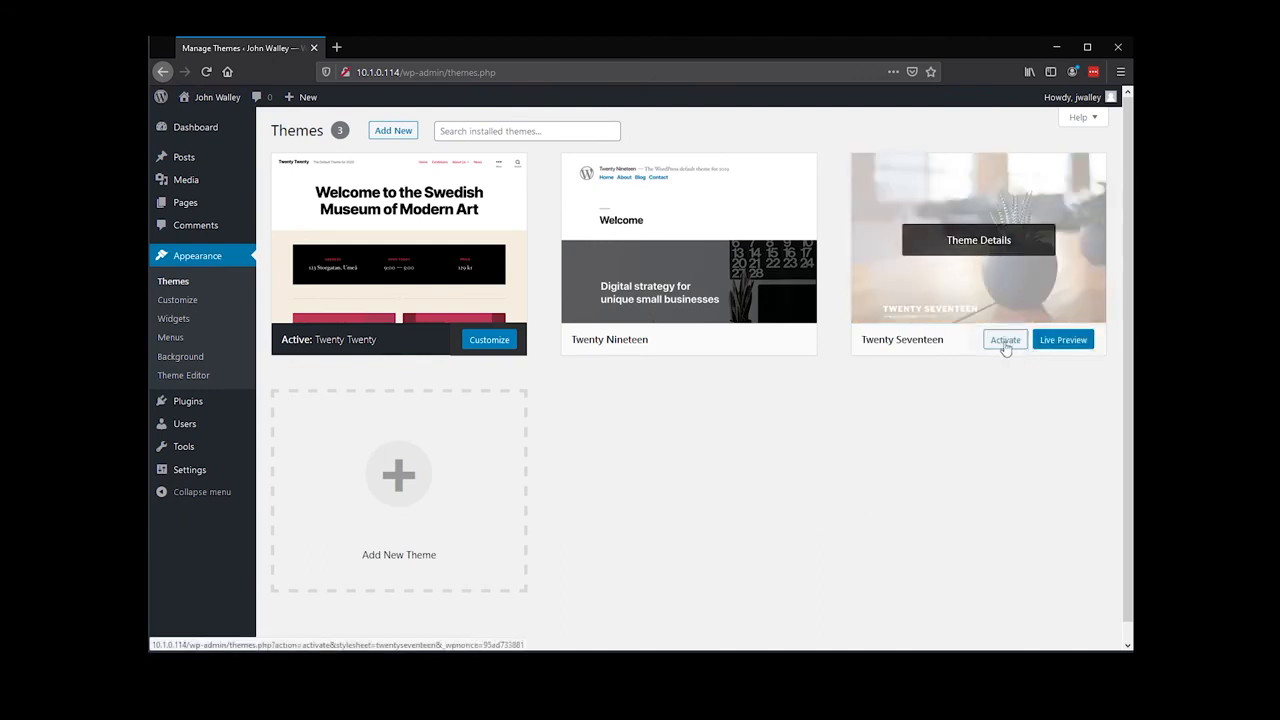
{"action": "left_click", "coordinate": [978, 240]}
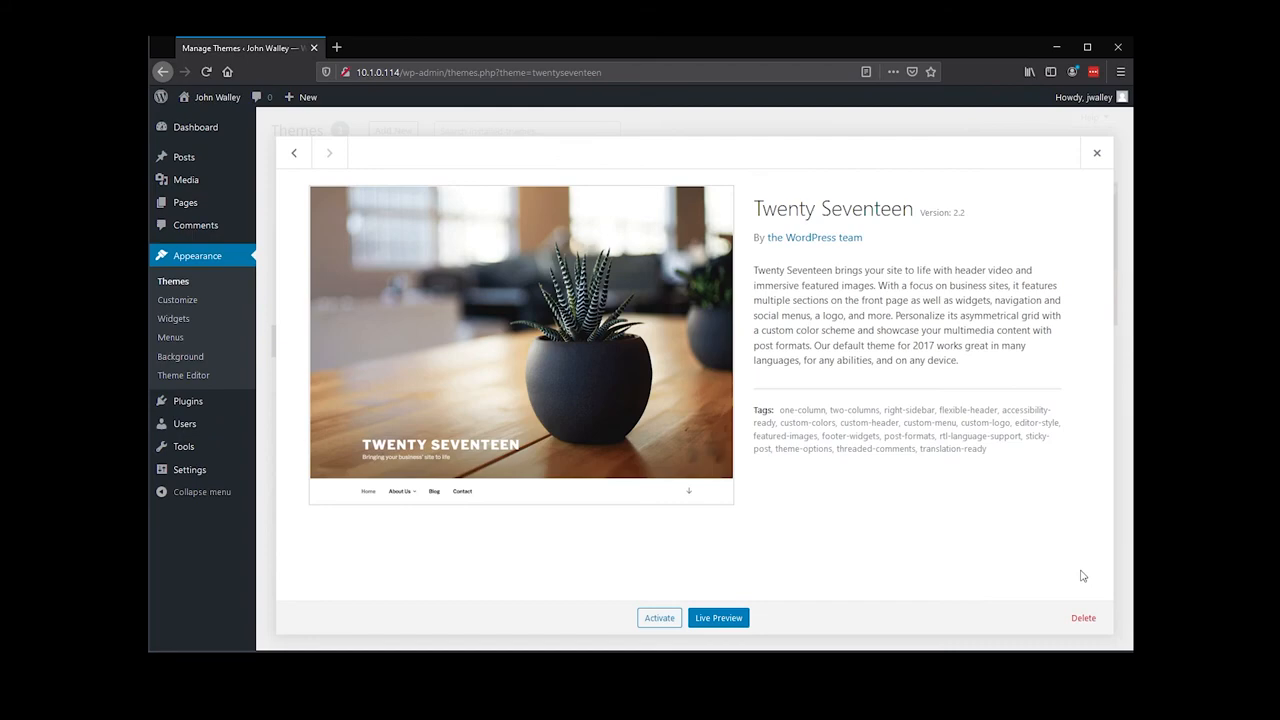
{"action": "left_click", "coordinate": [1082, 616]}
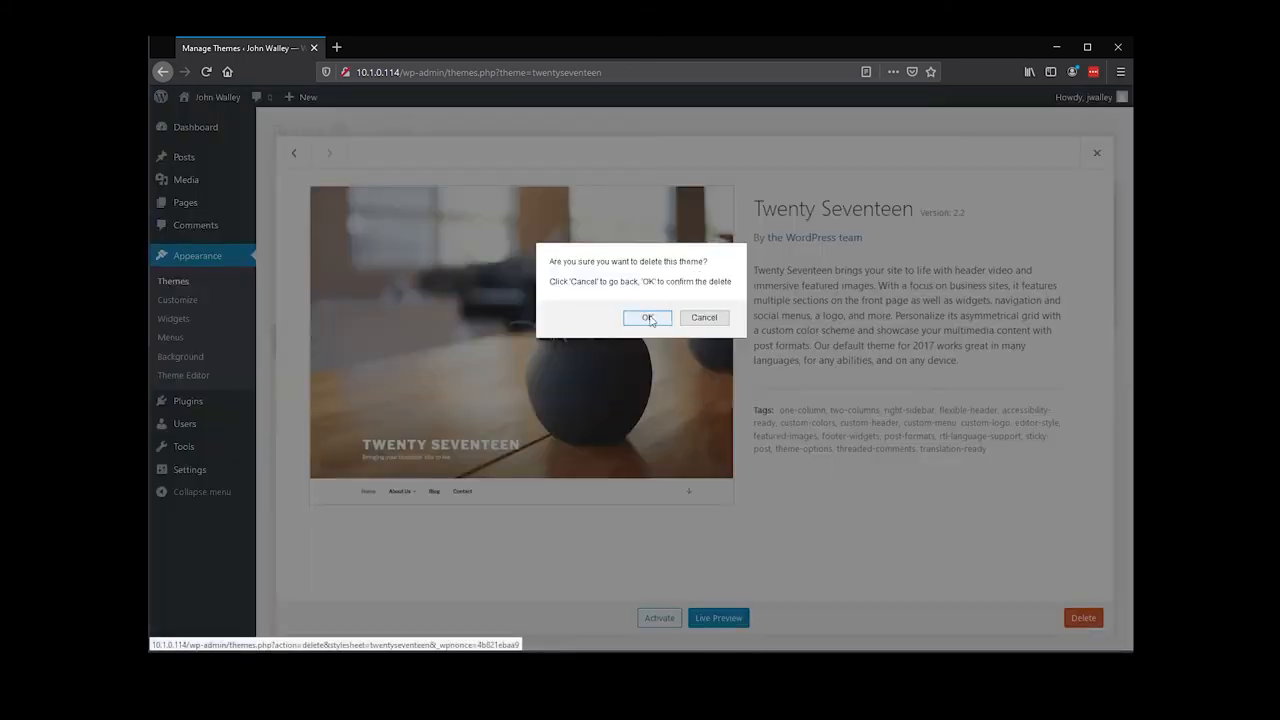
{"action": "left_click", "coordinate": [648, 316]}
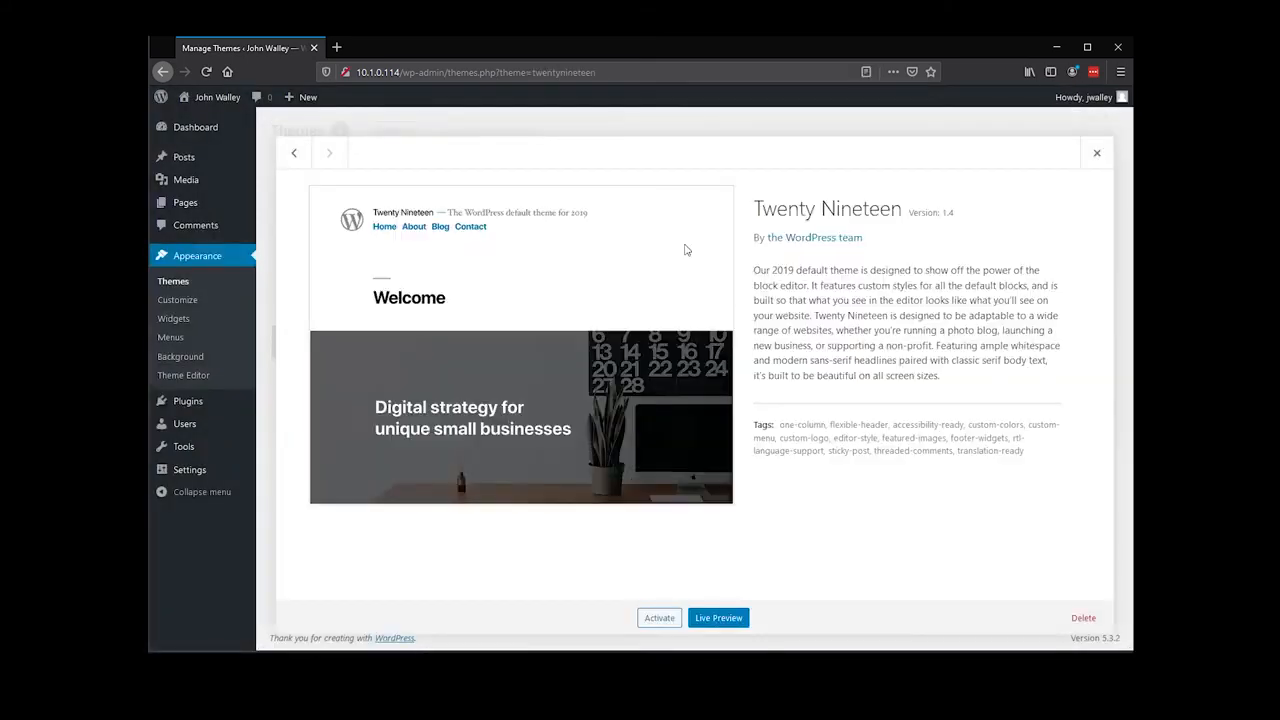
{"action": "left_click", "coordinate": [1084, 616]}
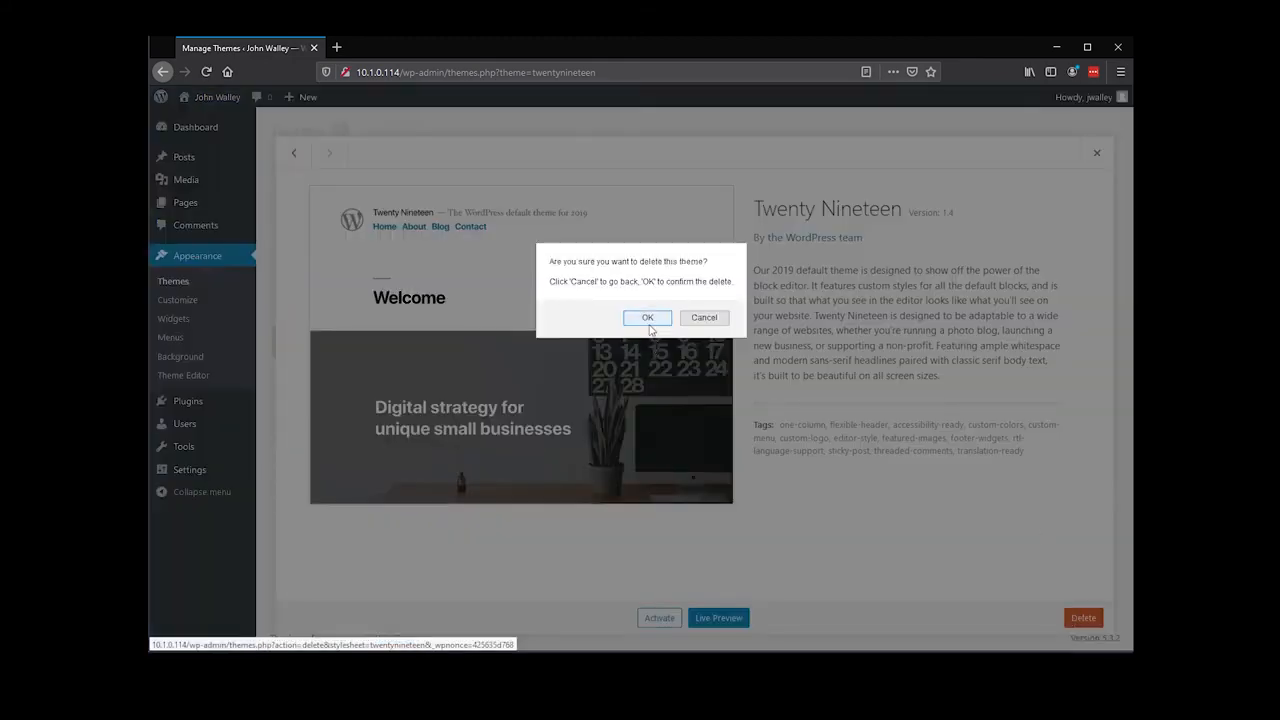
{"action": "left_click", "coordinate": [648, 316]}
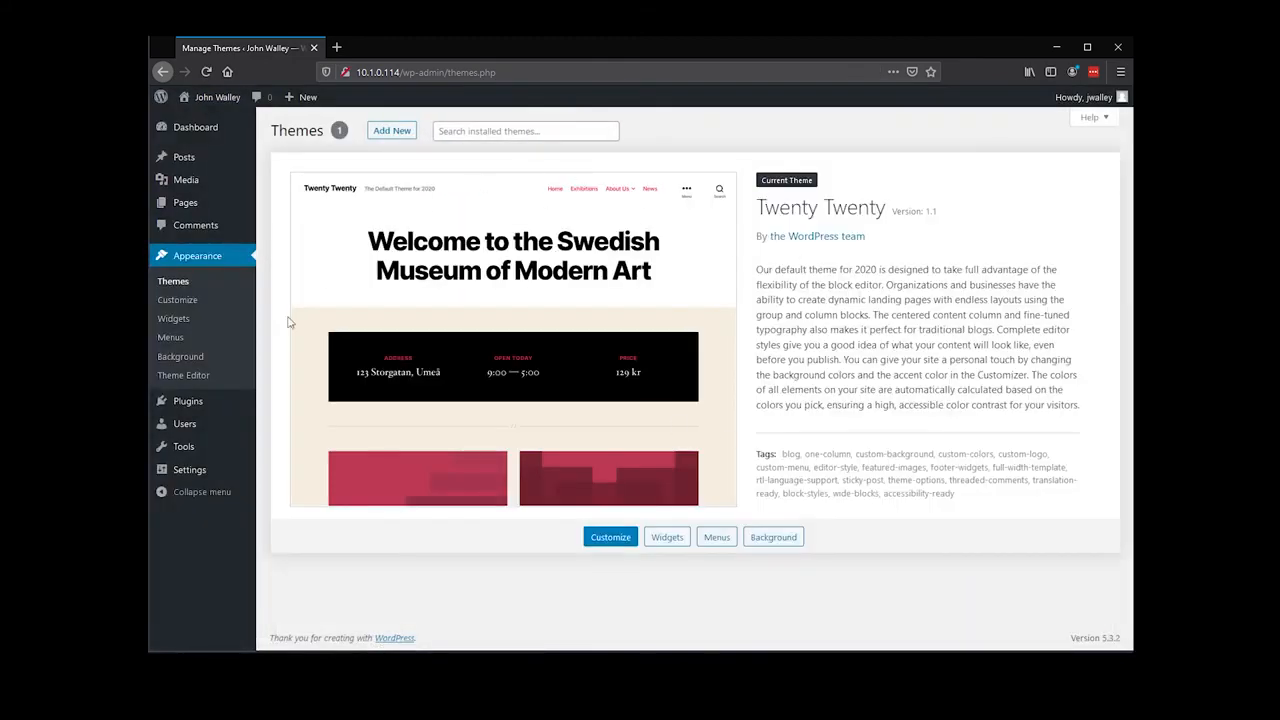
{"action": "mouse_move", "coordinate": [548, 308]}
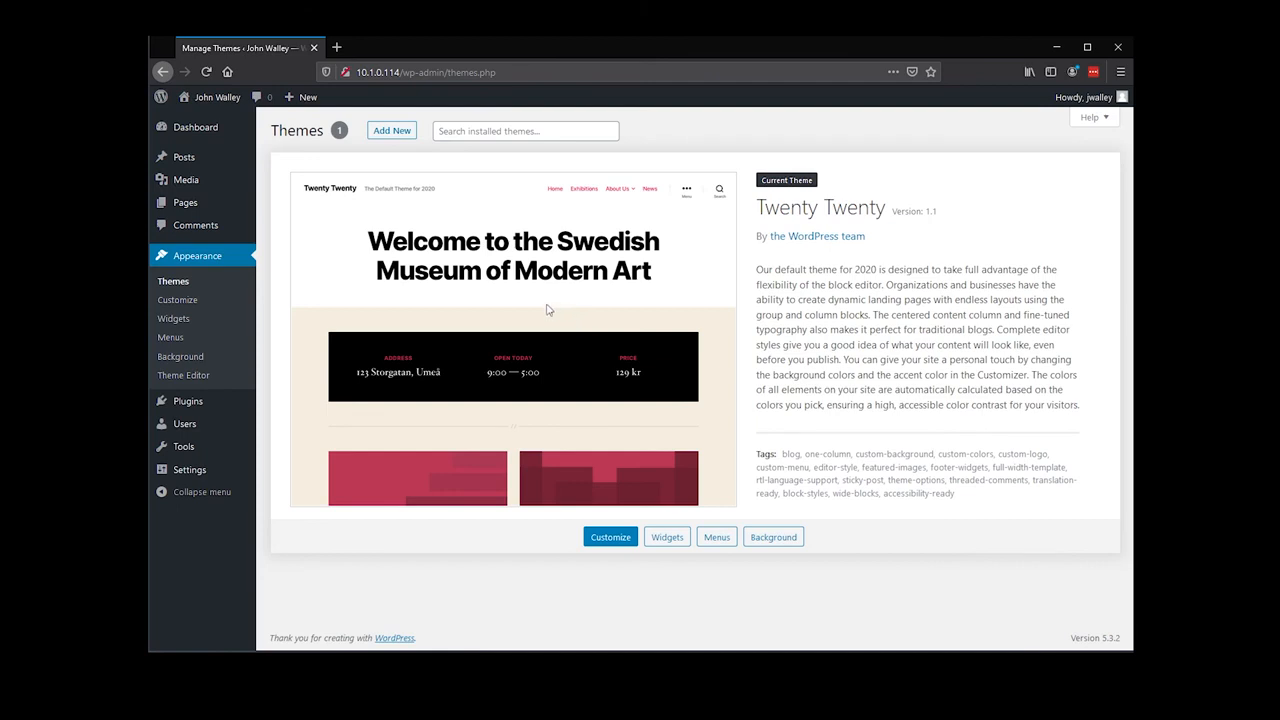
{"action": "mouse_move", "coordinate": [188, 400]}
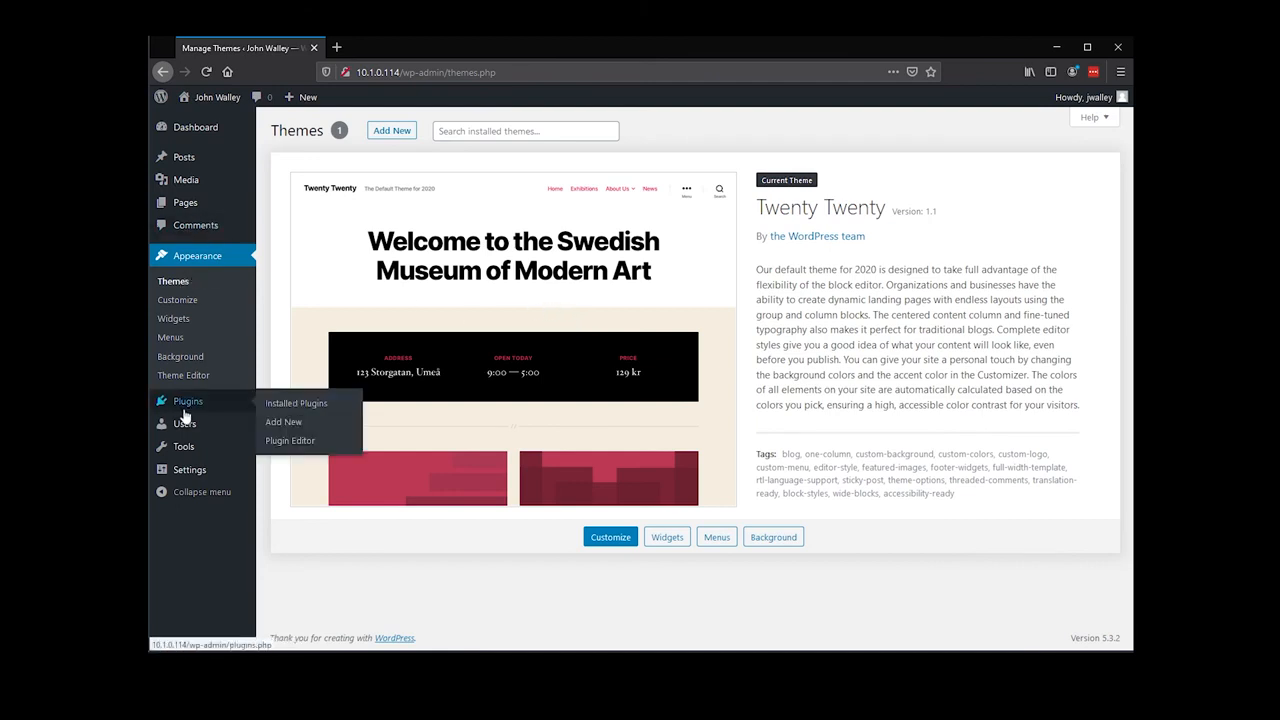
Delete the Hello Dolly and Akismet Anti-Spam plugins from Installed Plugins
{"action": "left_click", "coordinate": [296, 404]}
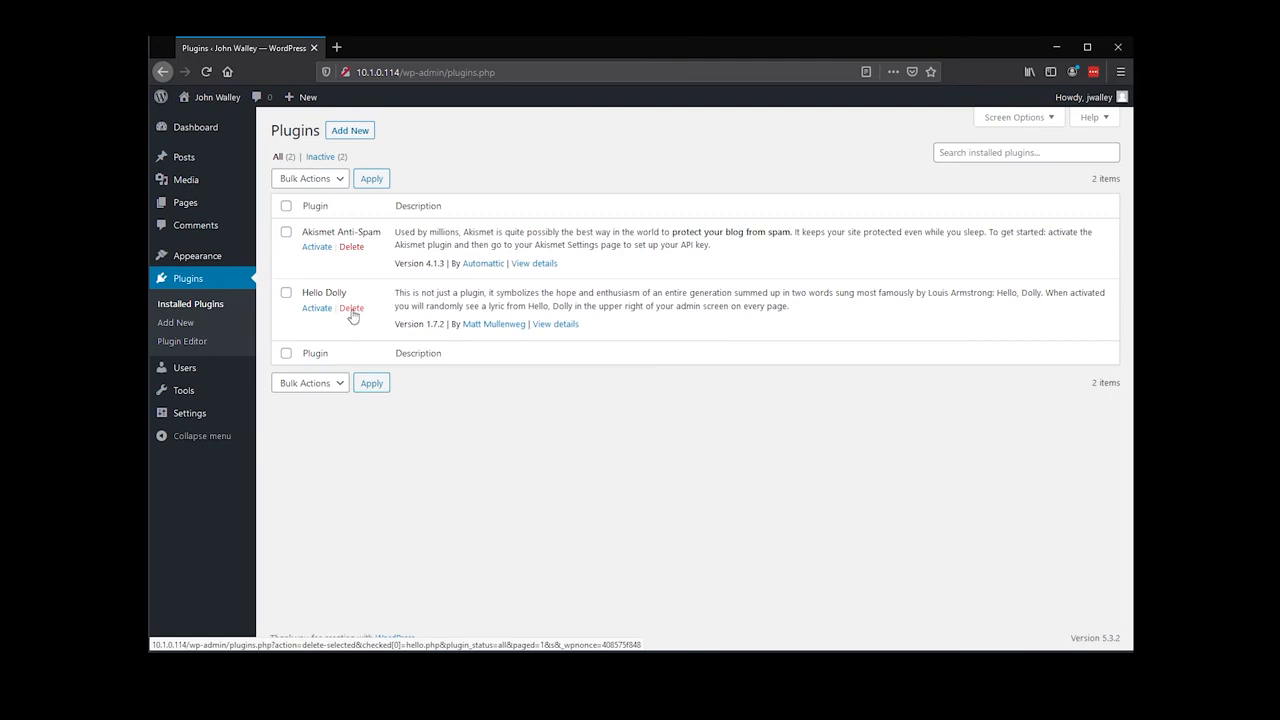
{"action": "left_click", "coordinate": [352, 308]}
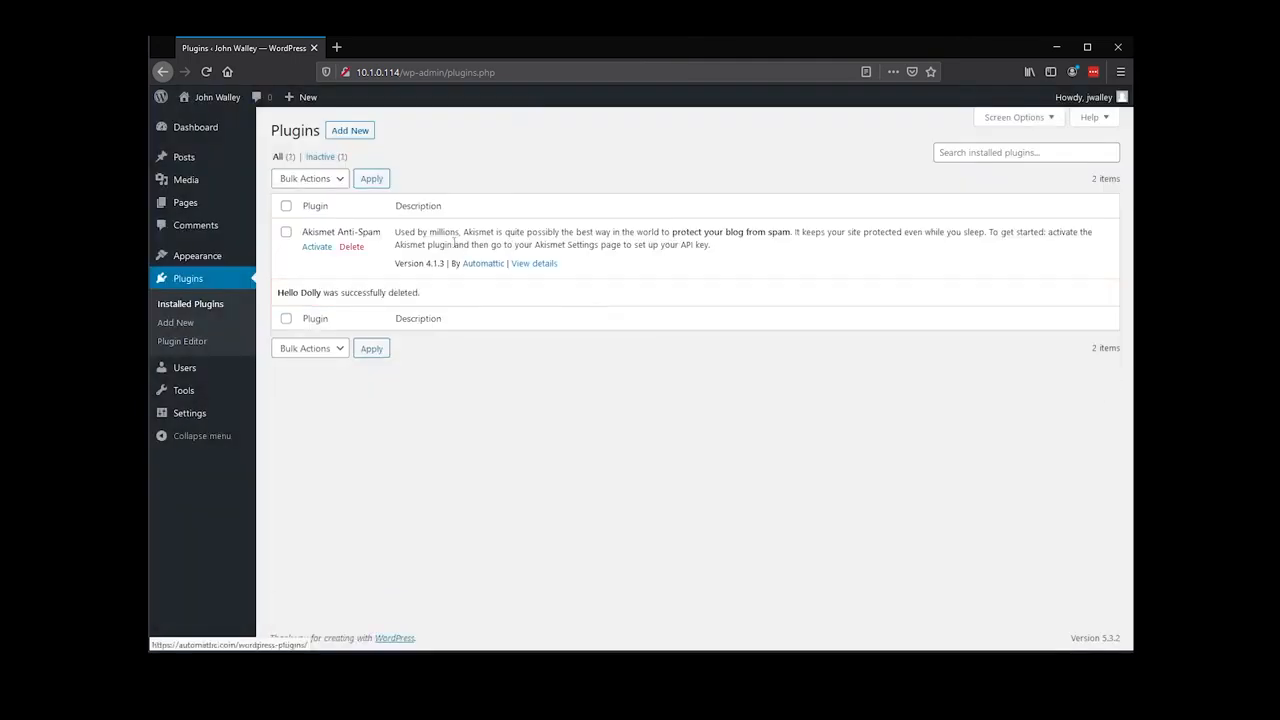
{"action": "mouse_move", "coordinate": [388, 264]}
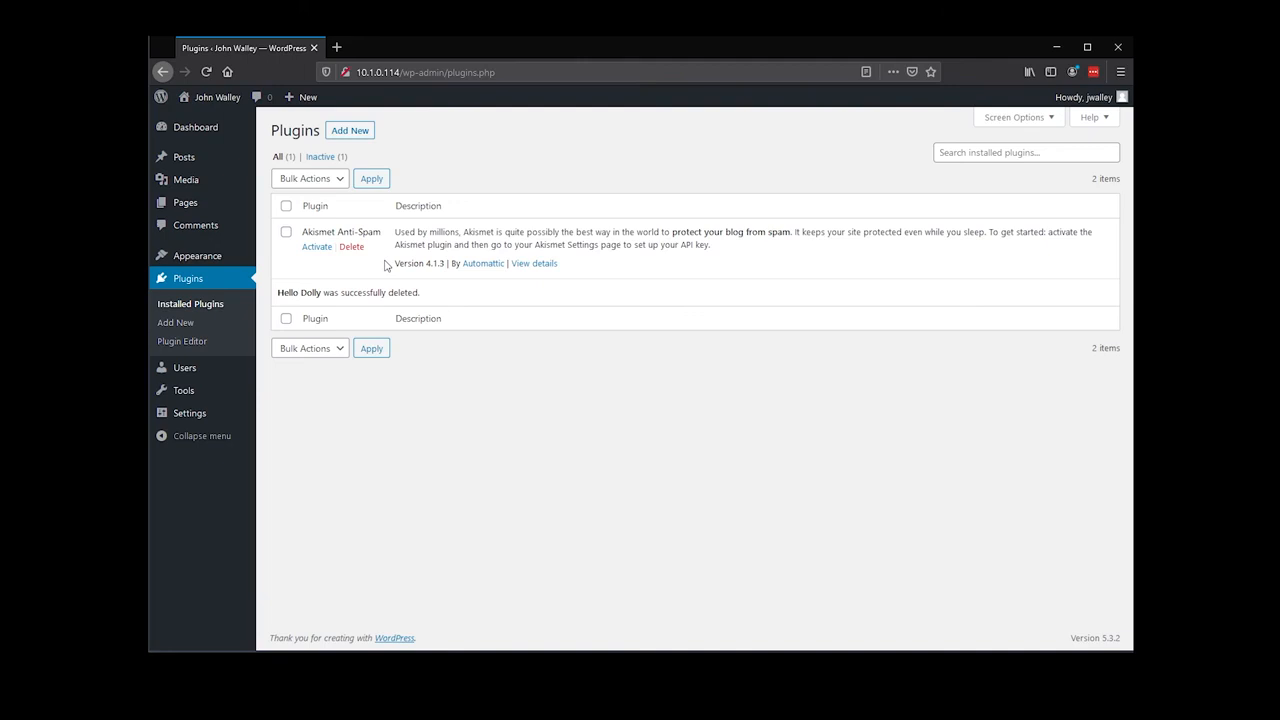
{"action": "mouse_move", "coordinate": [448, 304]}
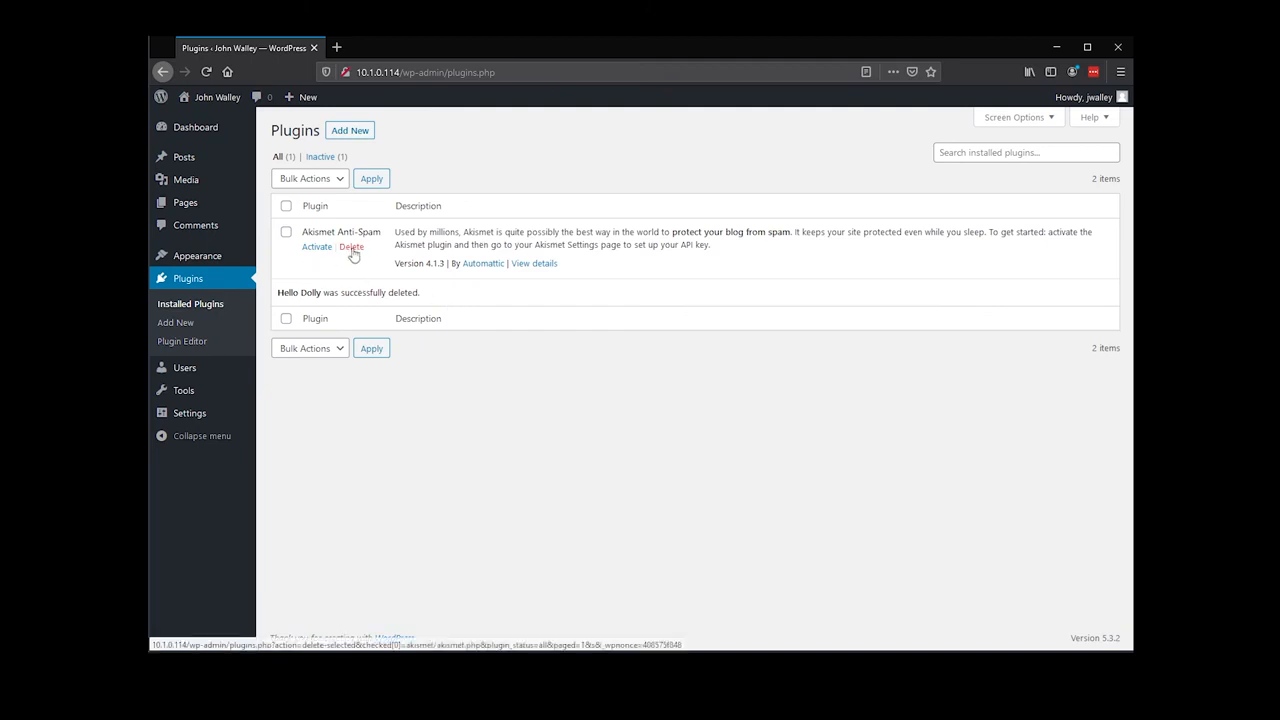
{"action": "left_click", "coordinate": [352, 248]}
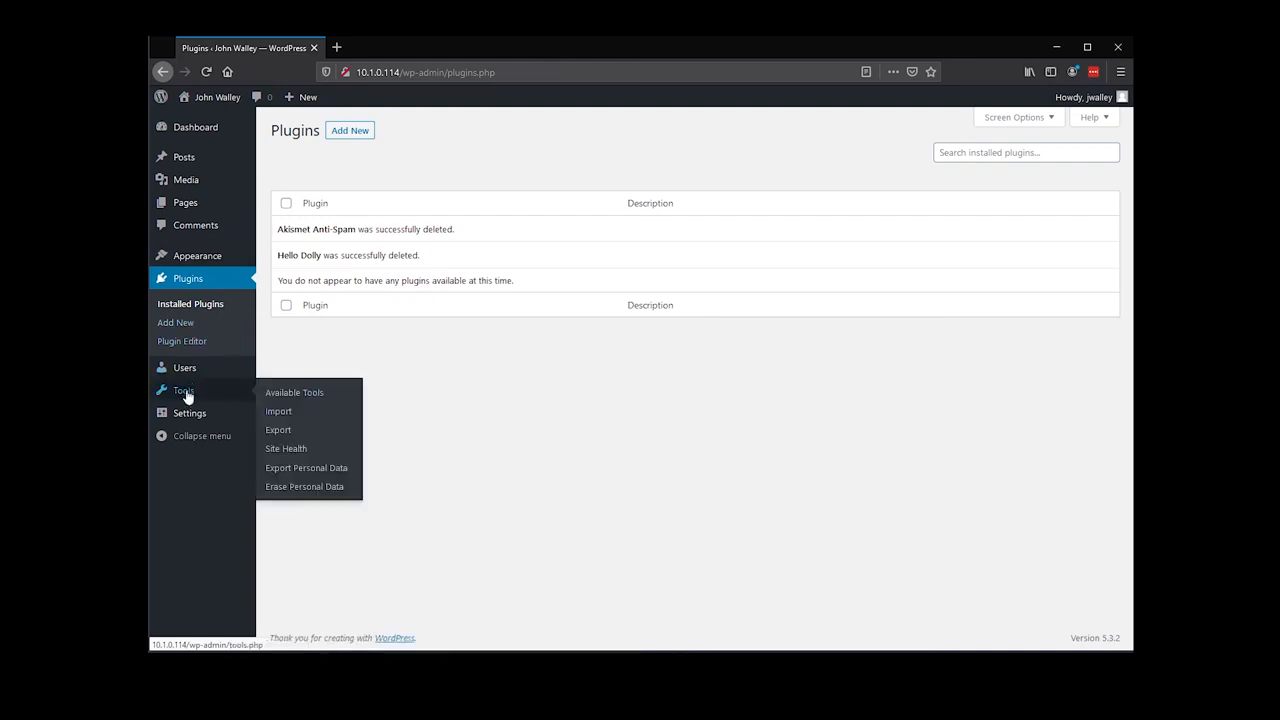
Back on Site Health, expand the HTTPS and missing dom module recommendations, the only two left
{"action": "left_click", "coordinate": [286, 448]}
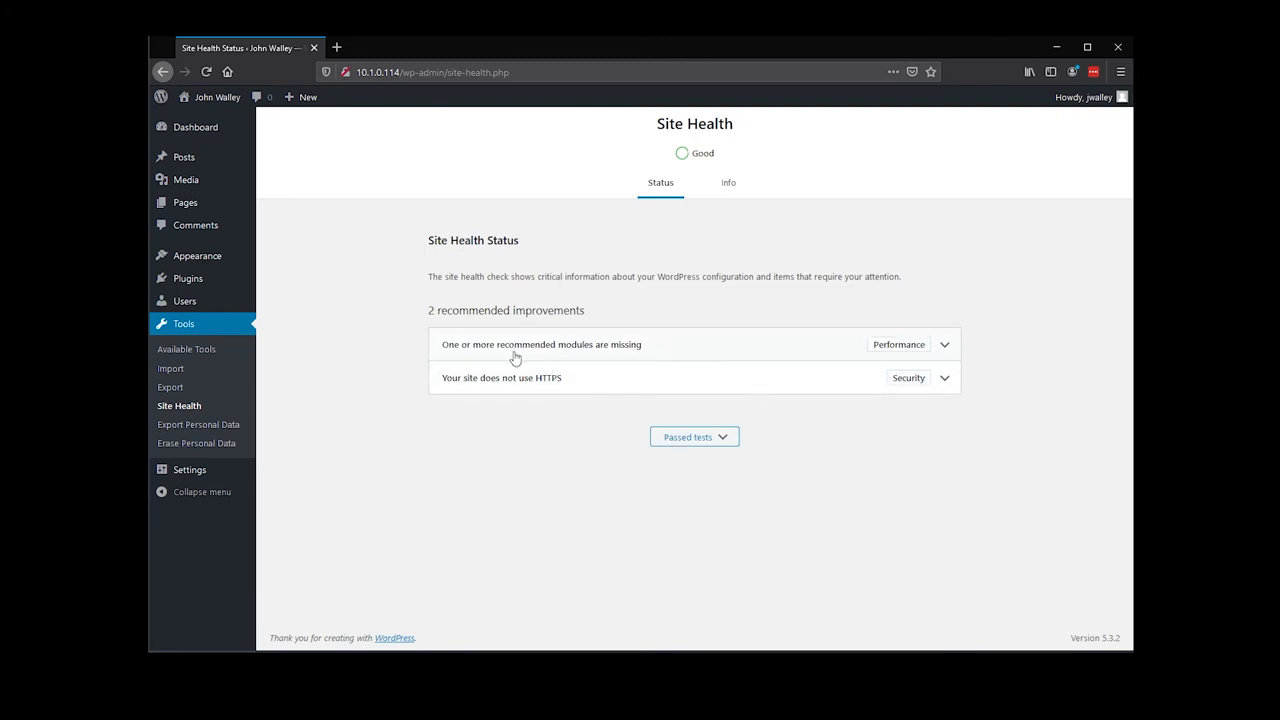
{"action": "mouse_move", "coordinate": [520, 392]}
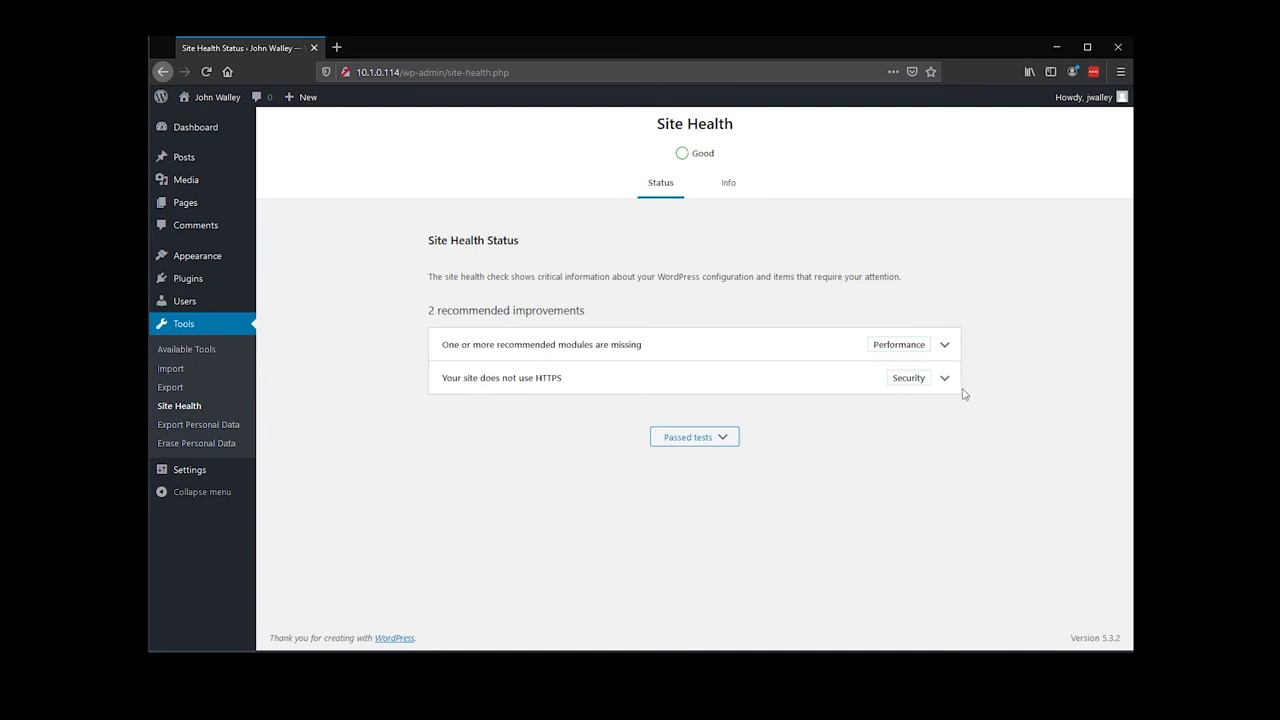
{"action": "left_click", "coordinate": [944, 376]}
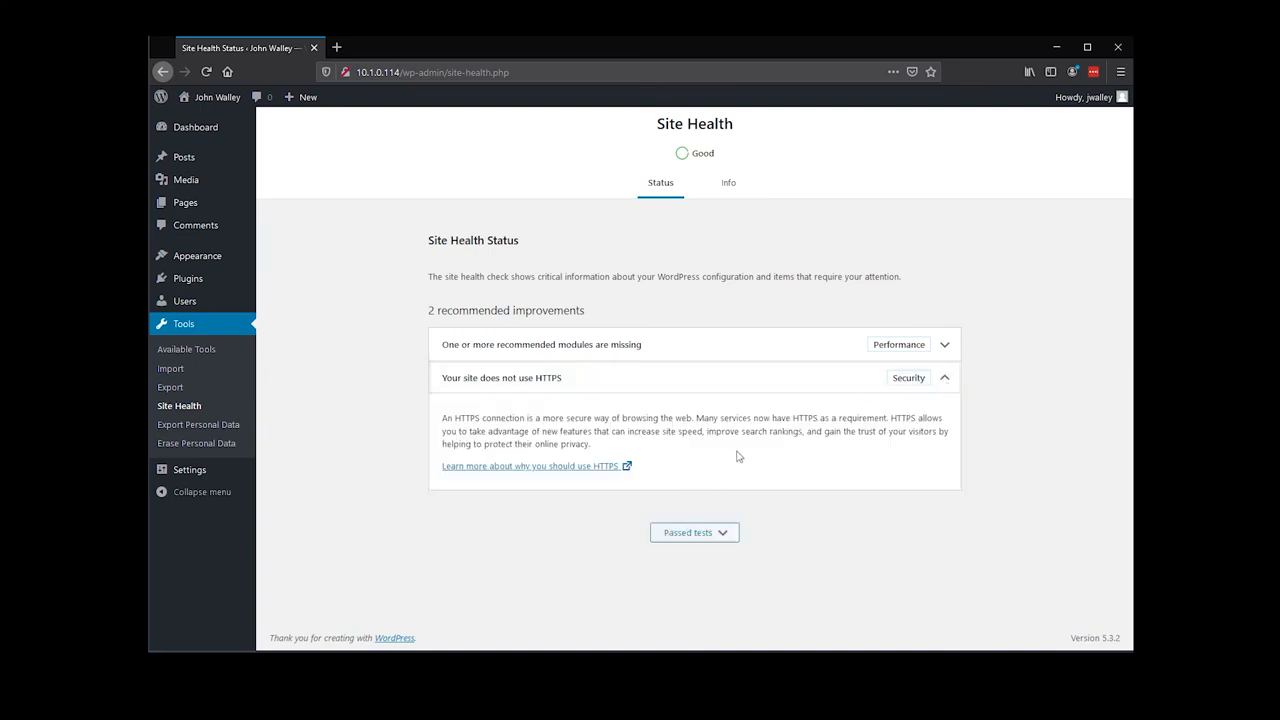
{"action": "mouse_move", "coordinate": [744, 446]}
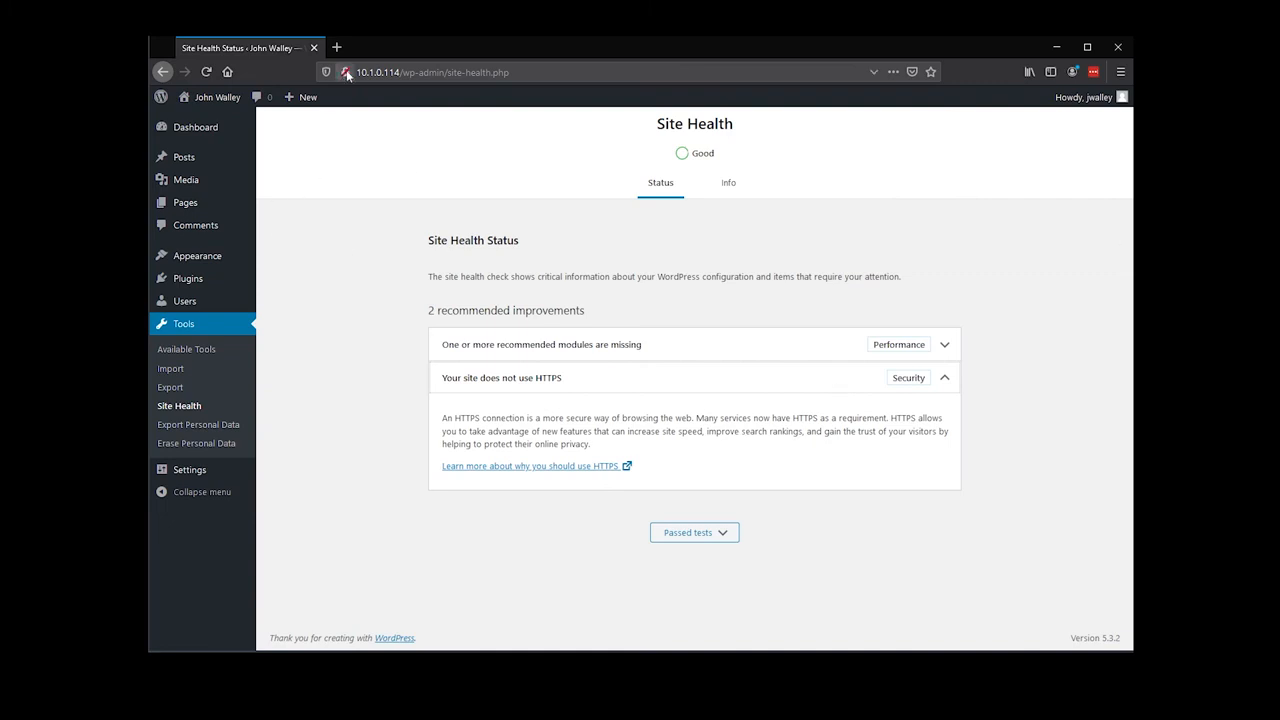
{"action": "left_click", "coordinate": [344, 72]}
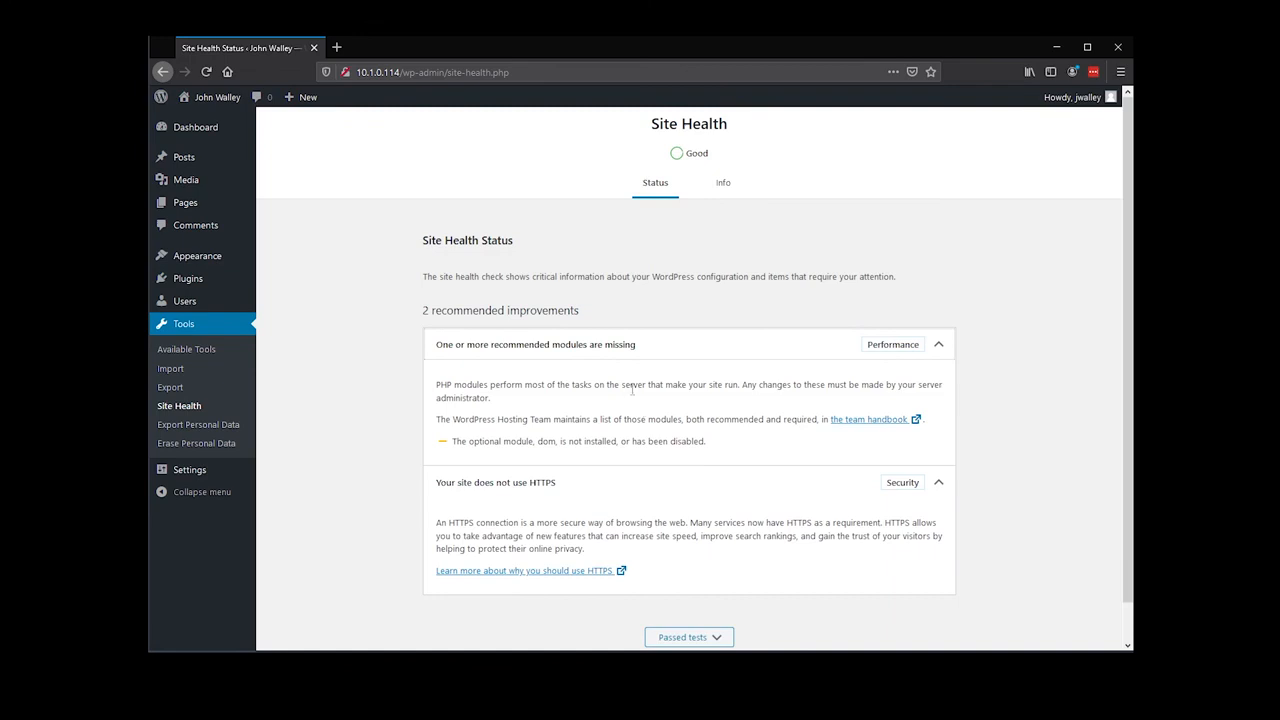
{"action": "mouse_move", "coordinate": [564, 400]}
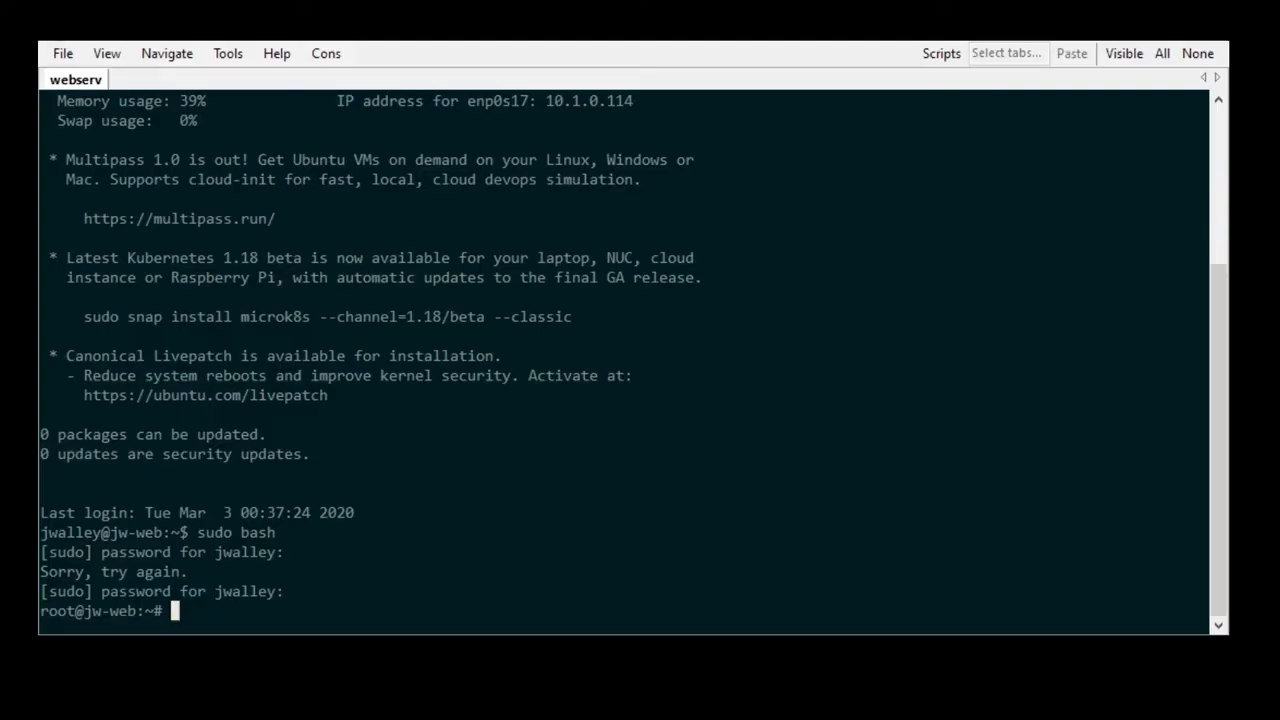
Clear the root shell and enter apt install php-xml
{"action": "type", "text": "clear"}
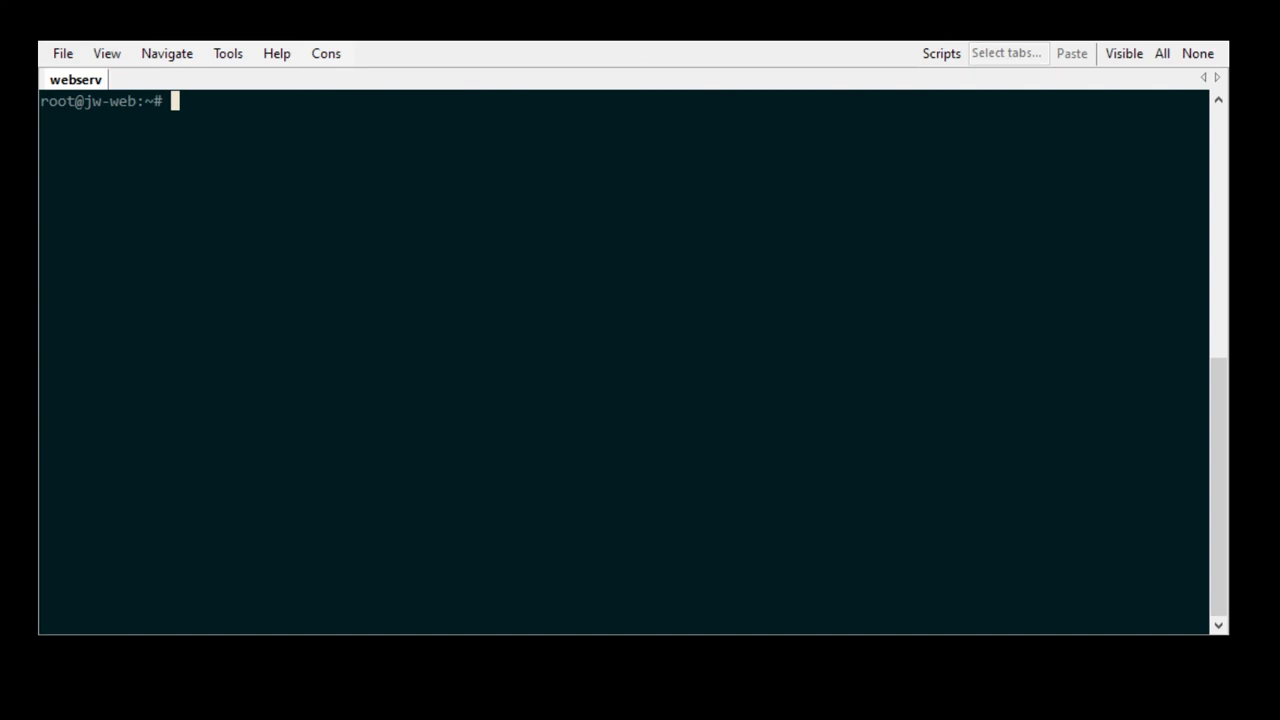
{"action": "type", "text": "apt install p"}
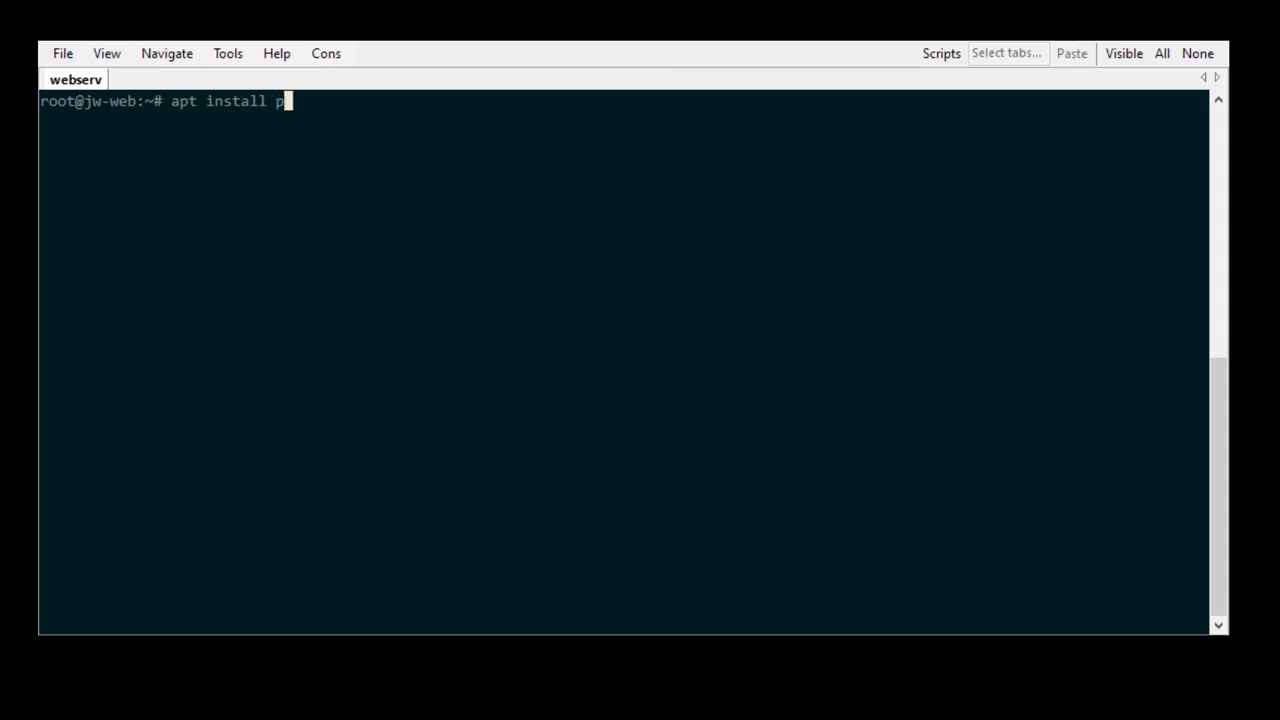
{"action": "type", "text": "hp-"}
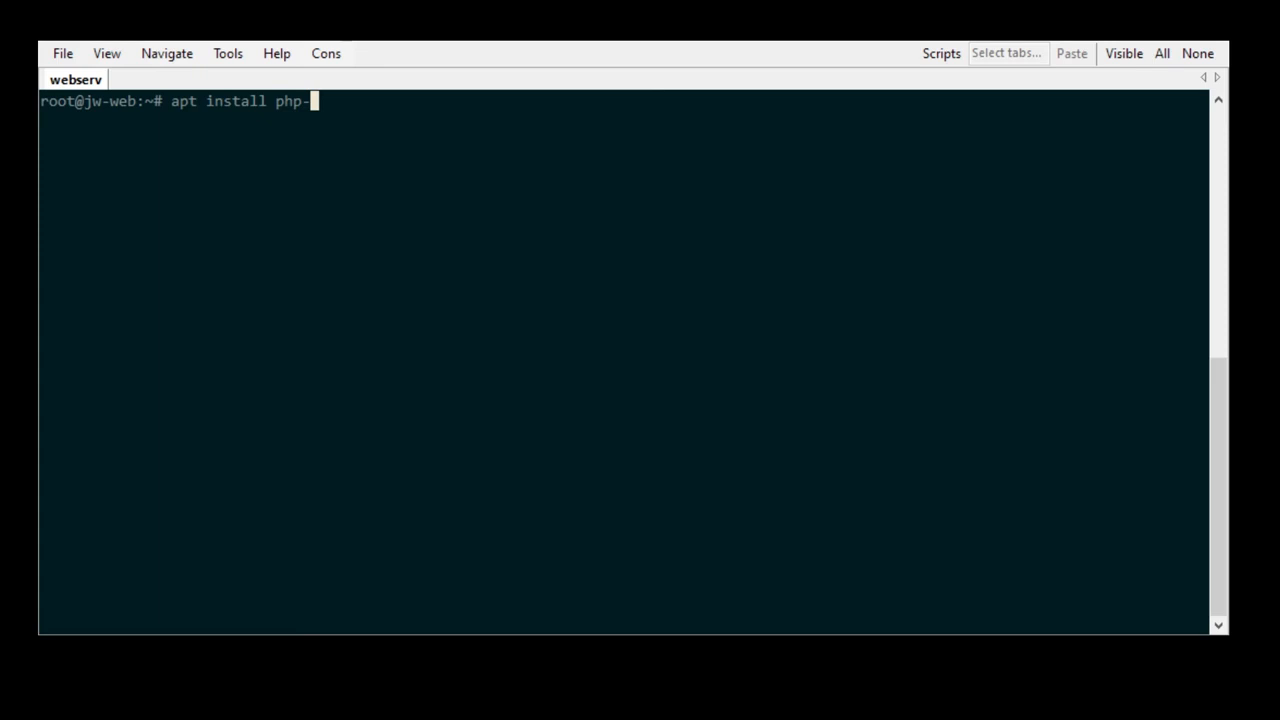
{"action": "type", "text": "xml"}
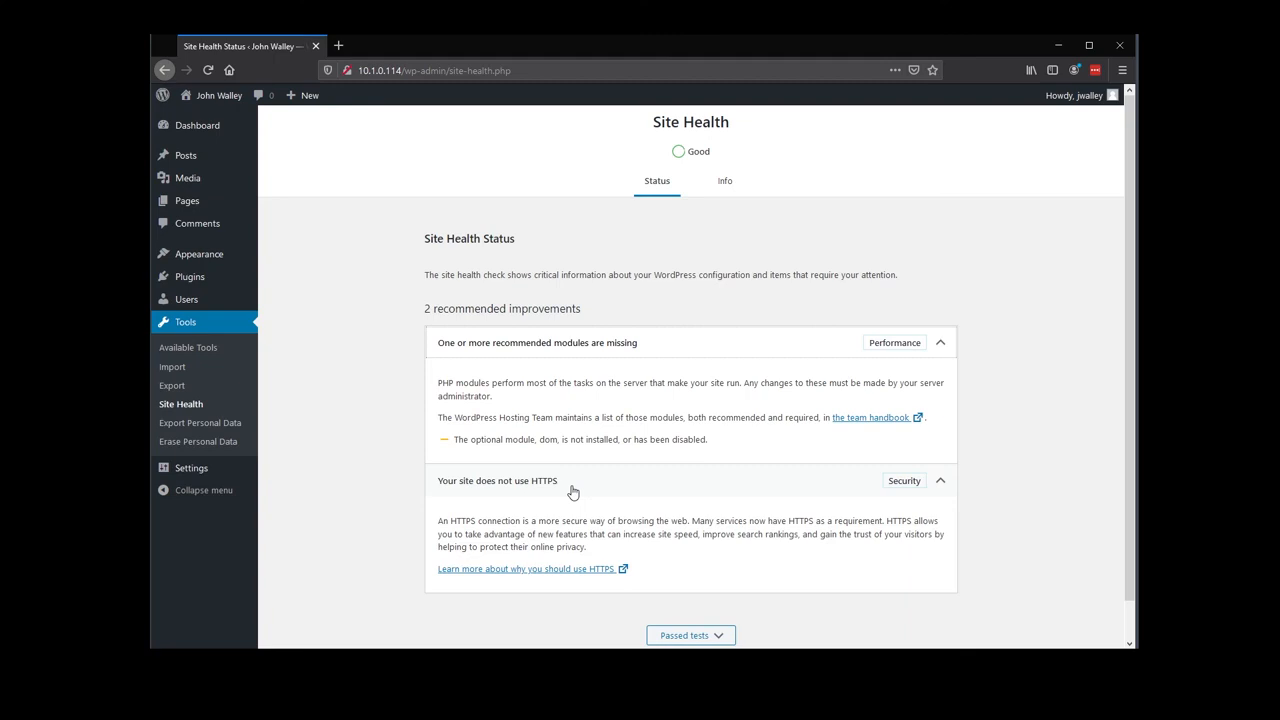
{"action": "mouse_move", "coordinate": [572, 482]}
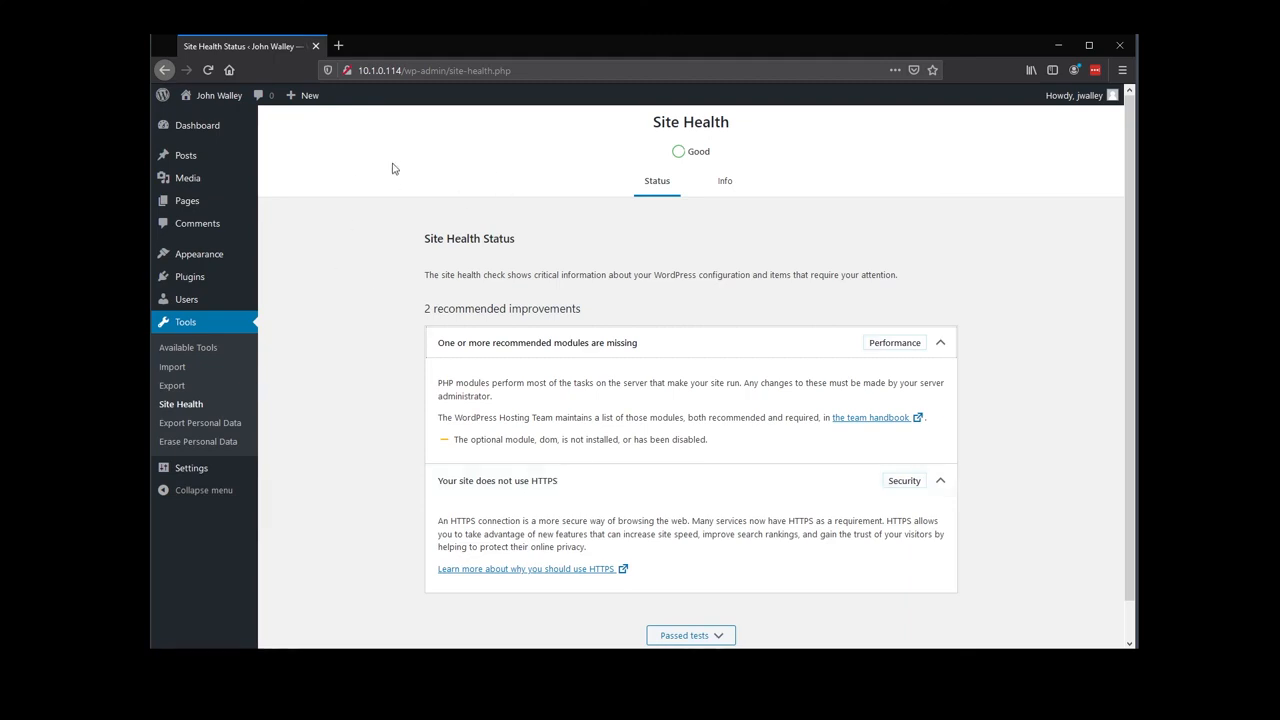
{"action": "left_click", "coordinate": [208, 70]}
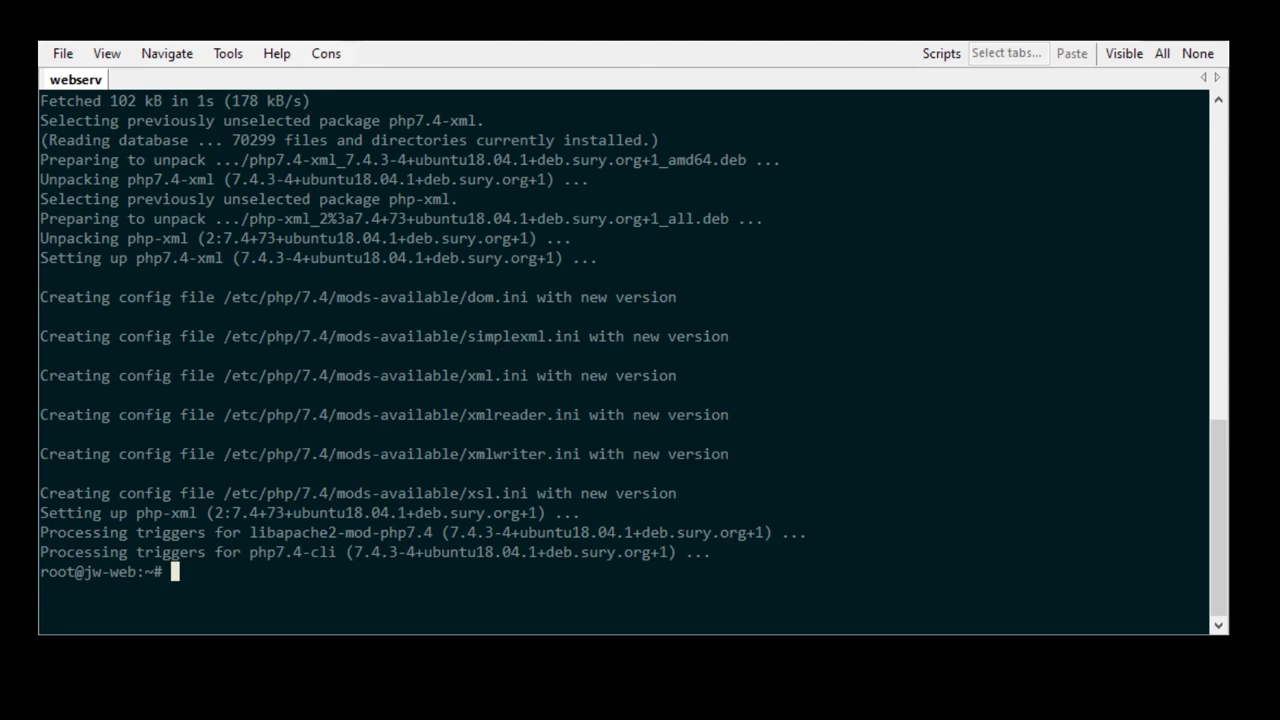
Restart Apache with systemctl restart apache2 after php-xml finishes installing
{"action": "type", "text": "sy"}
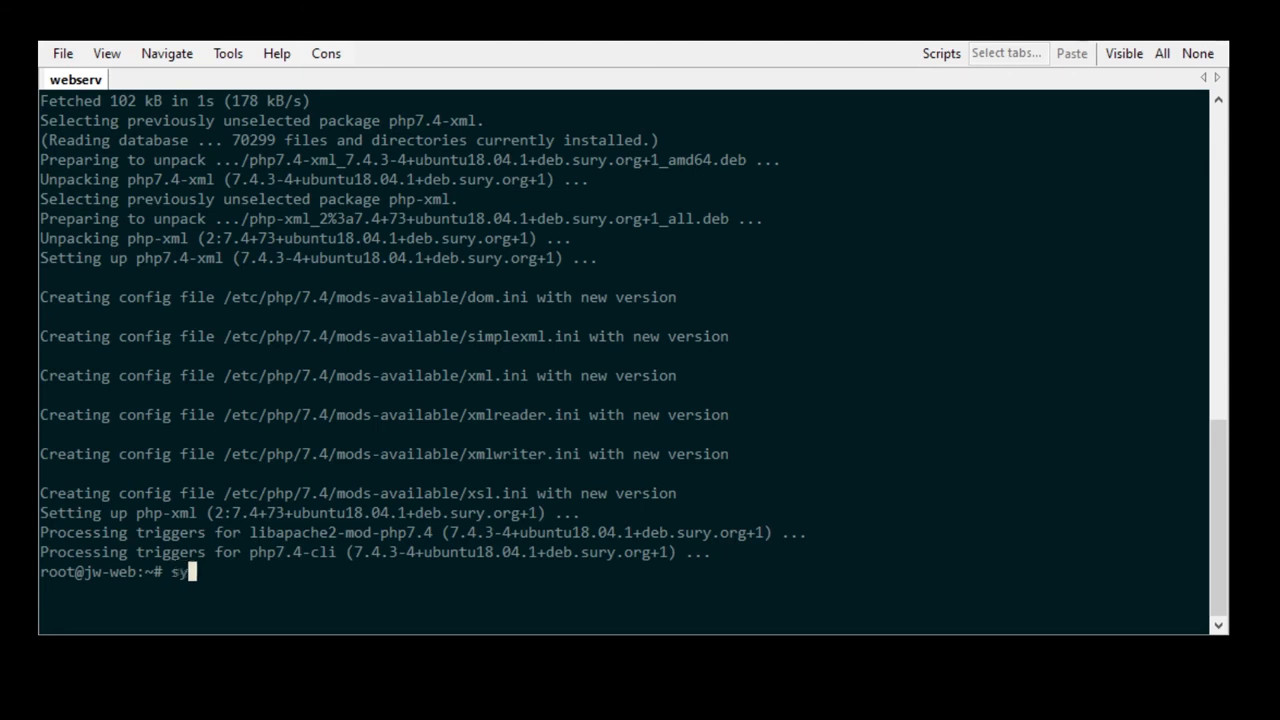
{"action": "type", "text": "stem"}
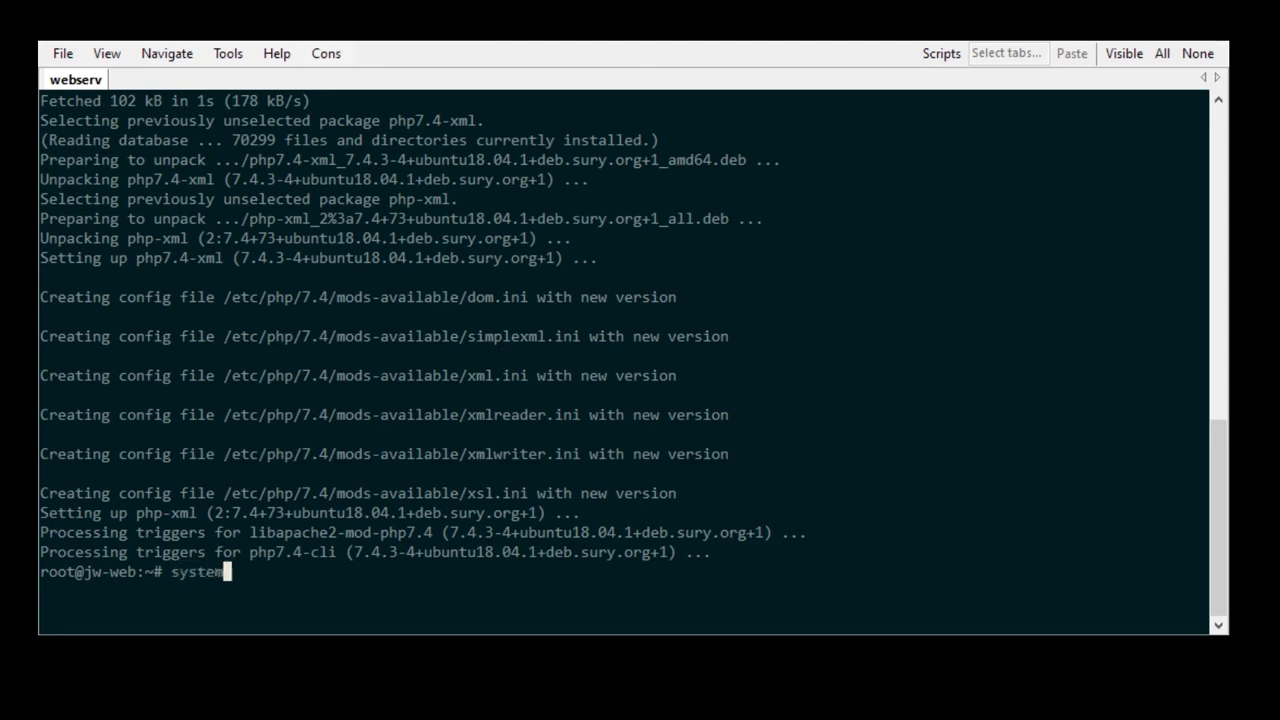
{"action": "type", "text": "ctl"}
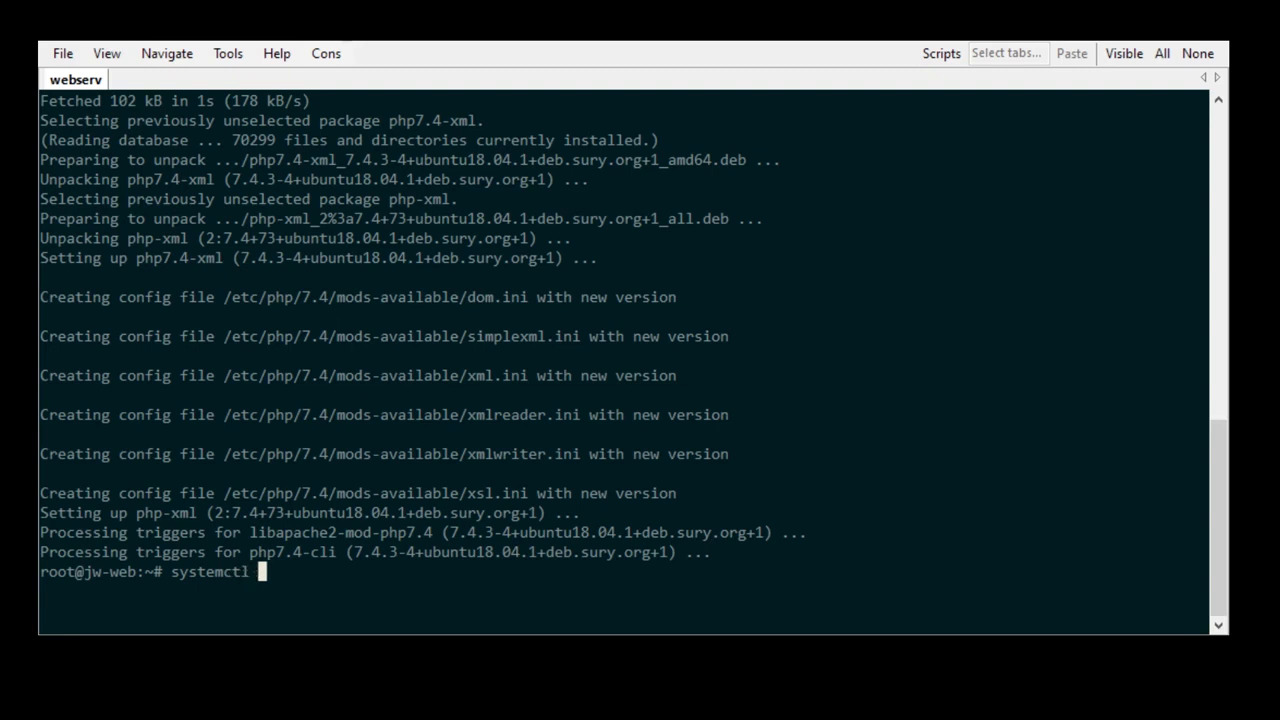
{"action": "type", "text": "restart"}
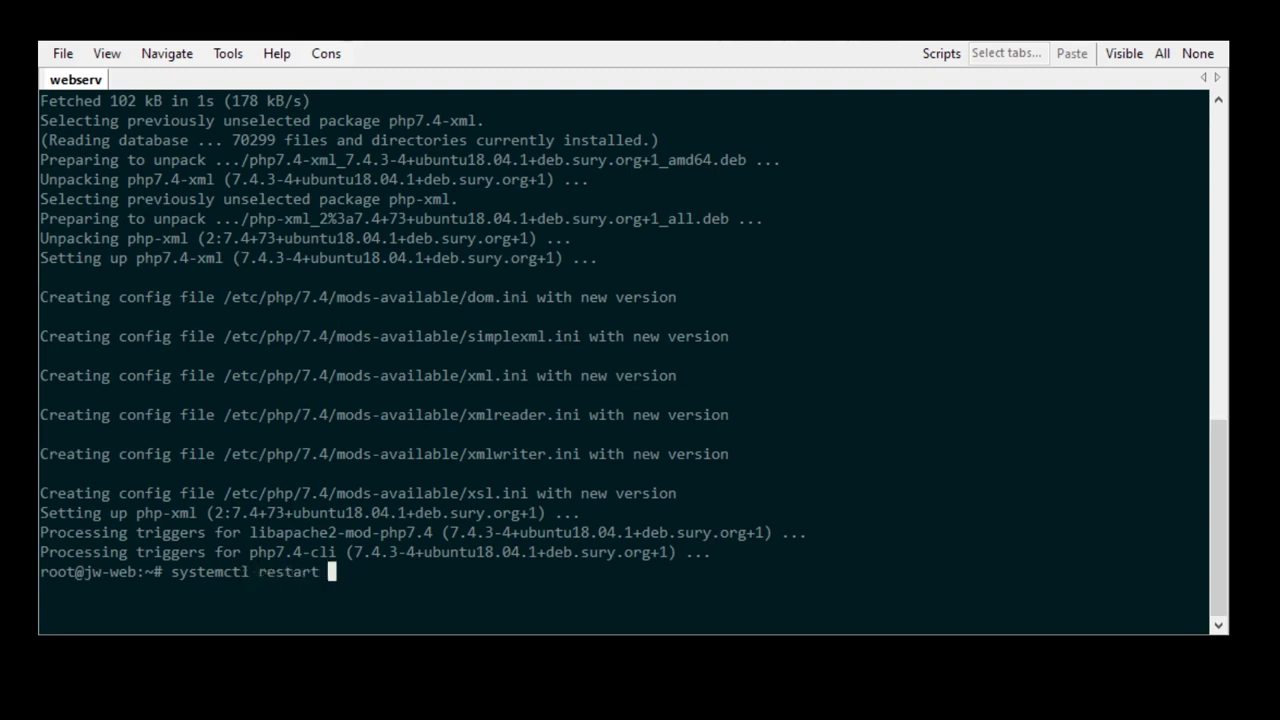
{"action": "type", "text": "apache"}
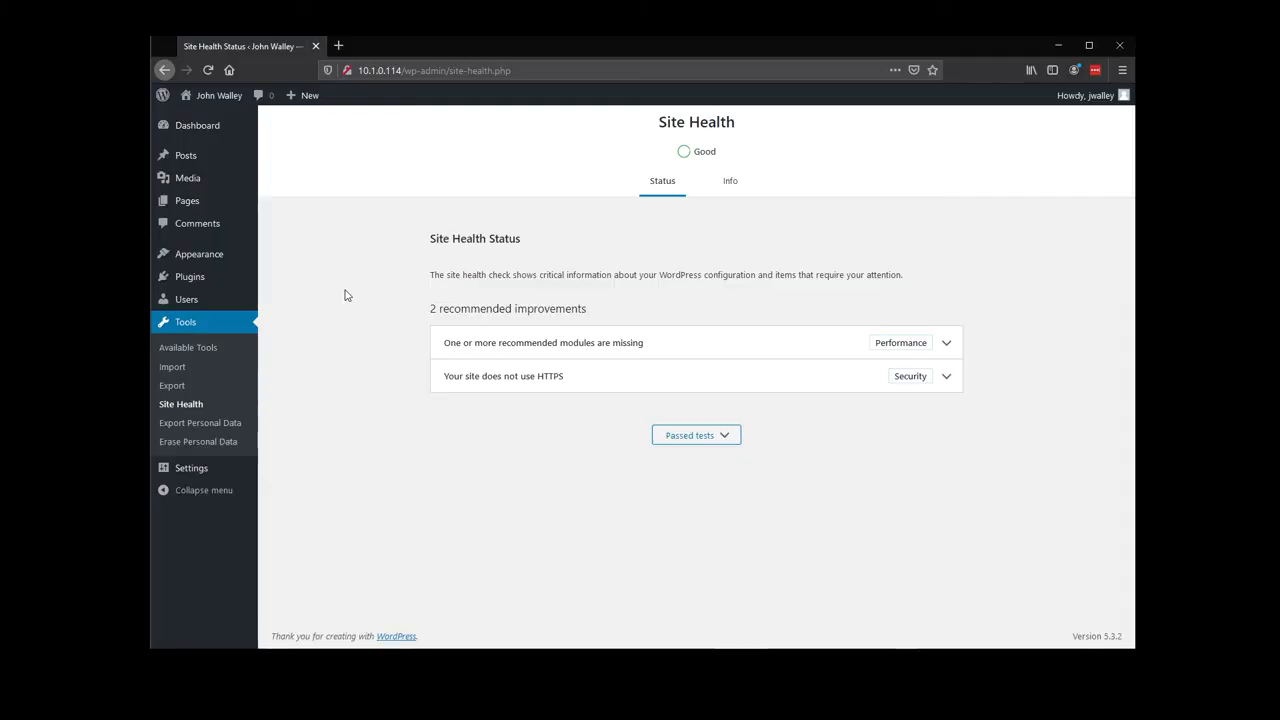
Reload Site Health so only the HTTPS recommendation remains
{"action": "left_click", "coordinate": [208, 70]}
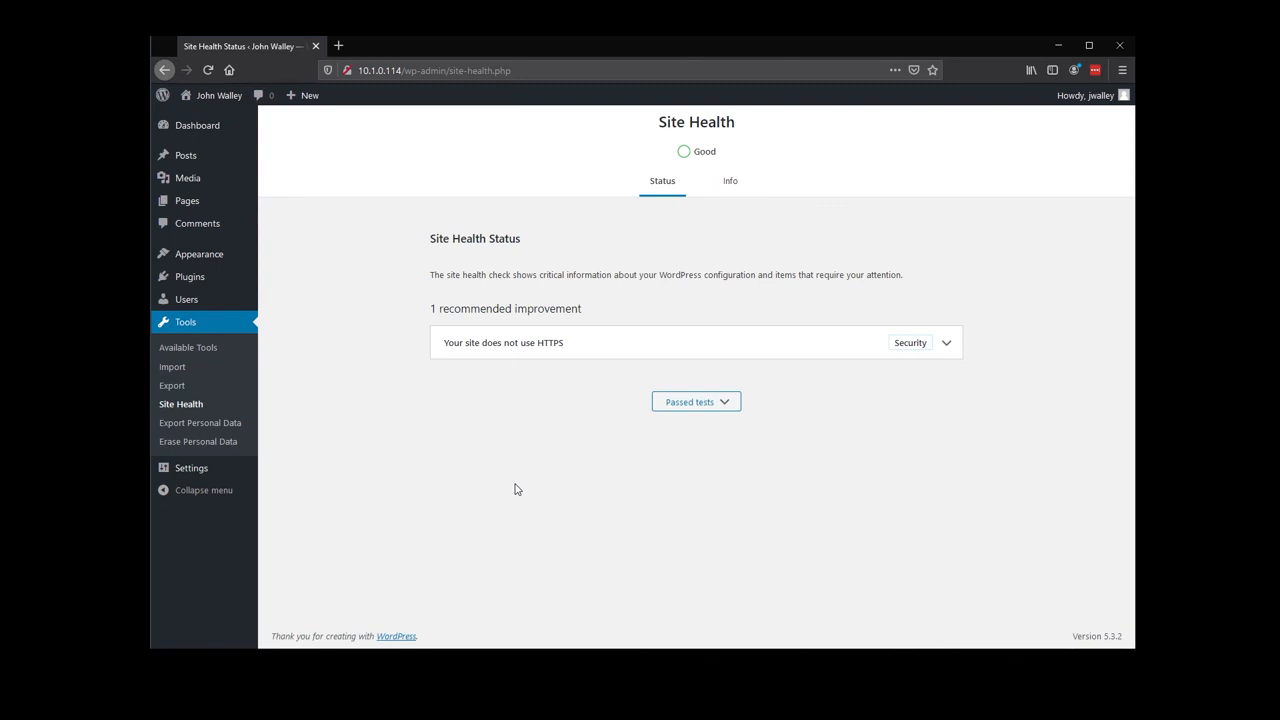
{"action": "mouse_move", "coordinate": [200, 252]}
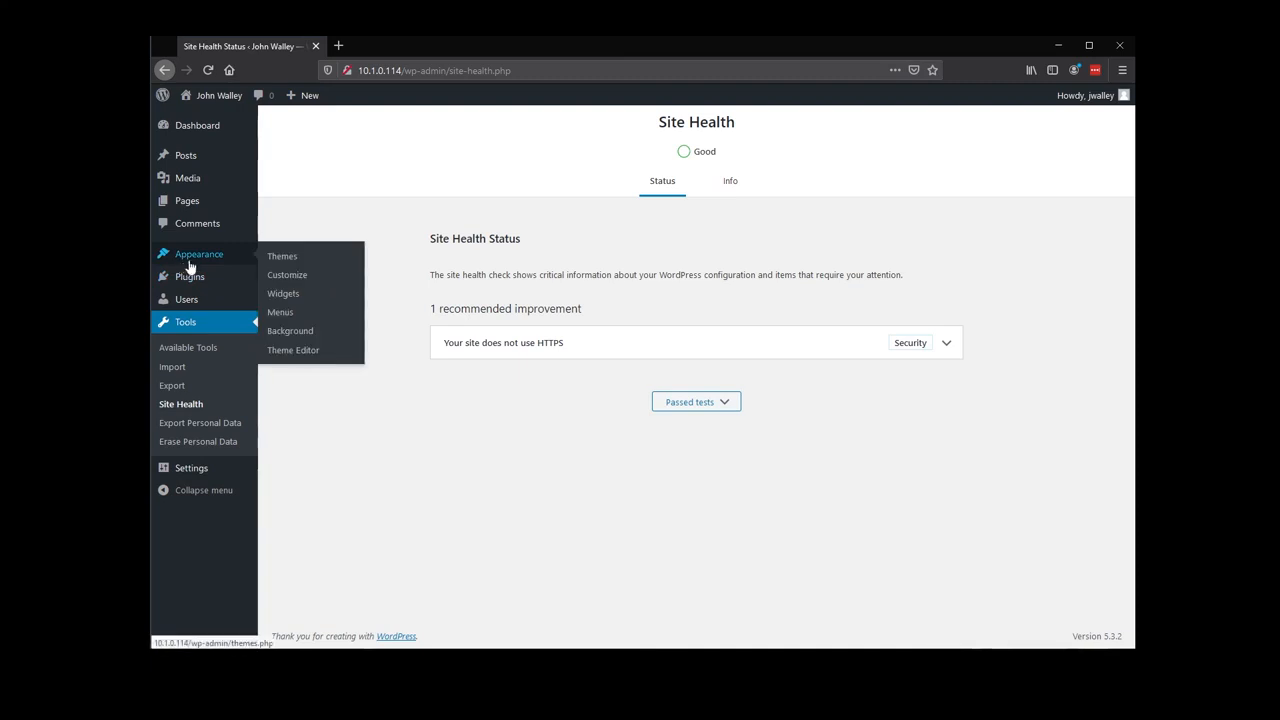
Confirm Twenty Twenty is the only theme, browse Add Themes, then view the empty Installed Plugins list
{"action": "left_click", "coordinate": [282, 256]}
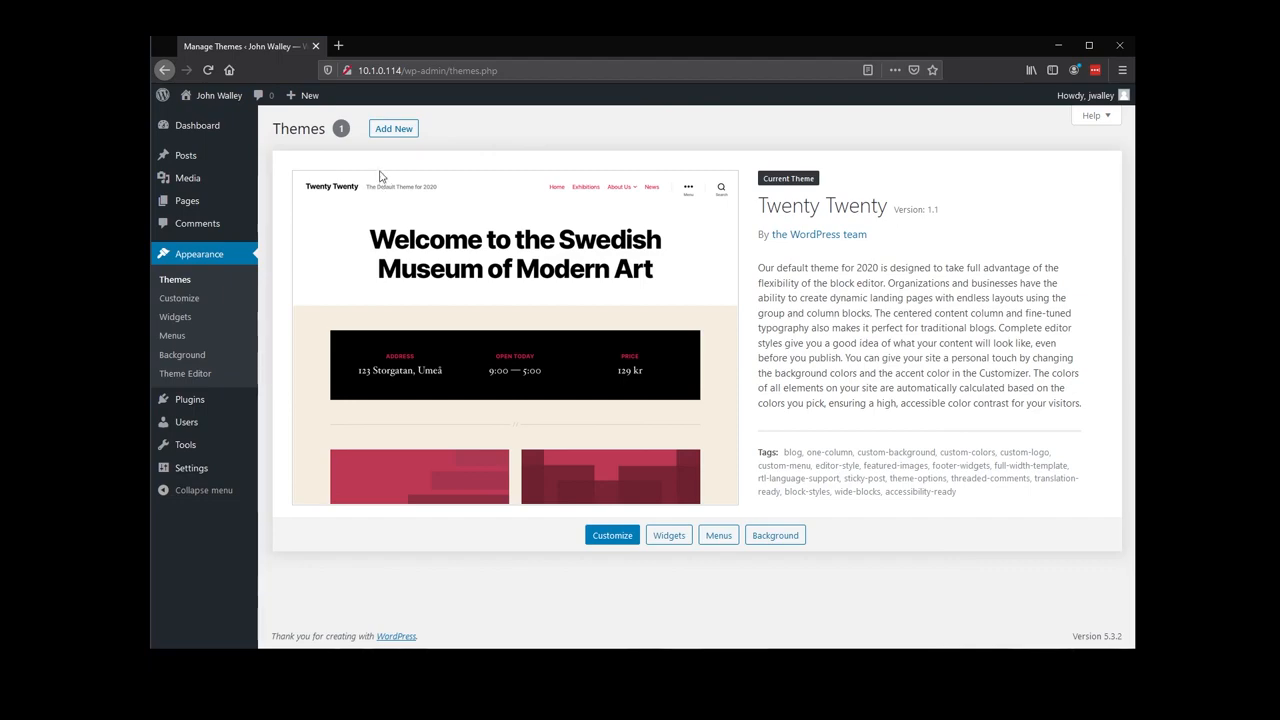
{"action": "left_click", "coordinate": [392, 128]}
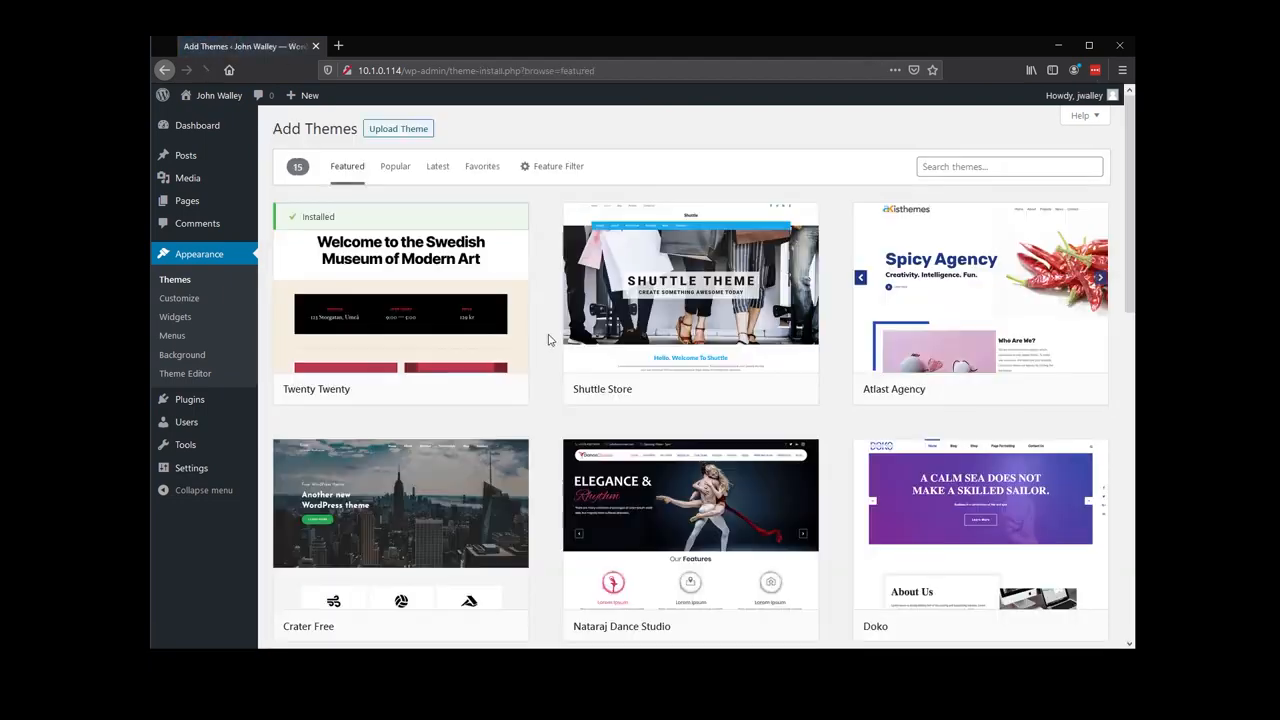
{"action": "scroll", "scroll_direction": "down", "scroll_amount": 3}
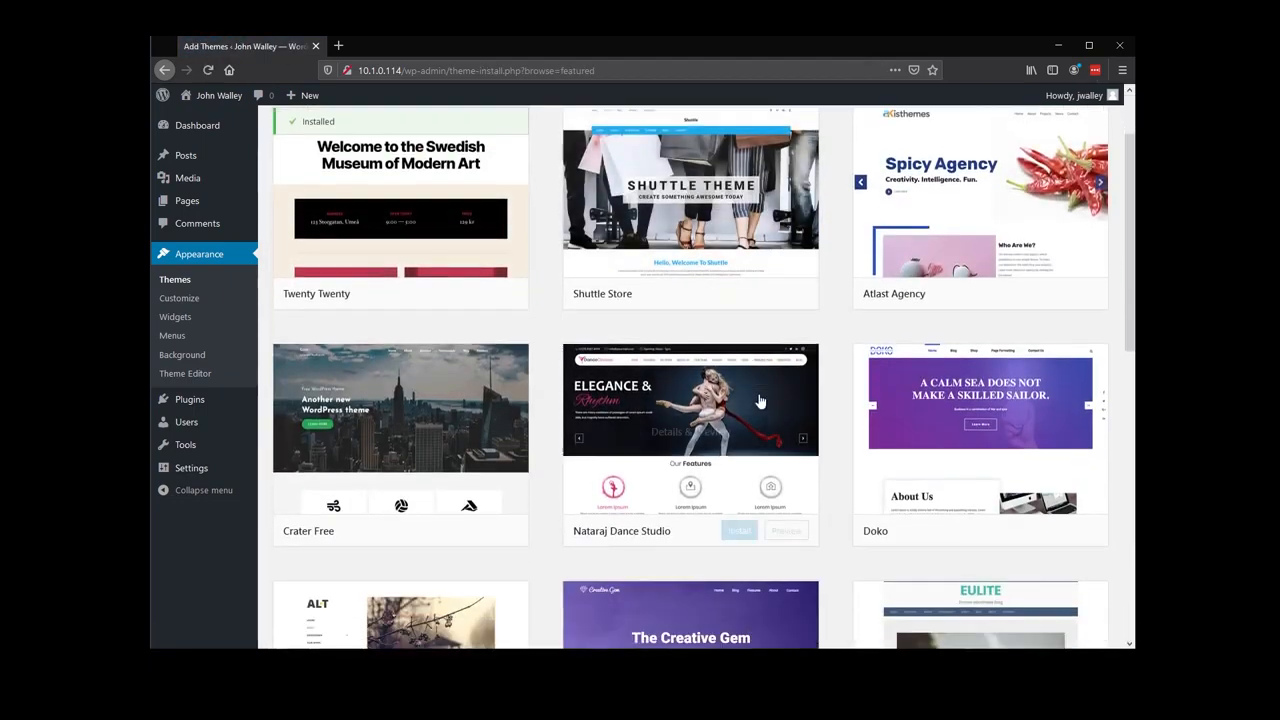
{"action": "scroll", "scroll_direction": "down", "scroll_amount": 3}
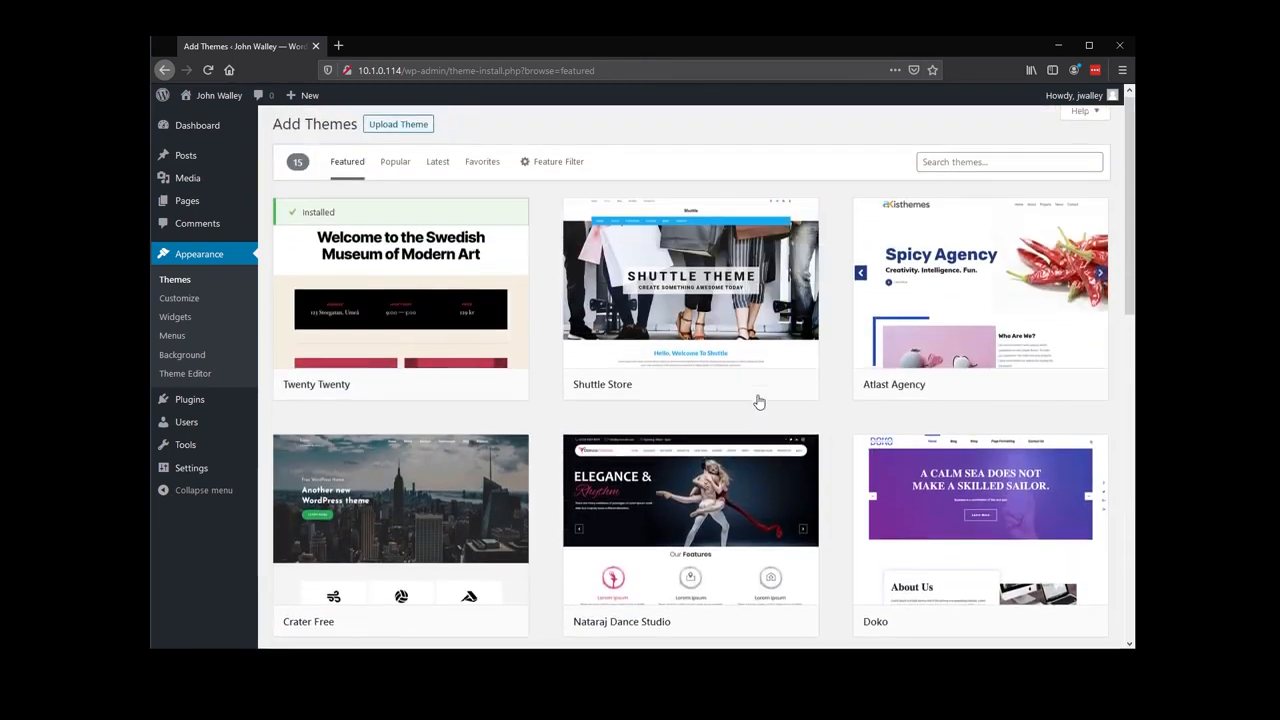
{"action": "mouse_move", "coordinate": [690, 290]}
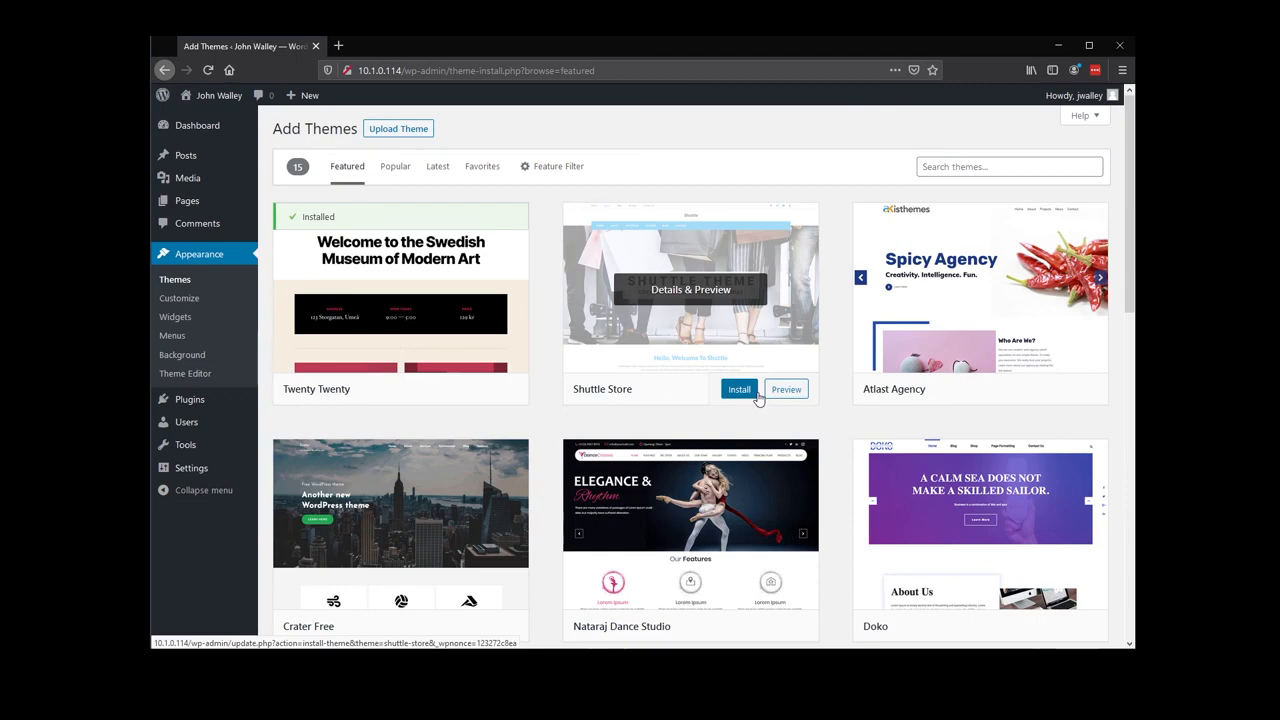
{"action": "left_click", "coordinate": [188, 400]}
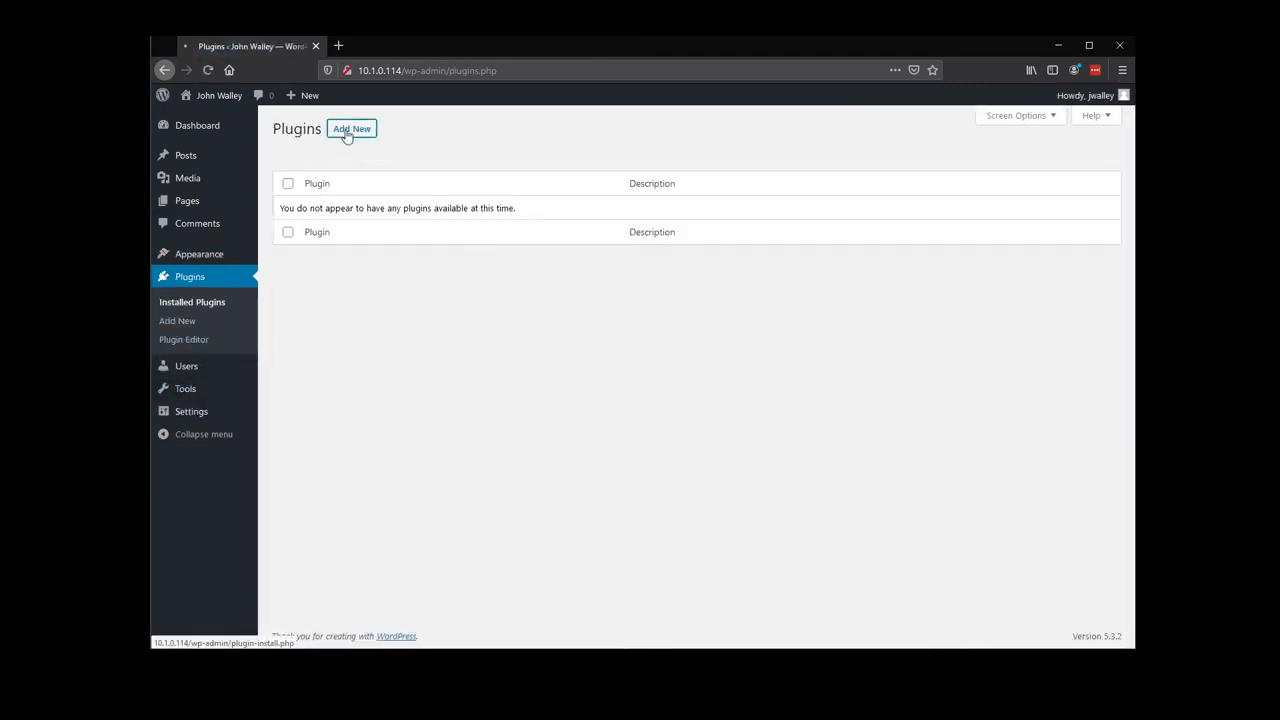
Browse the Add Plugins featured catalogue showing Akismet, Classic Editor and Jetpack
{"action": "left_click", "coordinate": [352, 128]}
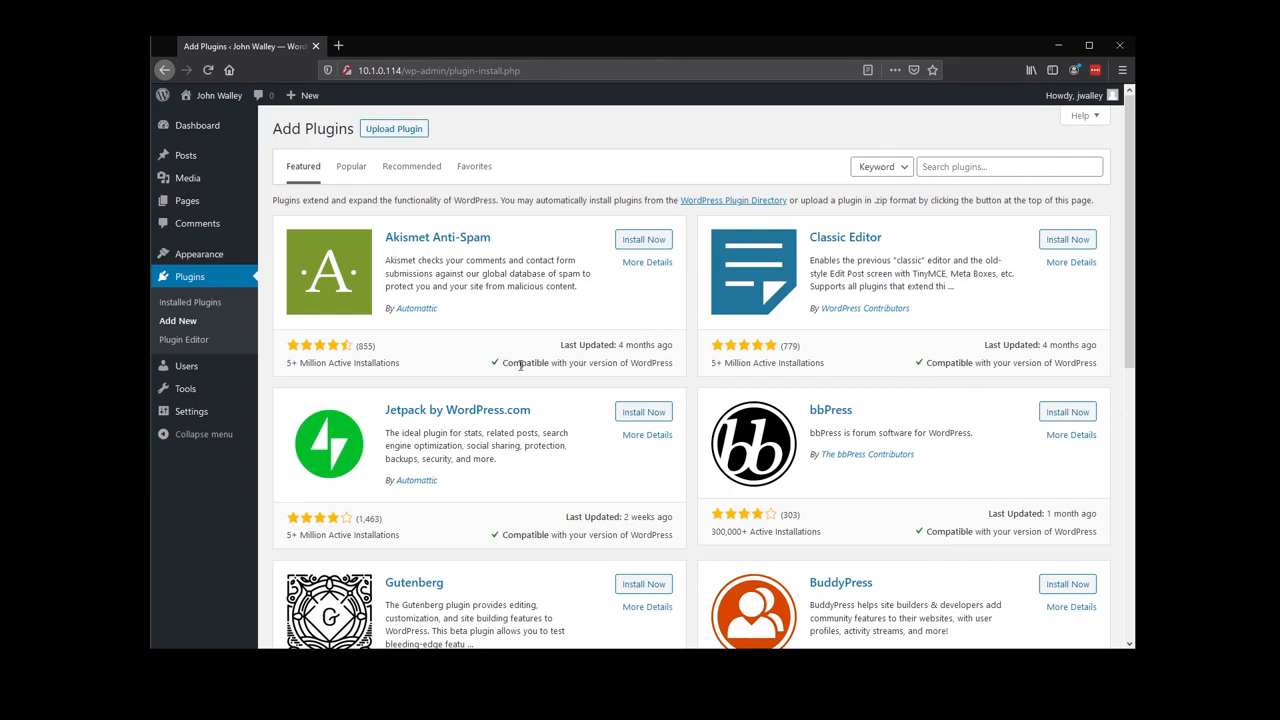
{"action": "scroll", "scroll_direction": "down", "scroll_amount": 3}
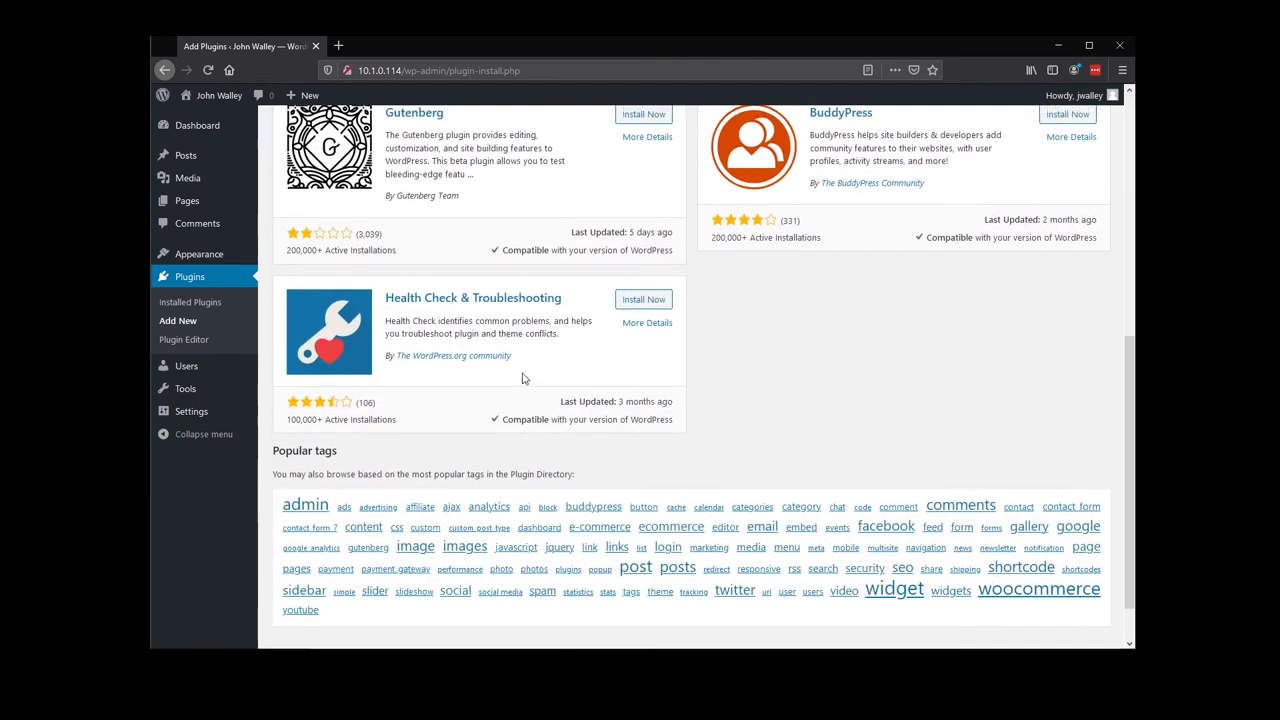
{"action": "scroll", "scroll_direction": "up", "scroll_amount": 3}
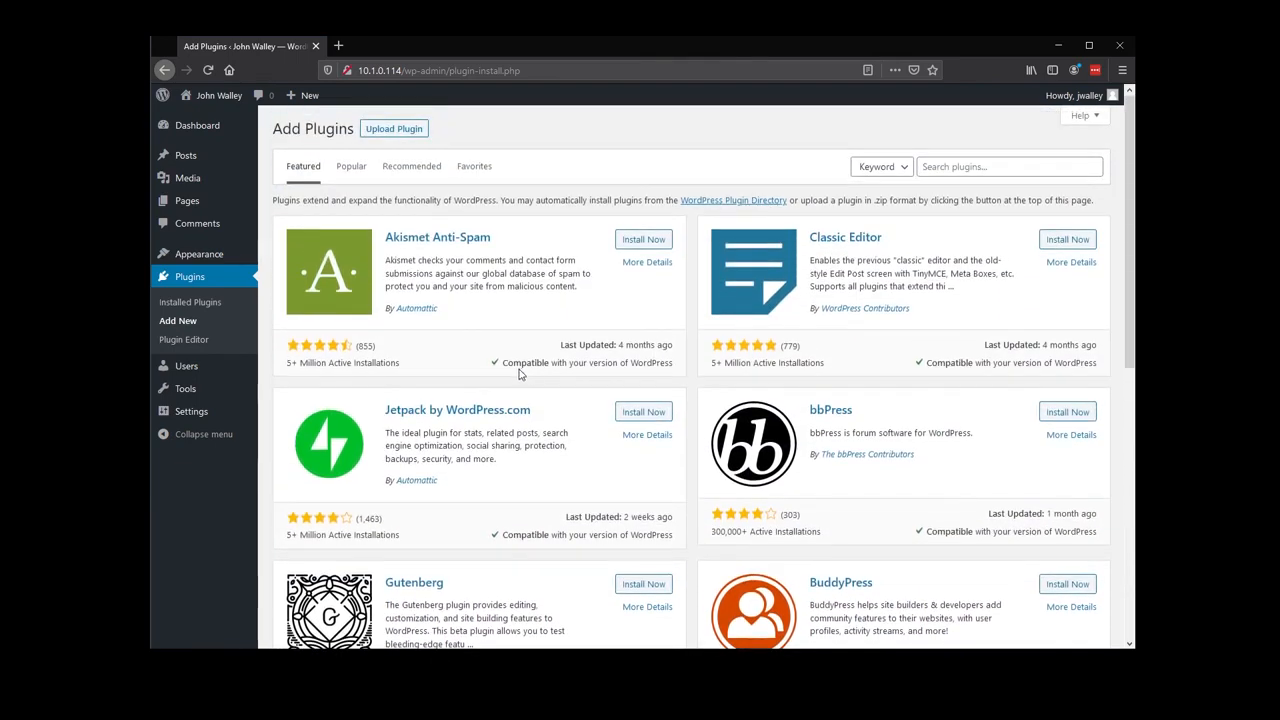